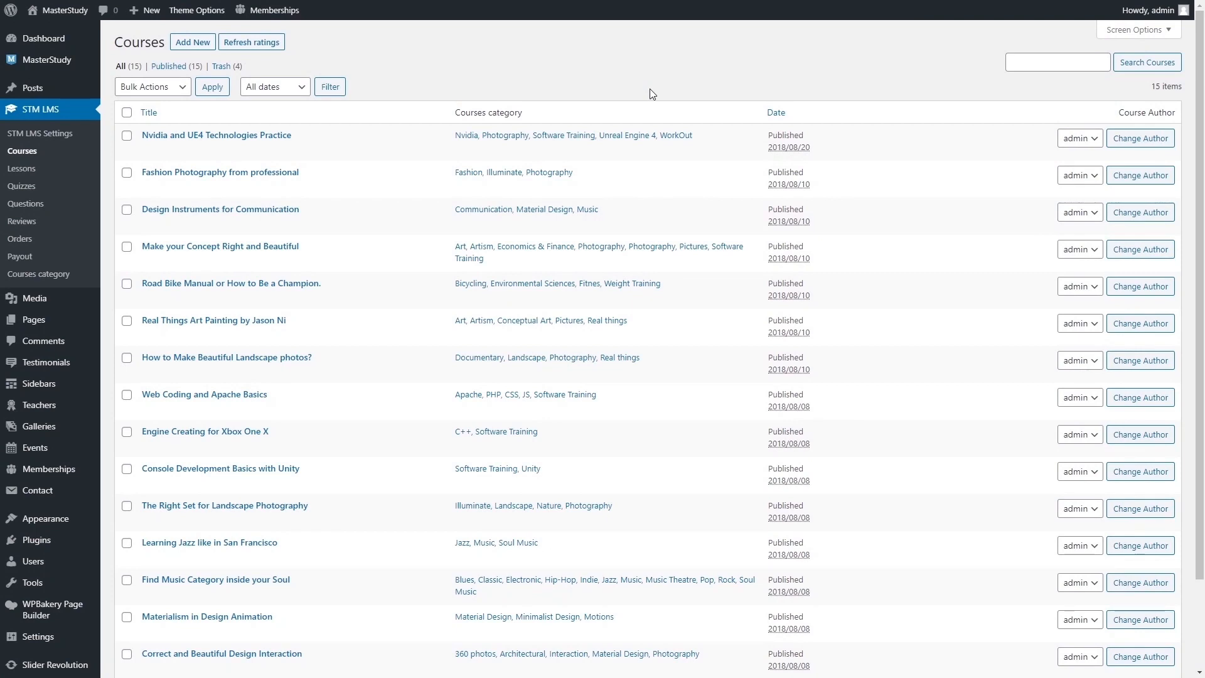
mouse_move(192, 41)
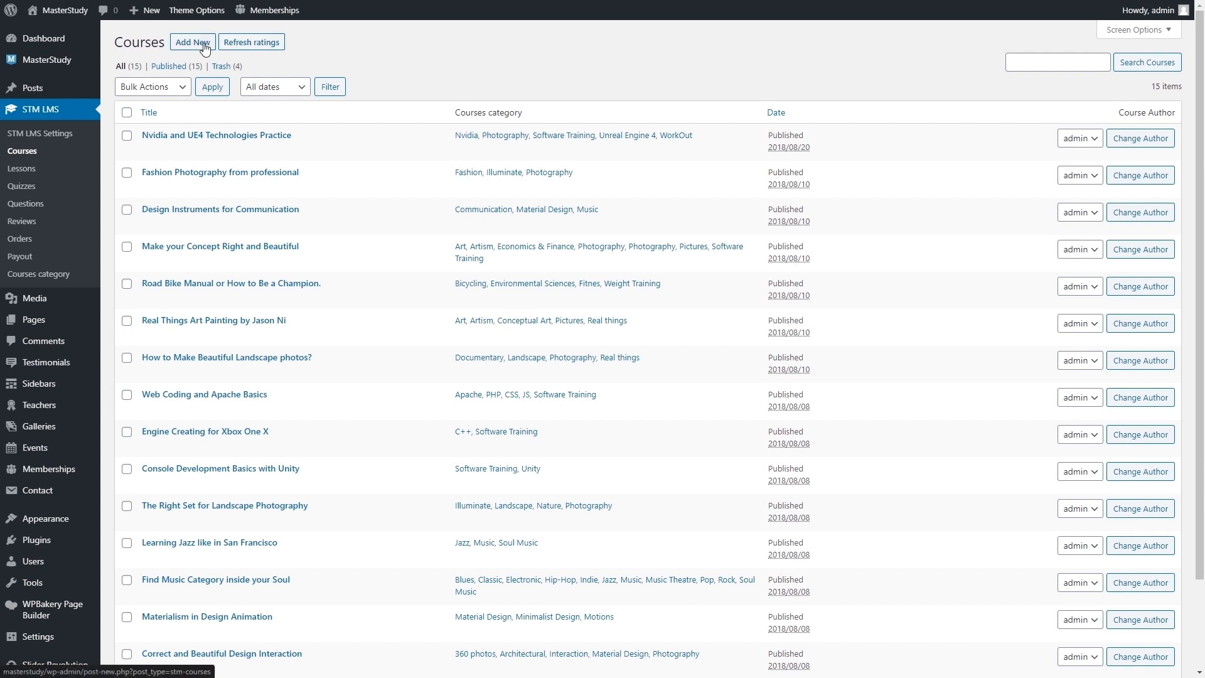
Step: Create a new course draft and title it 'New Course'
click(192, 42)
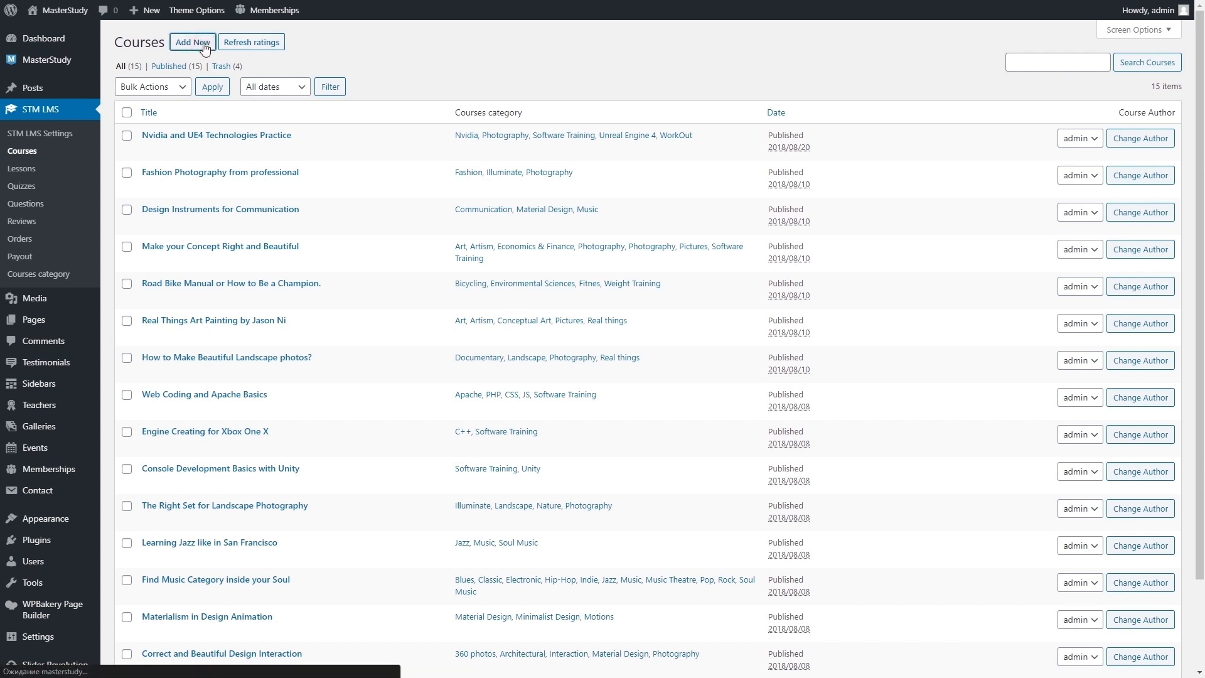
click(191, 42)
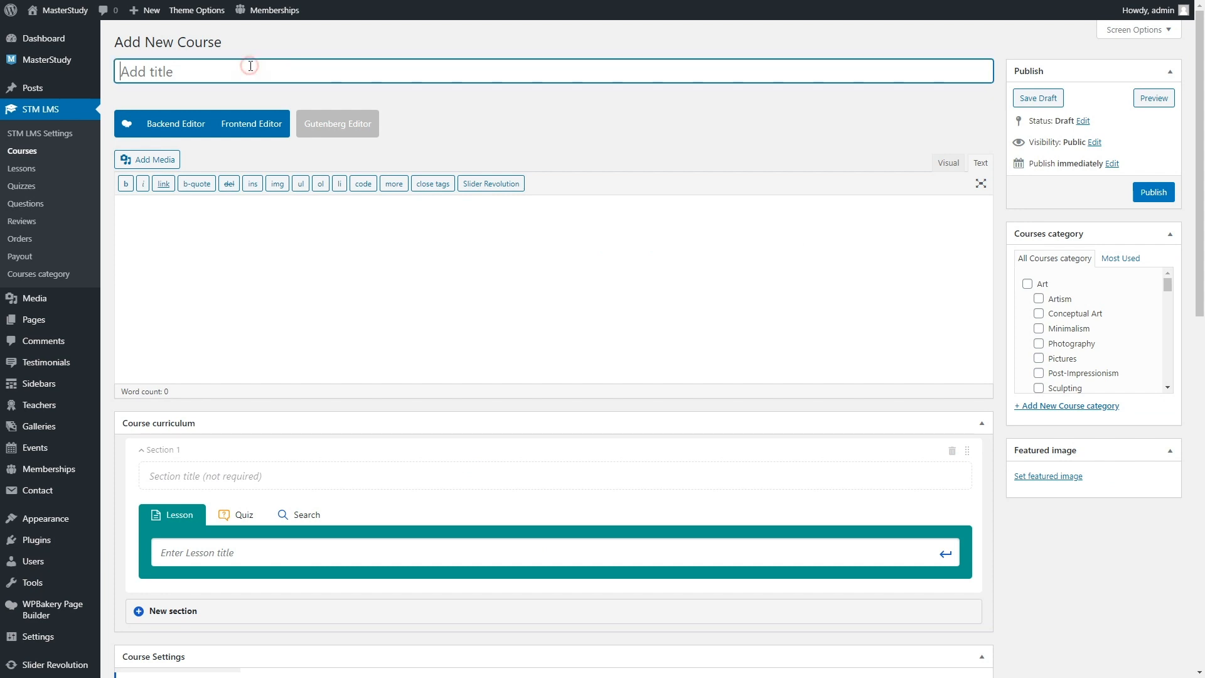
text(New Co)
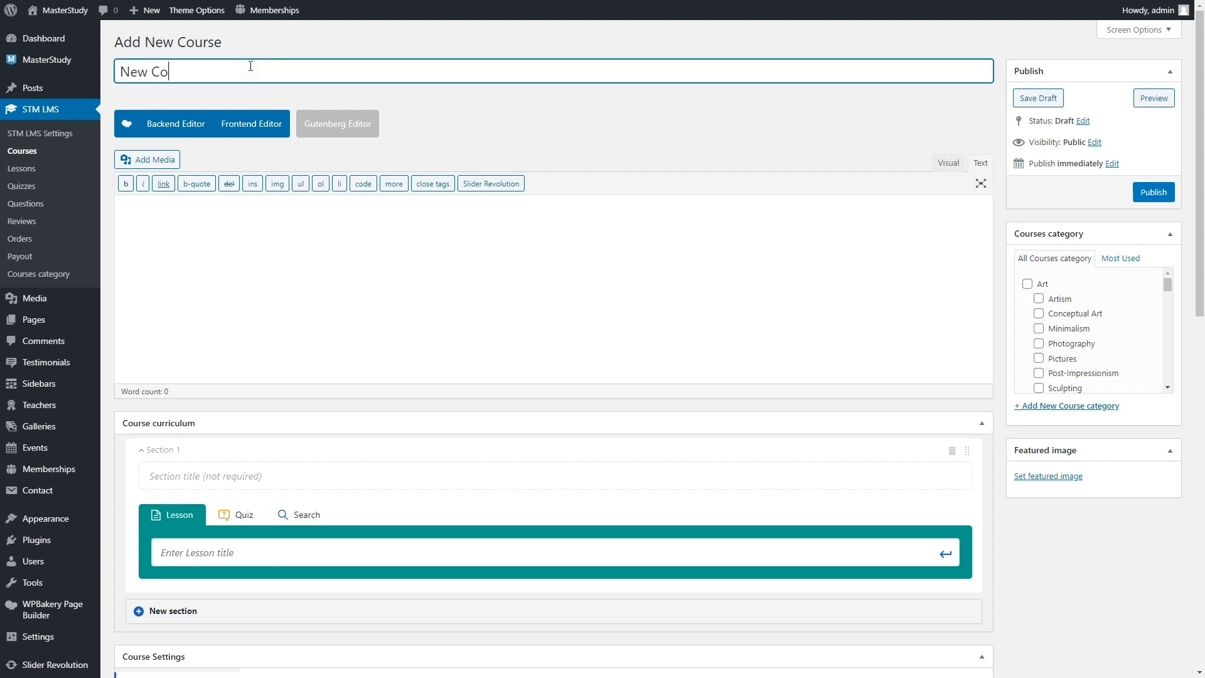
text(urse)
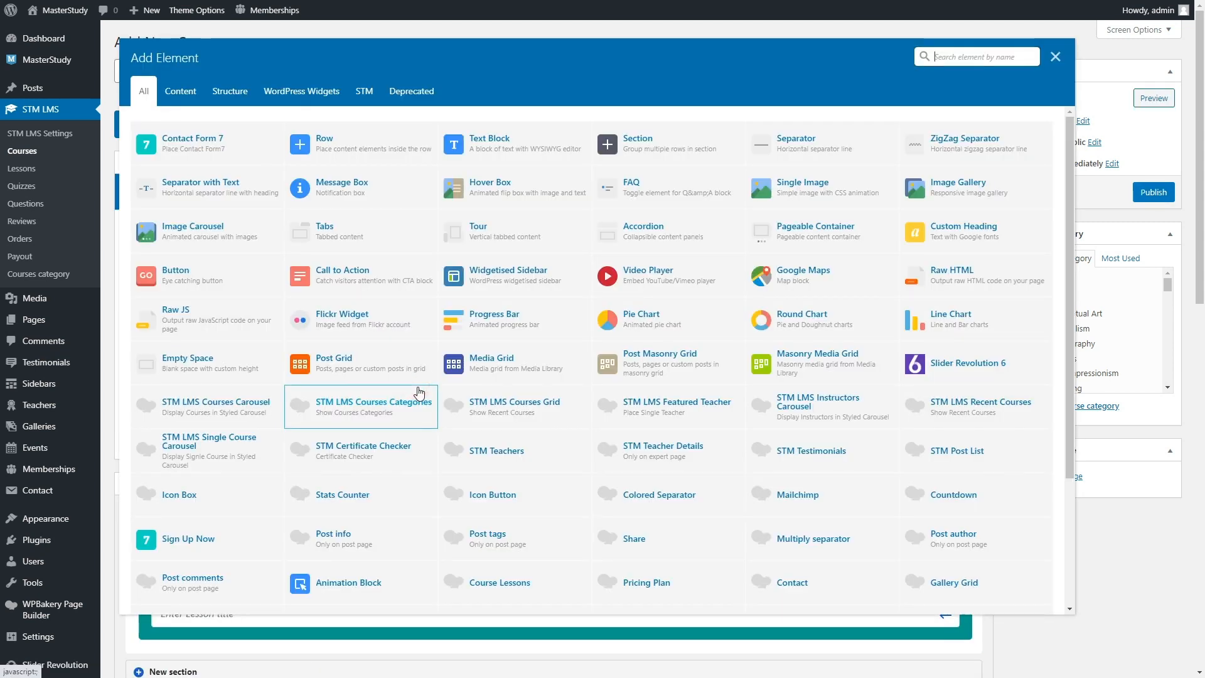
Step: Add a Text Block with its default Lorem ipsum content to the course layout
click(490, 143)
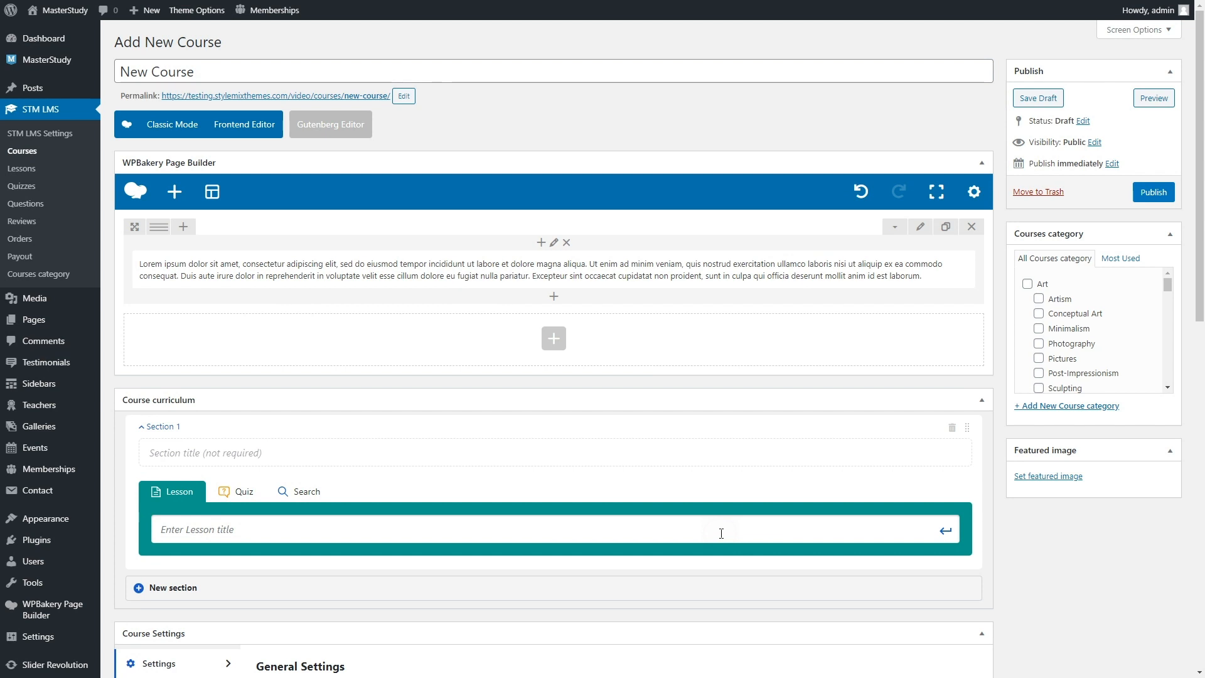
Step: Name the curriculum section 'New' and add 'New Lesson' and 'New Quiz' to it
scroll(down, 3)
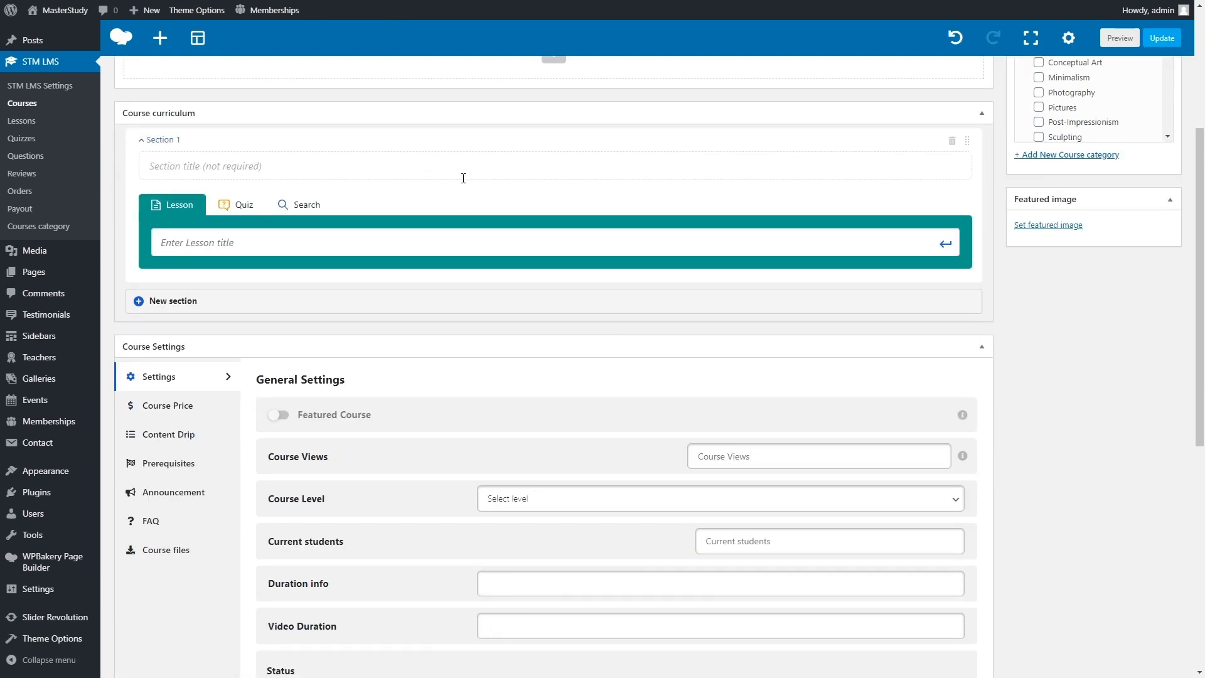
text(New Section)
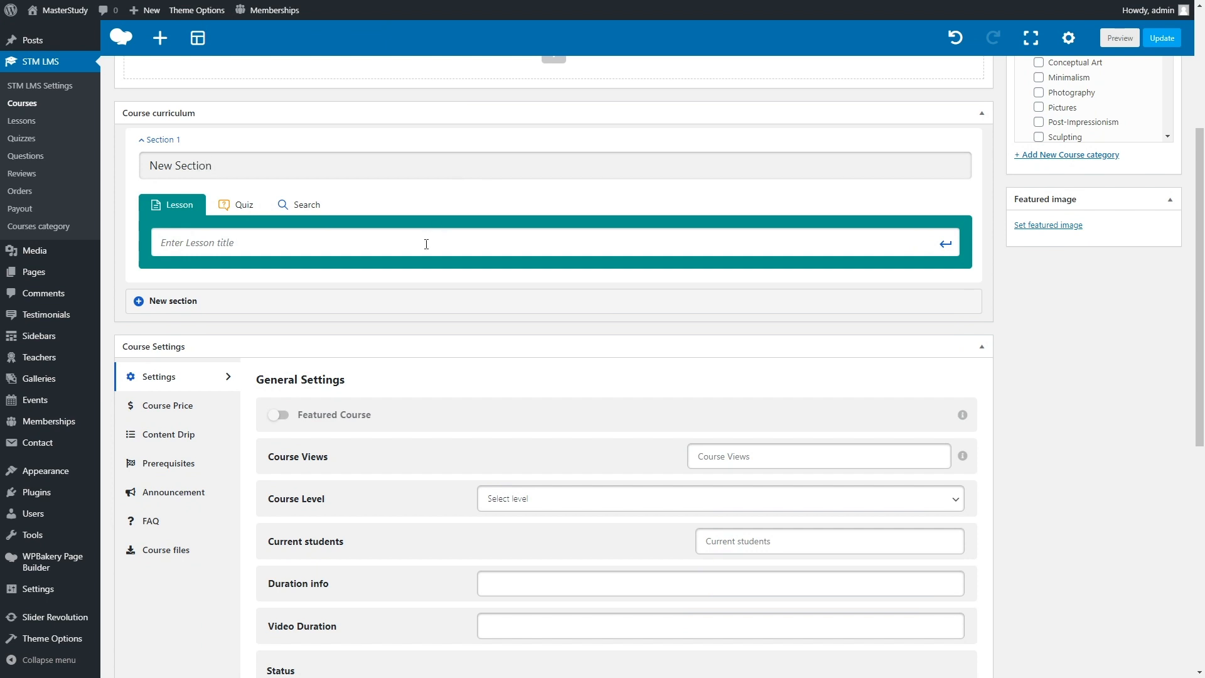
text(New)
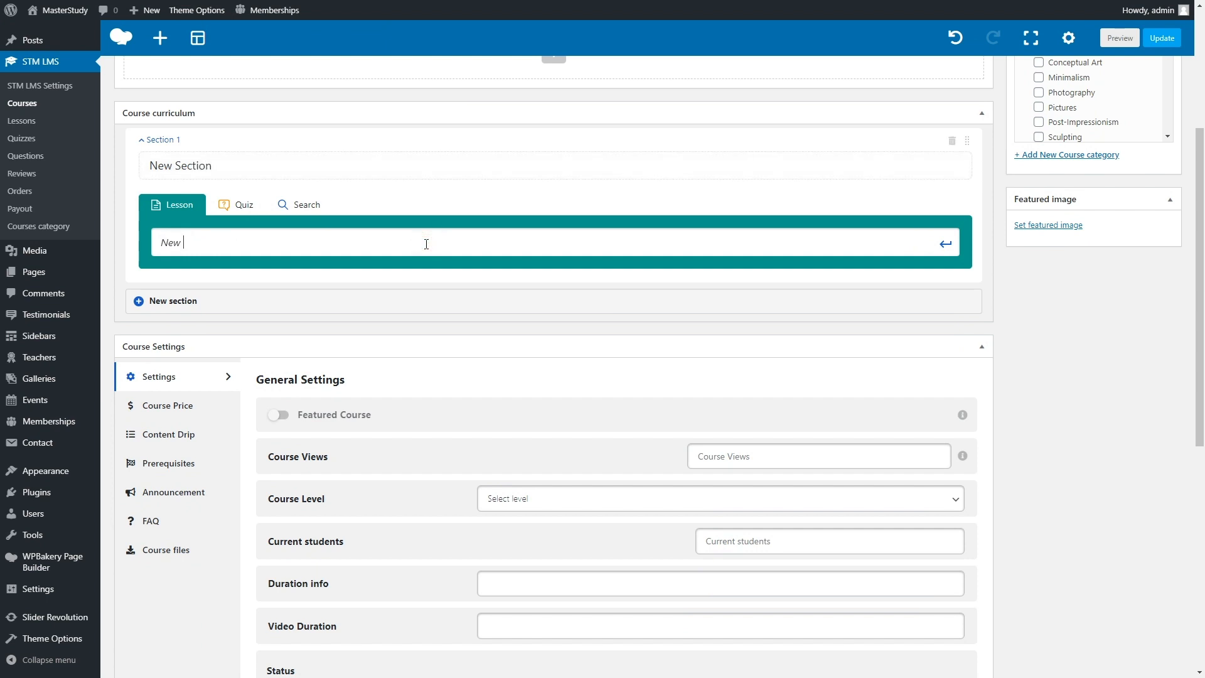
text(Lesson)
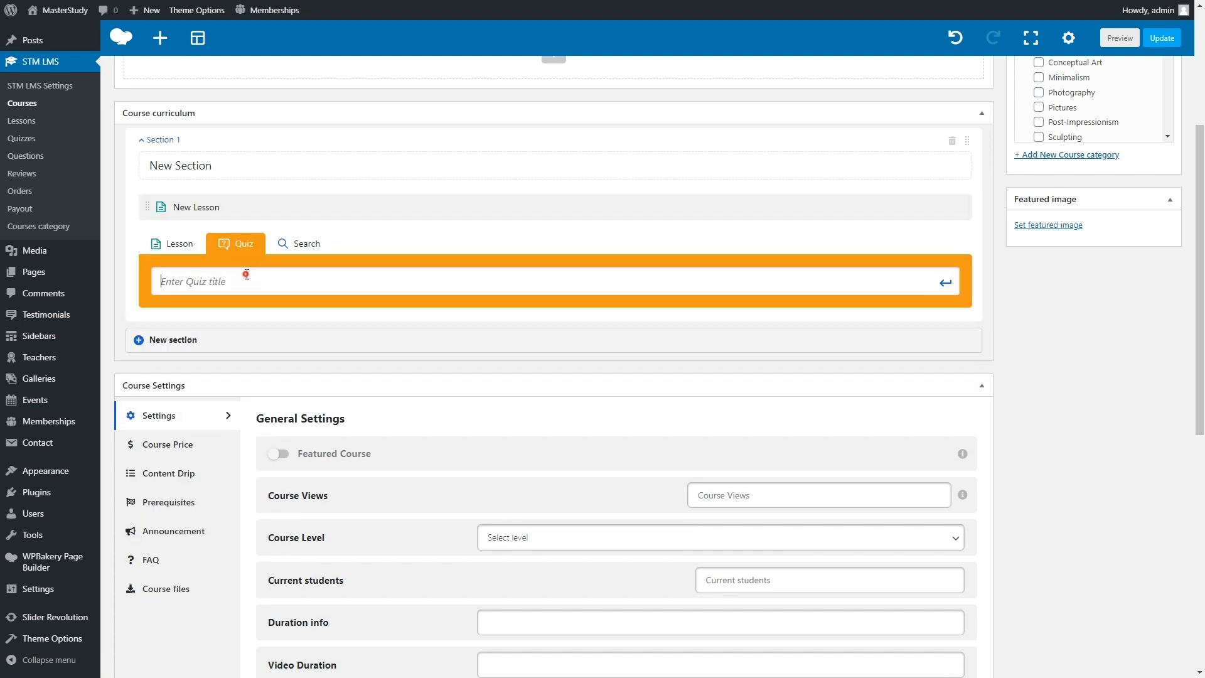
text(New Q)
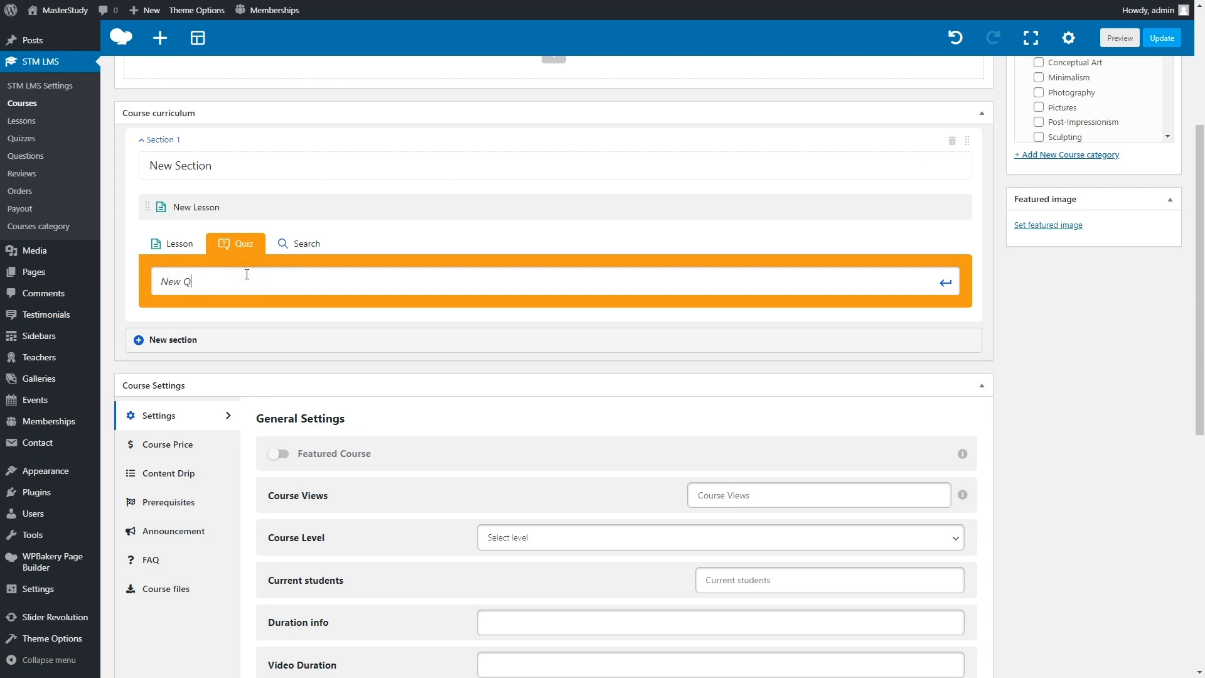
text(uiz)
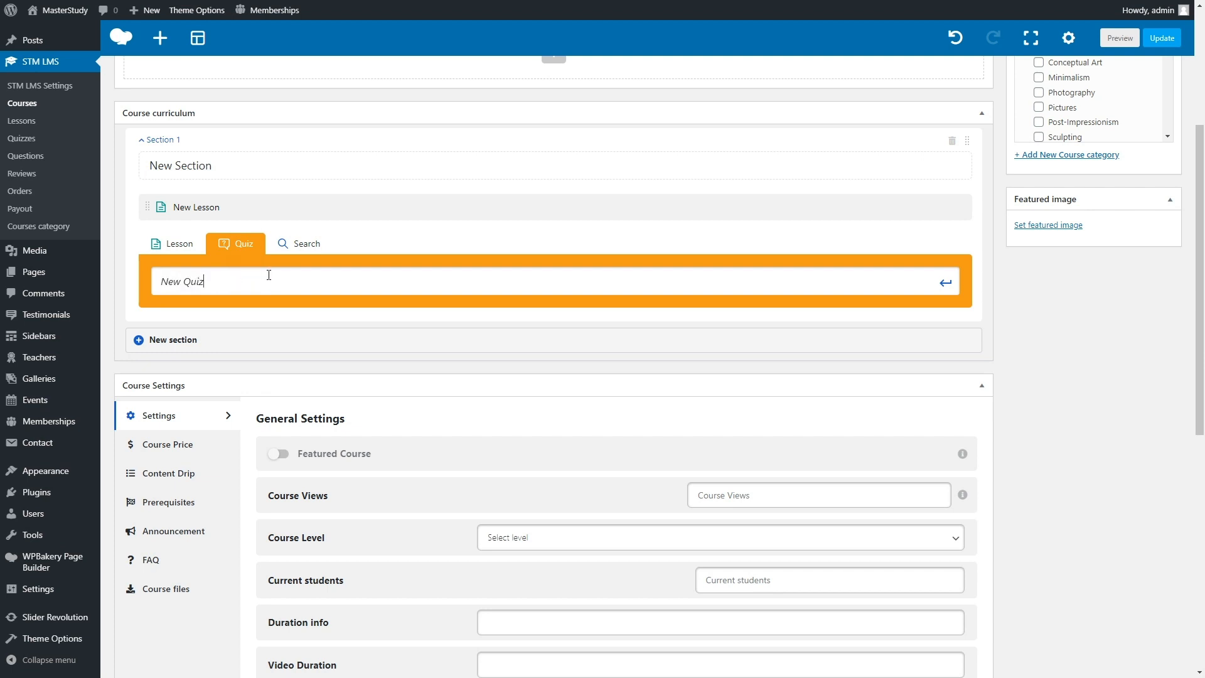
Step: Add the existing Design and Visualization with Nvidia and Ray Tracing lessons via Search
click(944, 281)
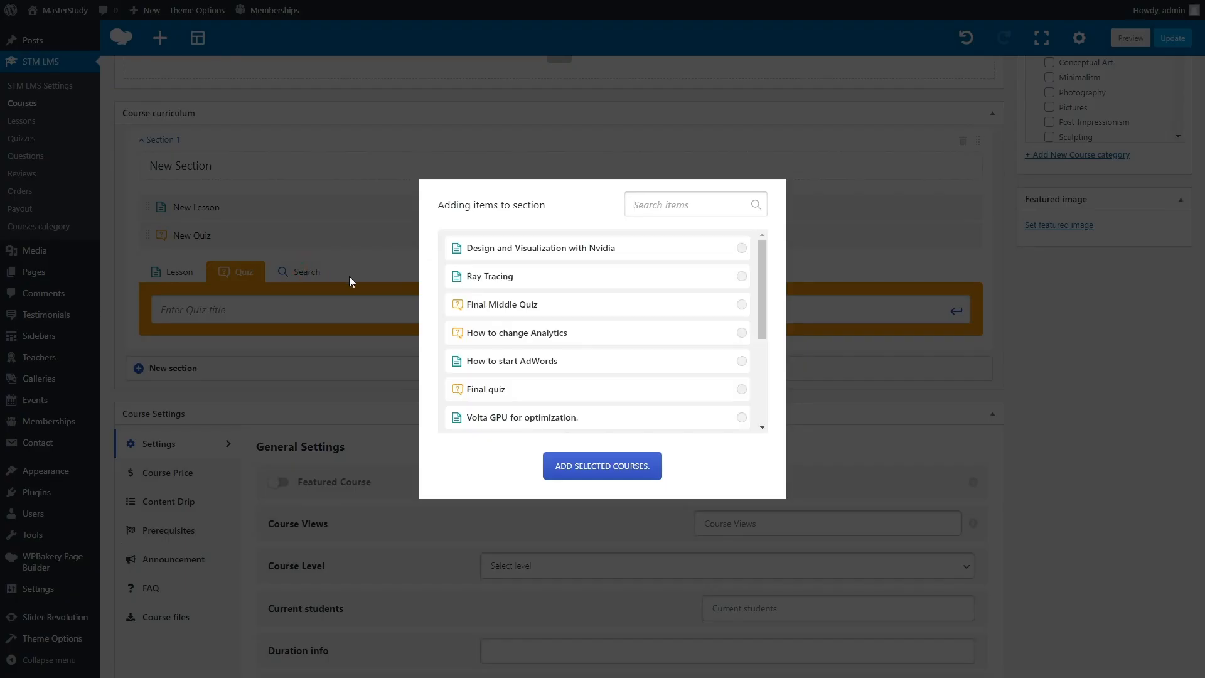
click(740, 247)
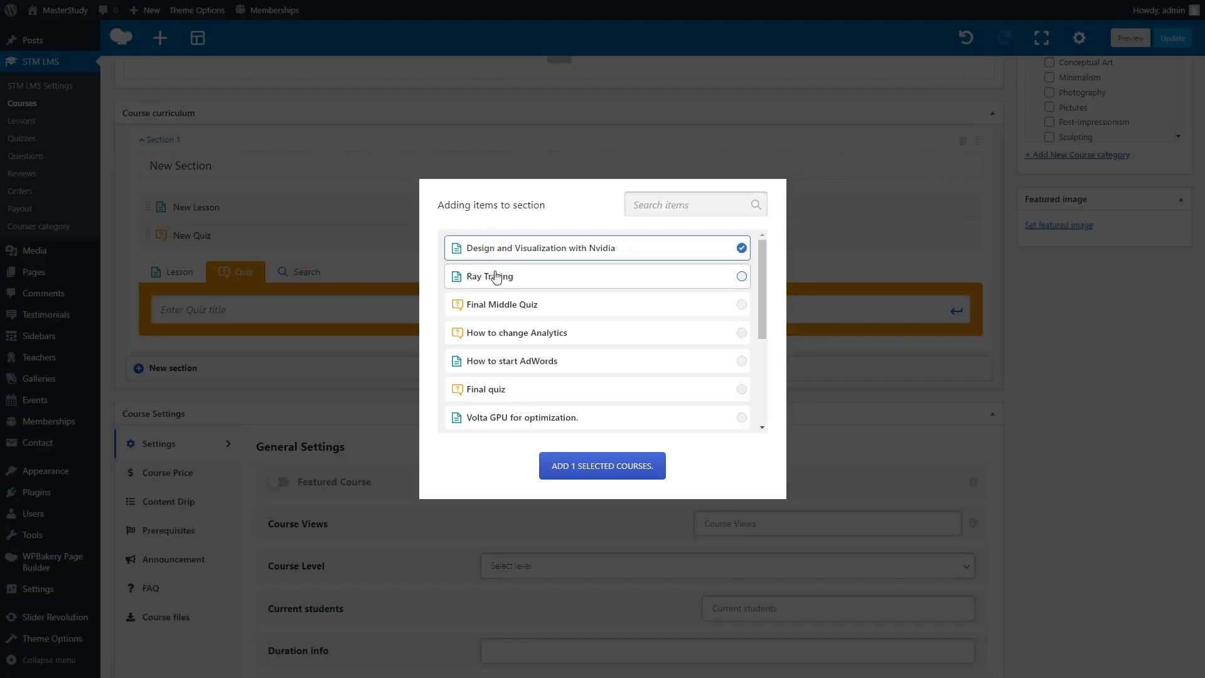
click(602, 466)
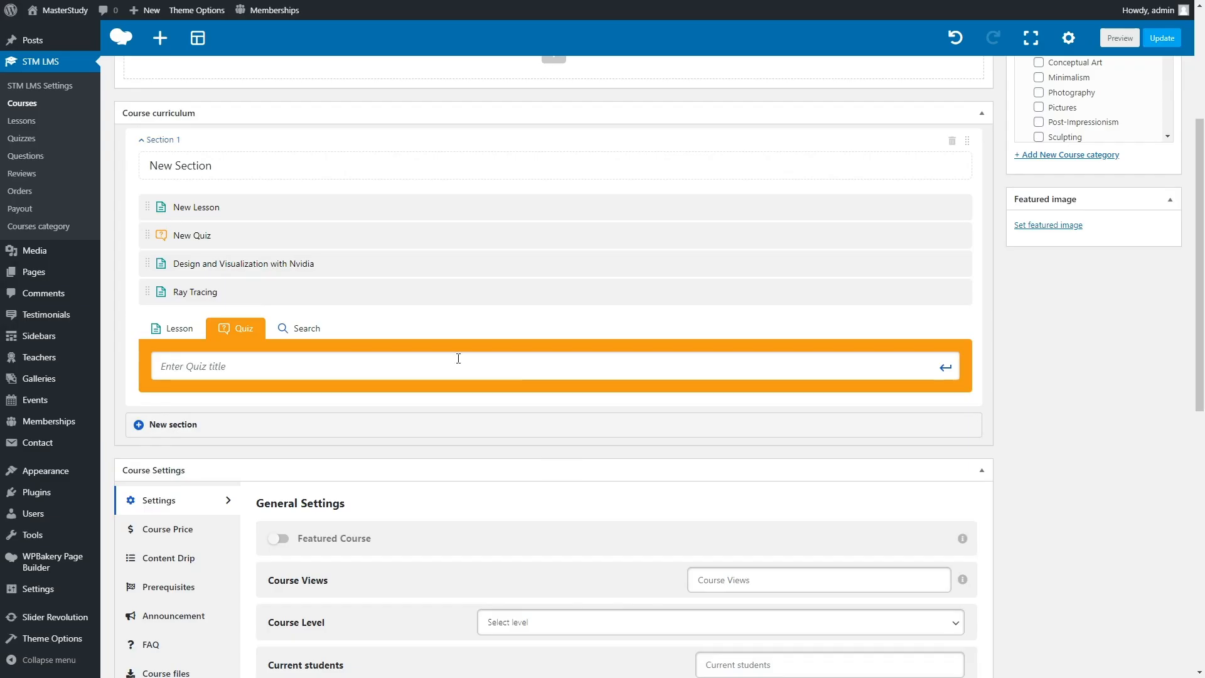
Step: Mark the course featured with 30 views, 2 hours duration and 1 hour video
scroll(down, 3)
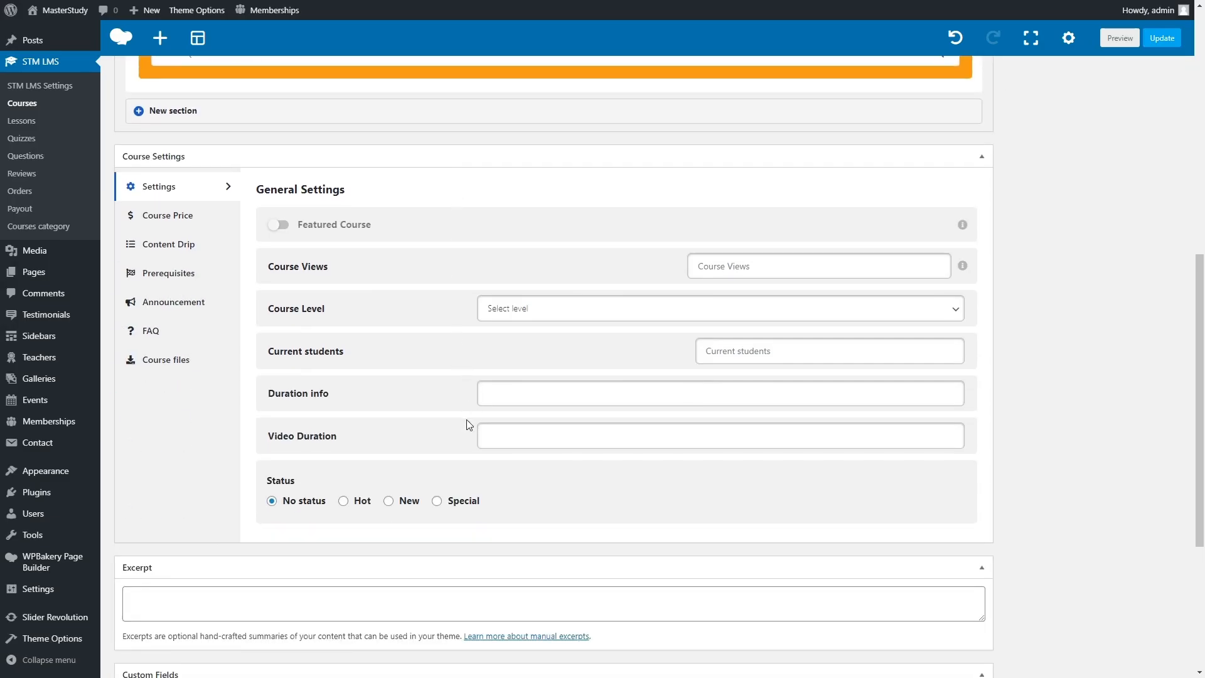
click(279, 225)
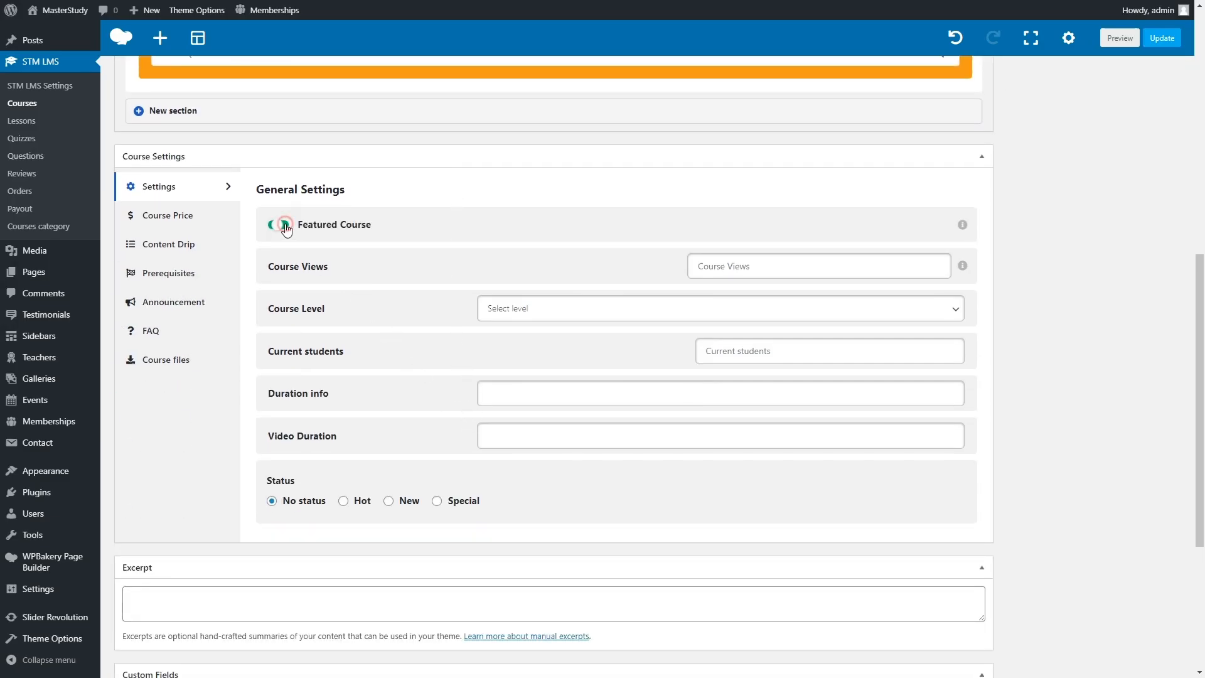
click(279, 225)
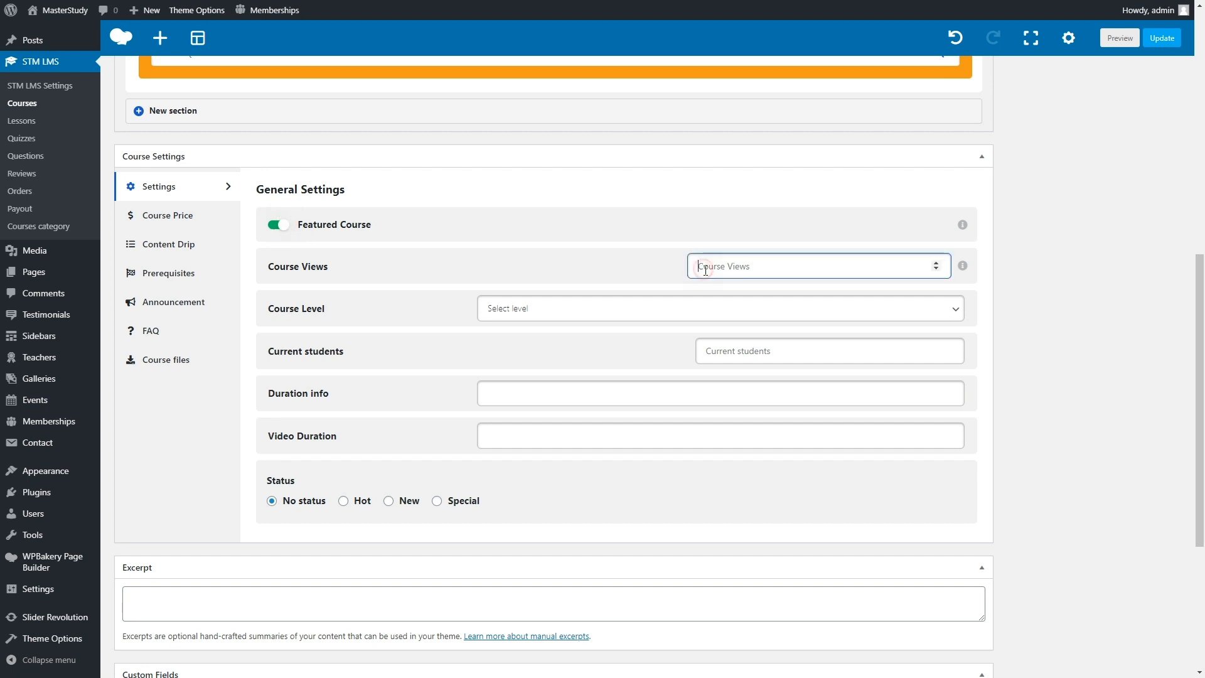
text(30)
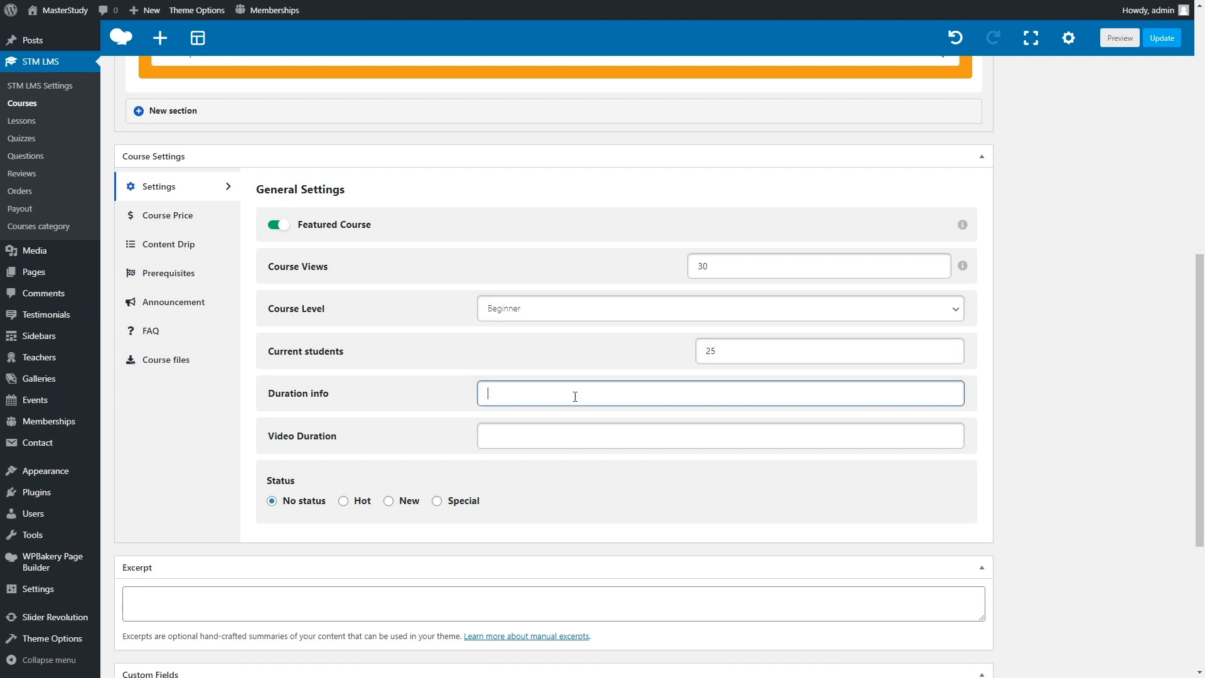
text(2 hours)
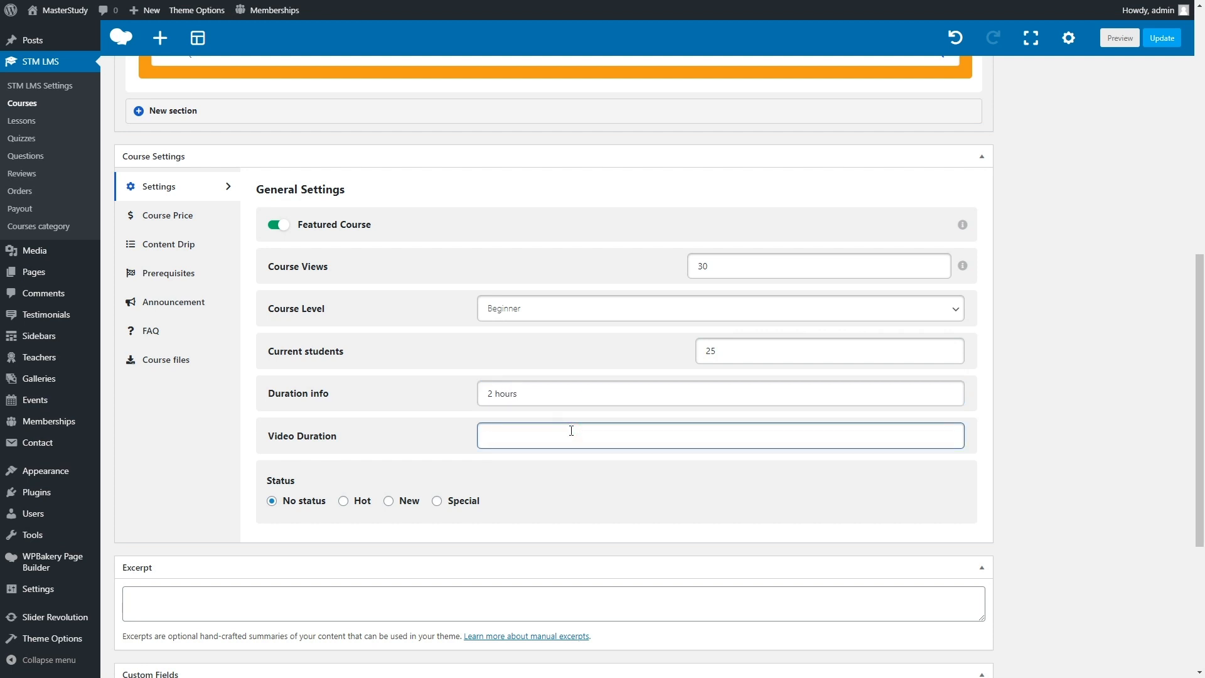
text(1 hour)
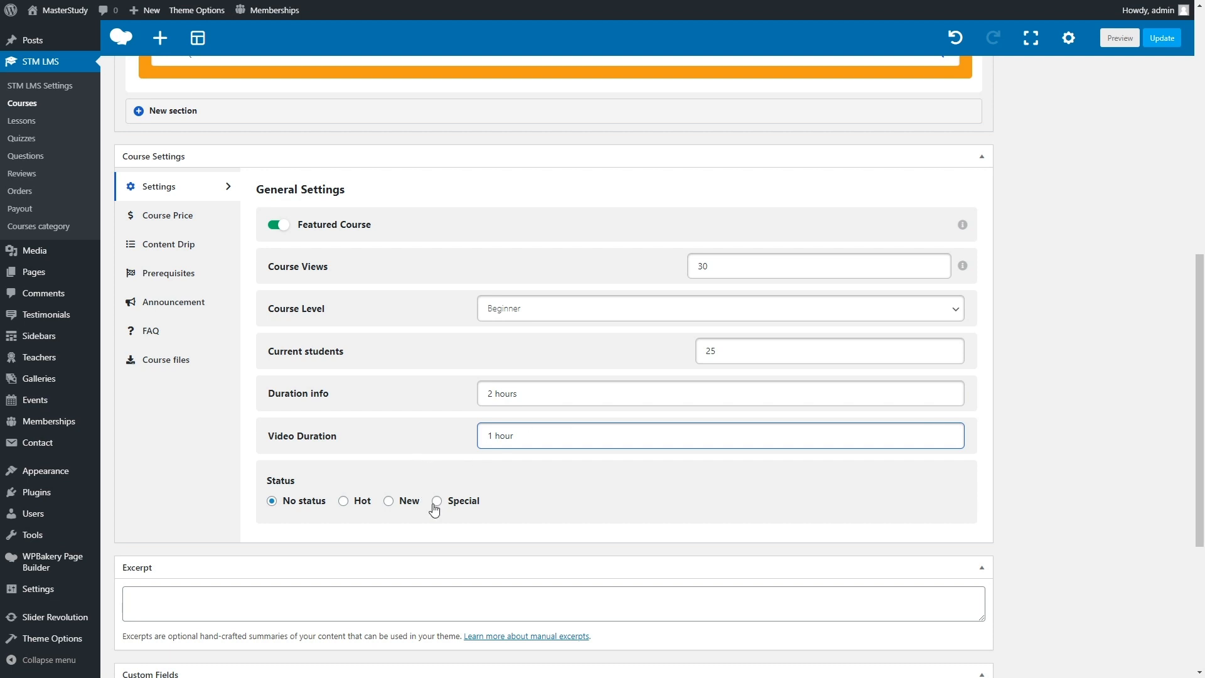
Step: Give the course the Special status for 24–27 July 2020
click(436, 501)
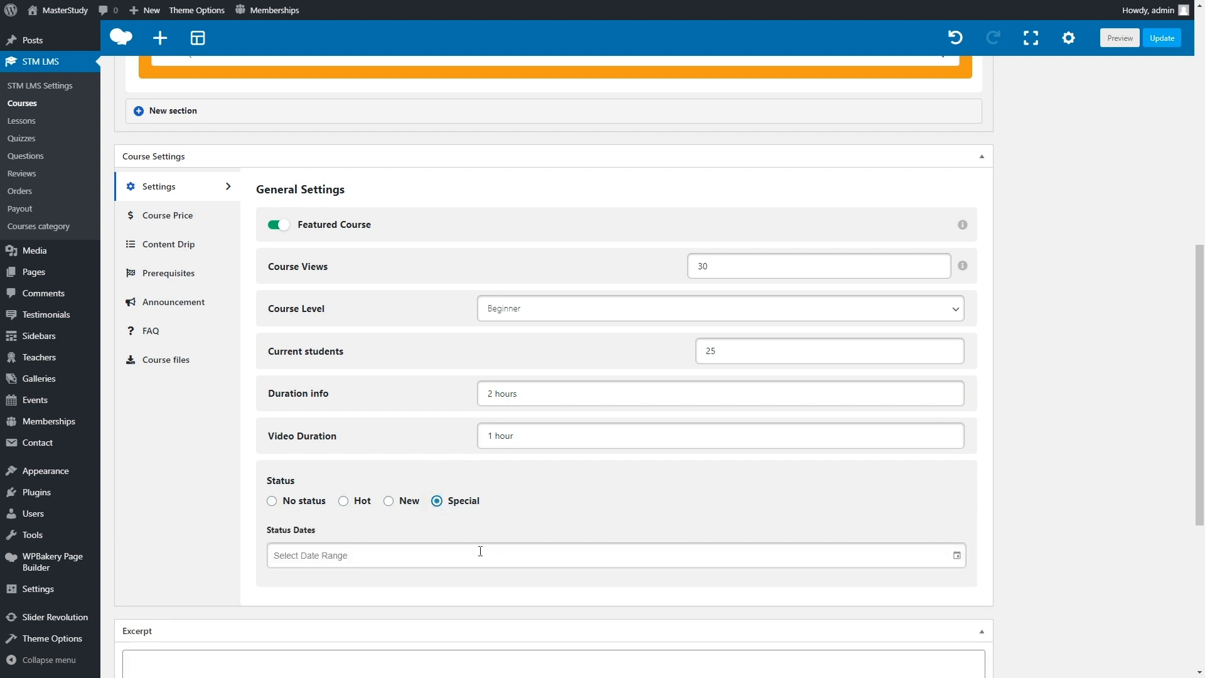
click(461, 555)
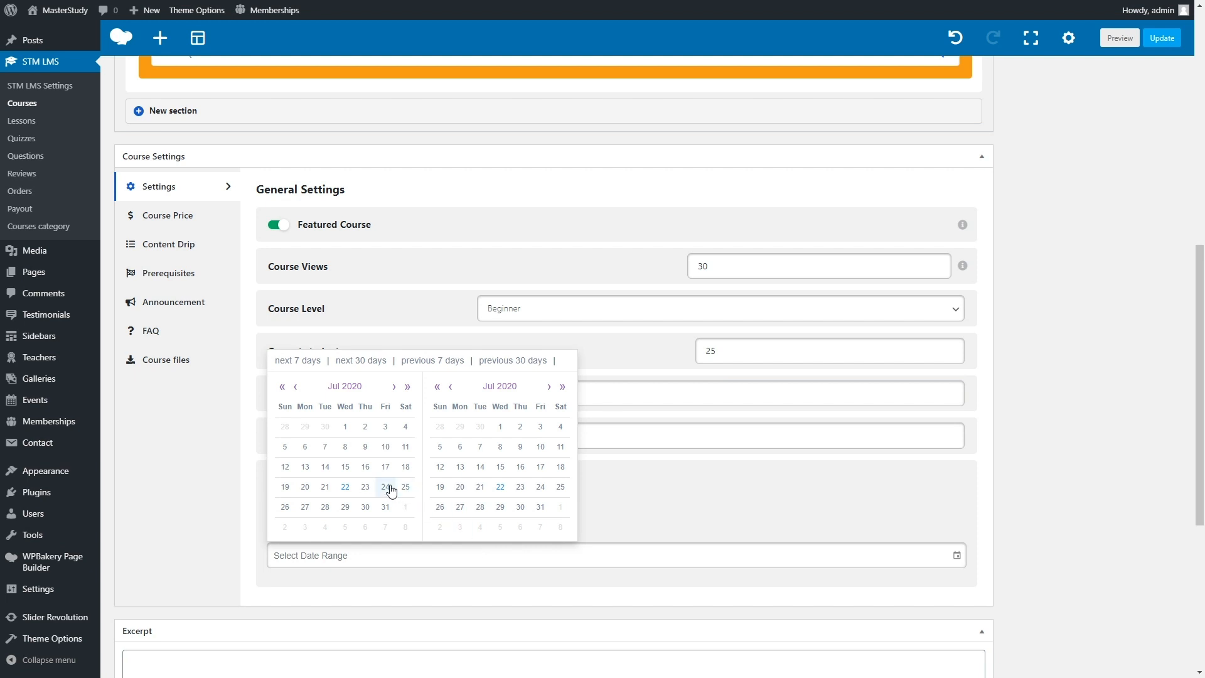
click(459, 506)
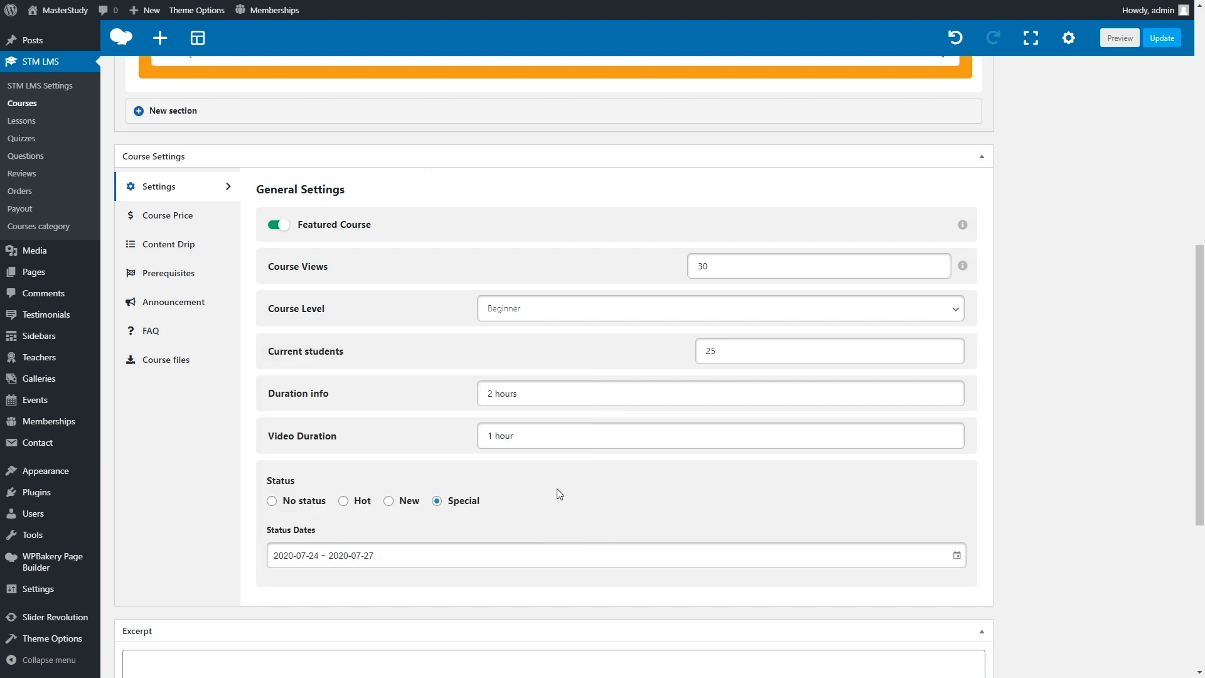
Step: Set the course price to $99 with a $30 sale price, kept out of membership
click(167, 215)
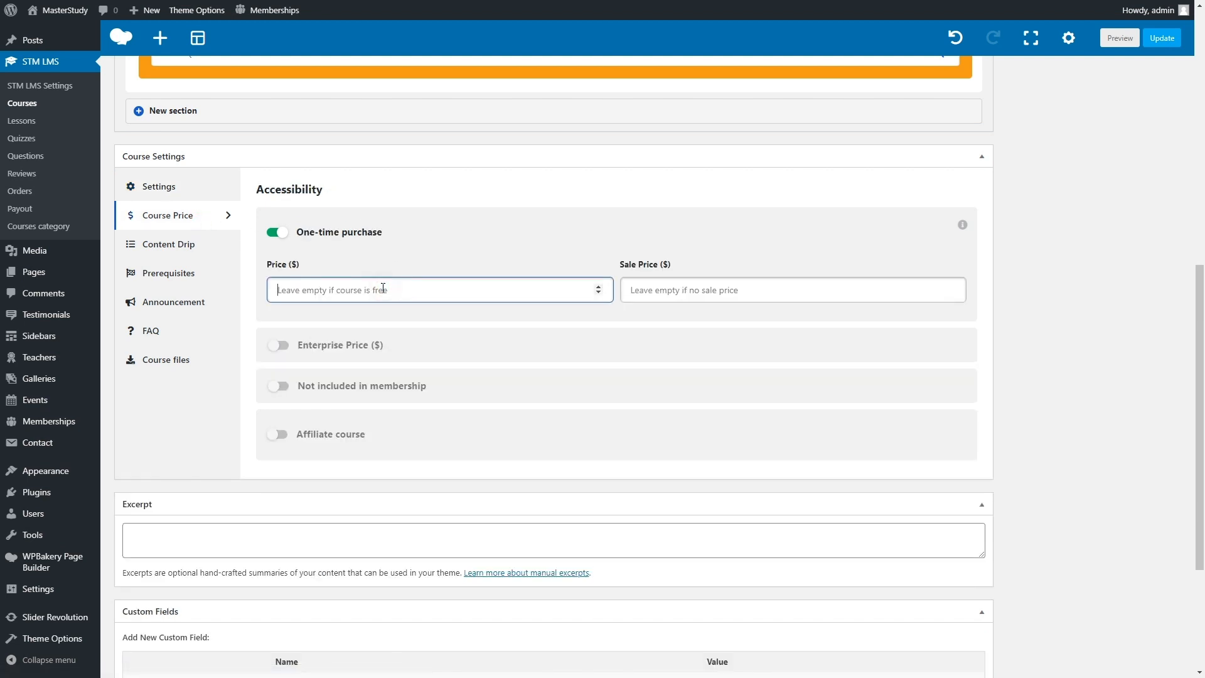
text(99)
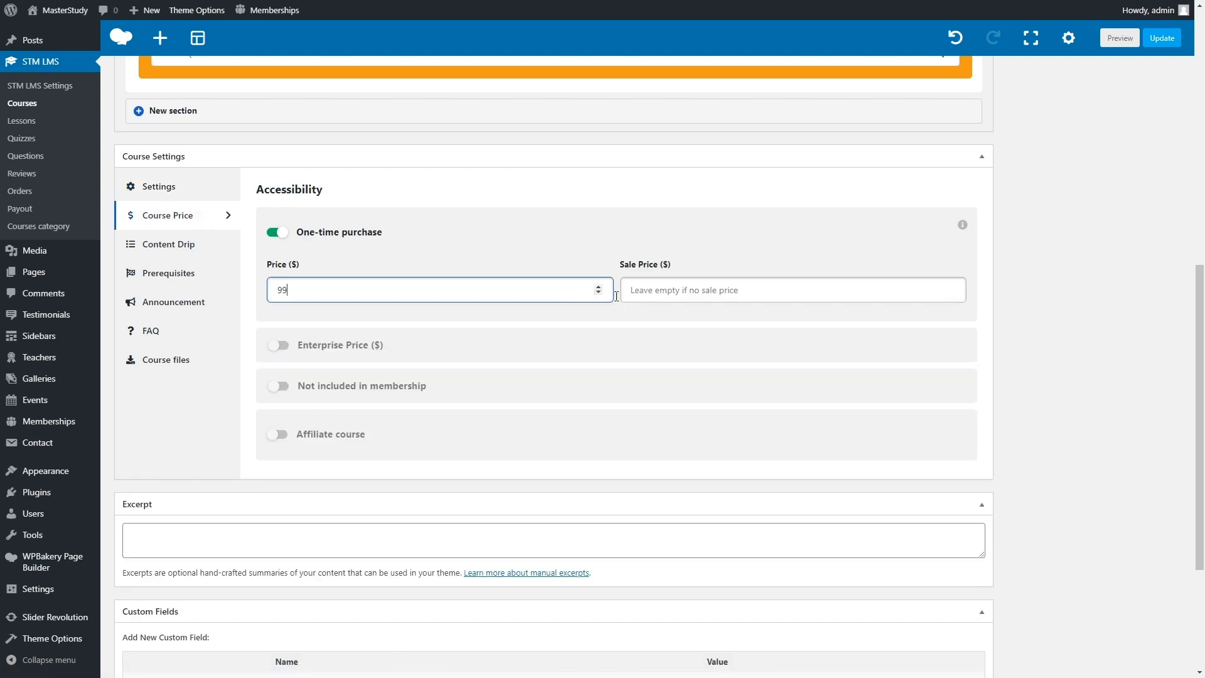
text(30)
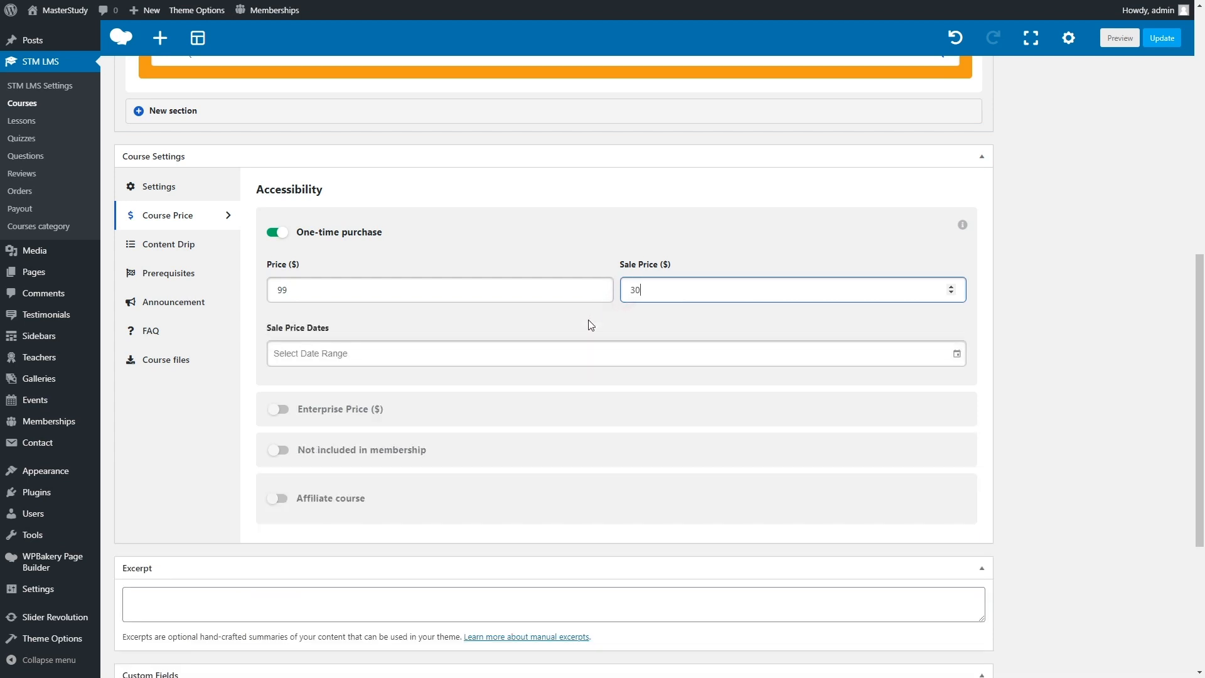
mouse_move(354, 414)
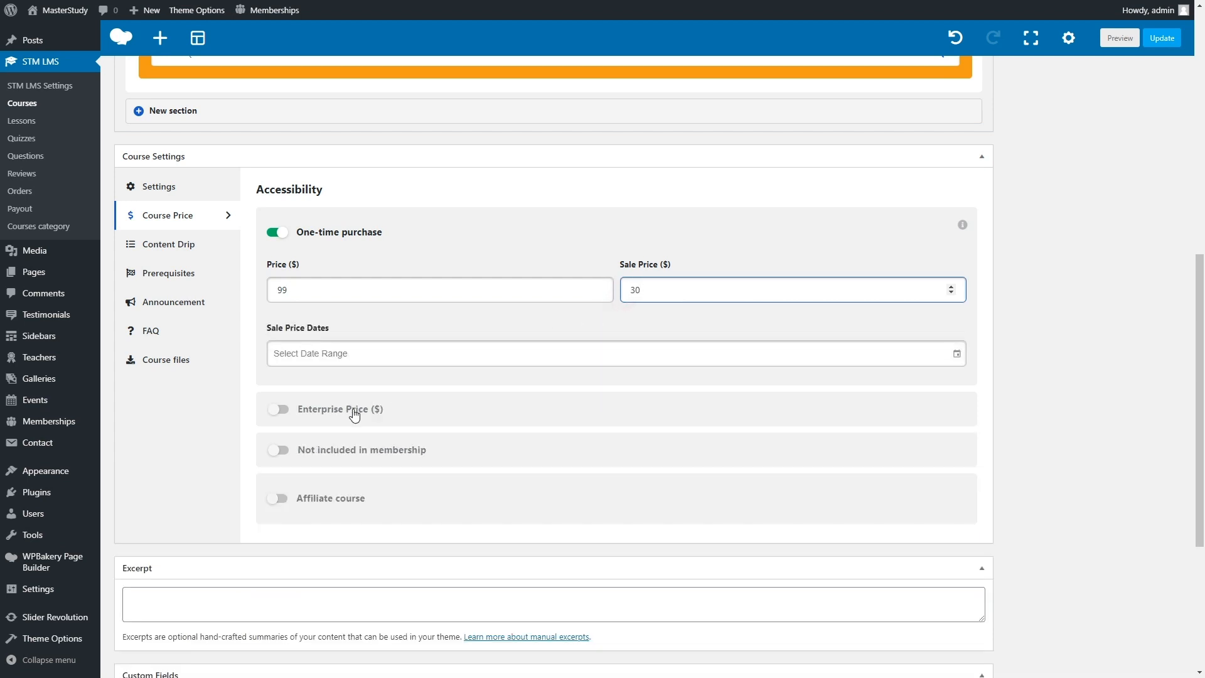
mouse_move(352, 451)
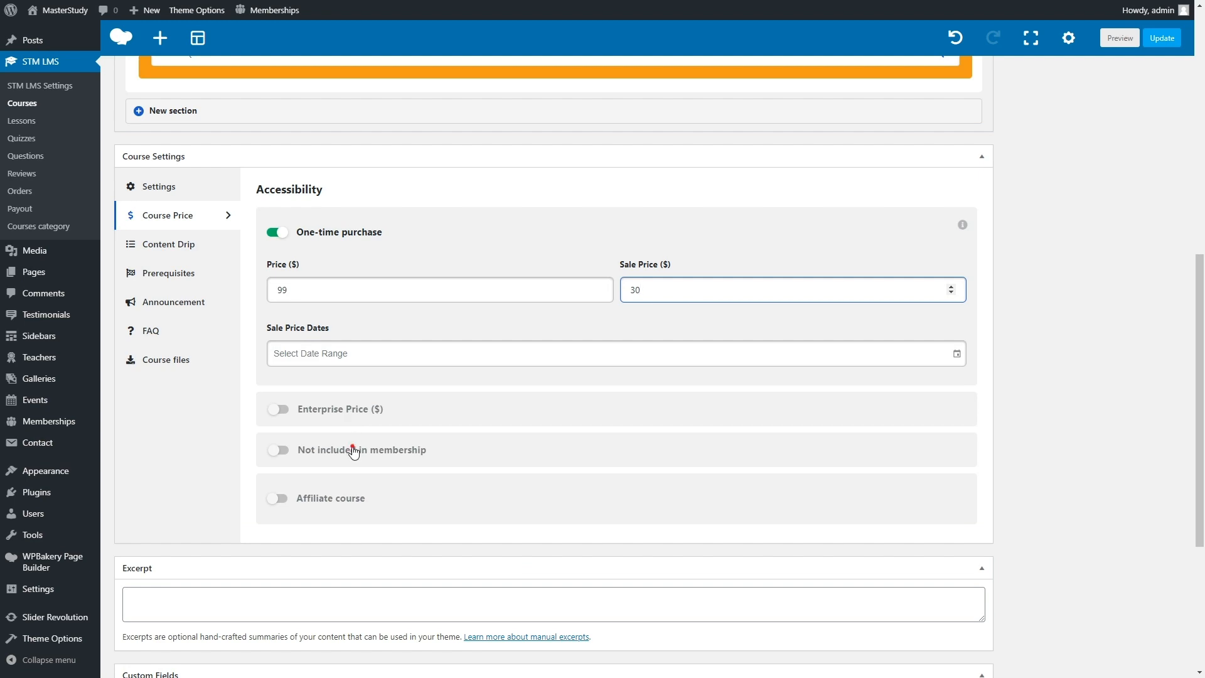
click(1118, 38)
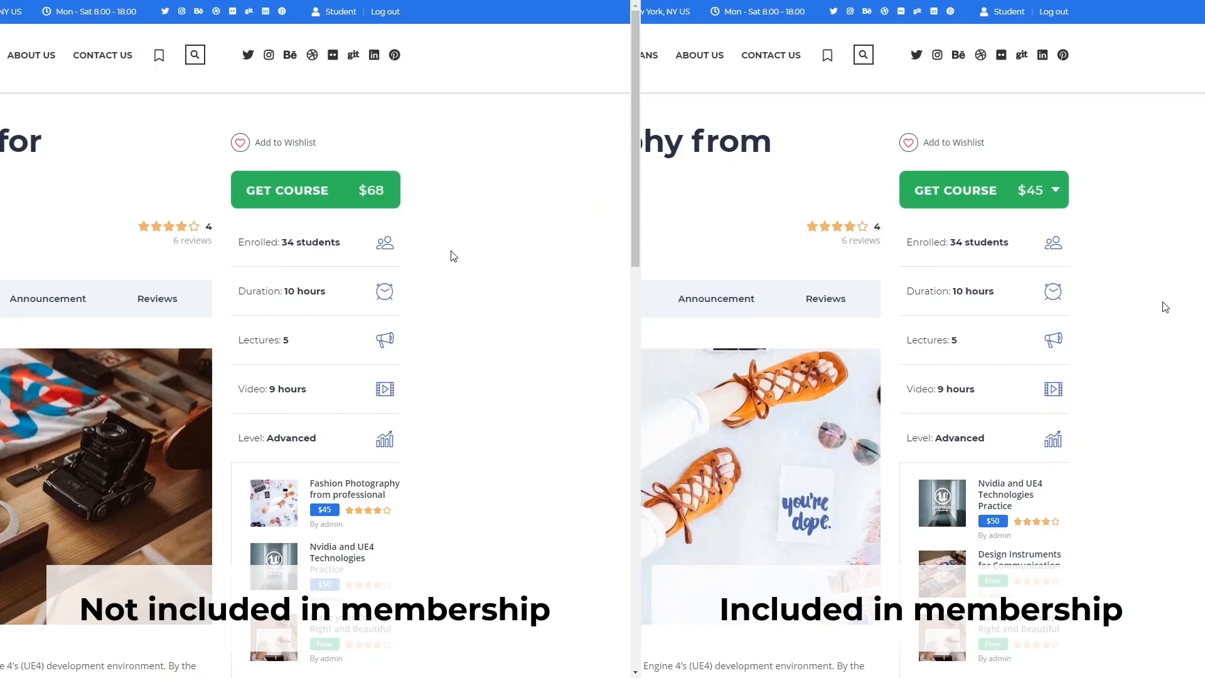
click(1055, 190)
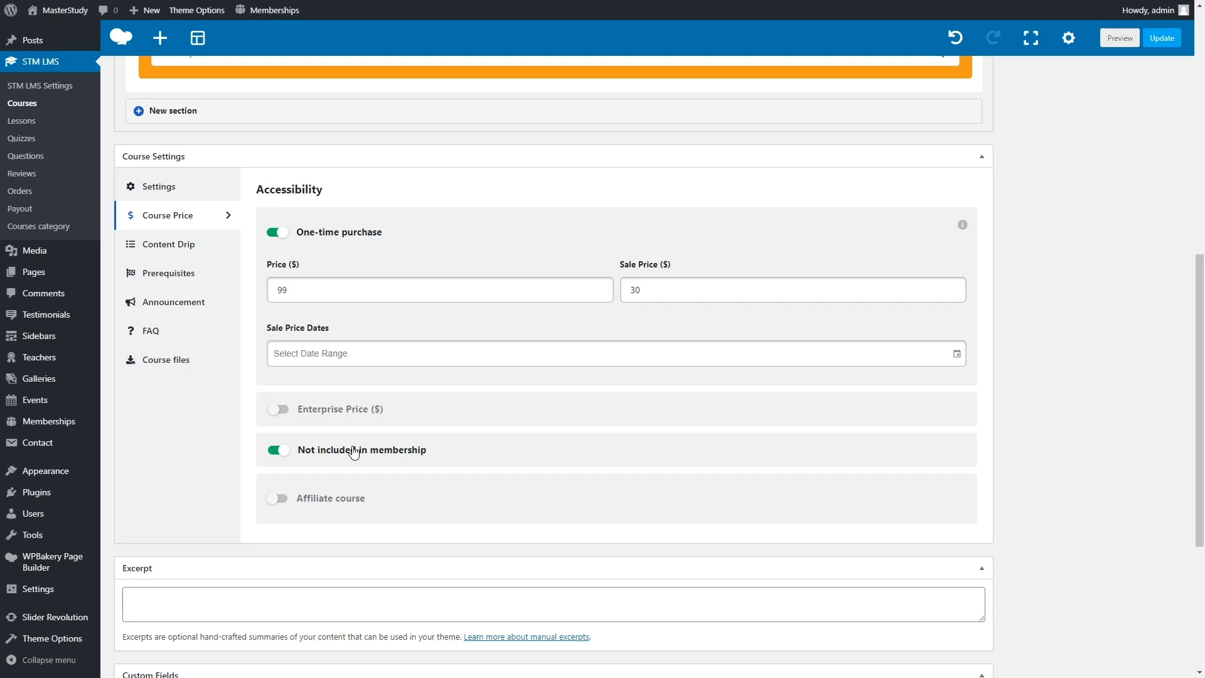
Step: Make it an affiliate course with button text 'Buy Now' and button link 'link'
click(278, 498)
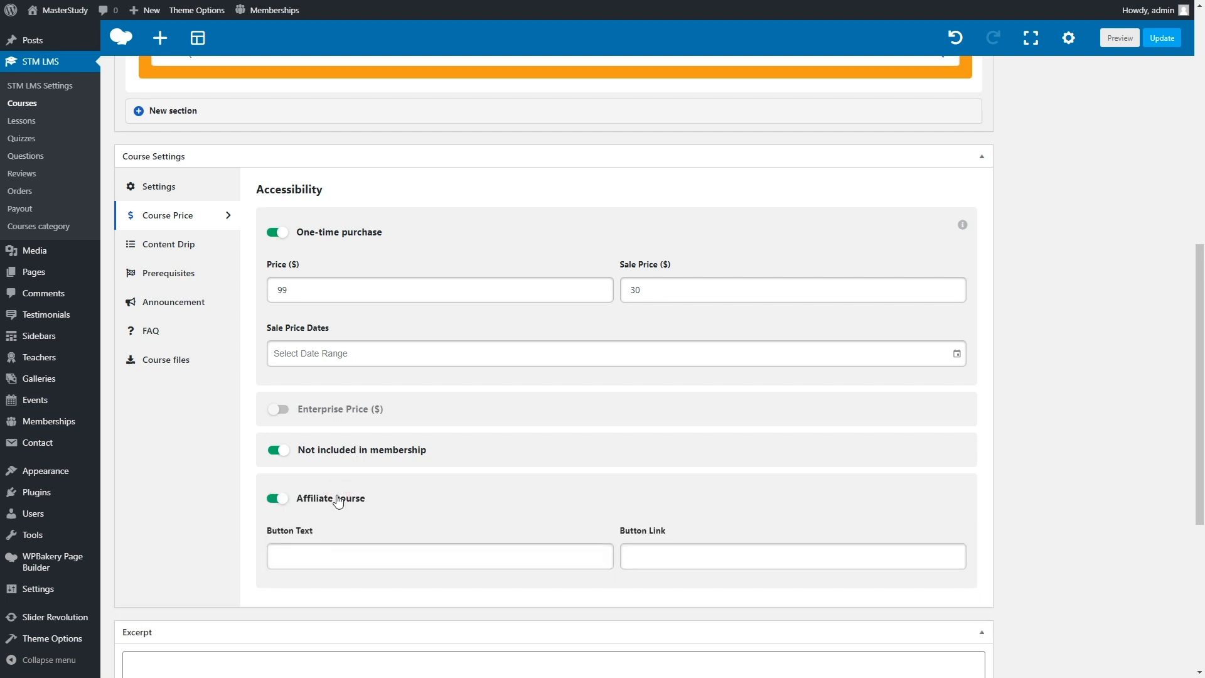
click(439, 556)
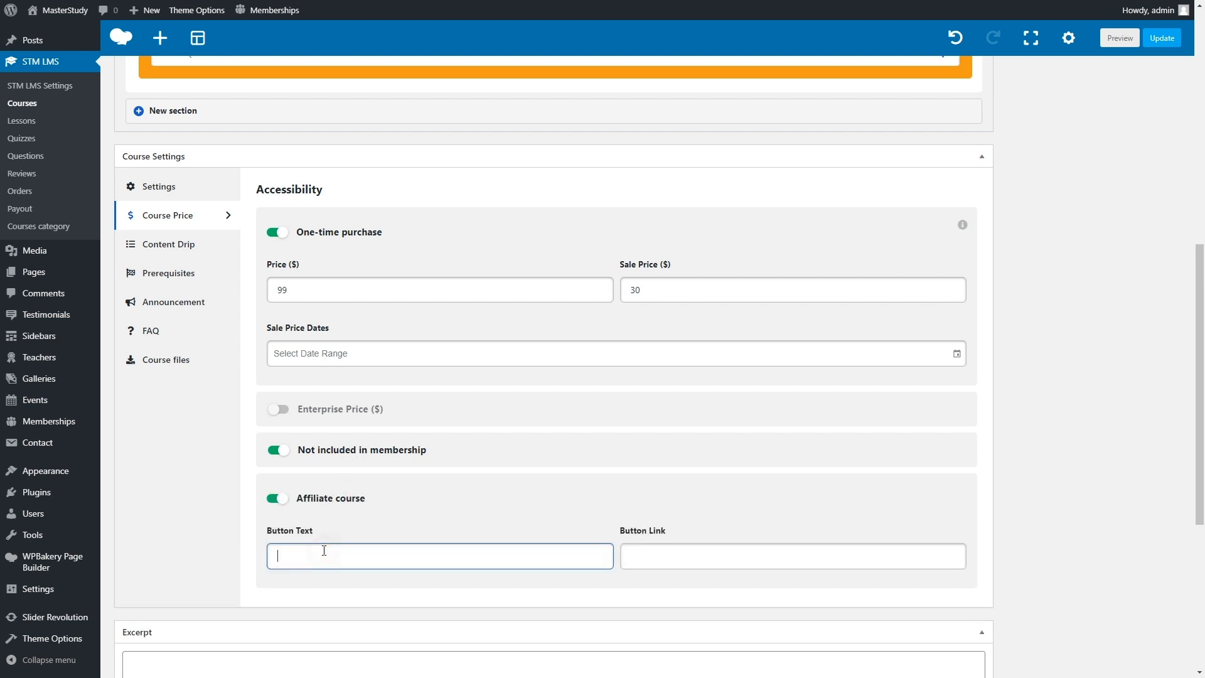
text(Buy N)
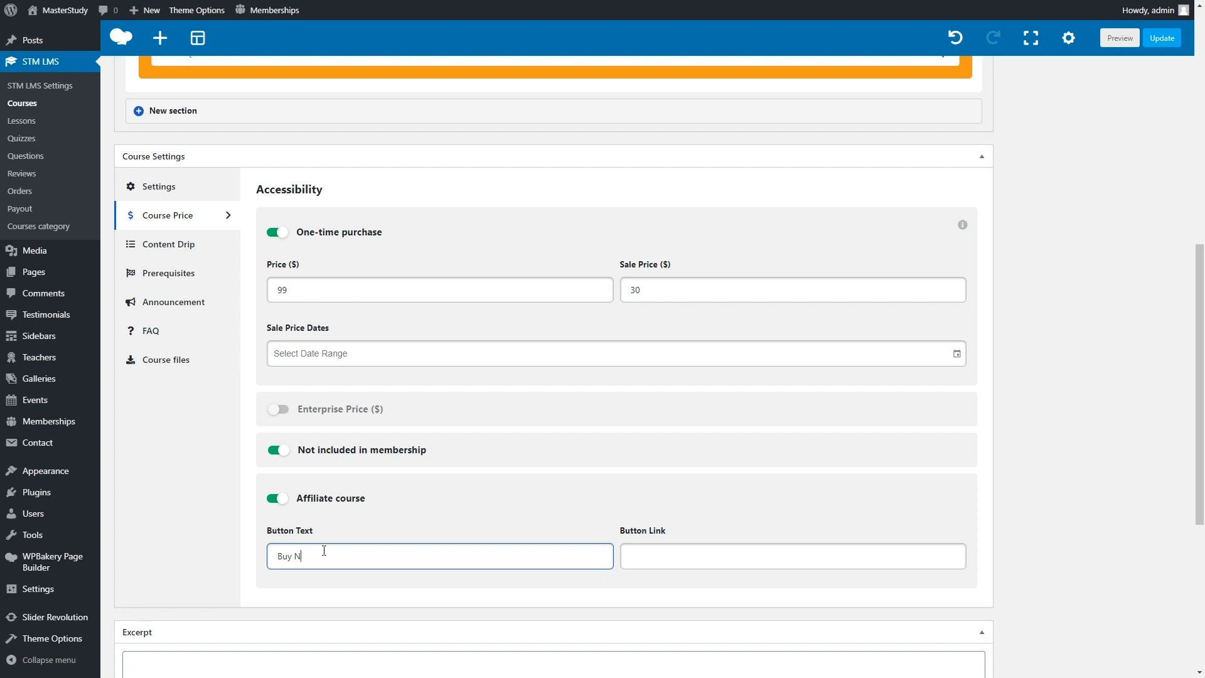
text(ow)
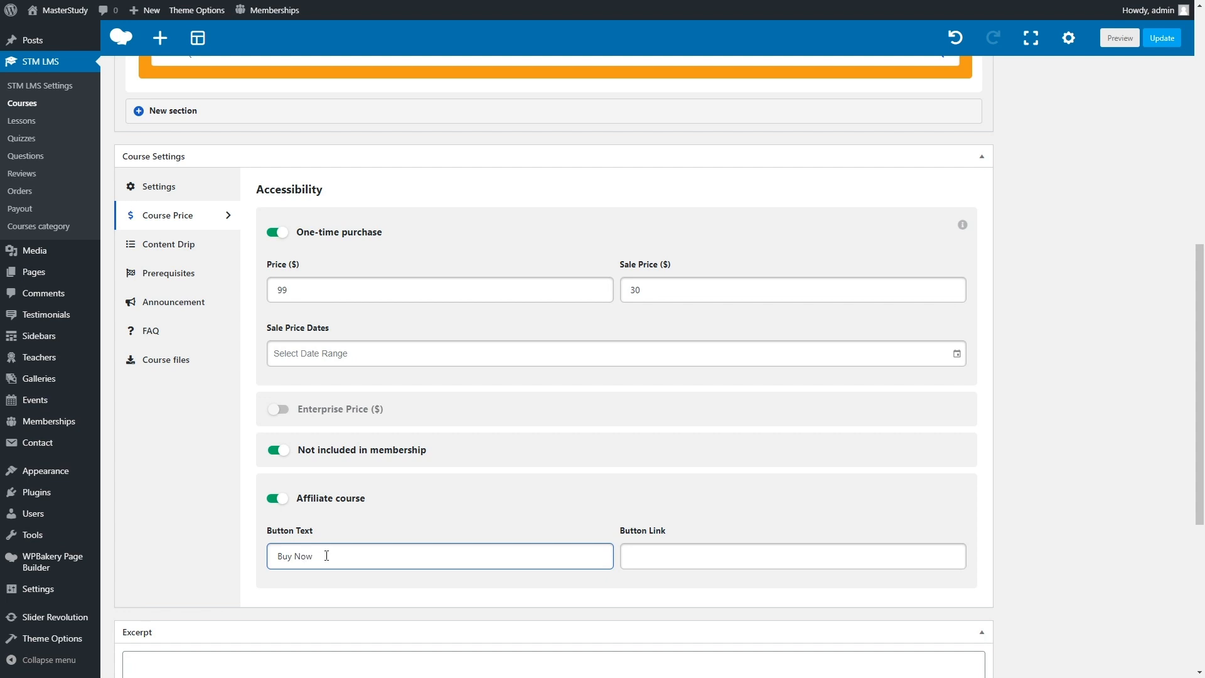
click(792, 556)
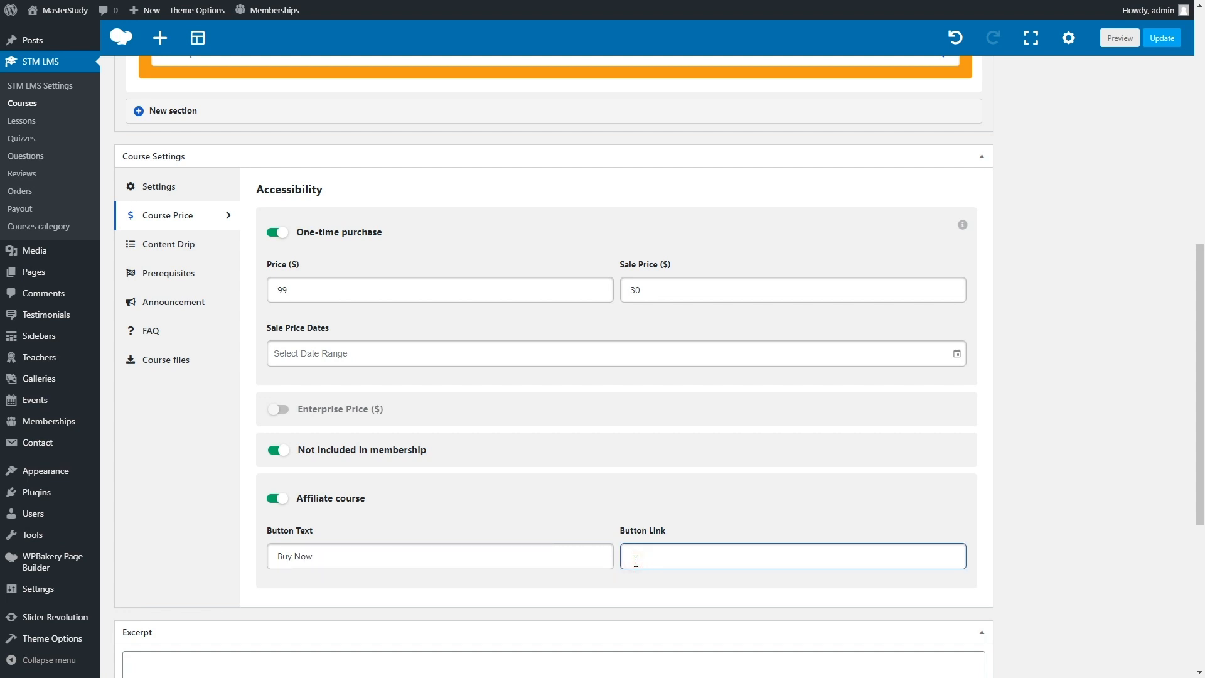
text(link)
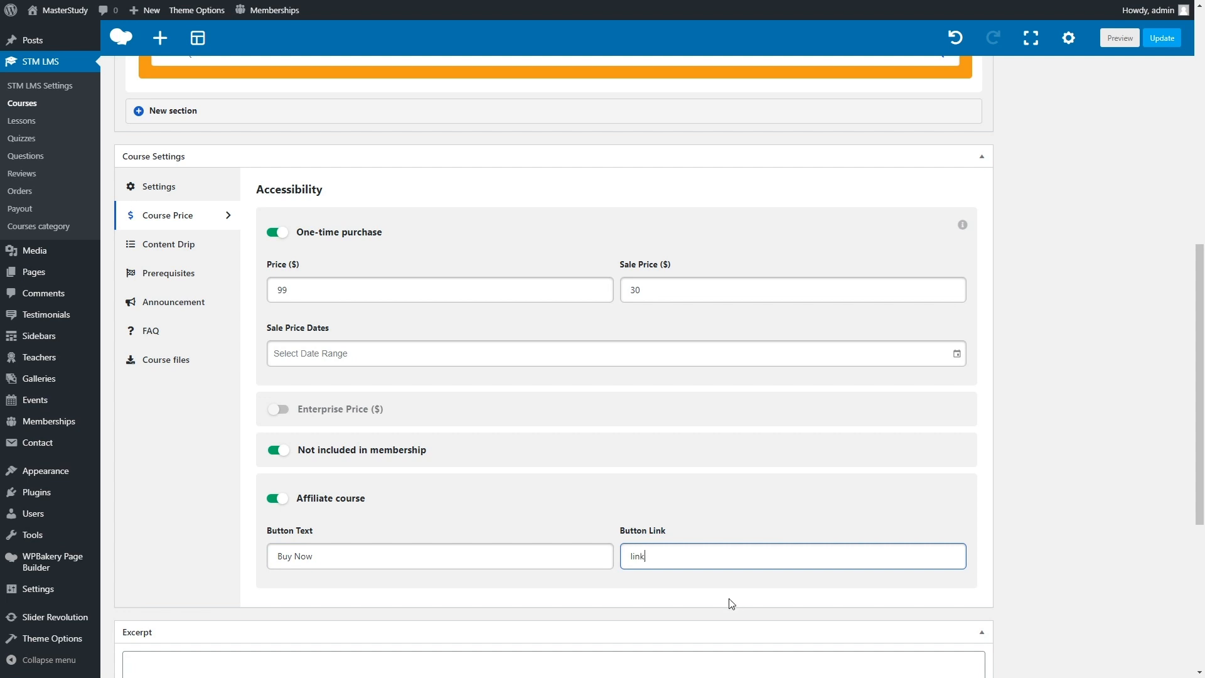
click(1118, 38)
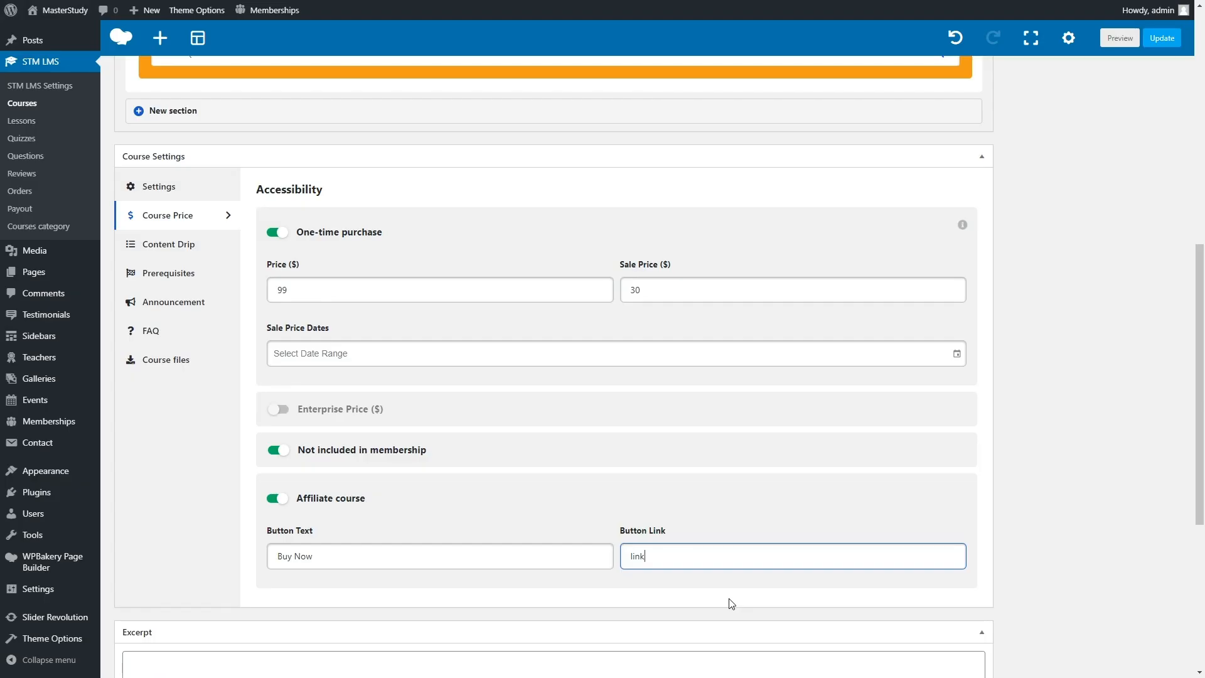
Step: Add a FAQ item 'FAQ 1' answered with 'FAQ Answer 1' after reviewing the announcement
click(172, 301)
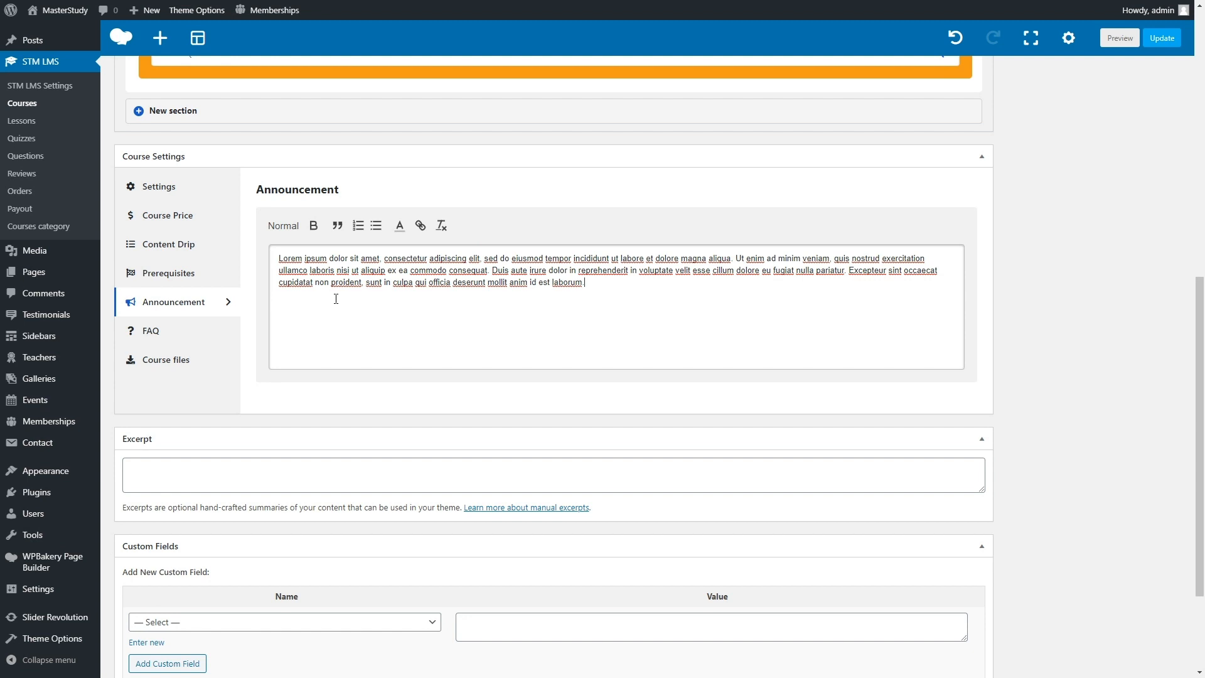
click(151, 330)
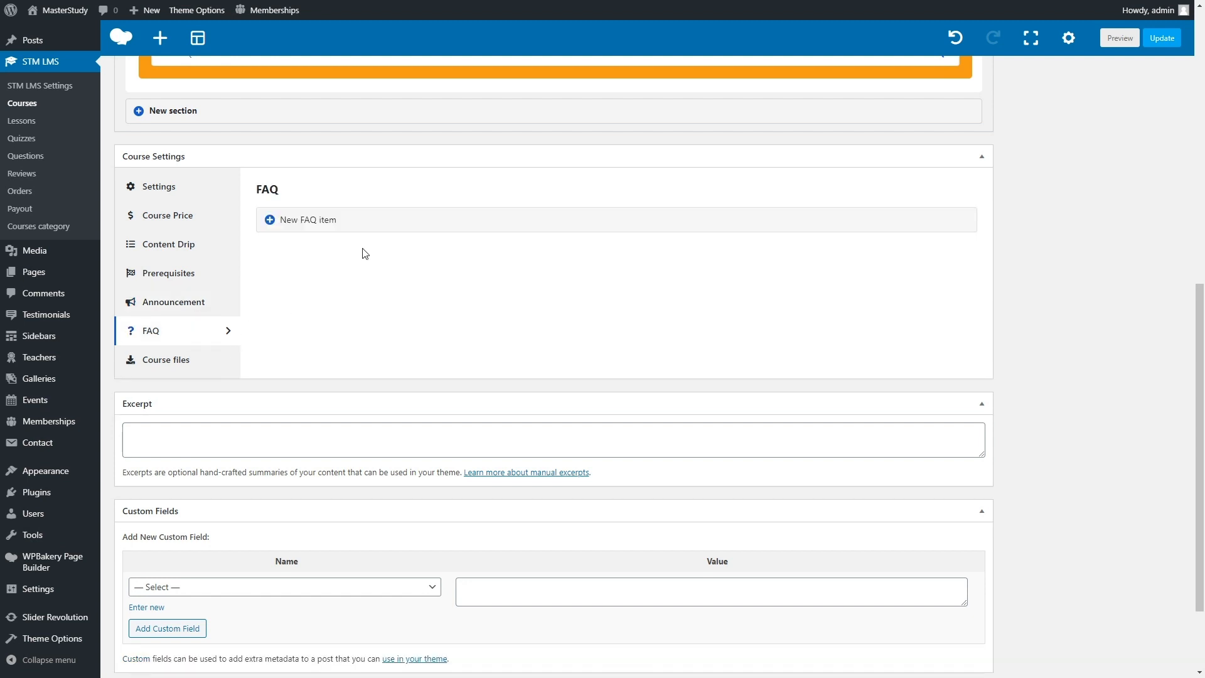
click(308, 219)
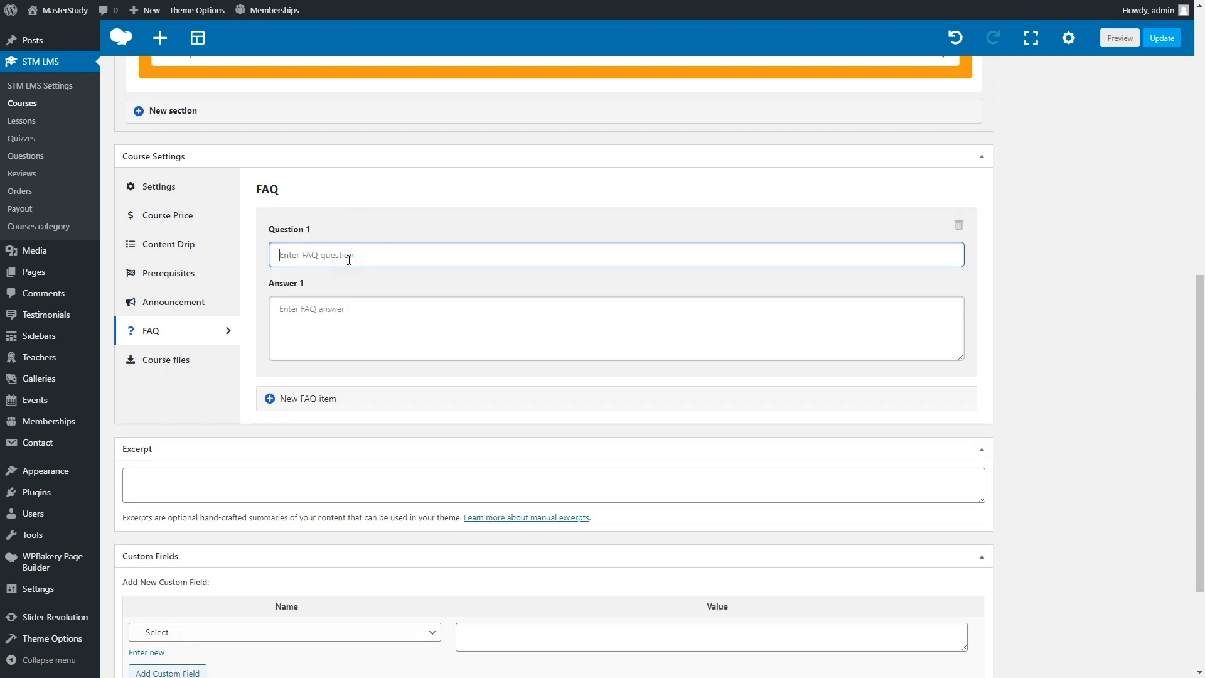
text(FAQ 1)
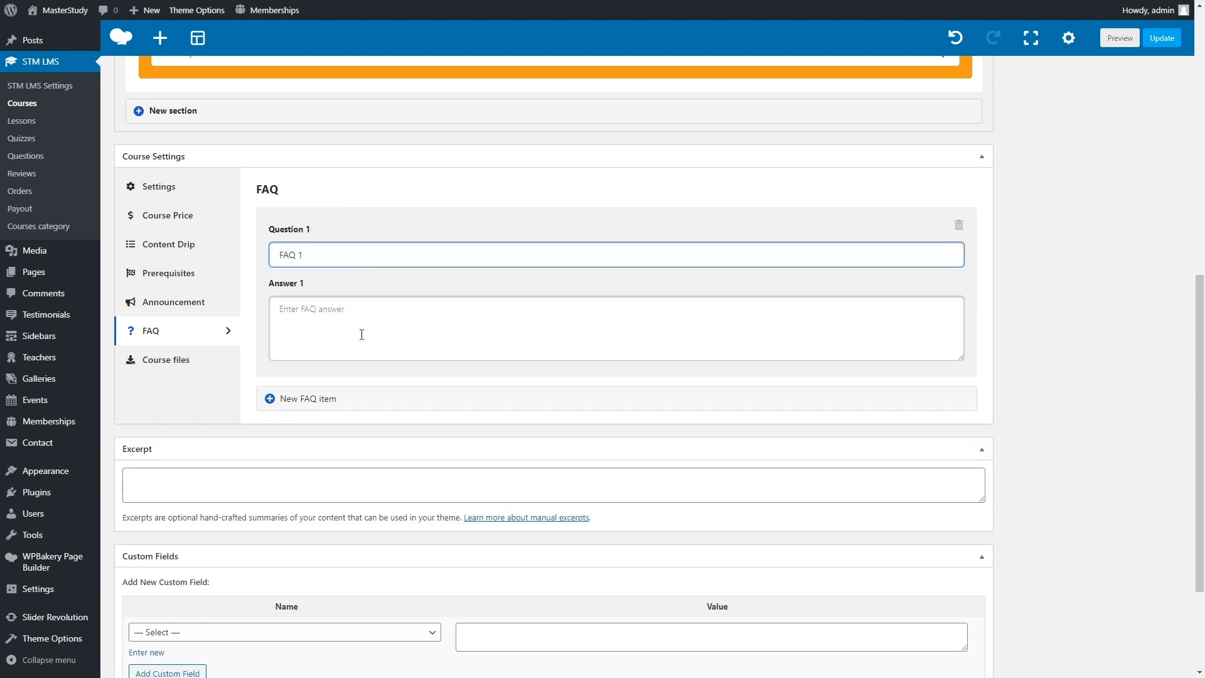
text(FAQ)
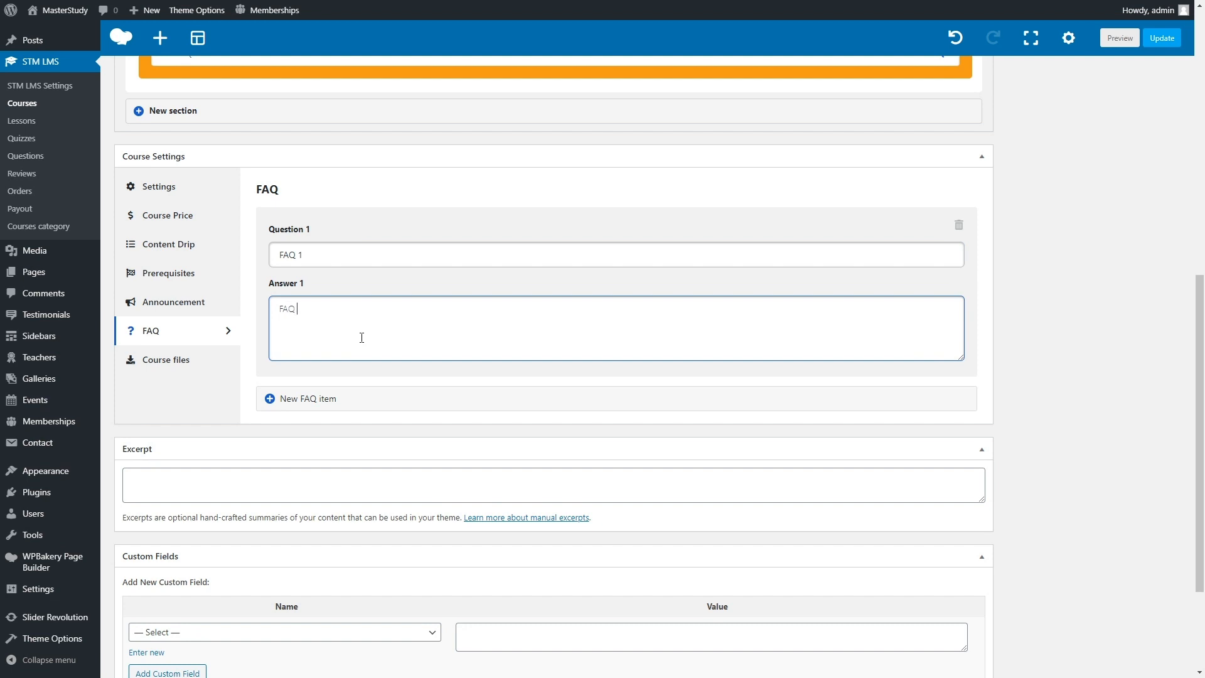
text(Answer 1)
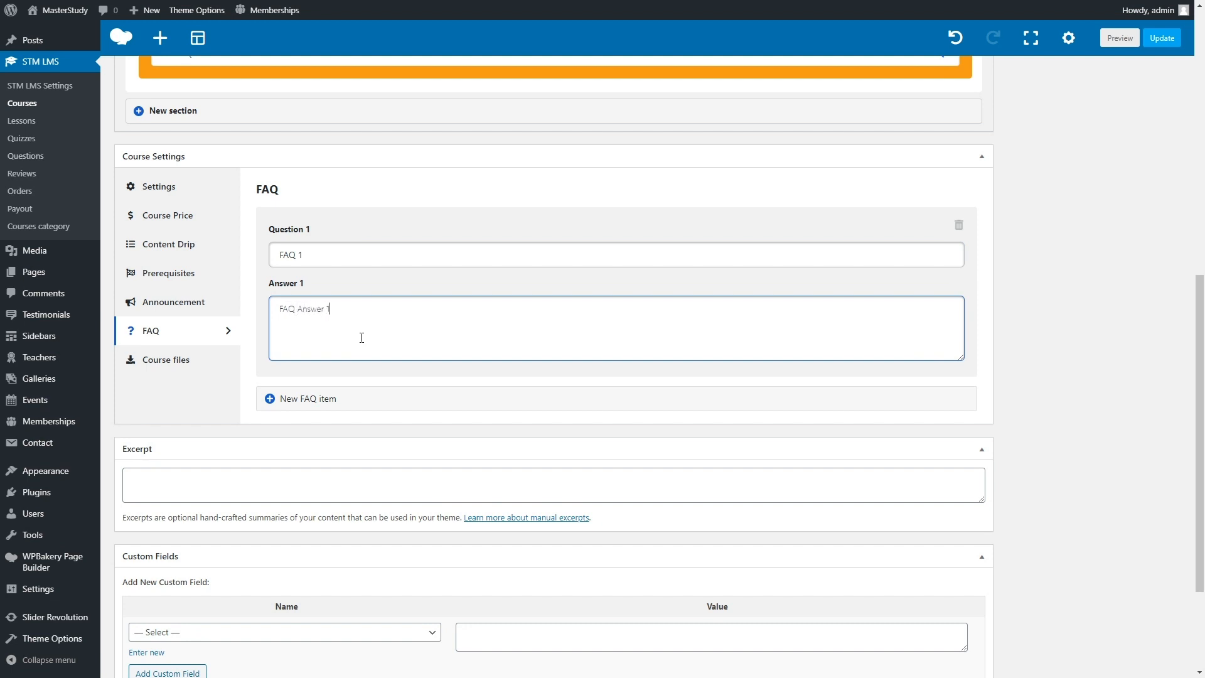
Step: Review the Prerequisites and Content Drip settings
click(168, 272)
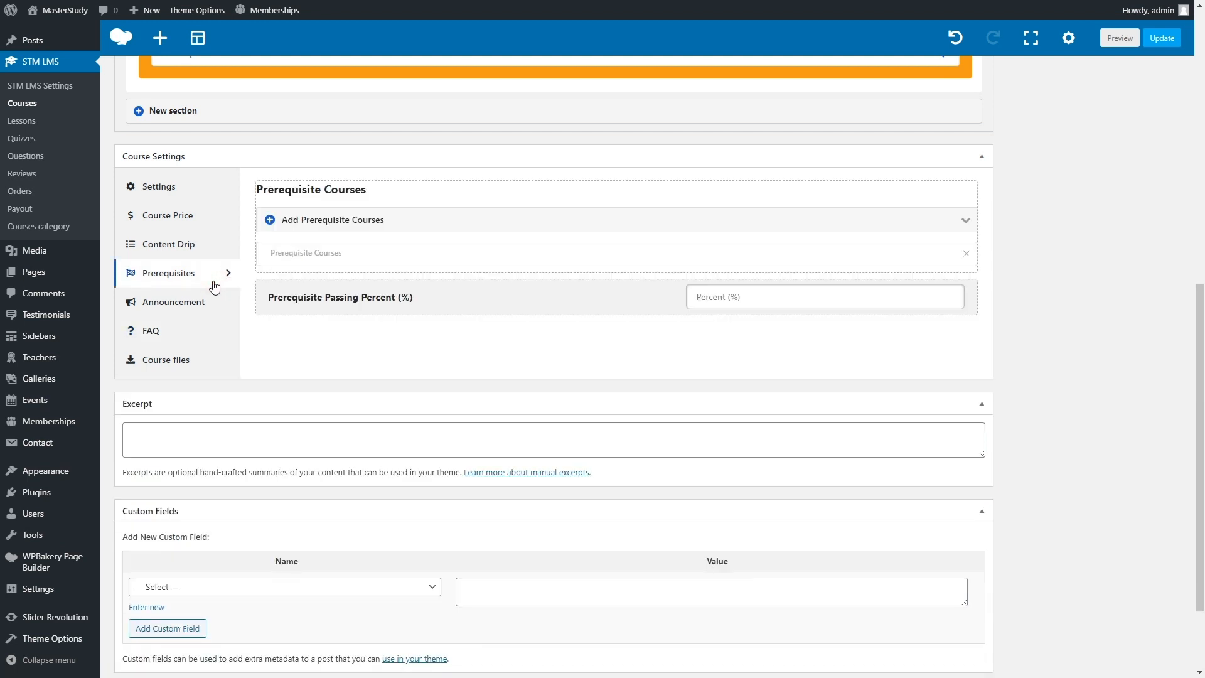
click(168, 244)
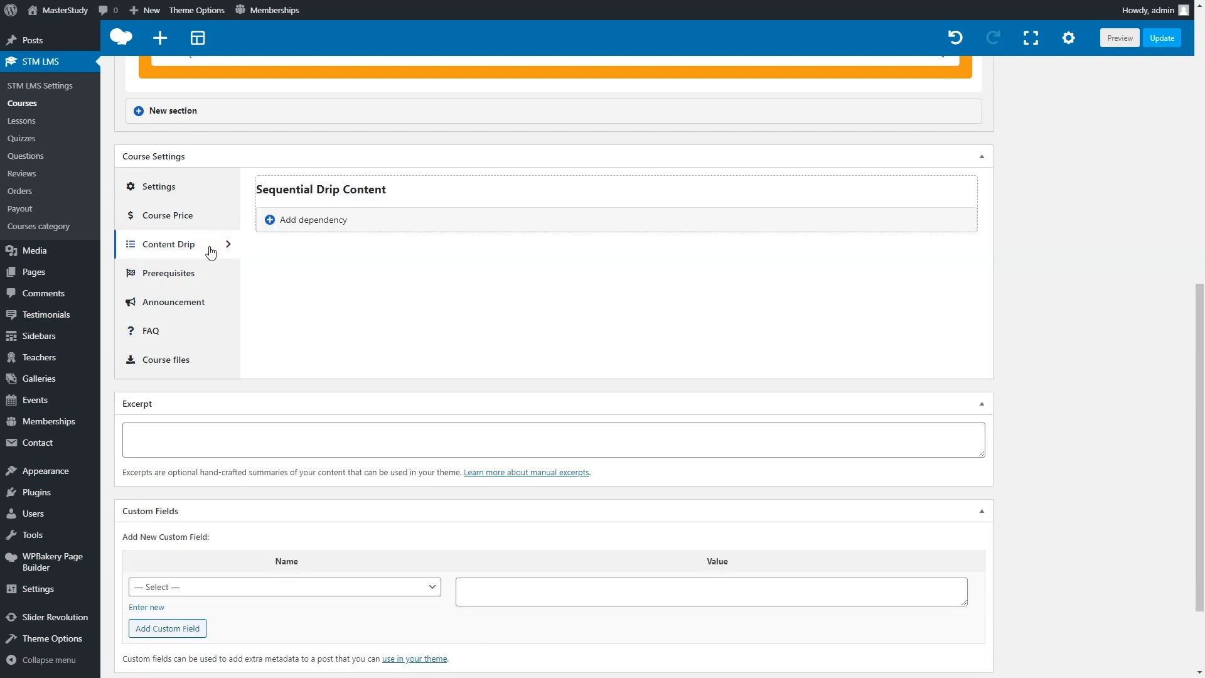
mouse_move(920, 286)
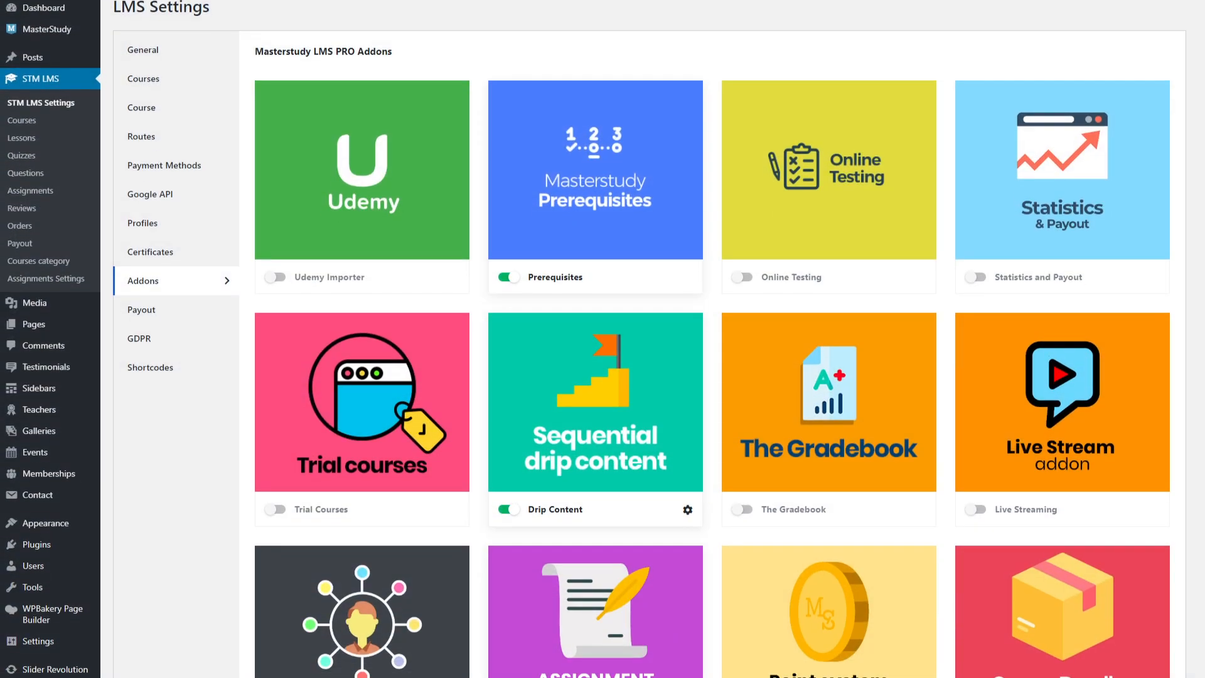
scroll(down, 3)
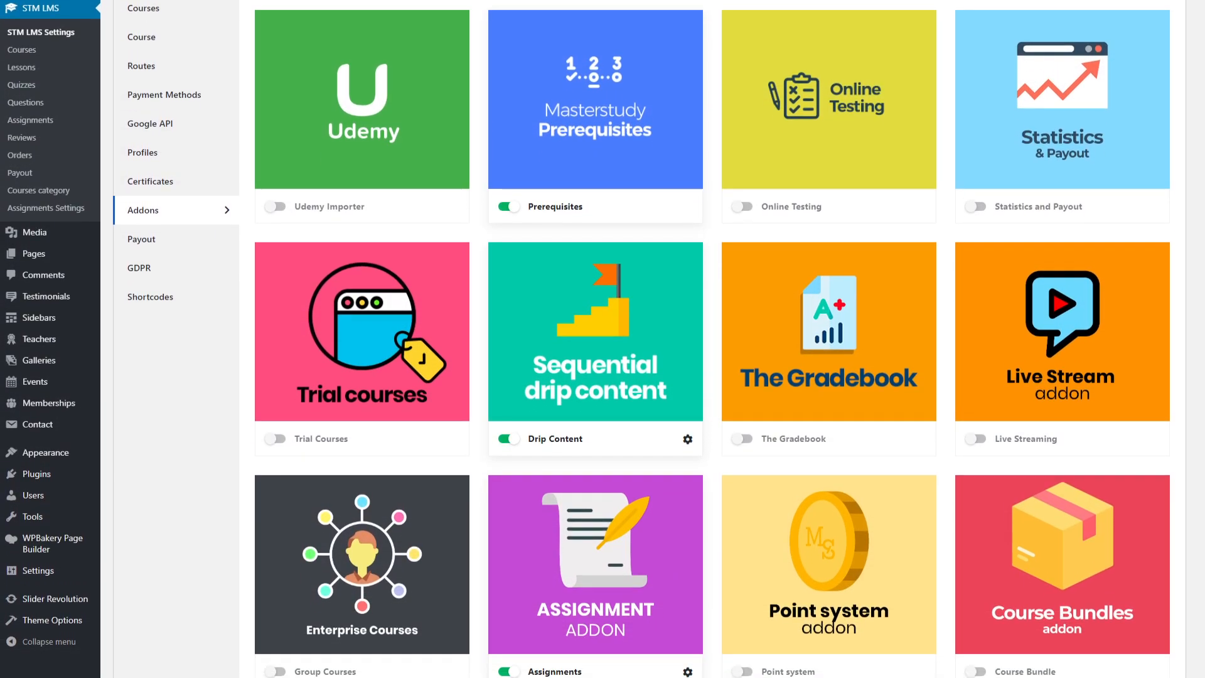
scroll(down, 3)
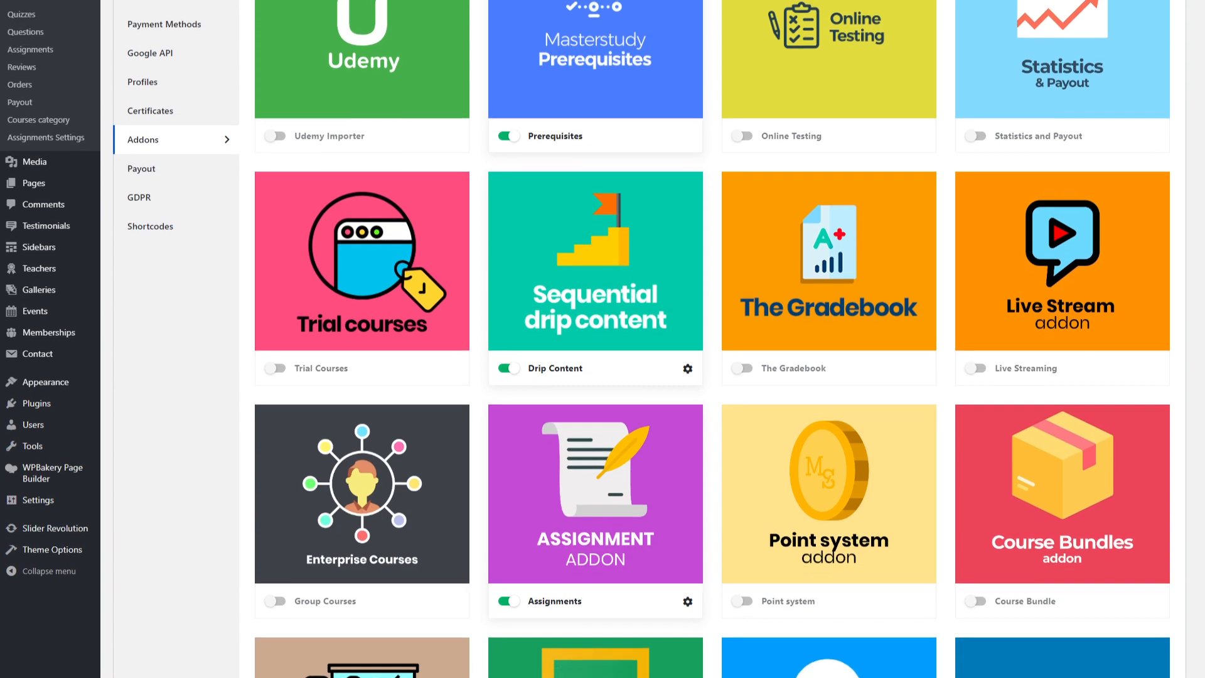
scroll(down, 3)
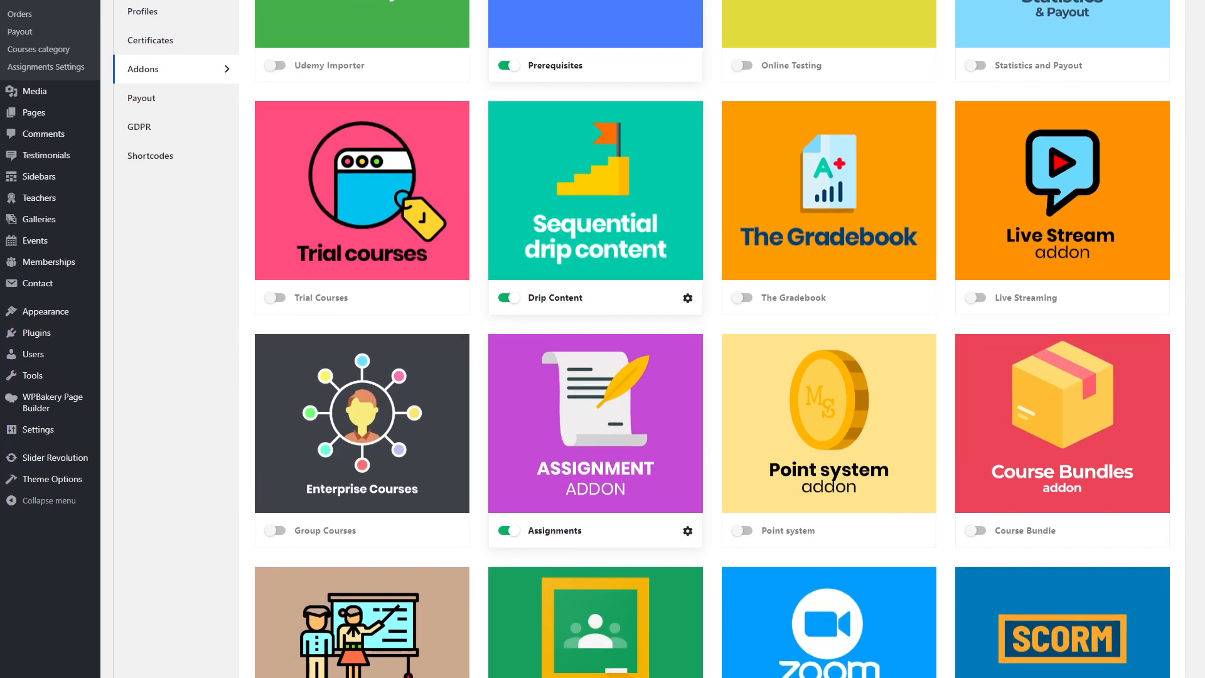
scroll(down, 3)
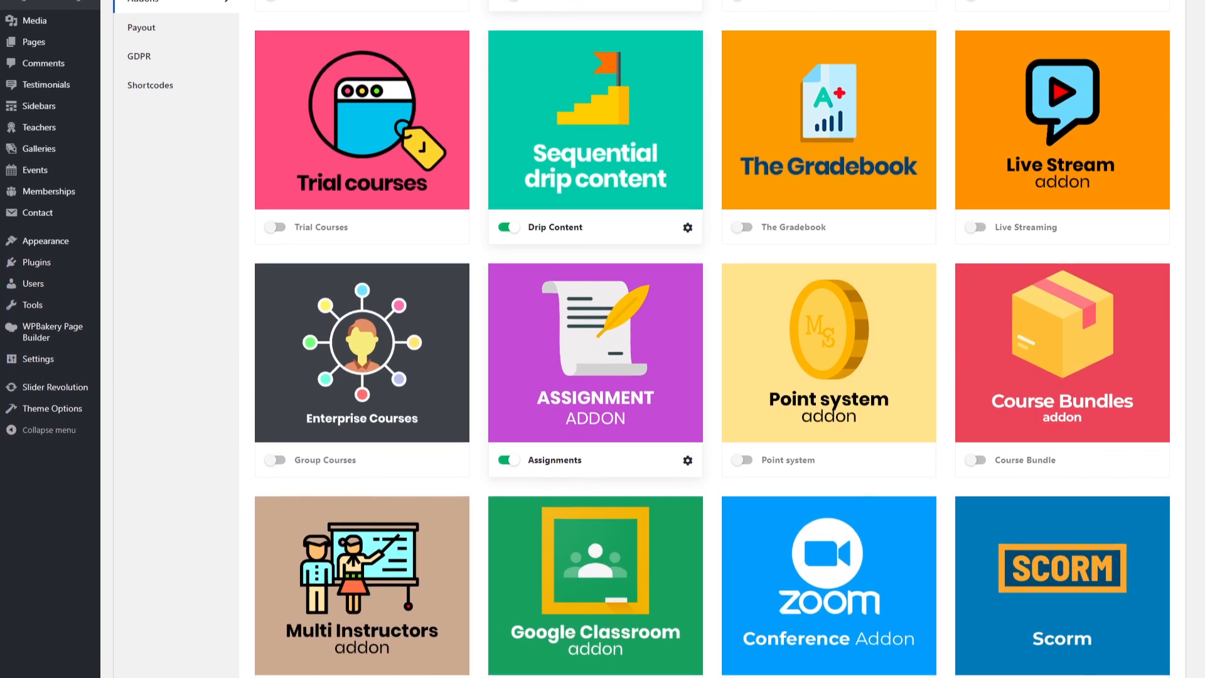
scroll(down, 3)
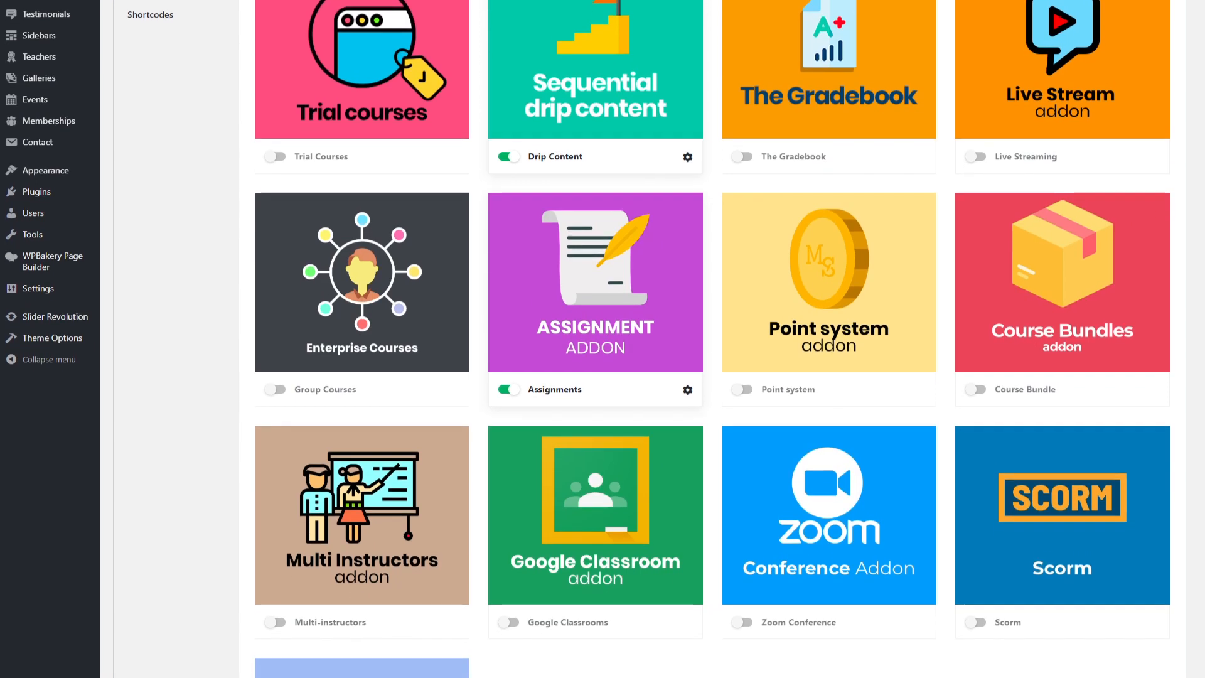
scroll(down, 3)
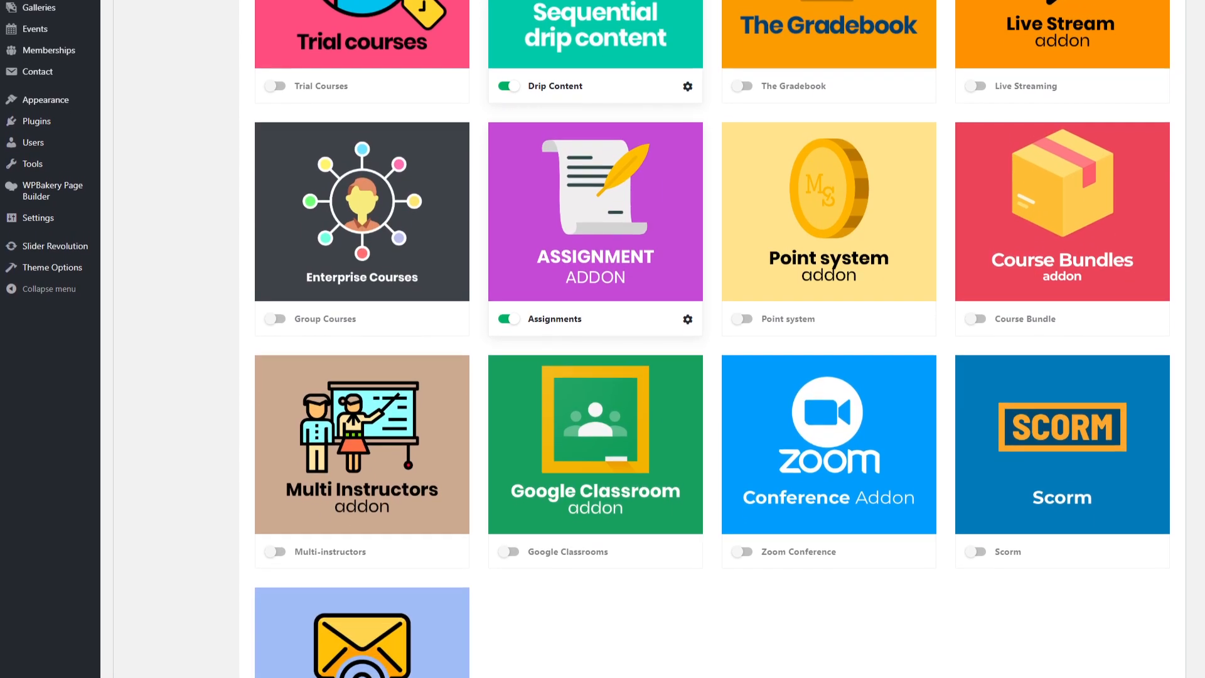
scroll(down, 3)
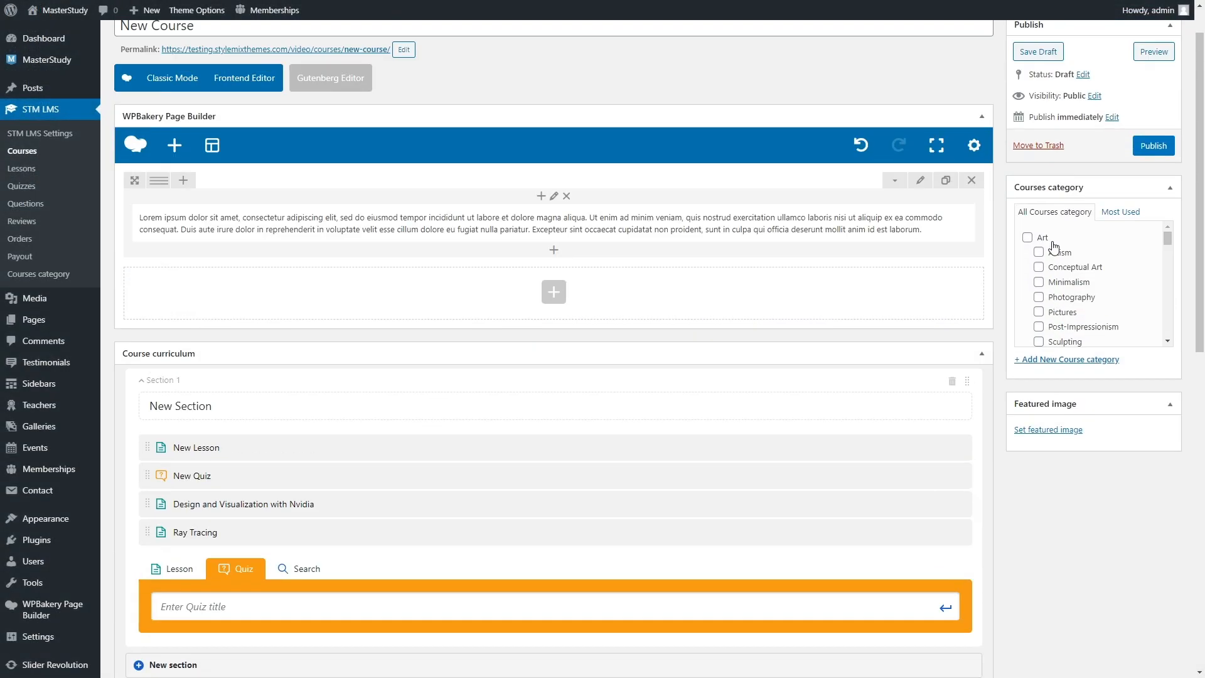
Step: File the course under Art, Minimalism and a newly created 'New' subcategory
scroll(up, 3)
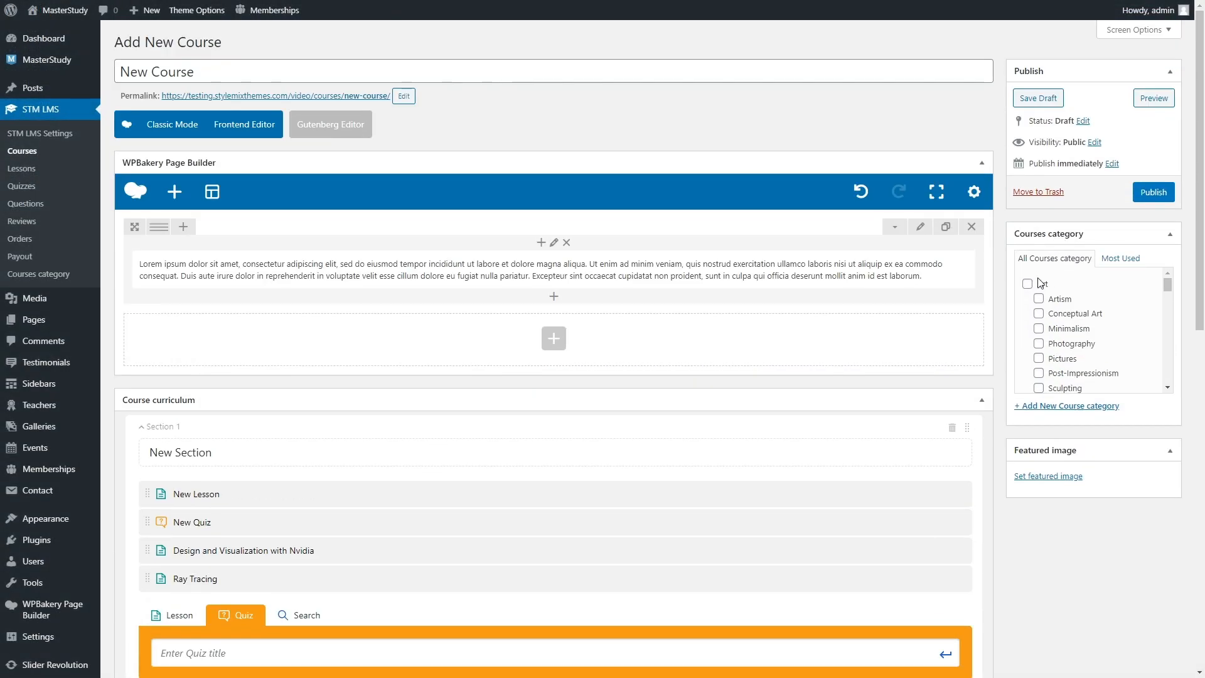
click(1028, 284)
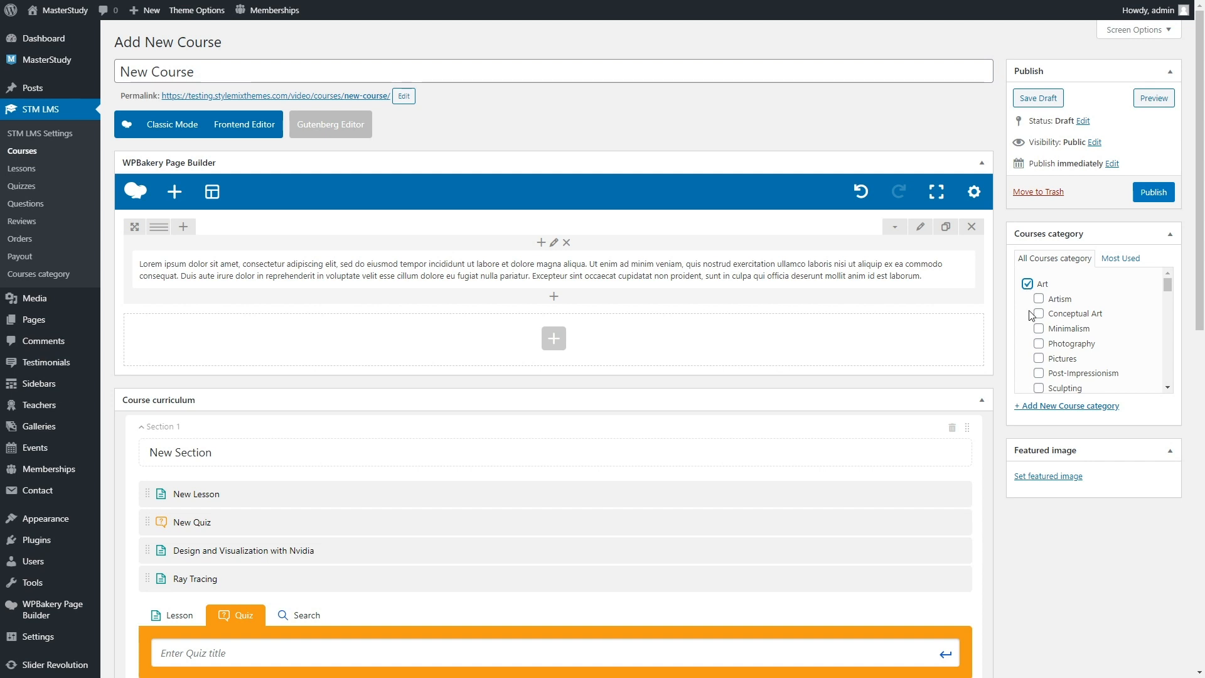
click(1037, 328)
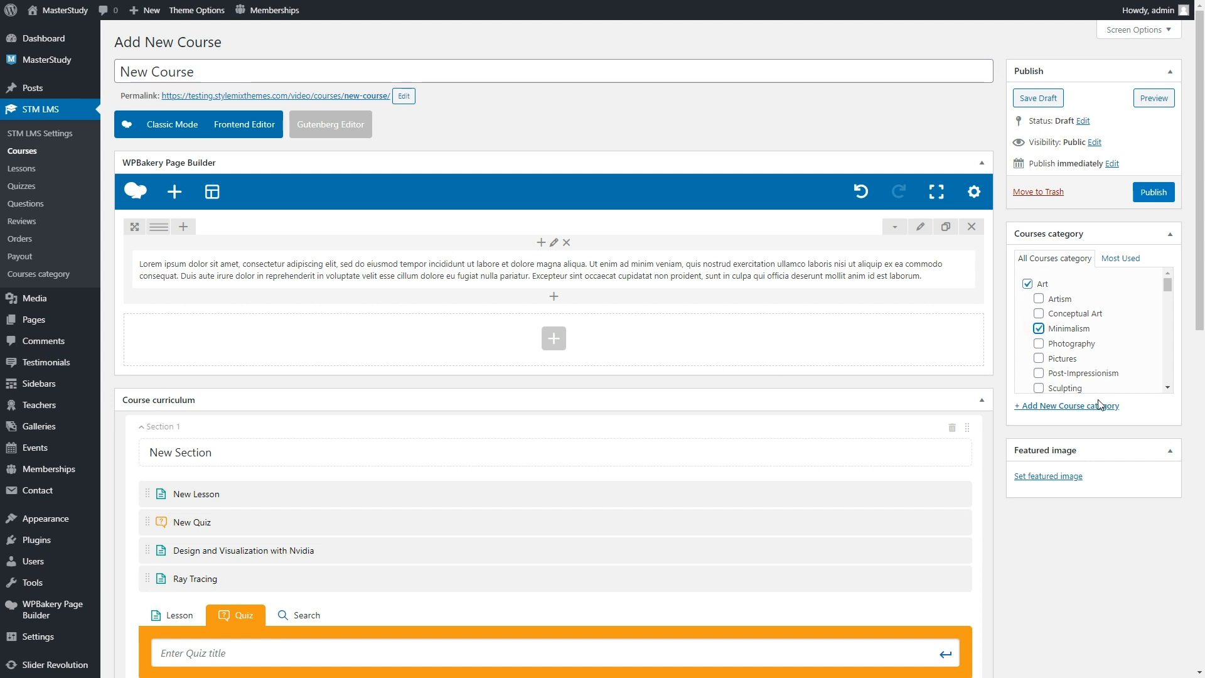
click(1066, 406)
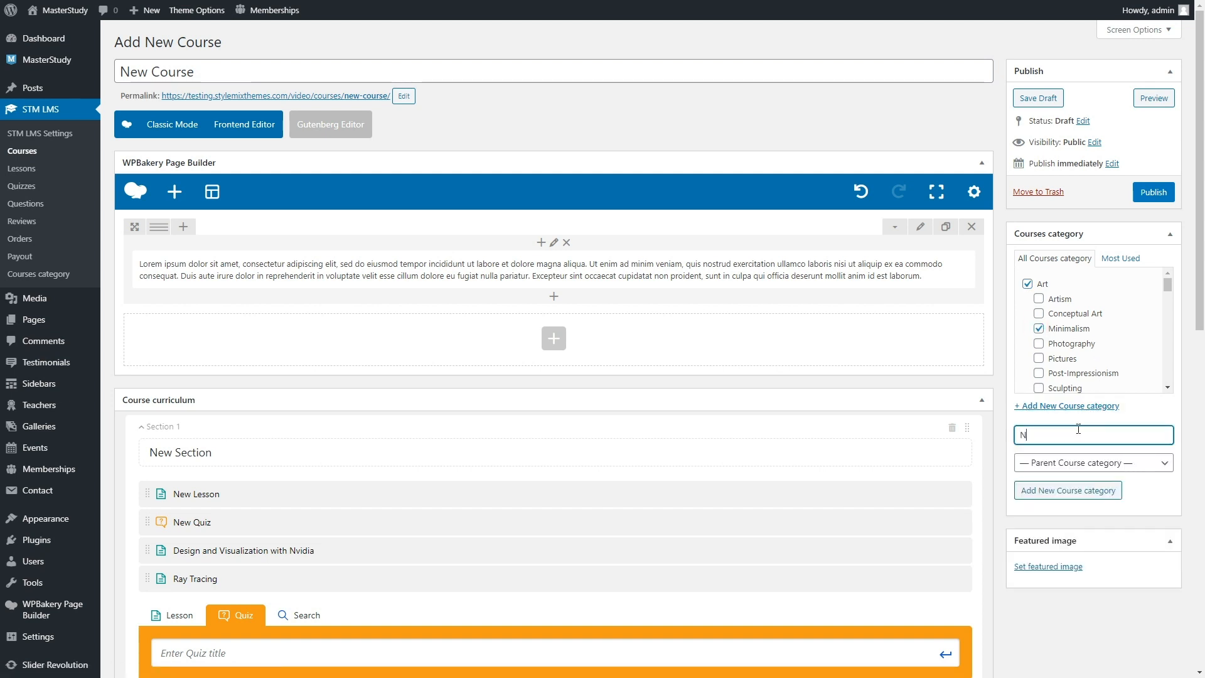
click(1090, 463)
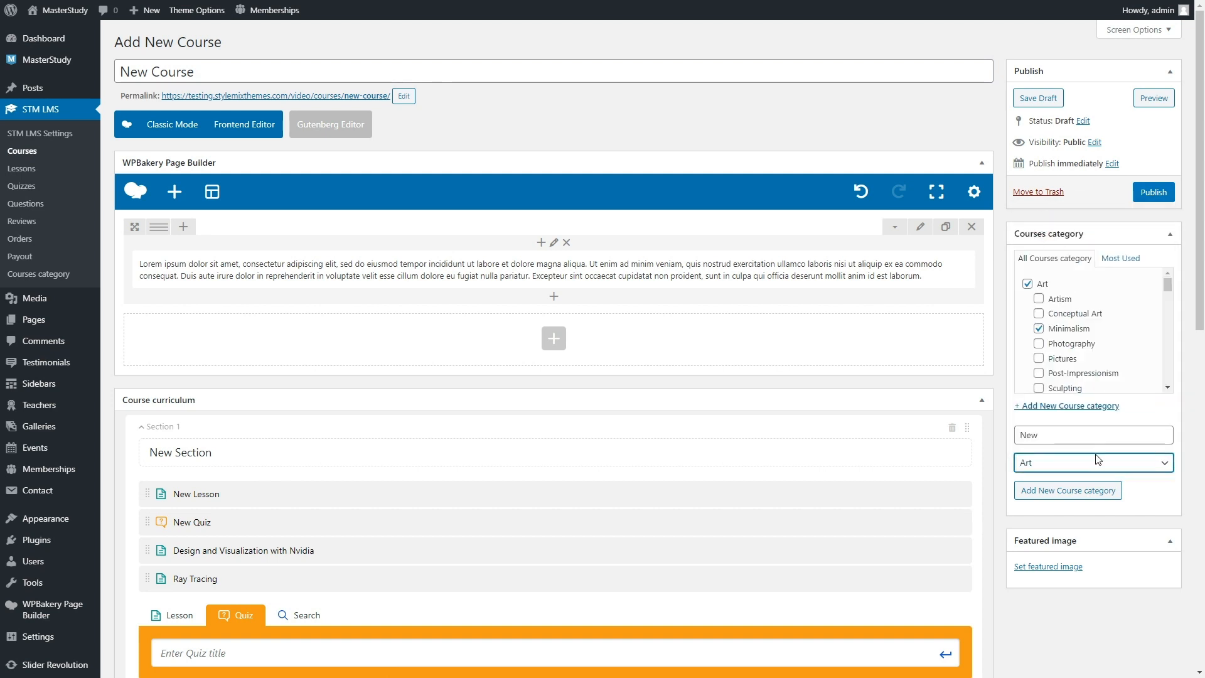
click(1066, 490)
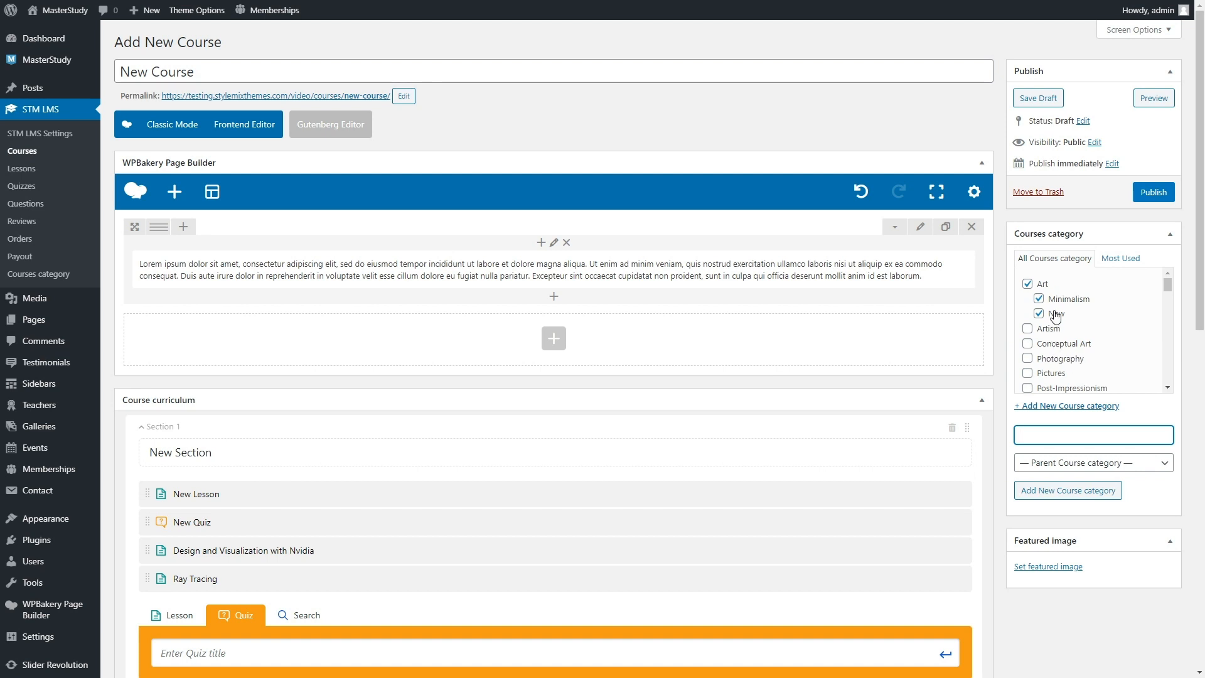
Step: Bring up the media library for the featured image
scroll(down, 3)
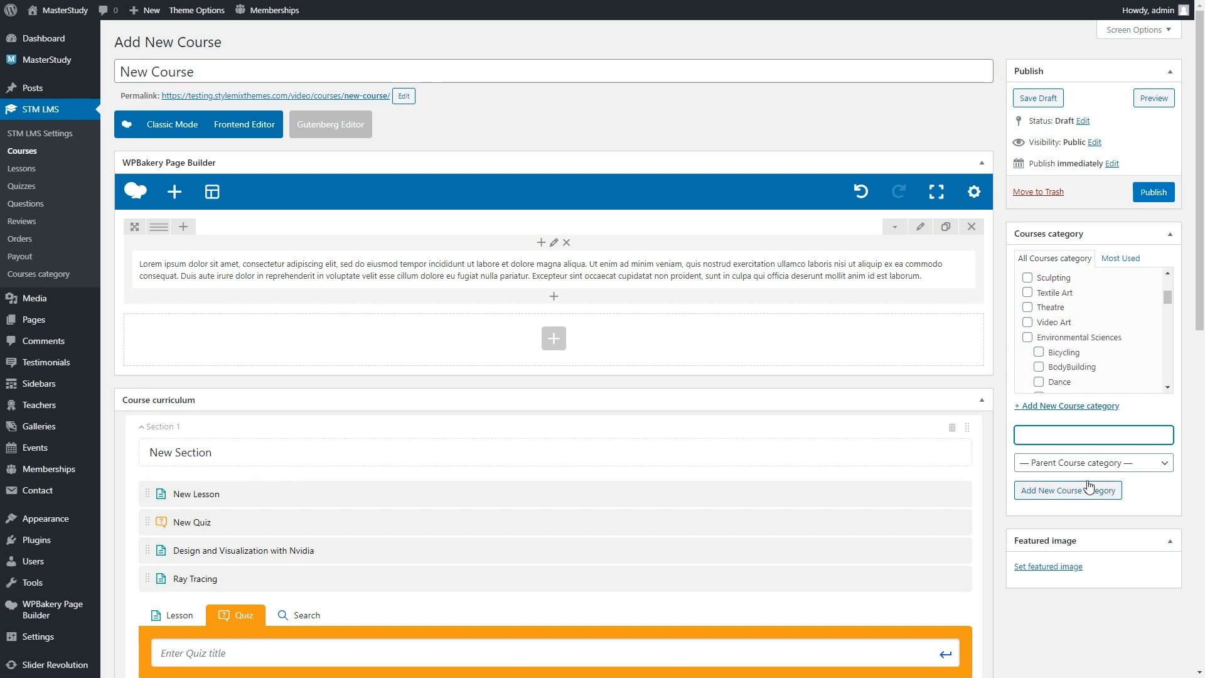
click(1046, 566)
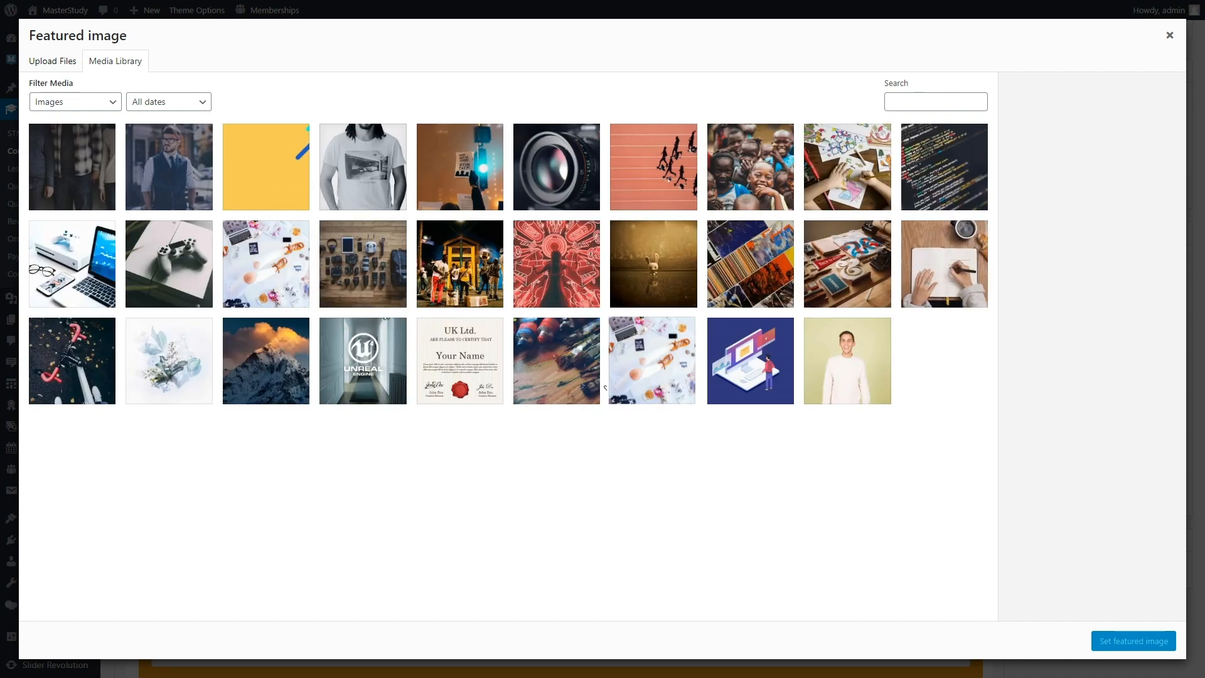
Step: Set the chosen photo as featured image, publish New Course and view it live
click(1168, 35)
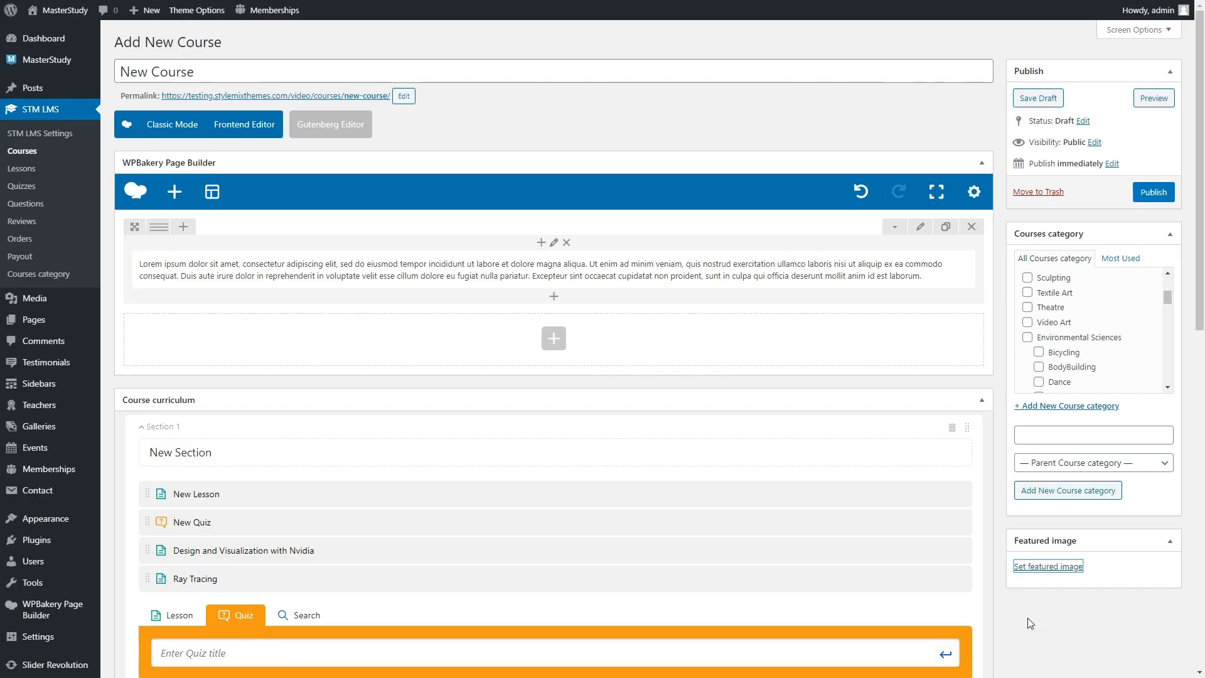
scroll(down, 3)
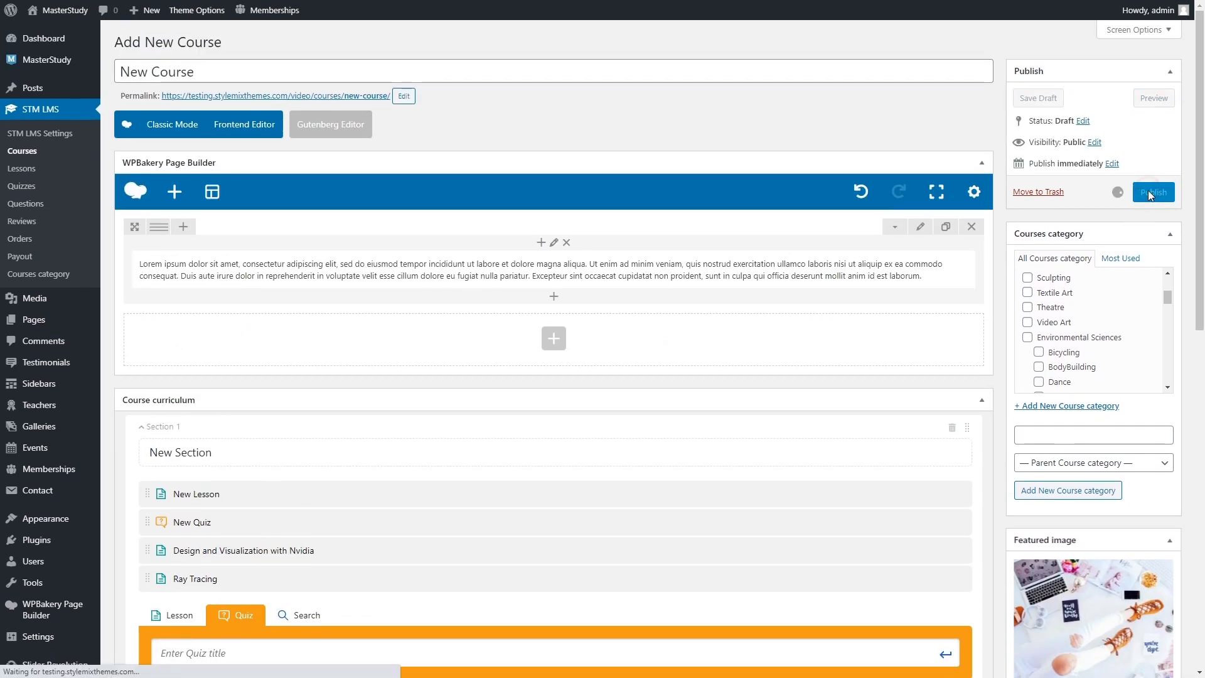
click(1152, 190)
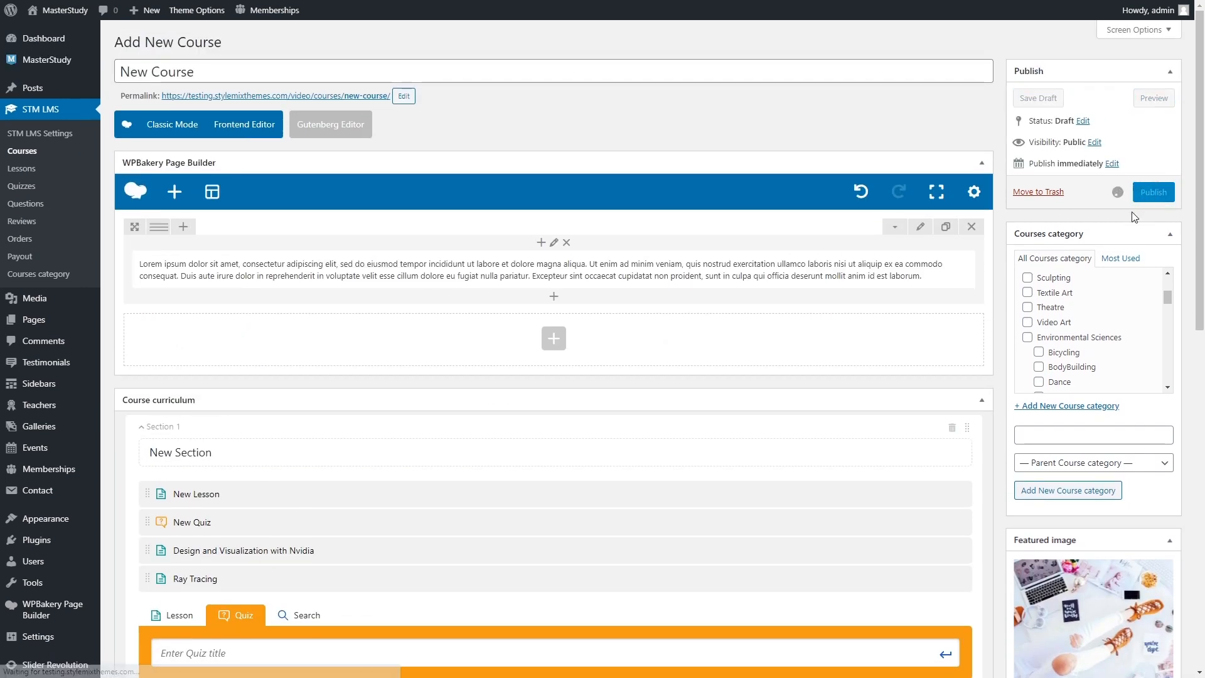
click(1152, 191)
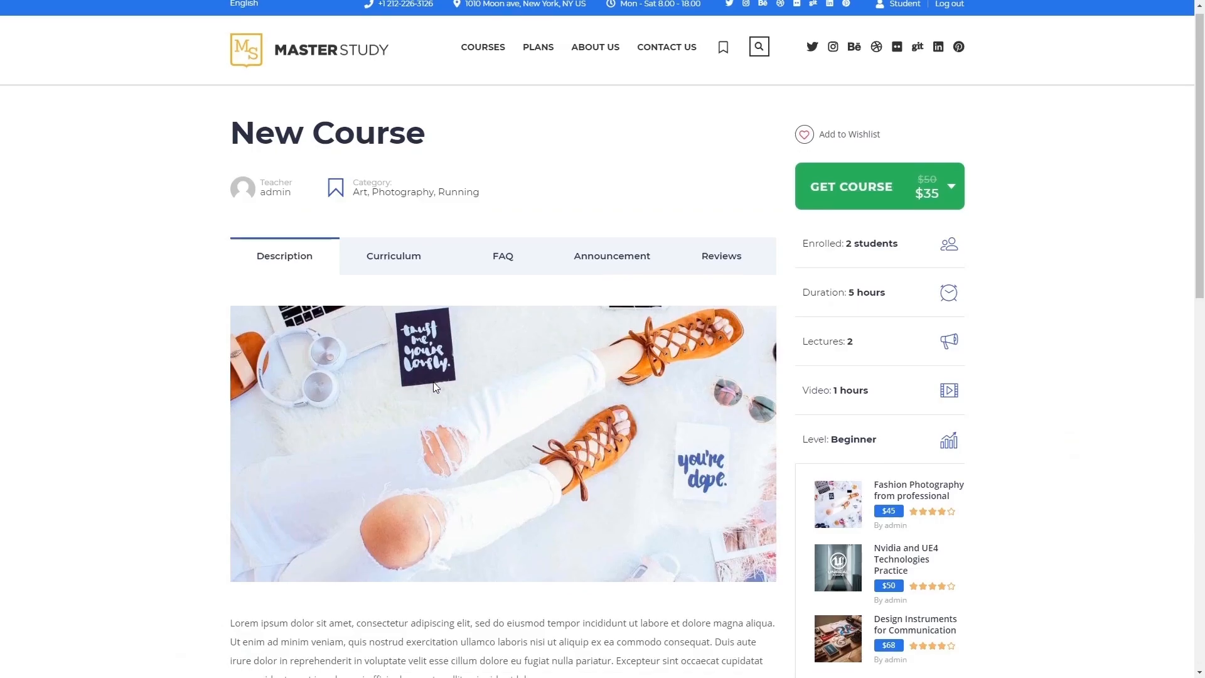
Step: Review the live Curriculum, FAQ (expanding FAQ 1) and Announcement tabs
scroll(down, 3)
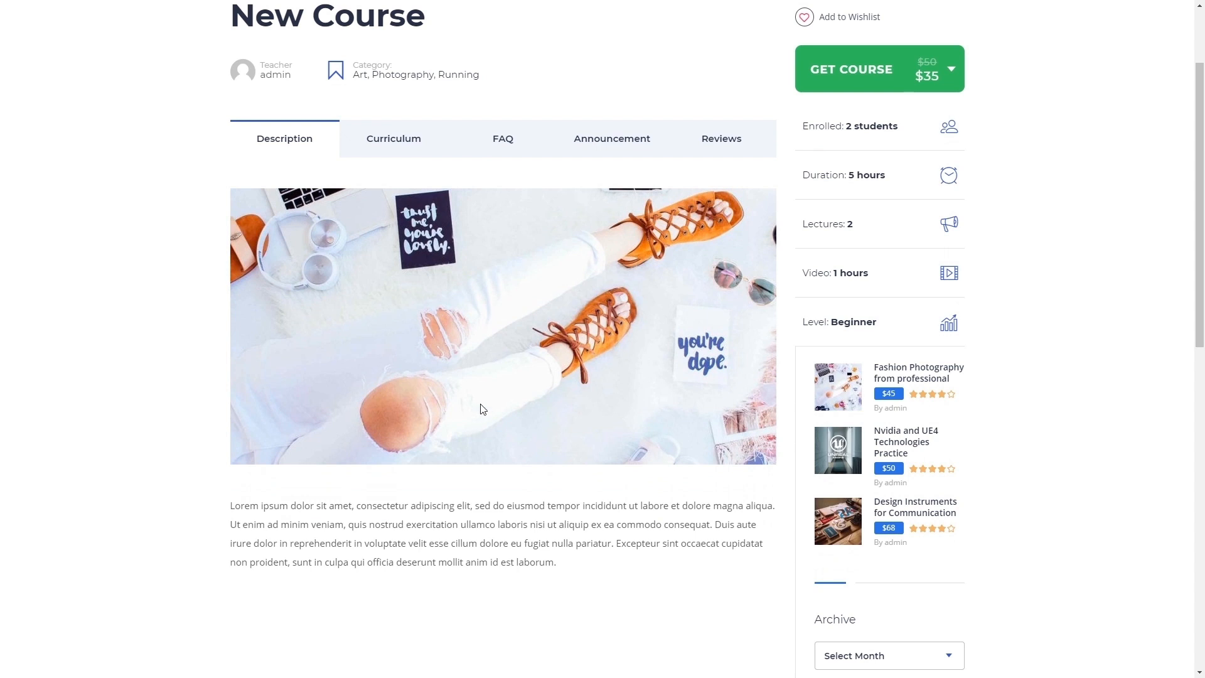
click(393, 138)
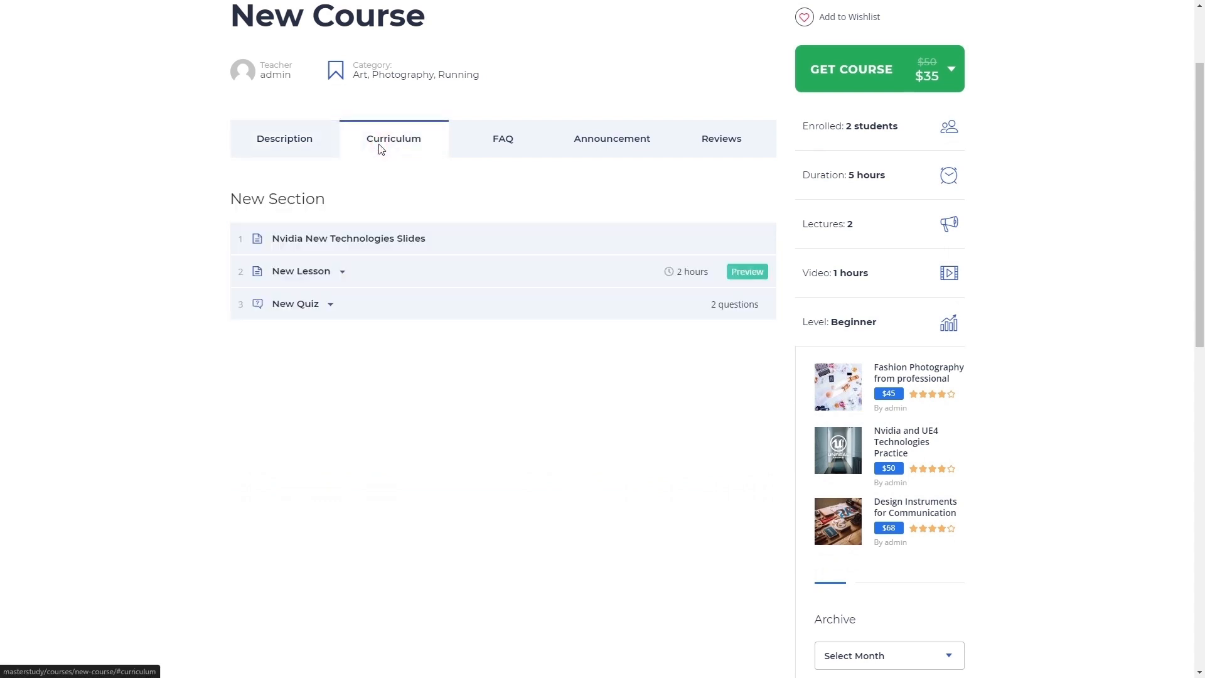
click(502, 138)
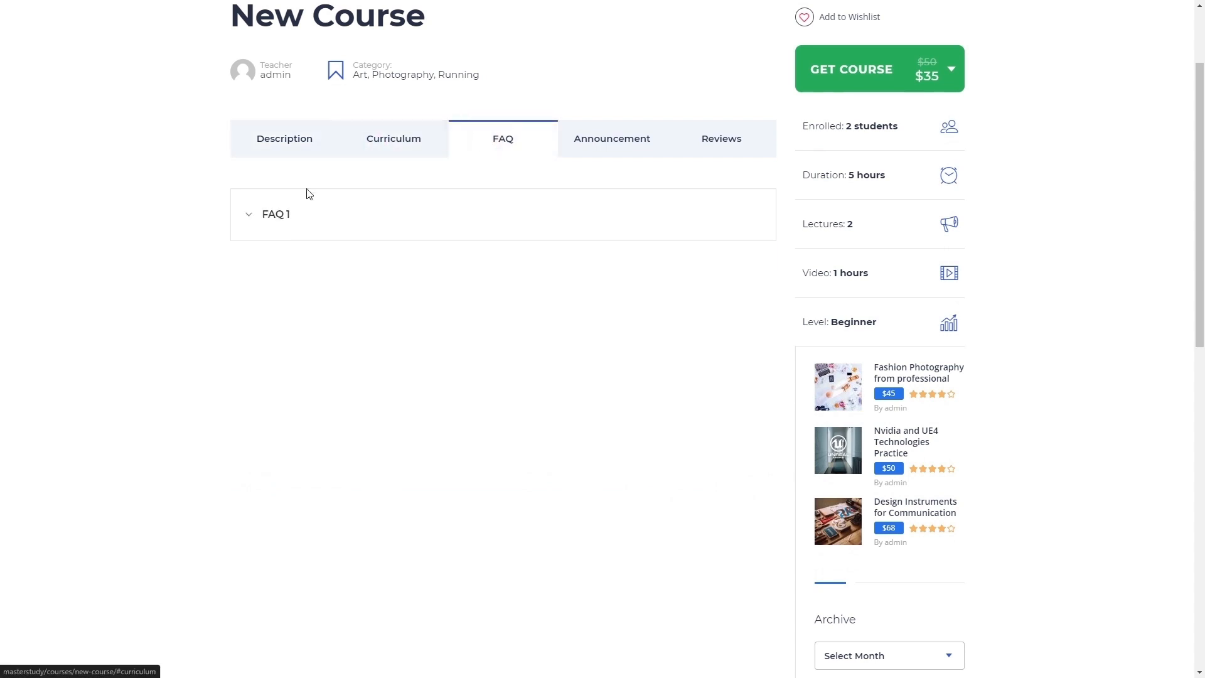
click(275, 213)
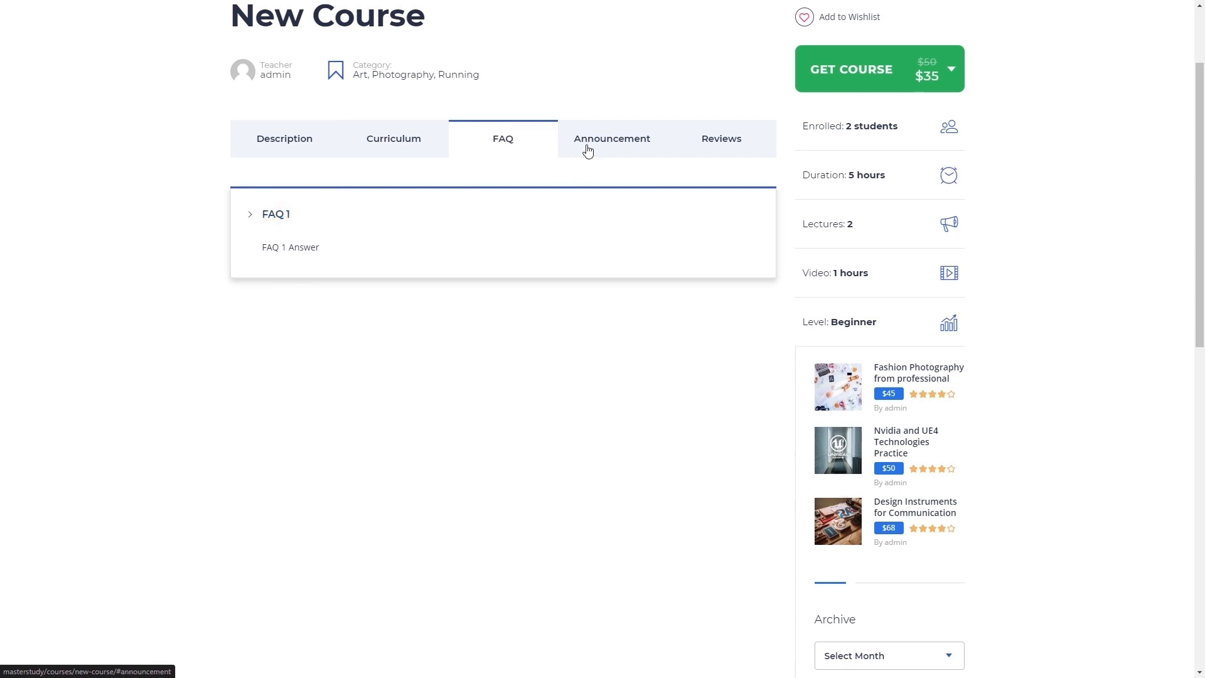
click(611, 138)
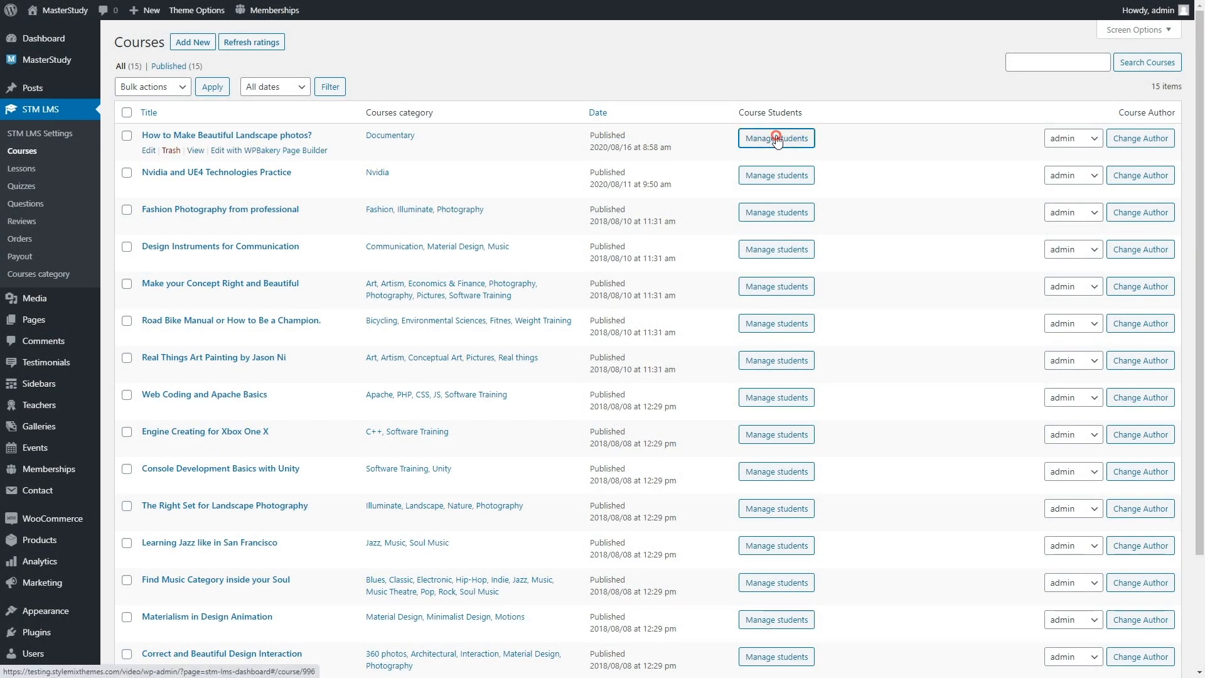
Step: Invite a student by email to the Landscape photos course via Manage students
click(776, 139)
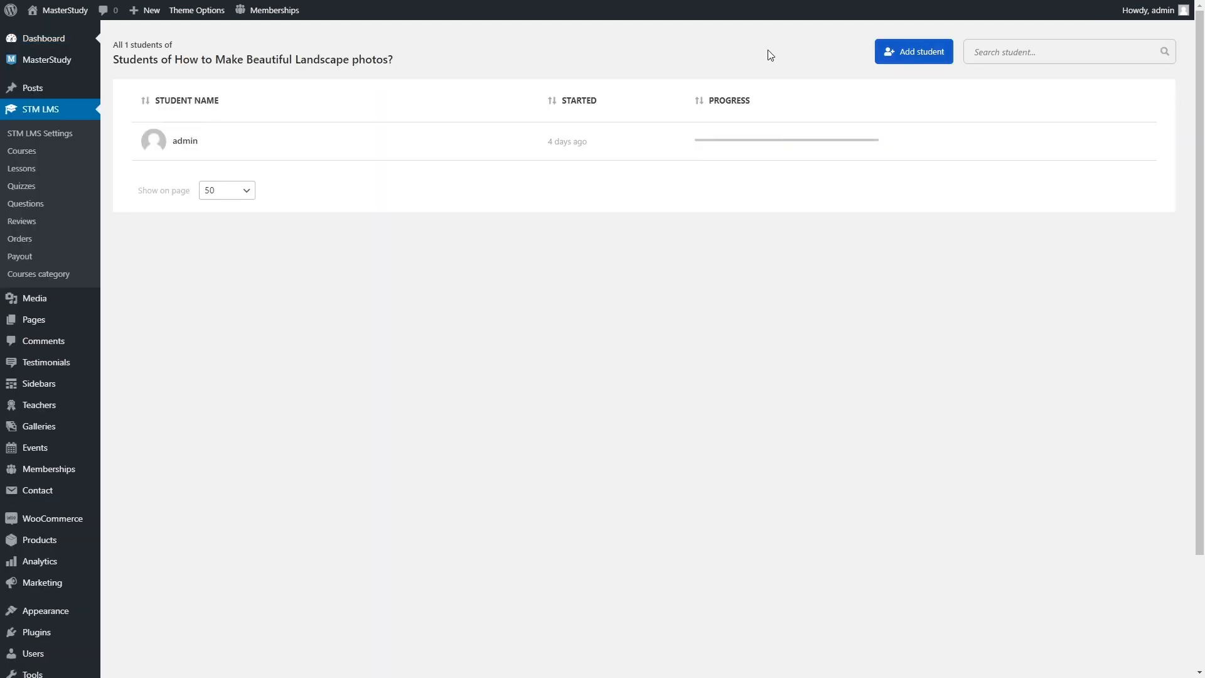
click(912, 52)
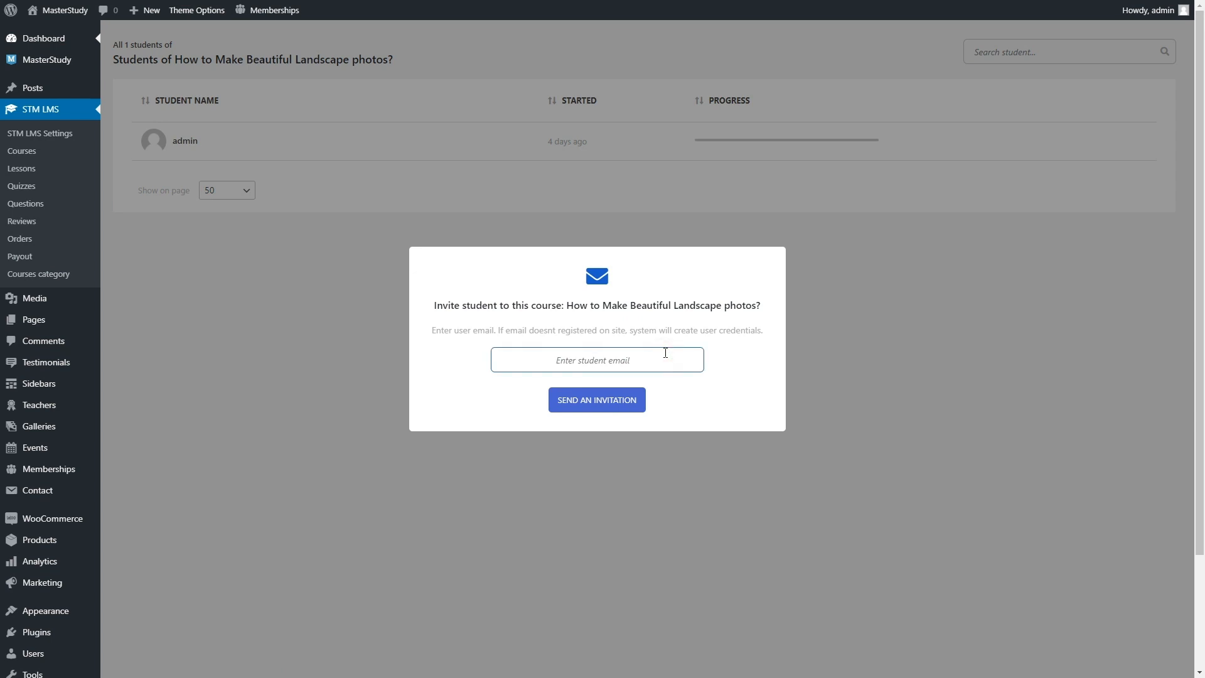
text(Instuctor@)
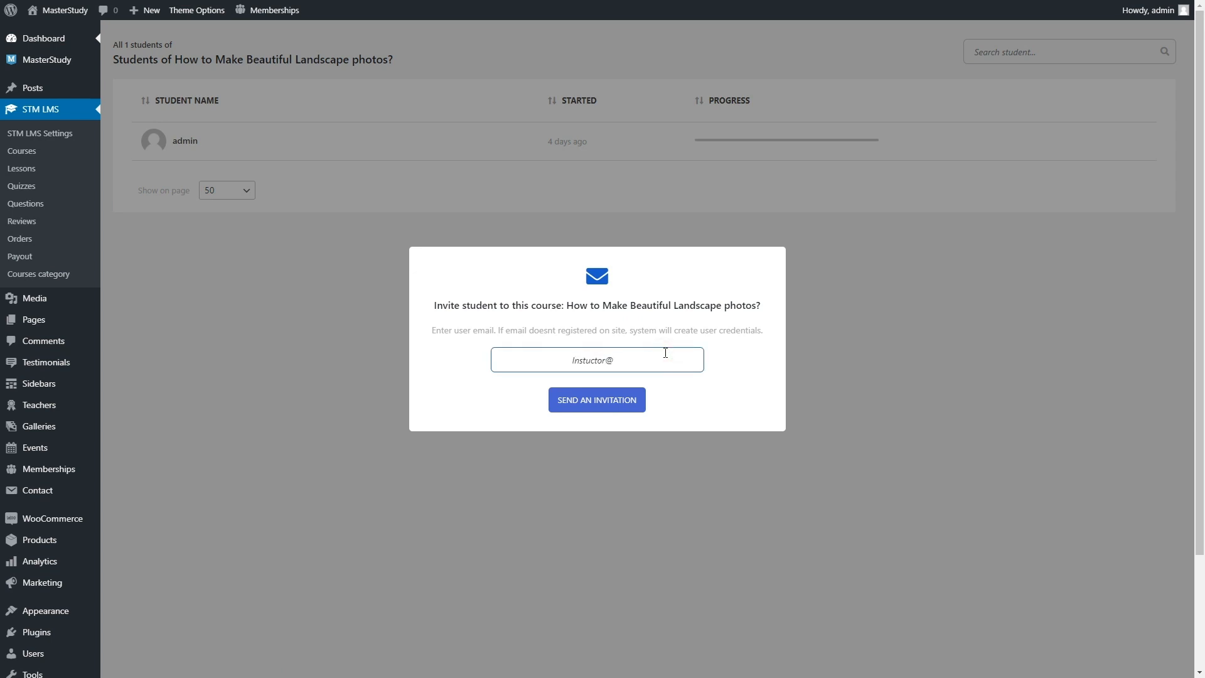
text(demo.)
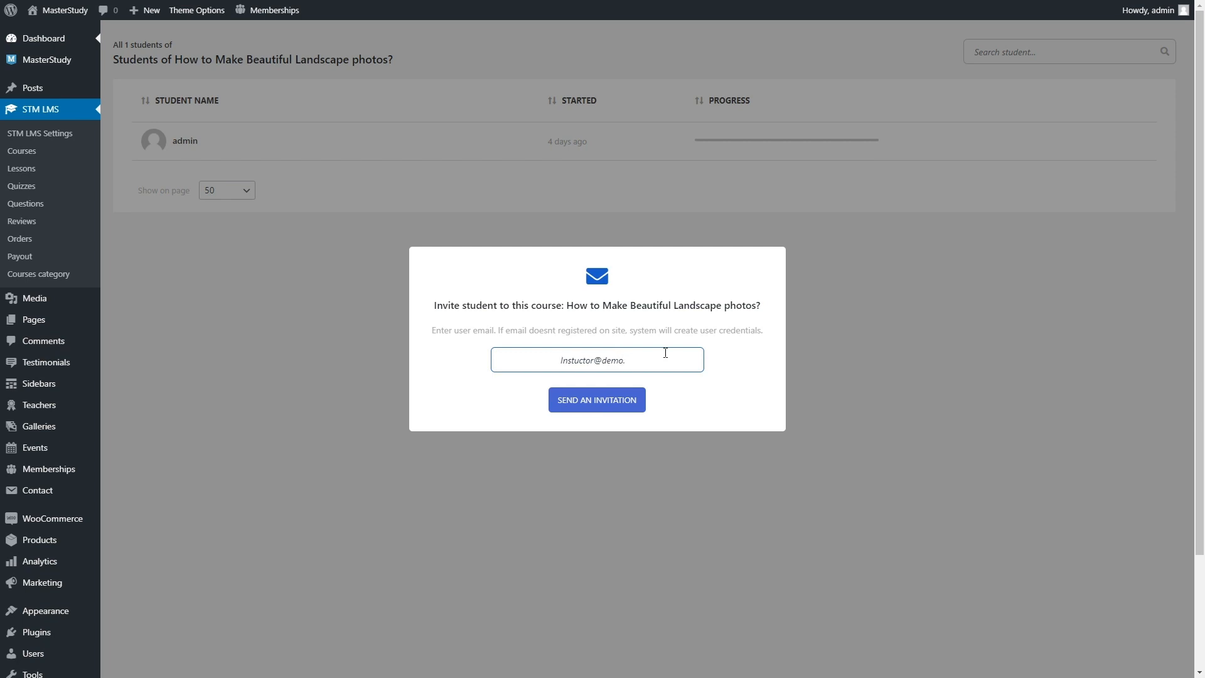
text(com)
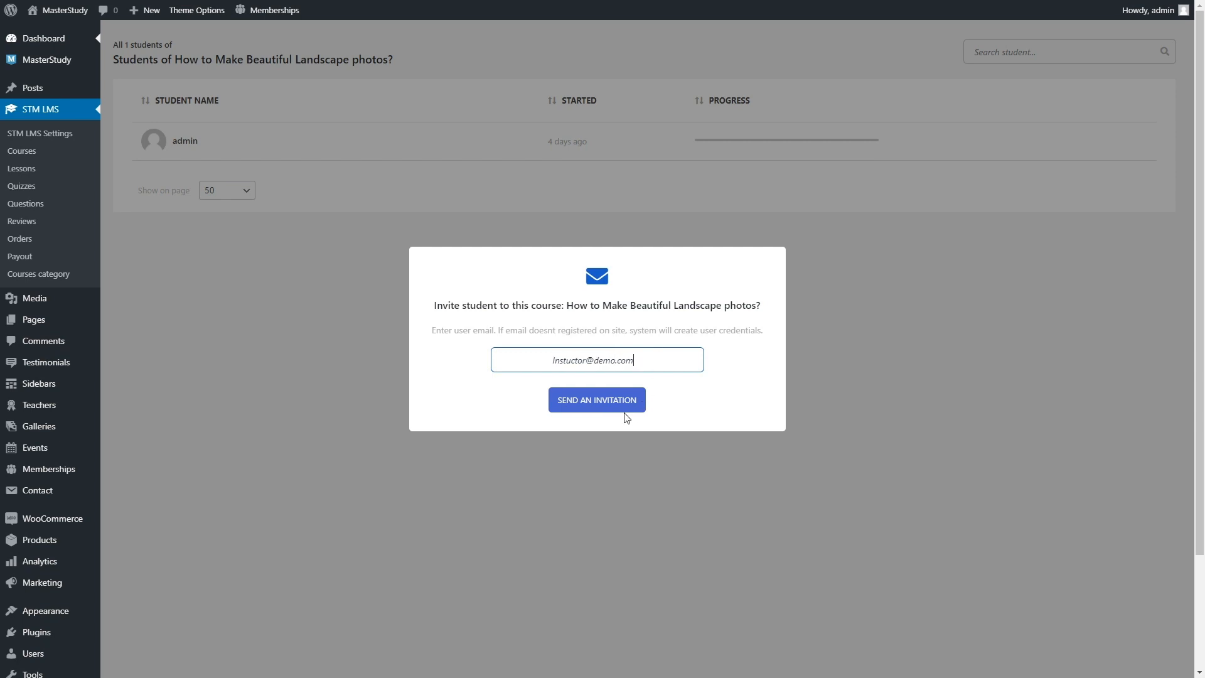
click(596, 399)
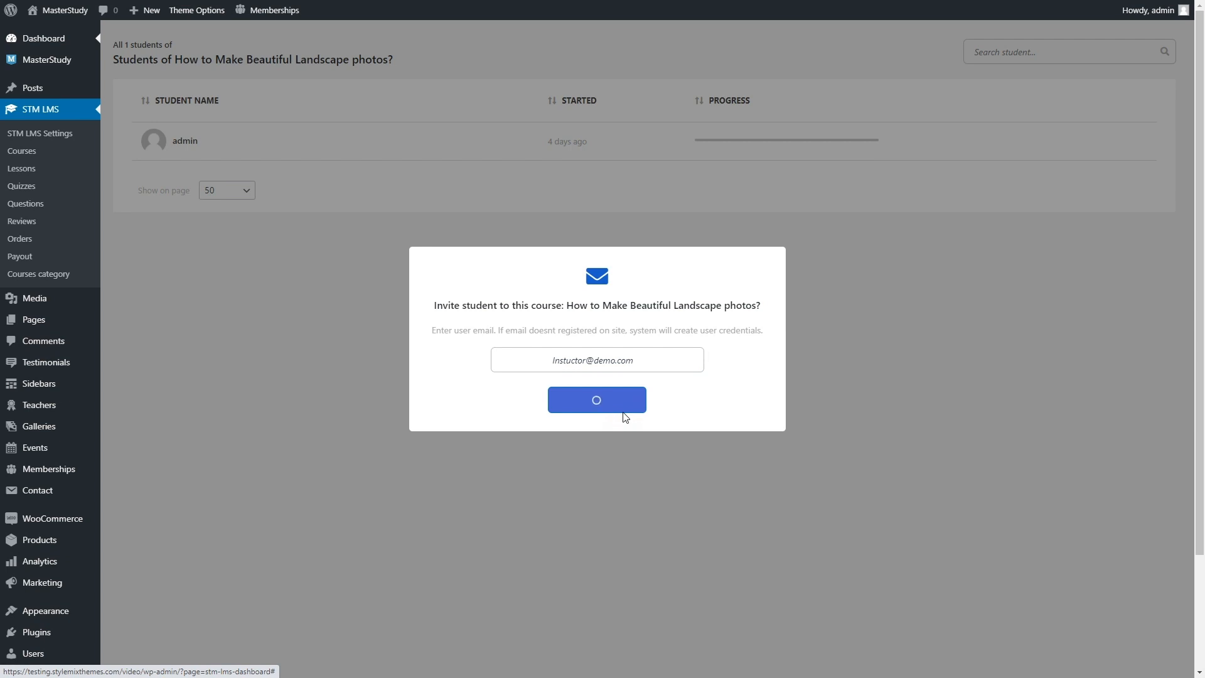
click(596, 399)
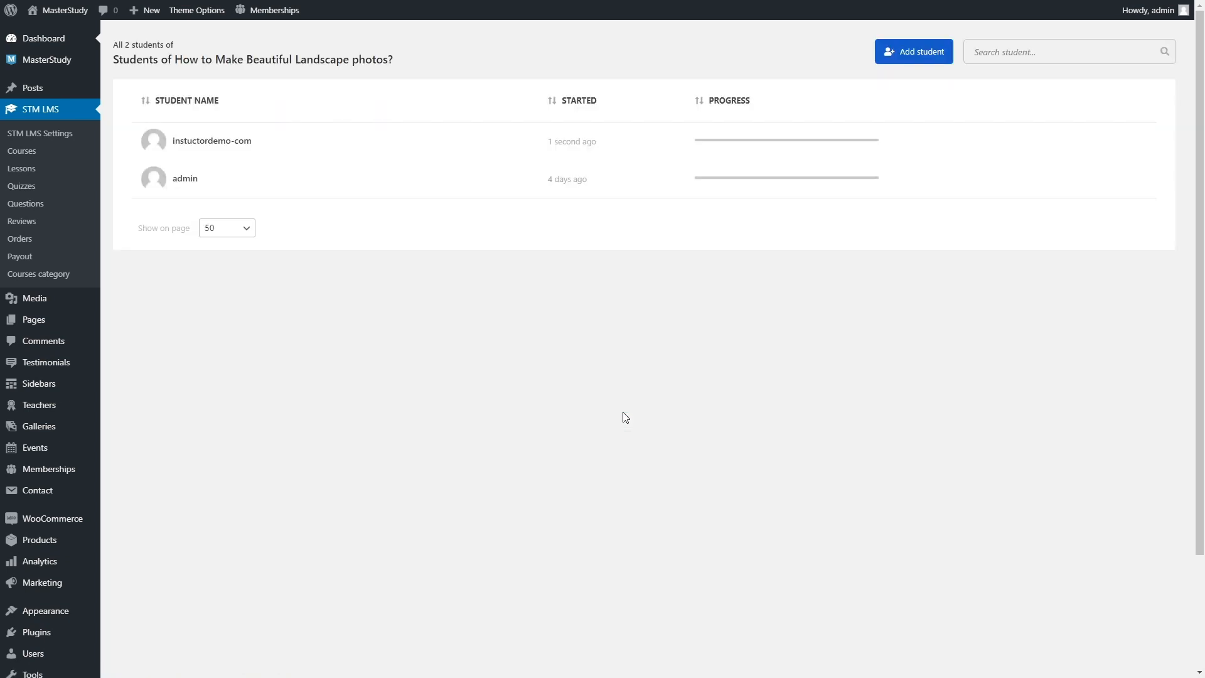
mouse_move(974, 146)
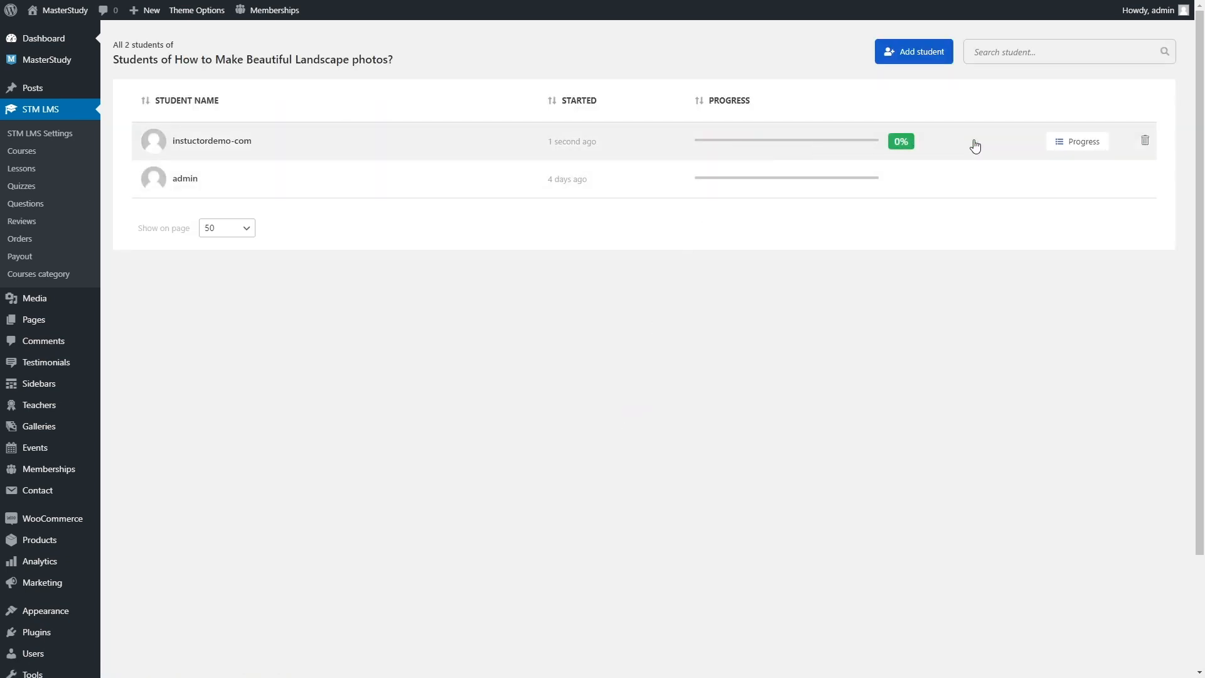
Step: Remove the newly invited student and confirm
click(1144, 140)
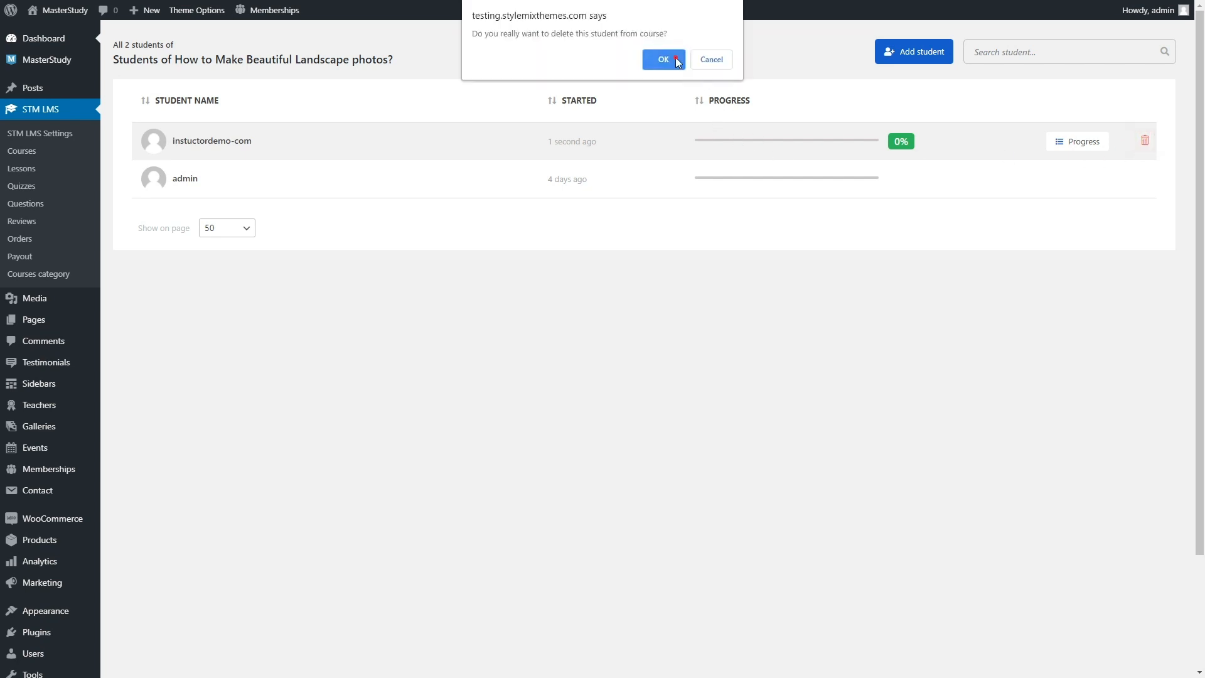
click(662, 60)
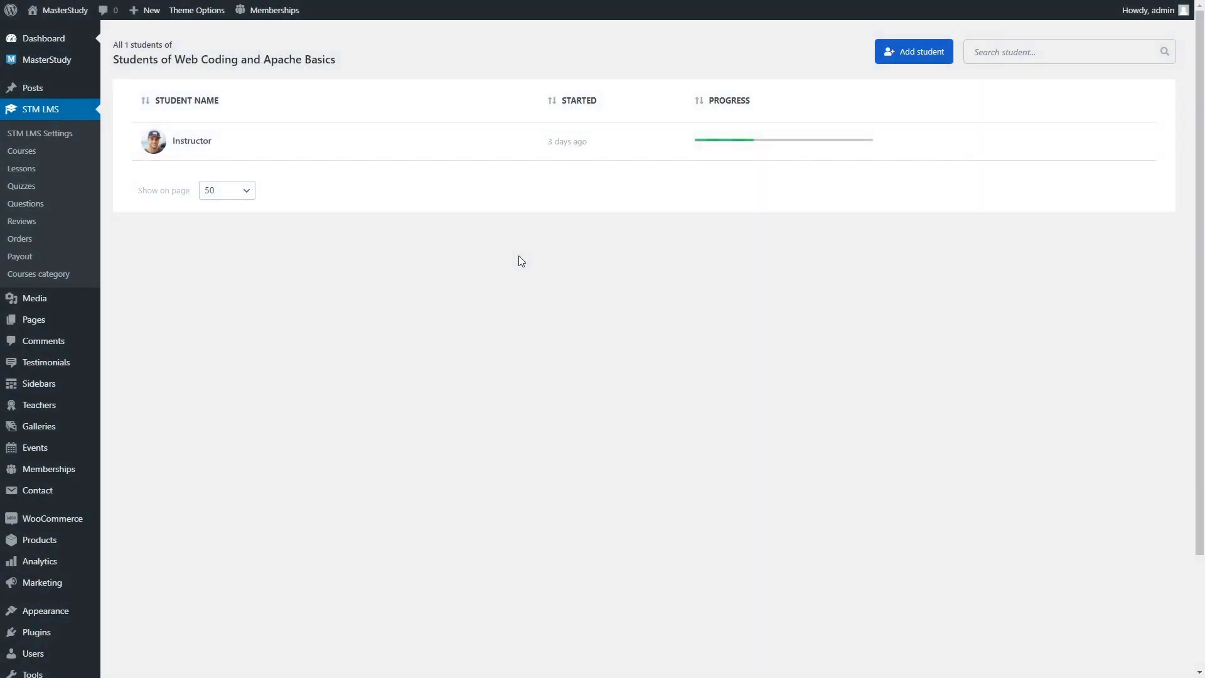
mouse_move(557, 141)
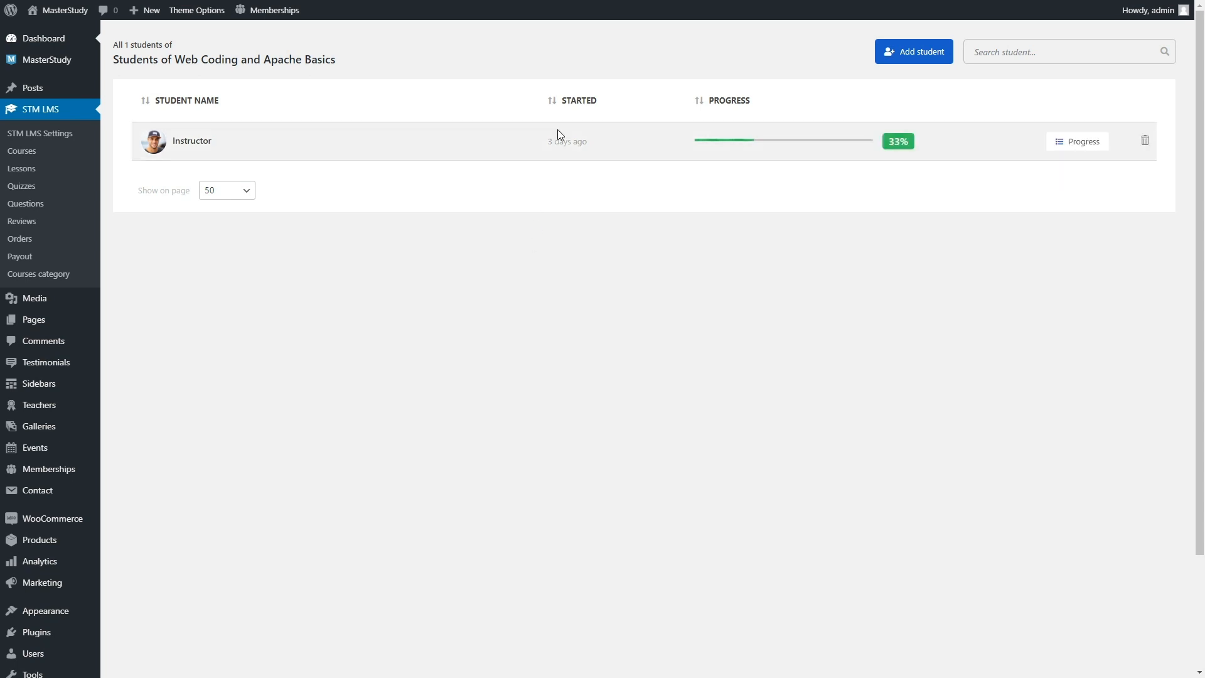
Step: View the student's progress and their answers for the quiz attempt
click(1076, 142)
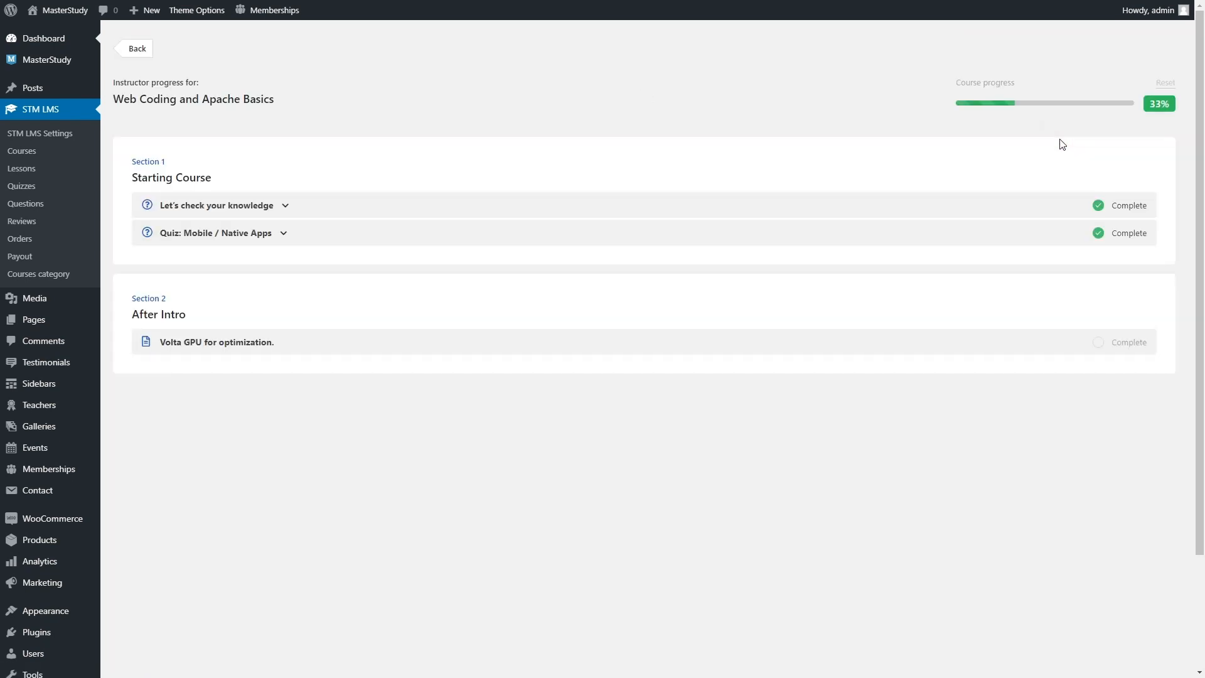
click(285, 233)
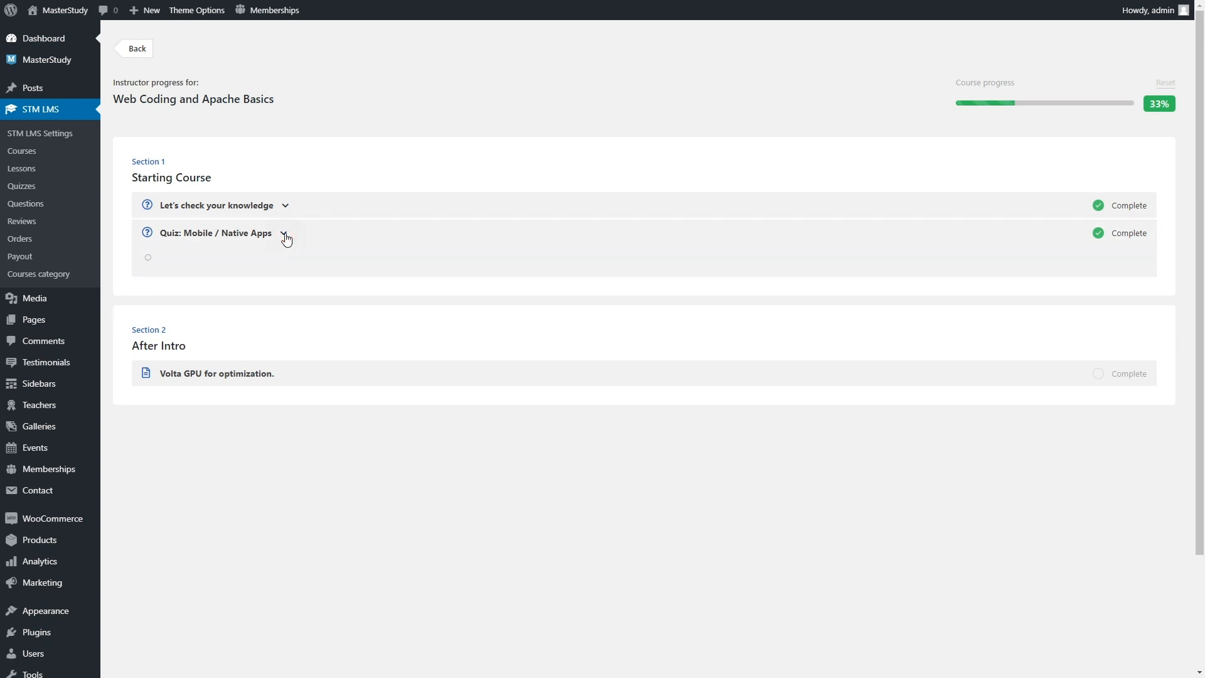
click(285, 235)
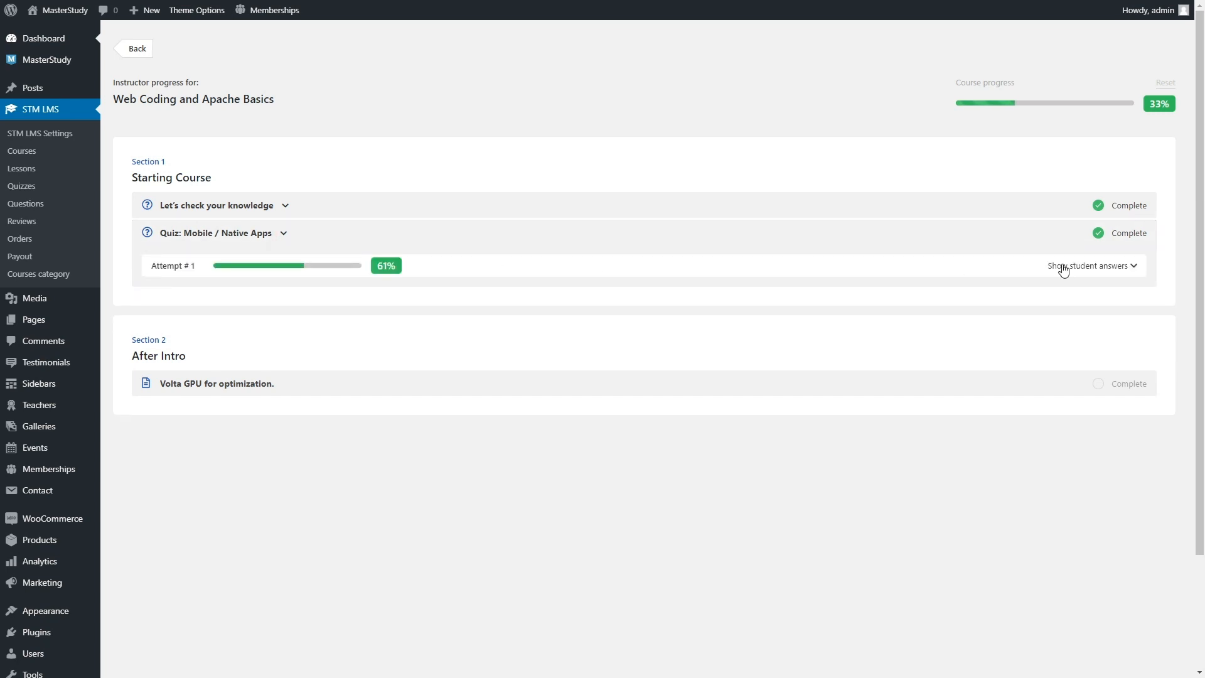
click(1088, 265)
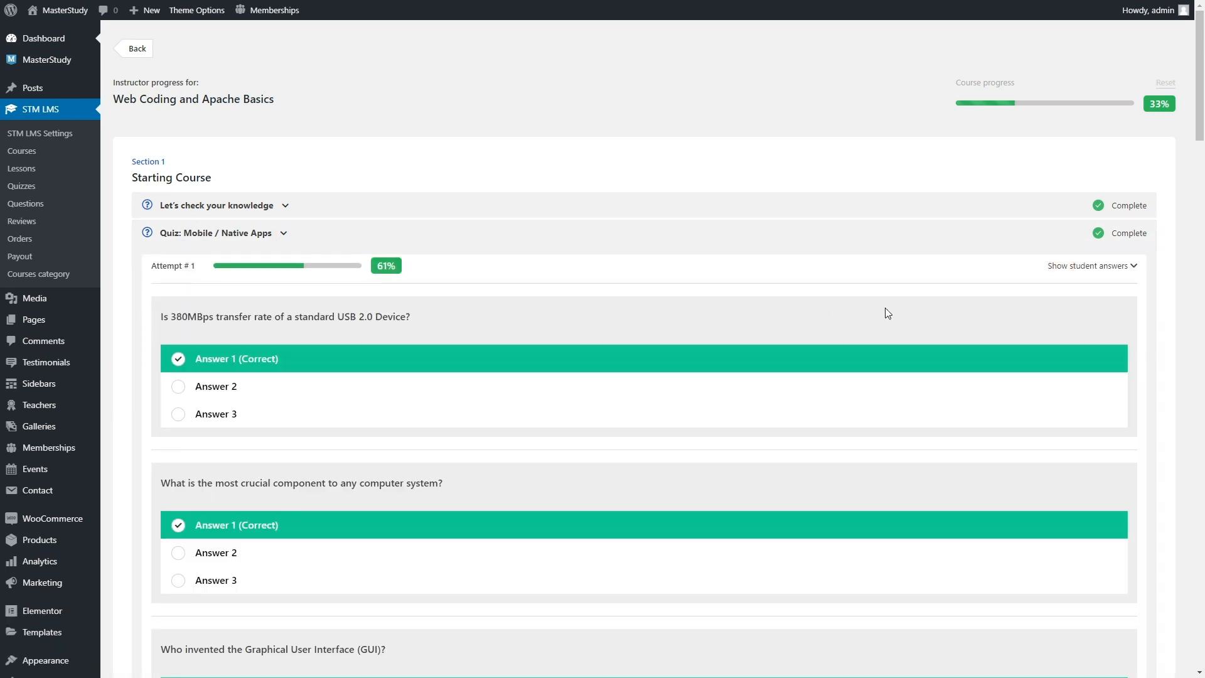
mouse_move(1002, 283)
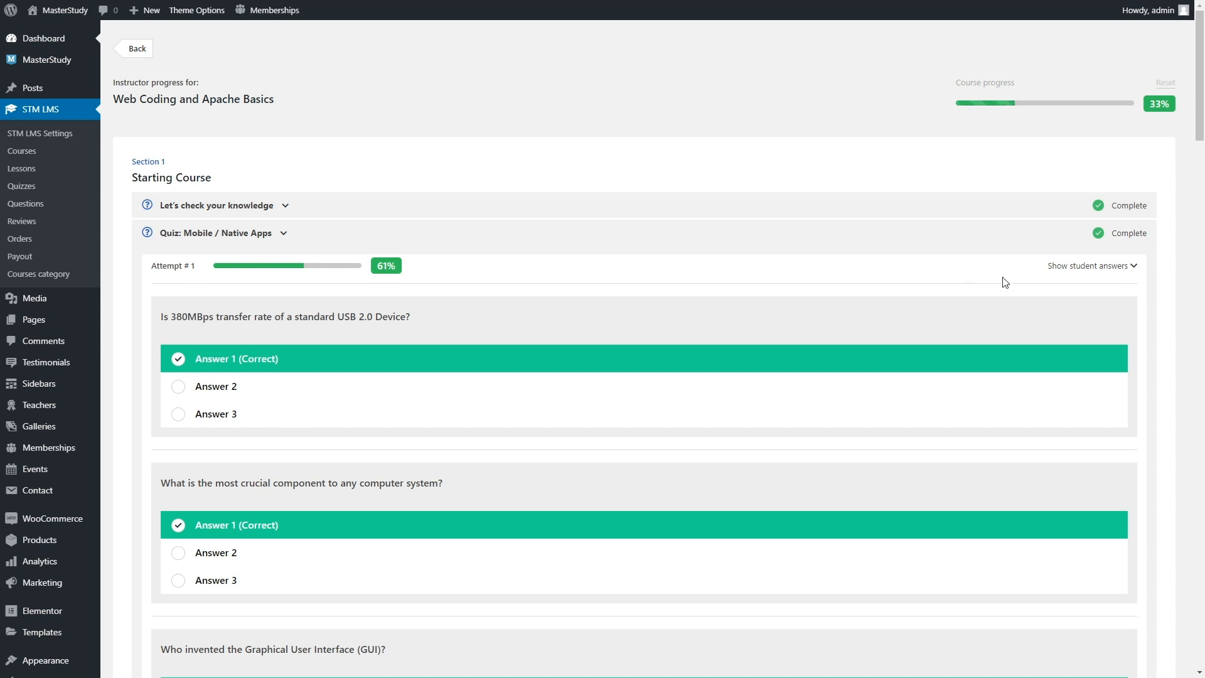
Step: Reset the student's course progress to 0% and recheck the quiz attempts and lesson status
click(1163, 83)
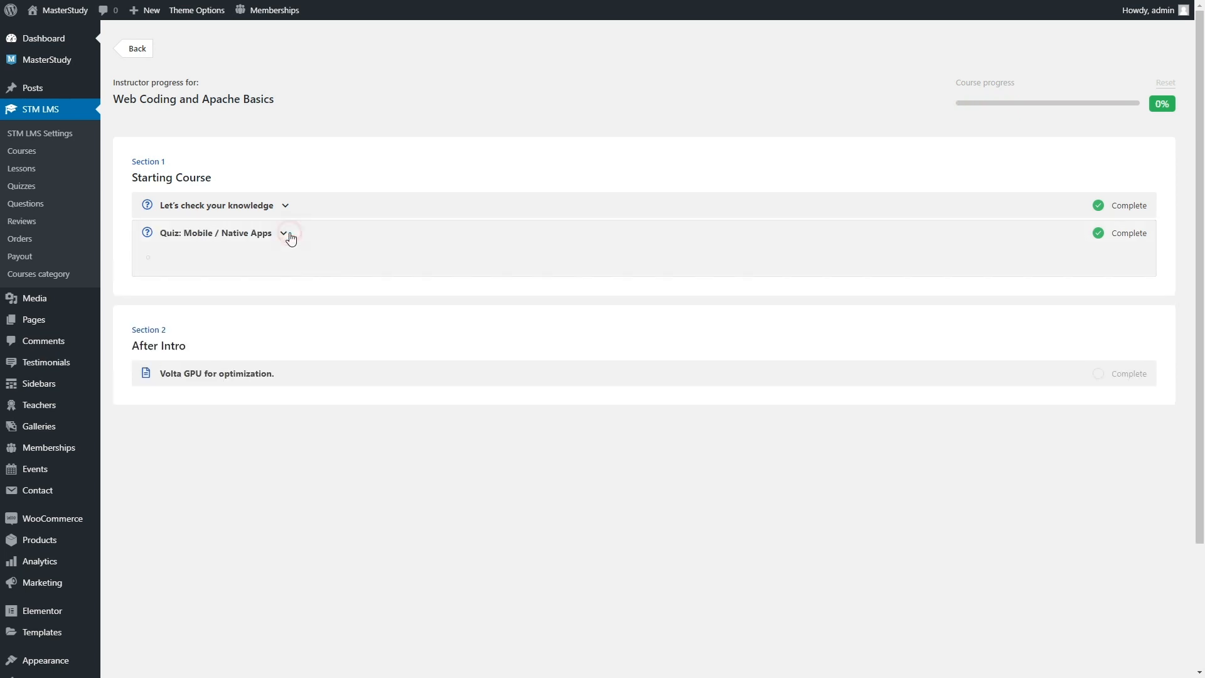
click(284, 234)
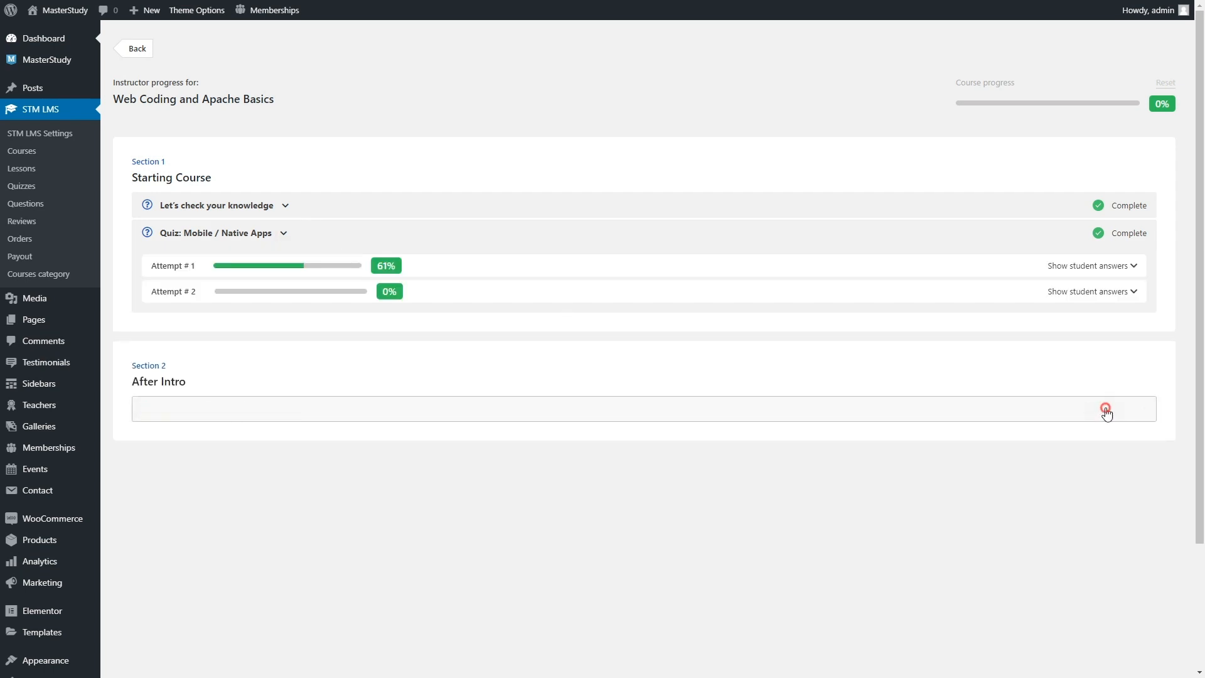
click(1104, 408)
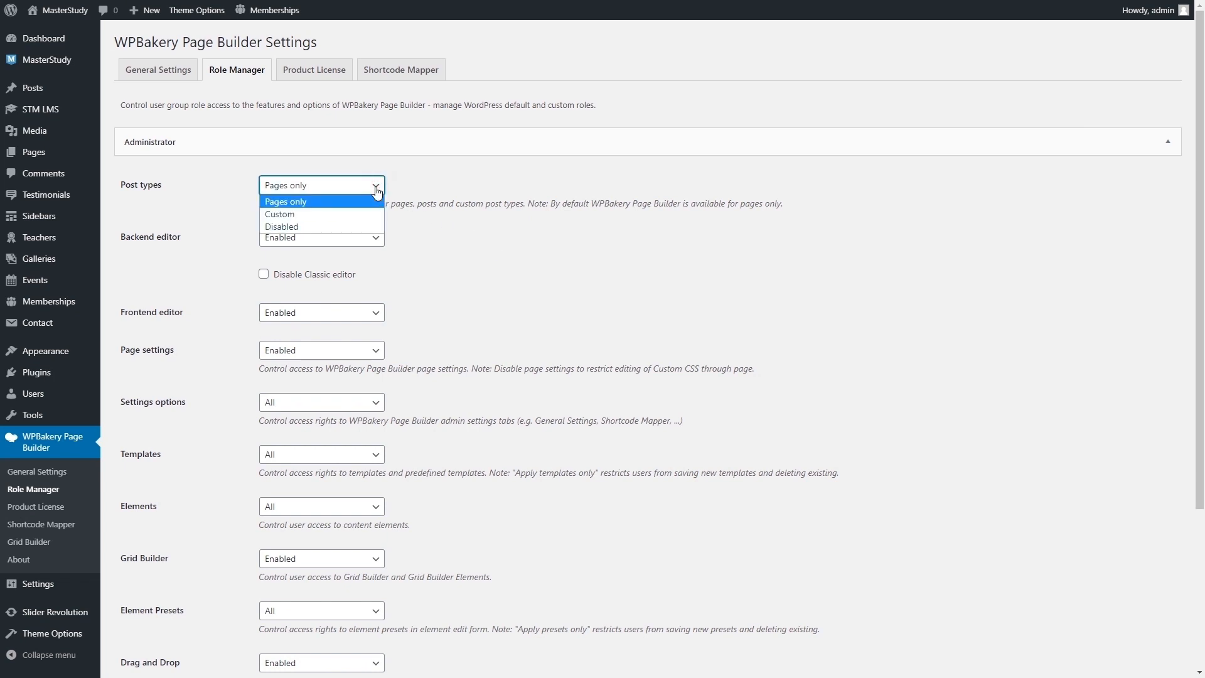
Step: Set administrator post types to Custom with stm-lessons enabled and save the Role Manager settings
click(280, 213)
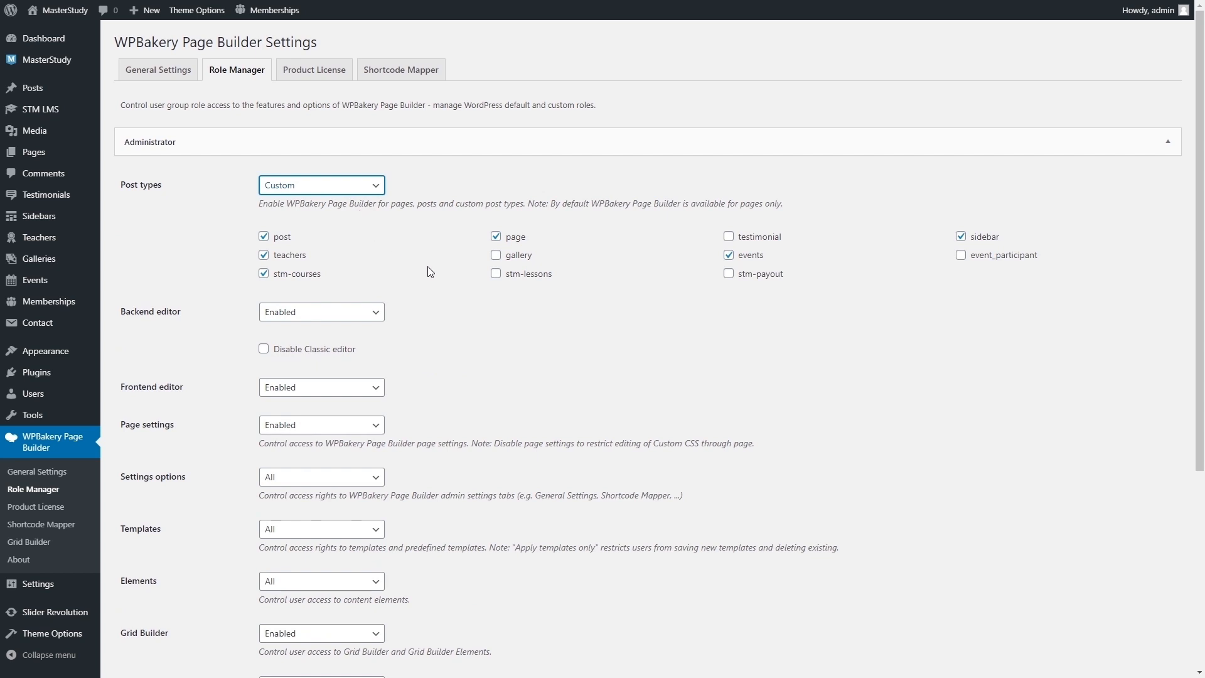
click(496, 273)
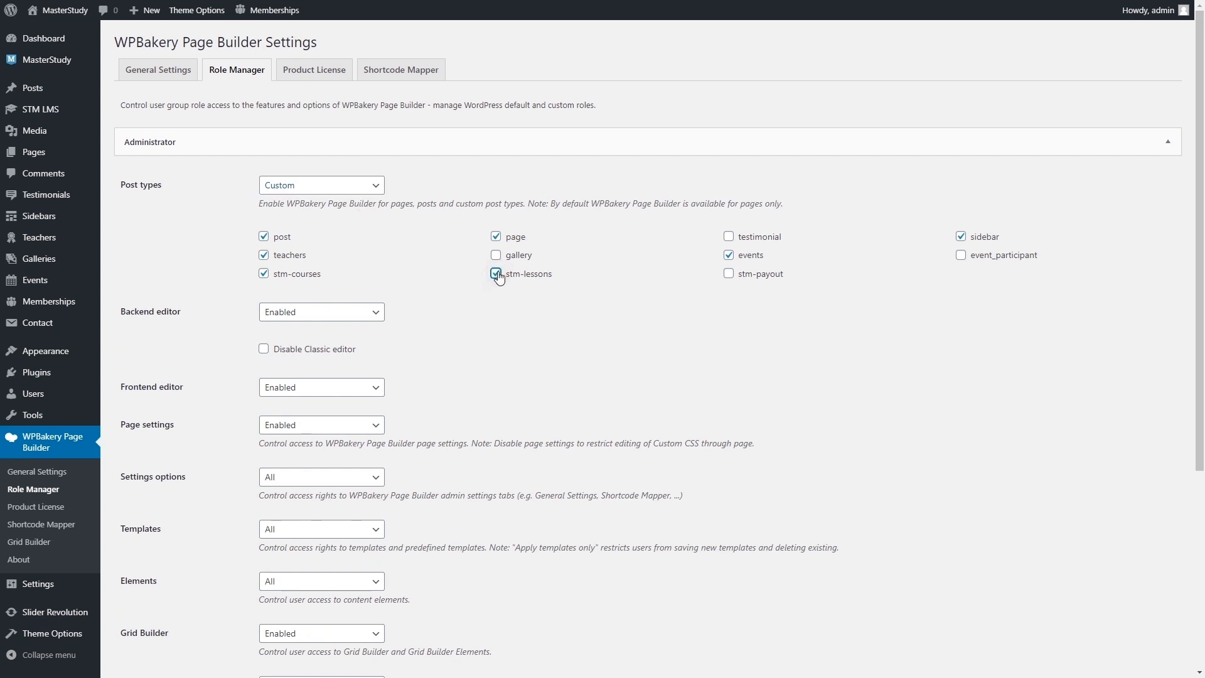
scroll(down, 3)
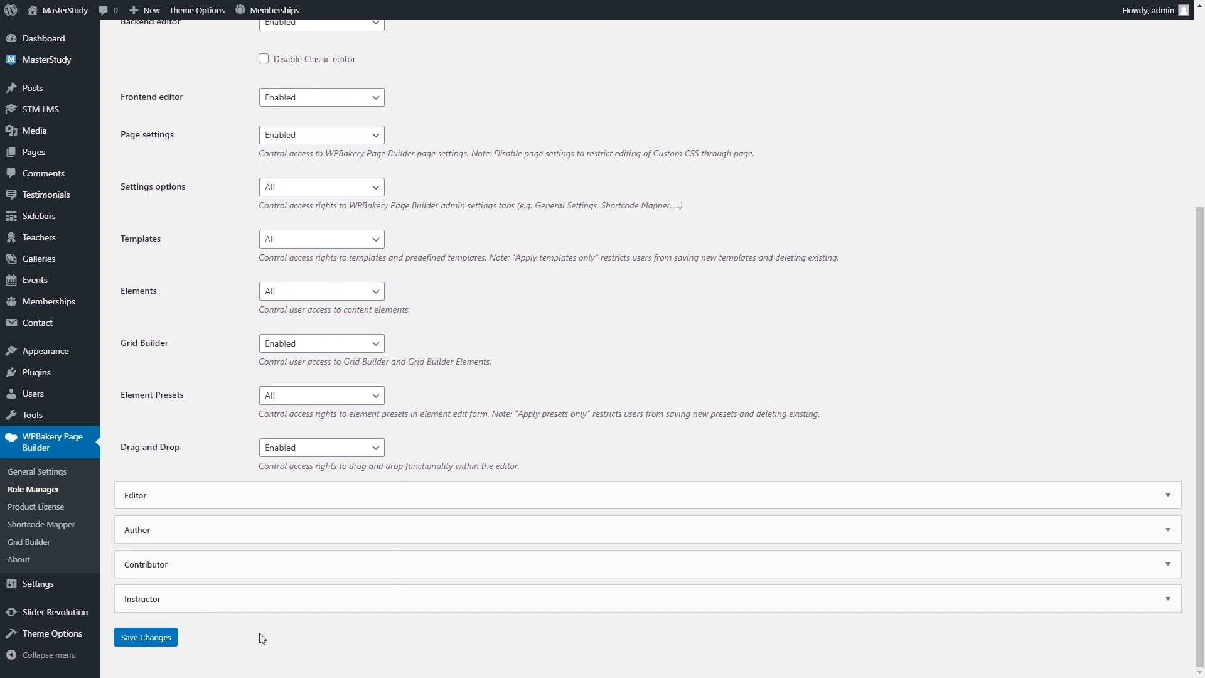
click(145, 637)
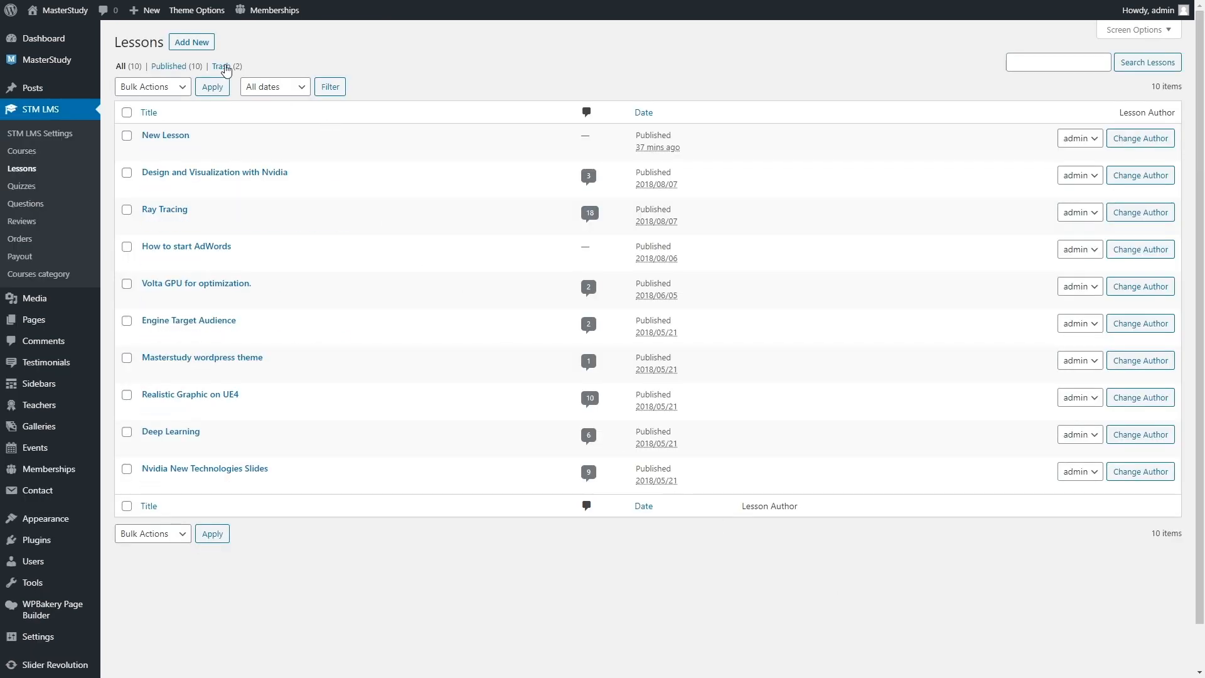
mouse_move(202, 357)
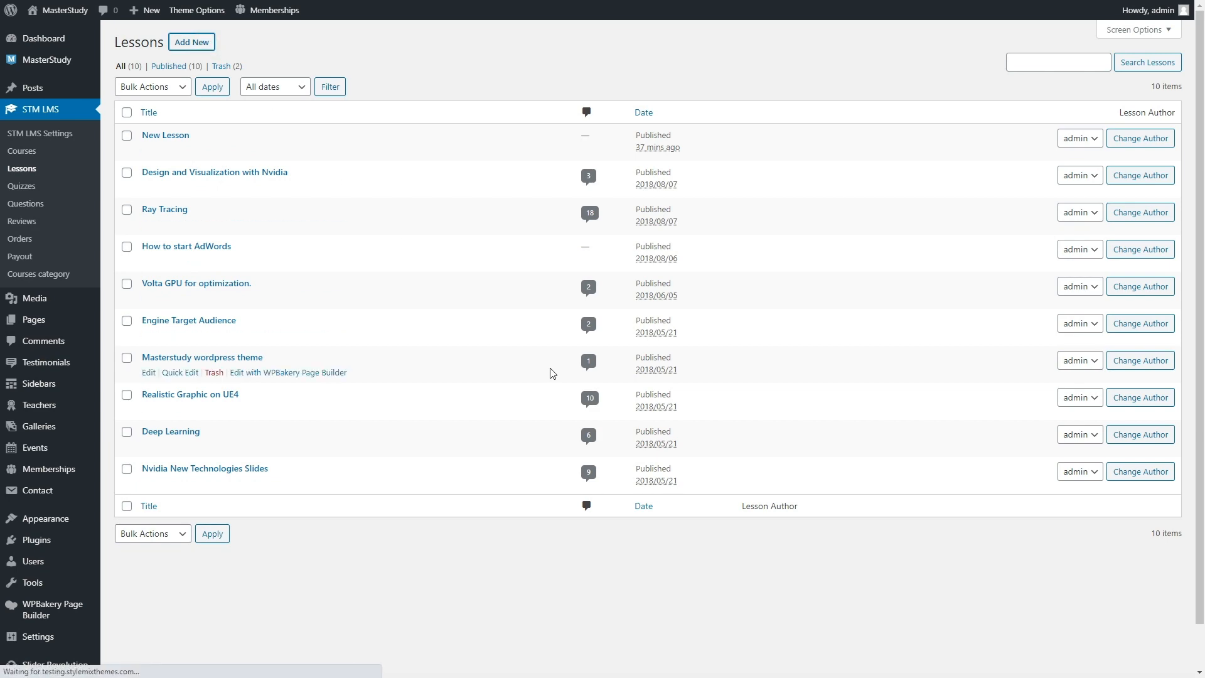
Step: Open New Course for editing and open New Lesson from its curriculum
click(191, 41)
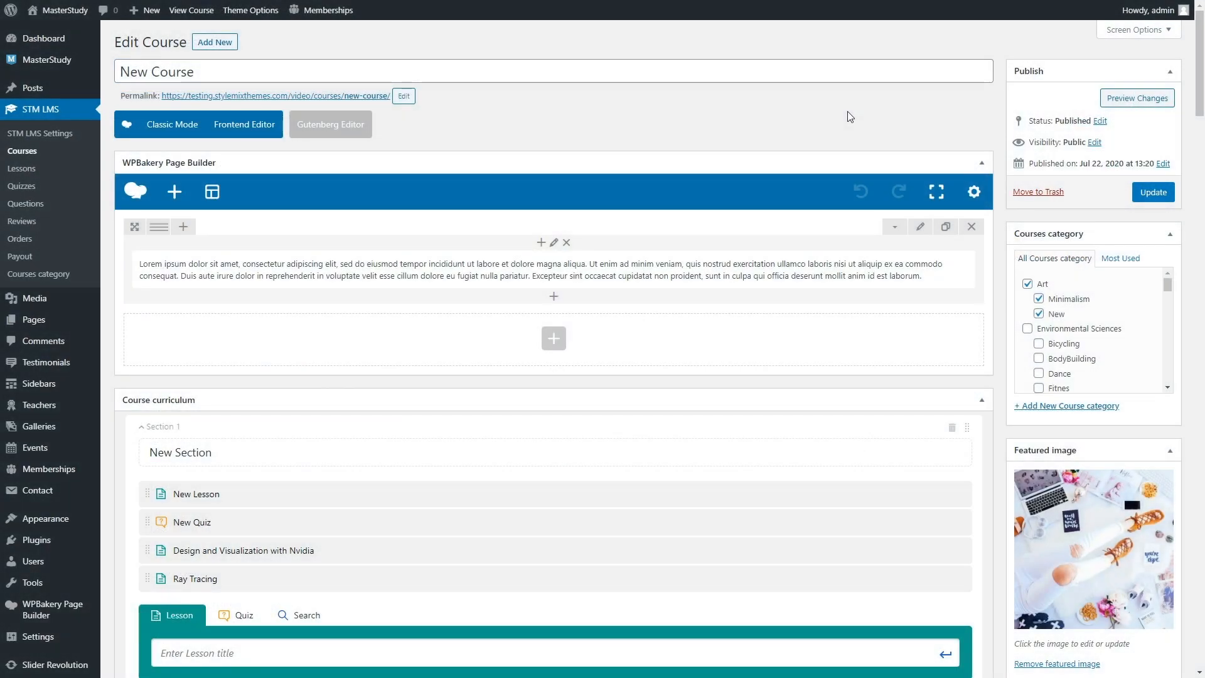
scroll(down, 3)
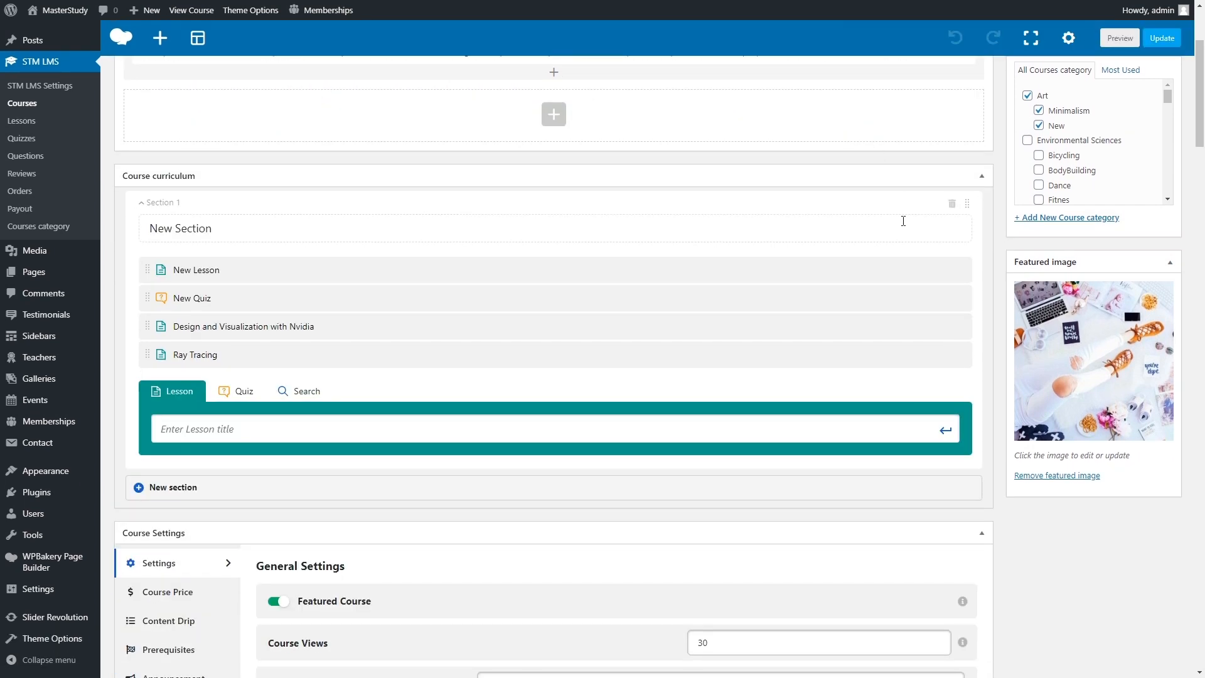
click(196, 269)
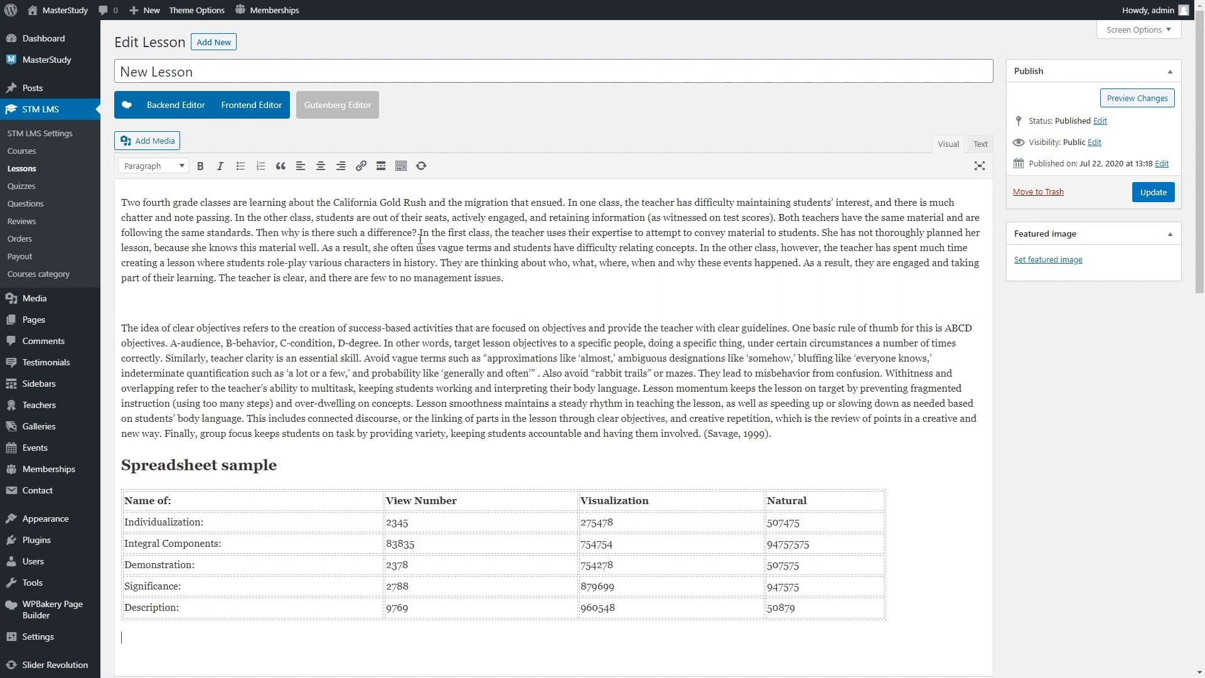
Step: Set the lesson to Text type, 2 hours duration, and a Lorem ipsum frontend description
scroll(down, 3)
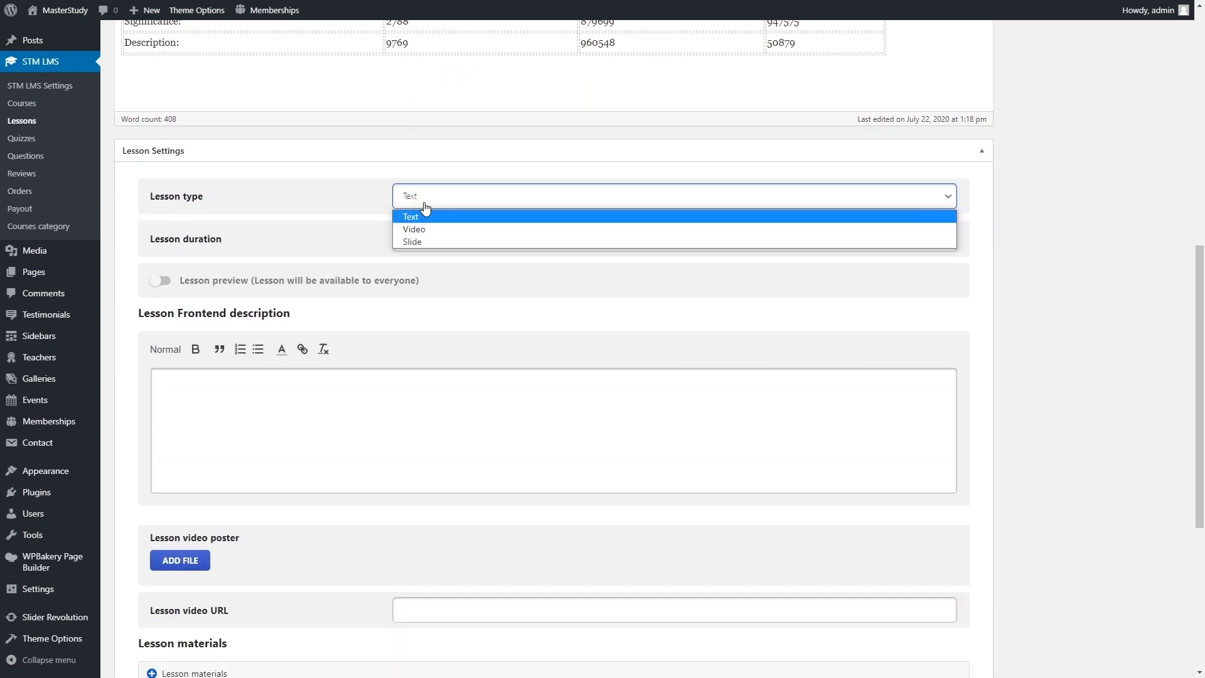
click(411, 217)
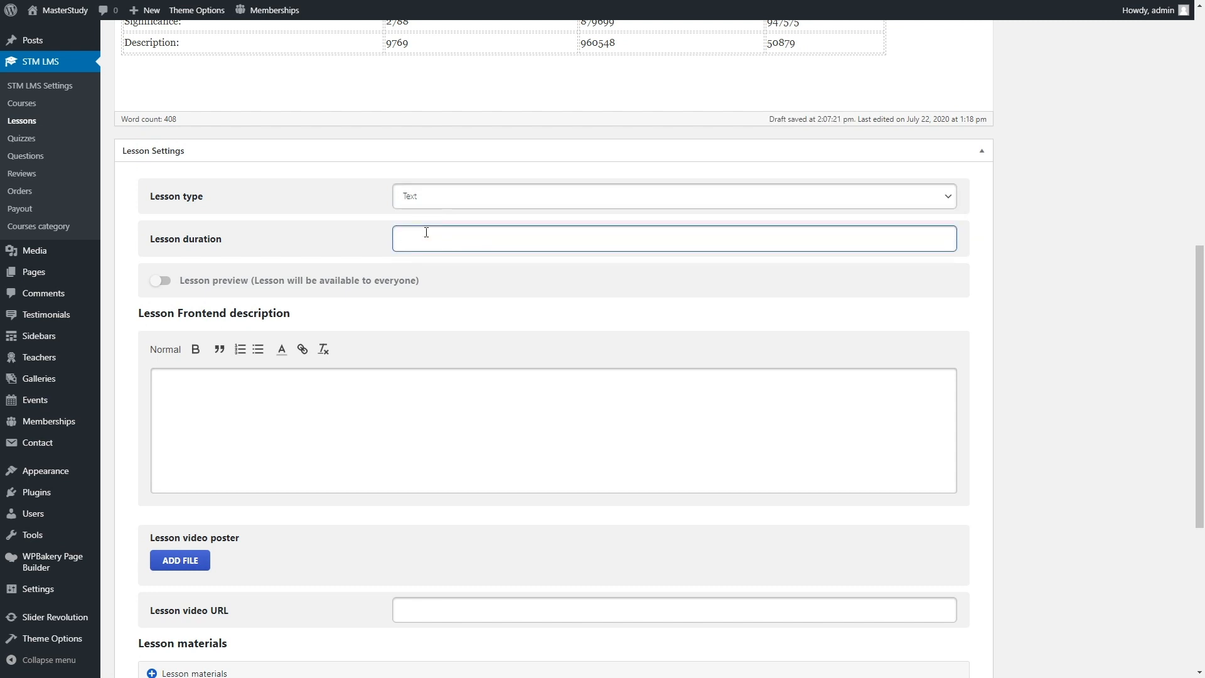
text(2 hours)
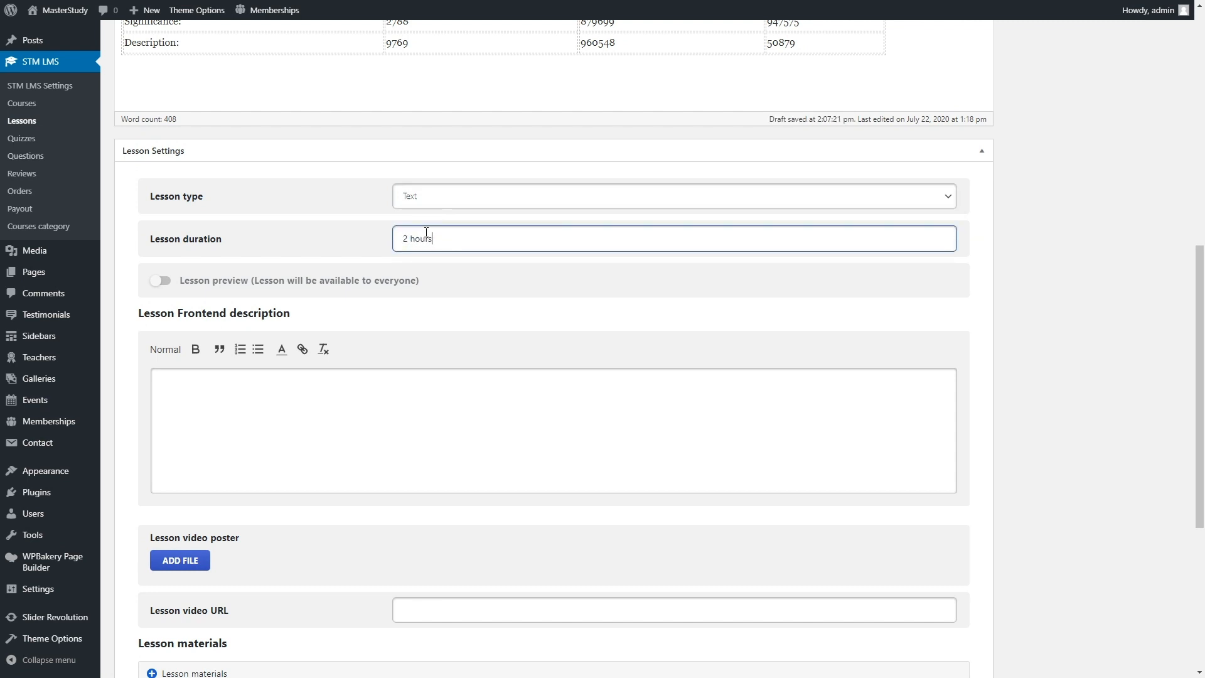
scroll(down, 3)
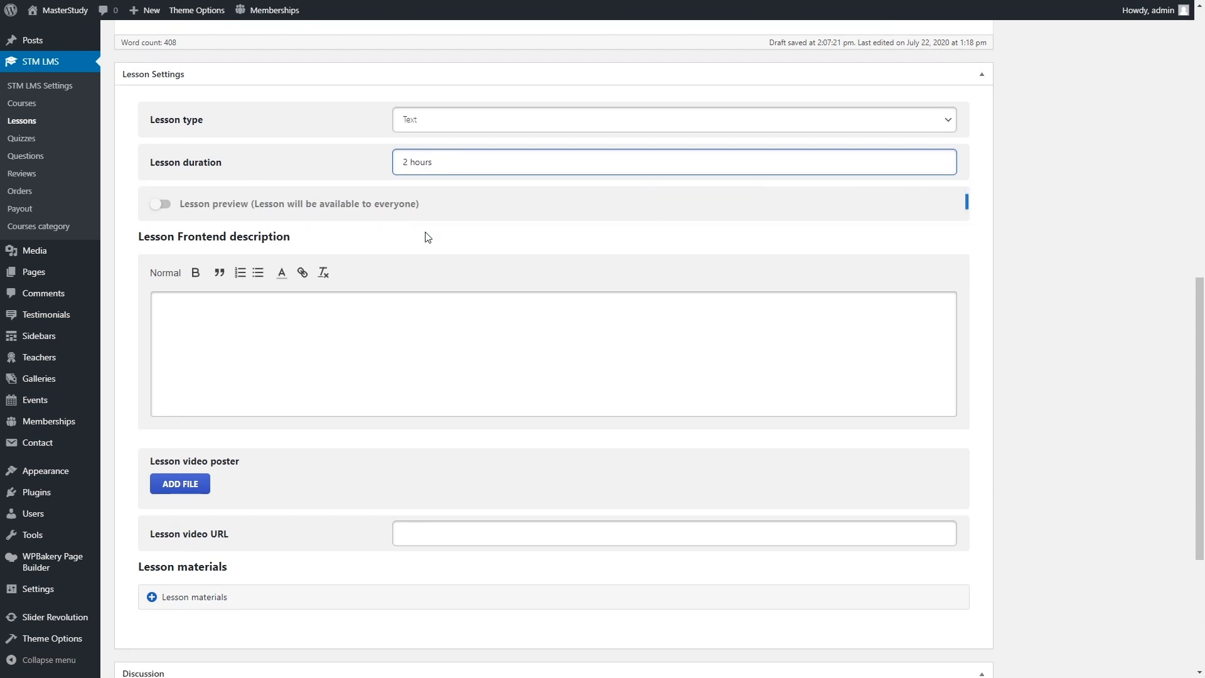
scroll(down, 3)
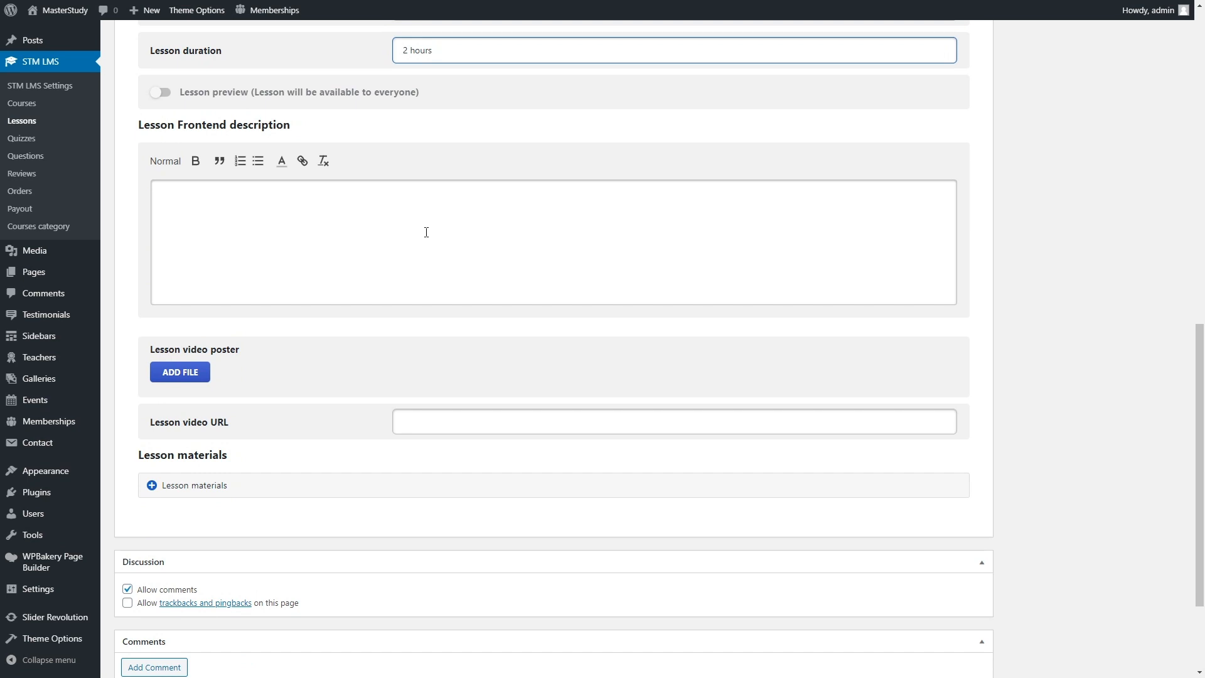
click(477, 231)
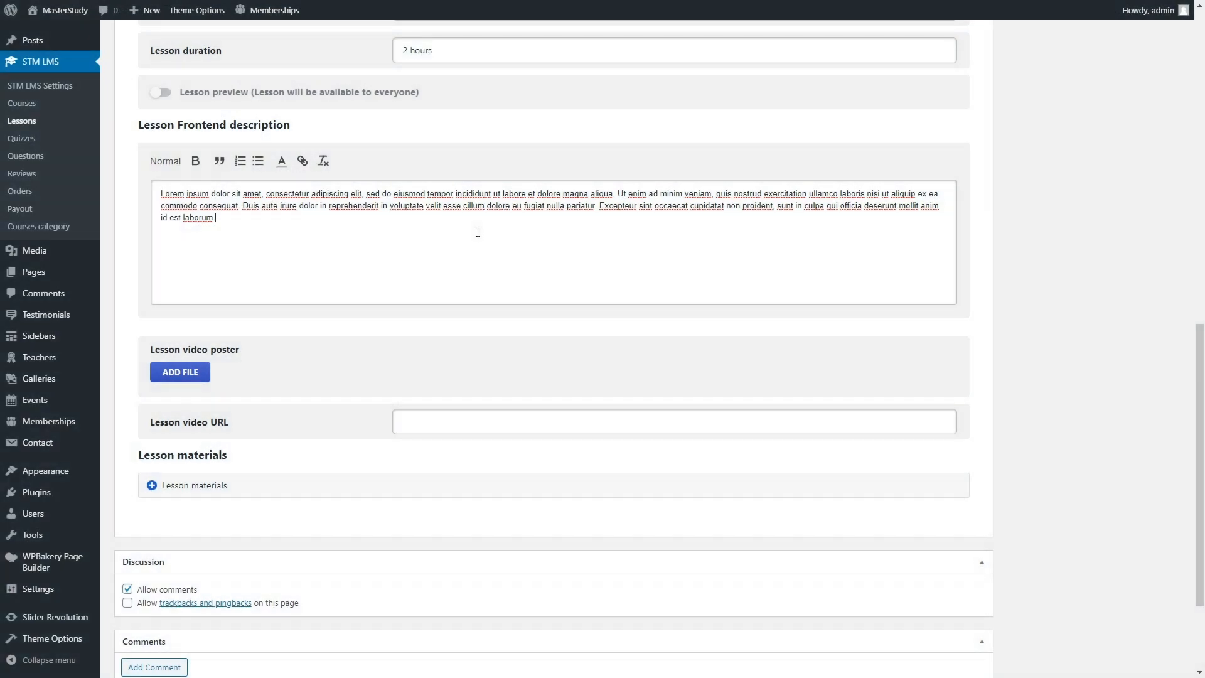
scroll(down, 3)
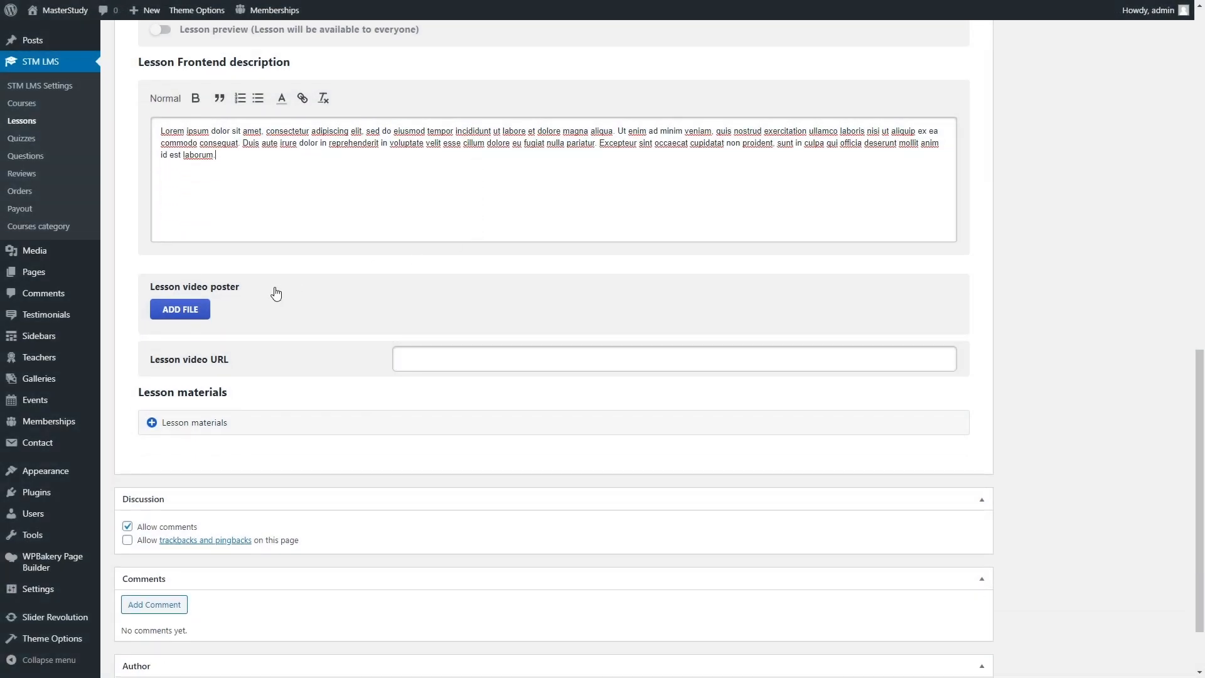
Step: Choose the flat-lay laptop-and-sneakers image as the lesson video poster and return to the lesson
click(179, 309)
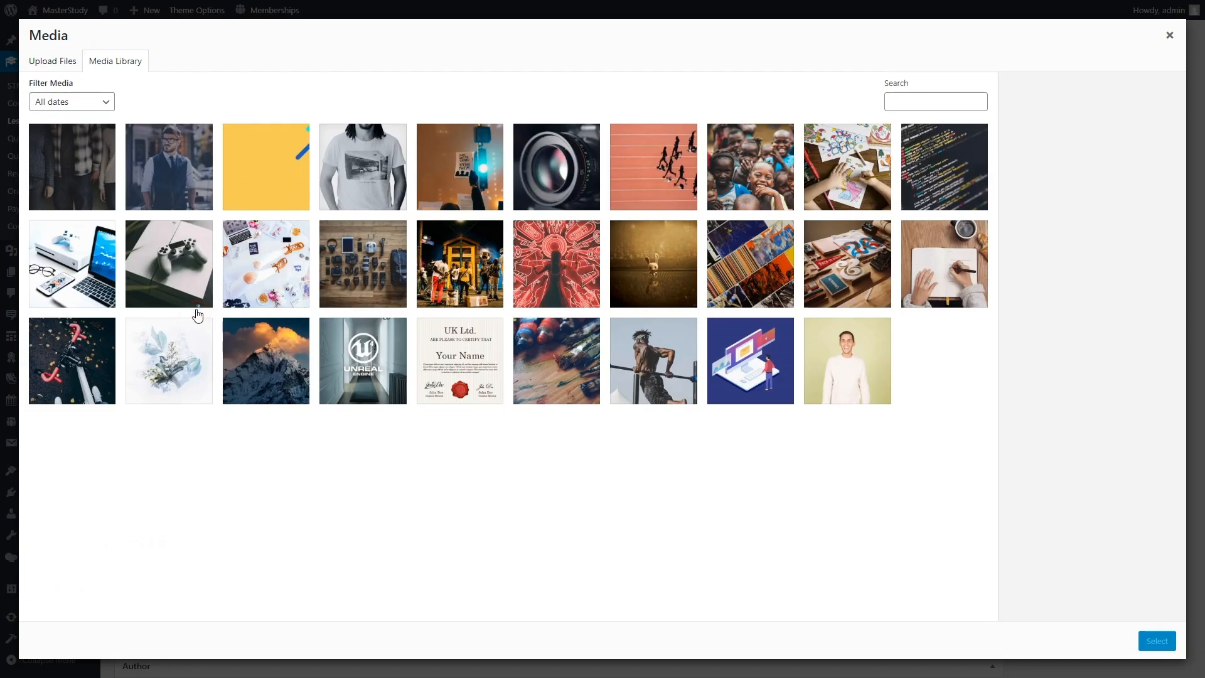
click(264, 263)
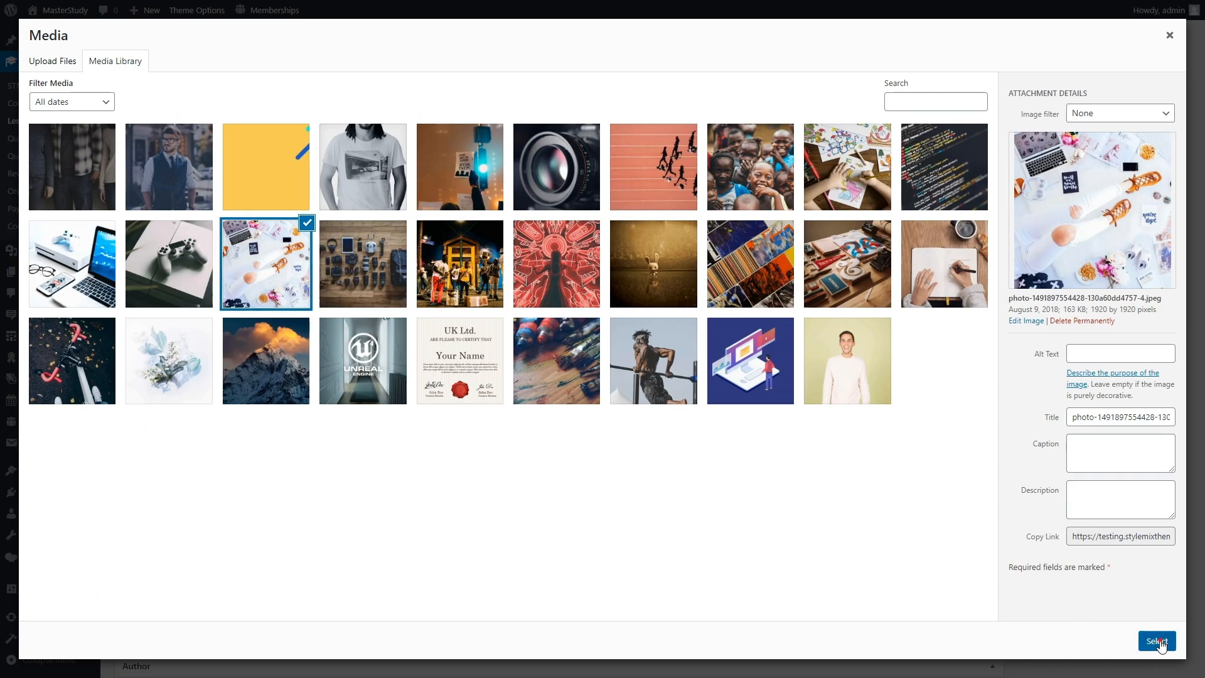
click(1156, 641)
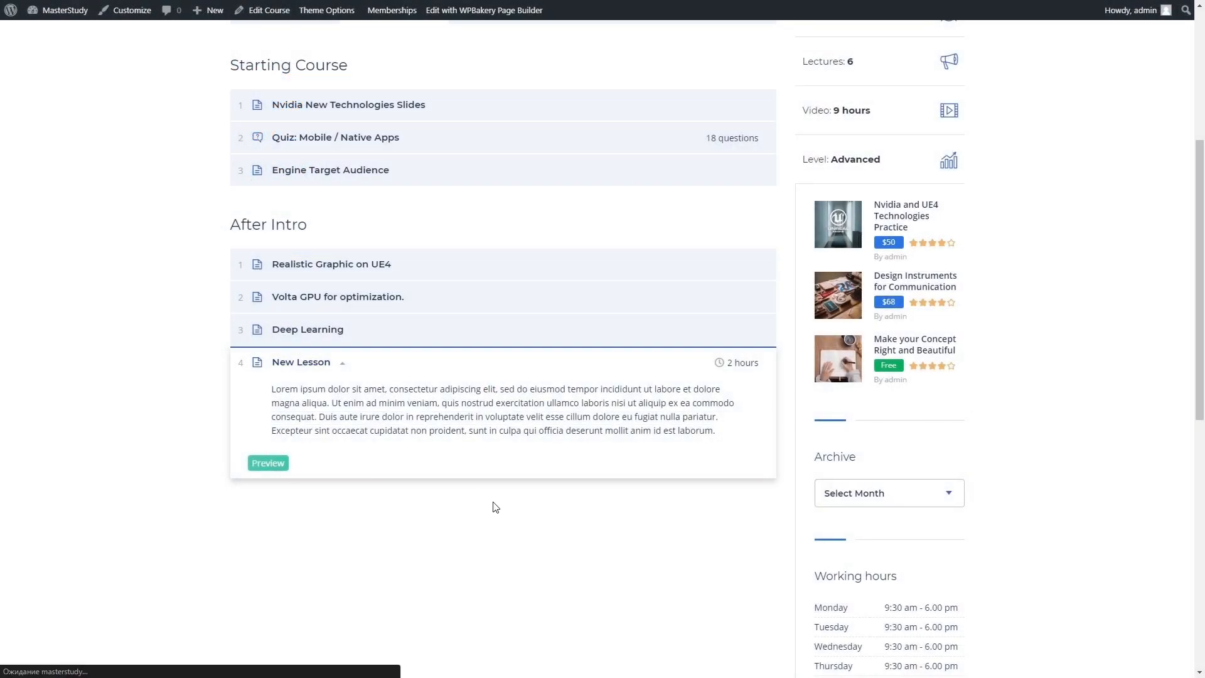
click(267, 463)
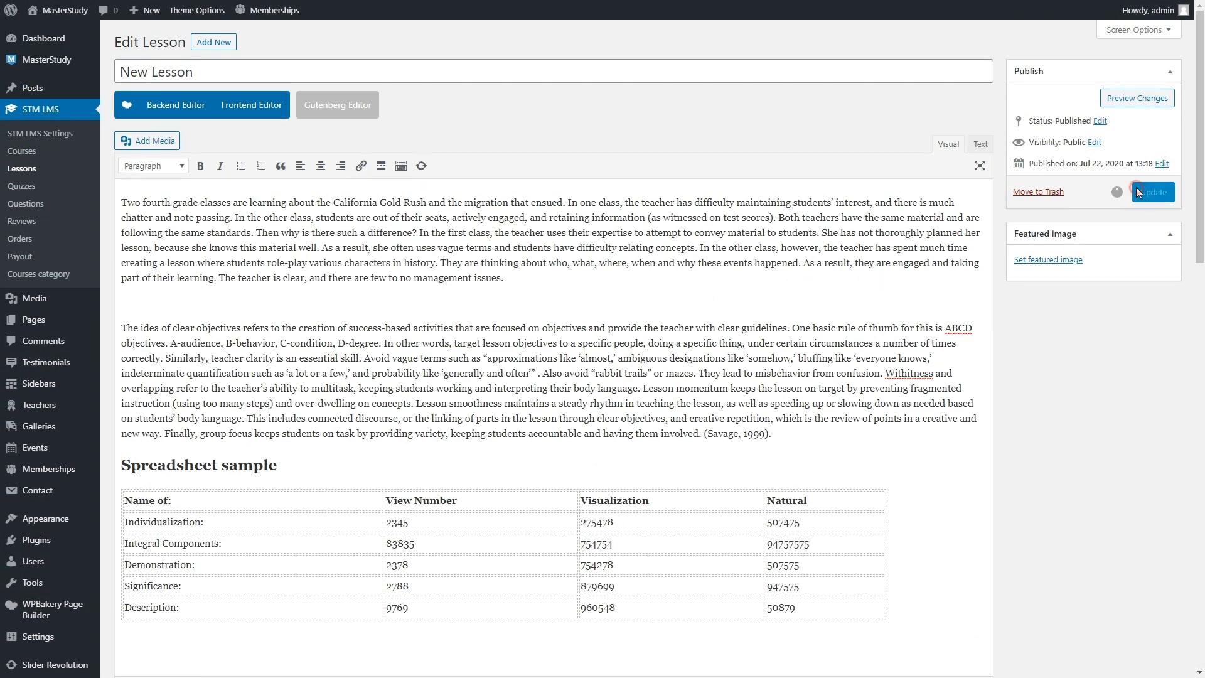
Step: Update the New Lesson and start a new lesson
click(1152, 191)
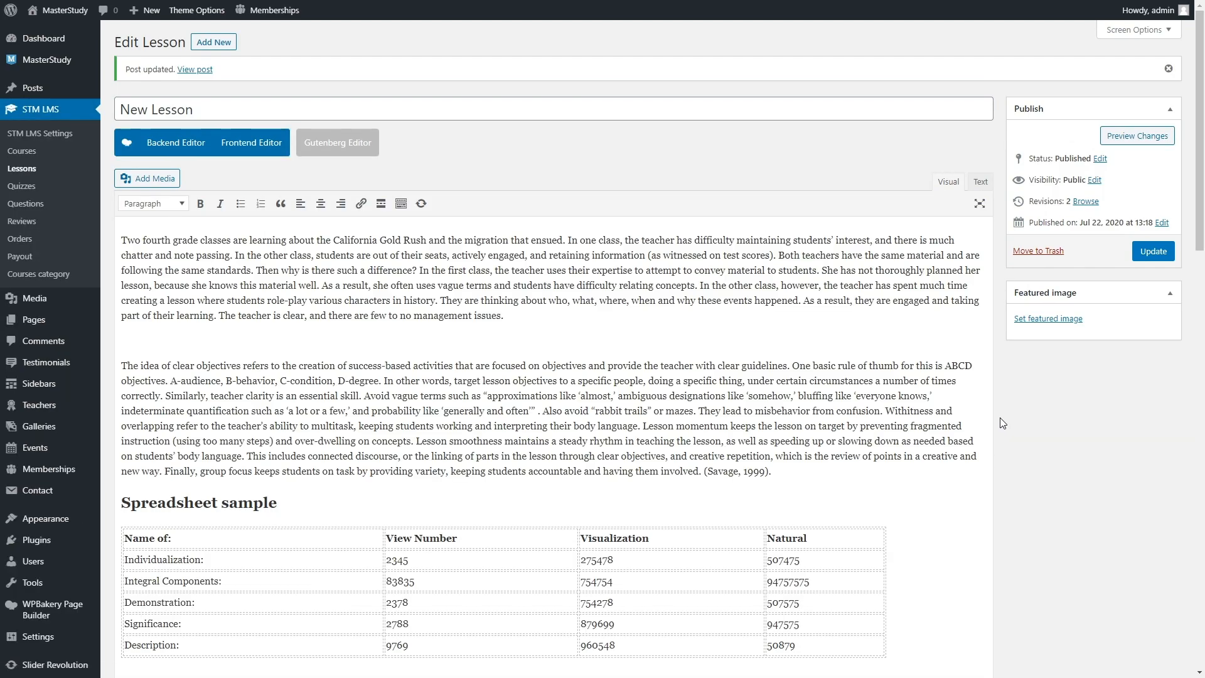
click(213, 41)
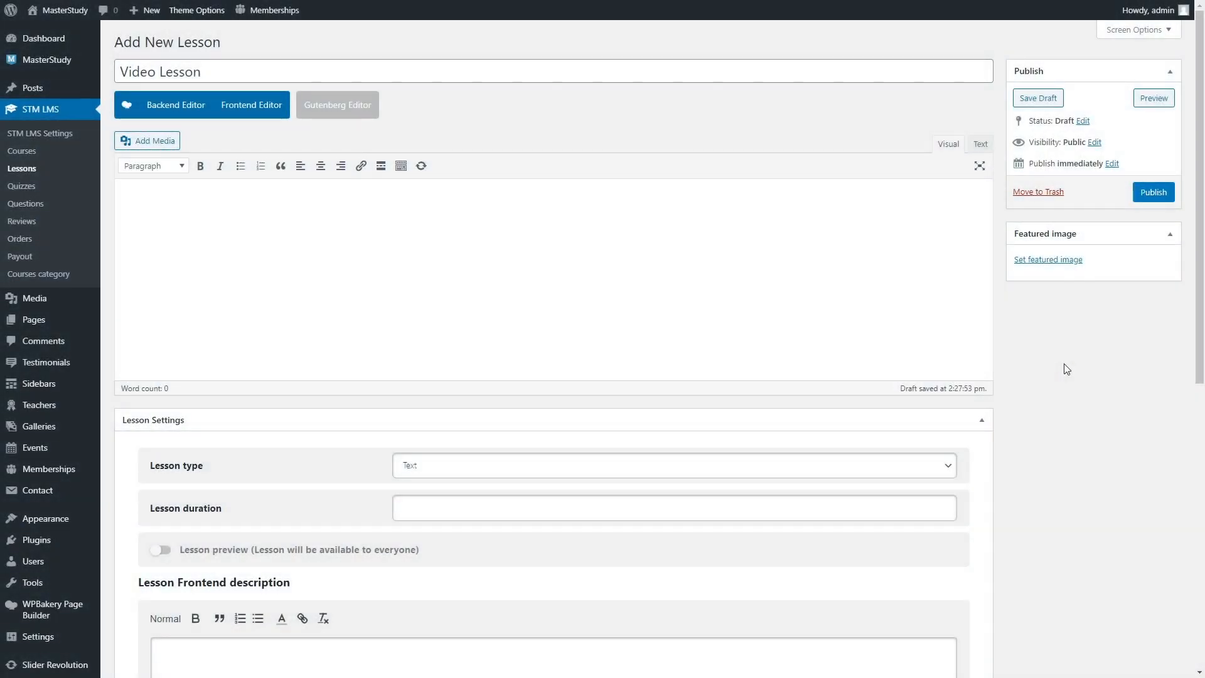
mouse_move(1008, 268)
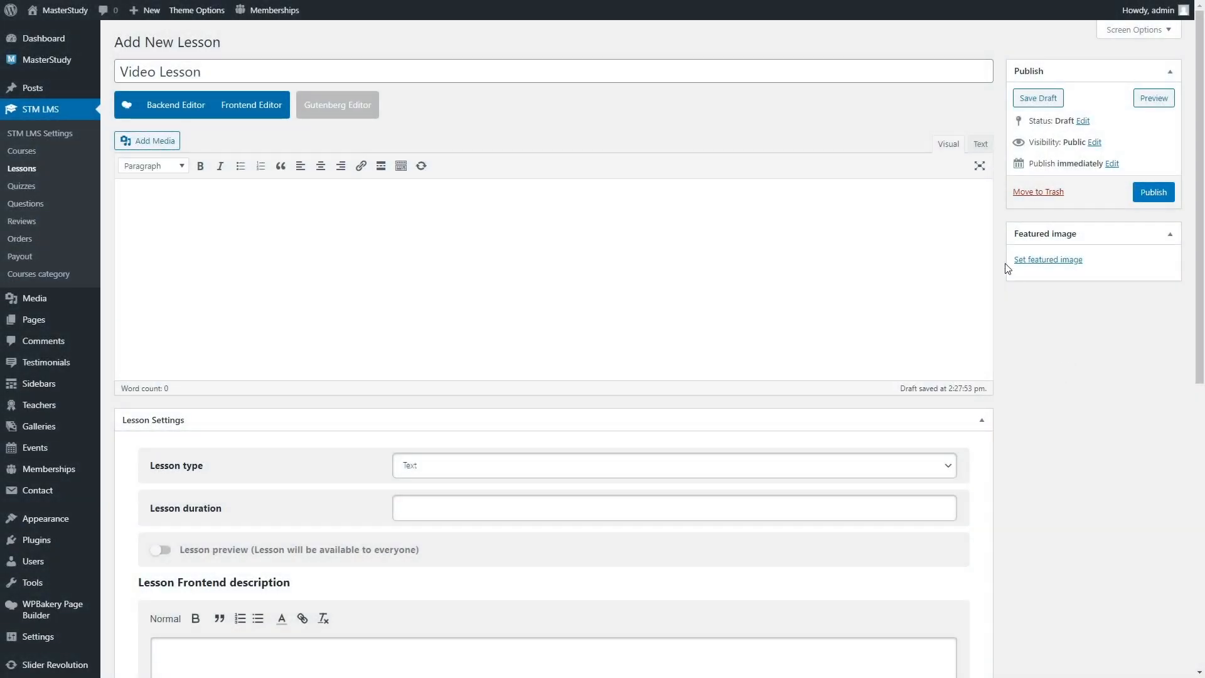
Step: Embed the YouTube iframe in Video Lesson, set type to Video and duration to 2 hours
click(980, 145)
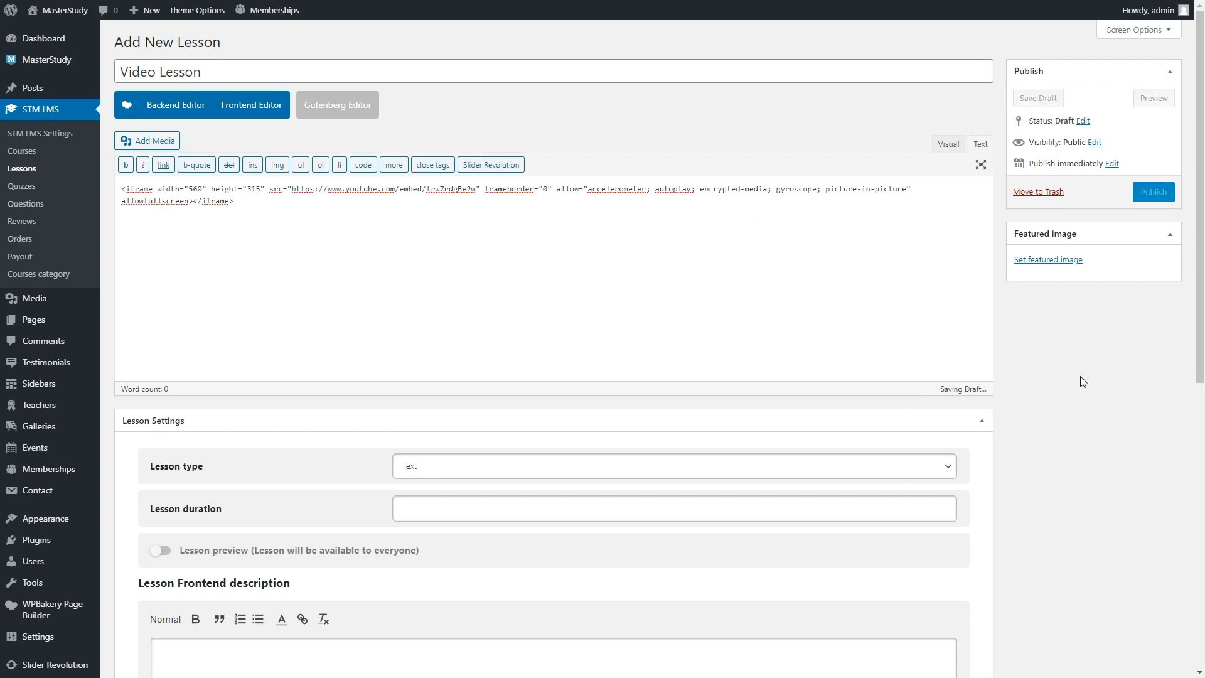
click(949, 143)
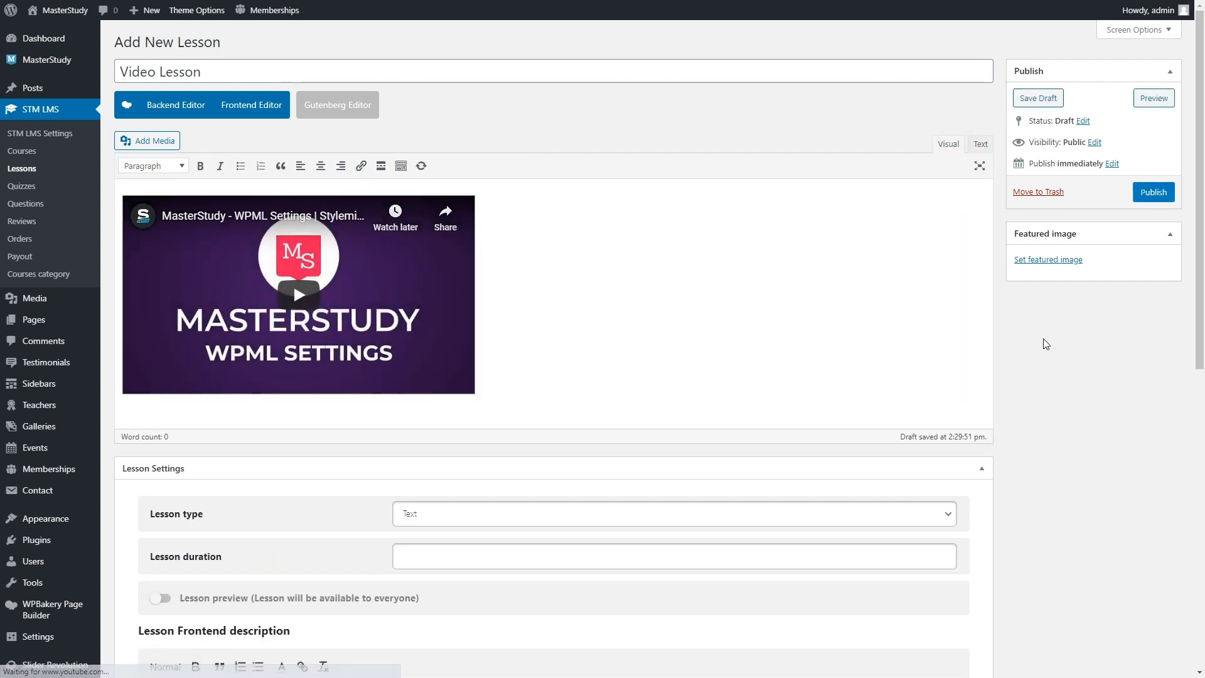
scroll(down, 3)
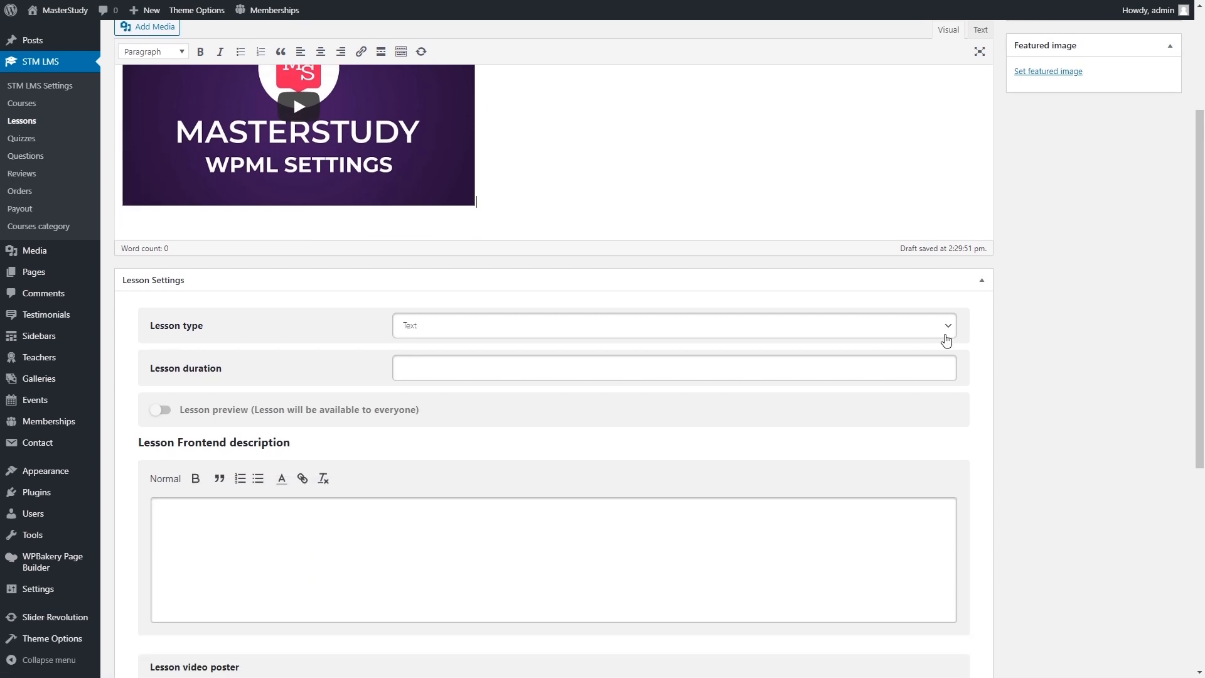
click(672, 325)
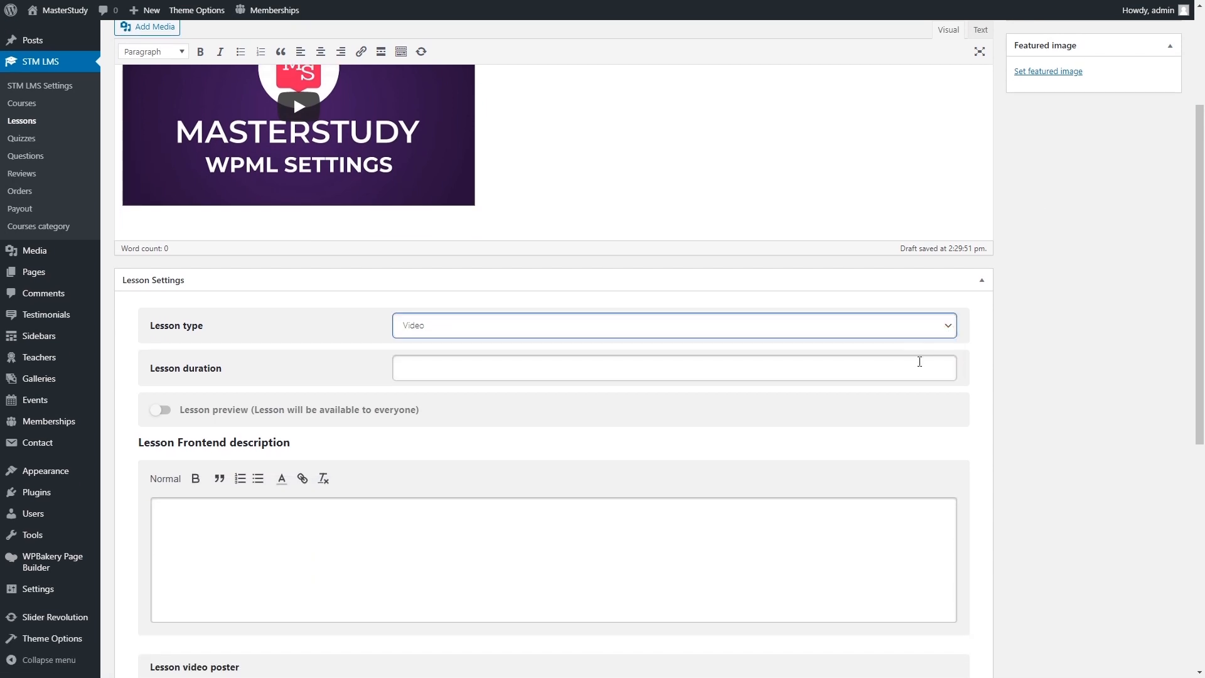
text(2 ho)
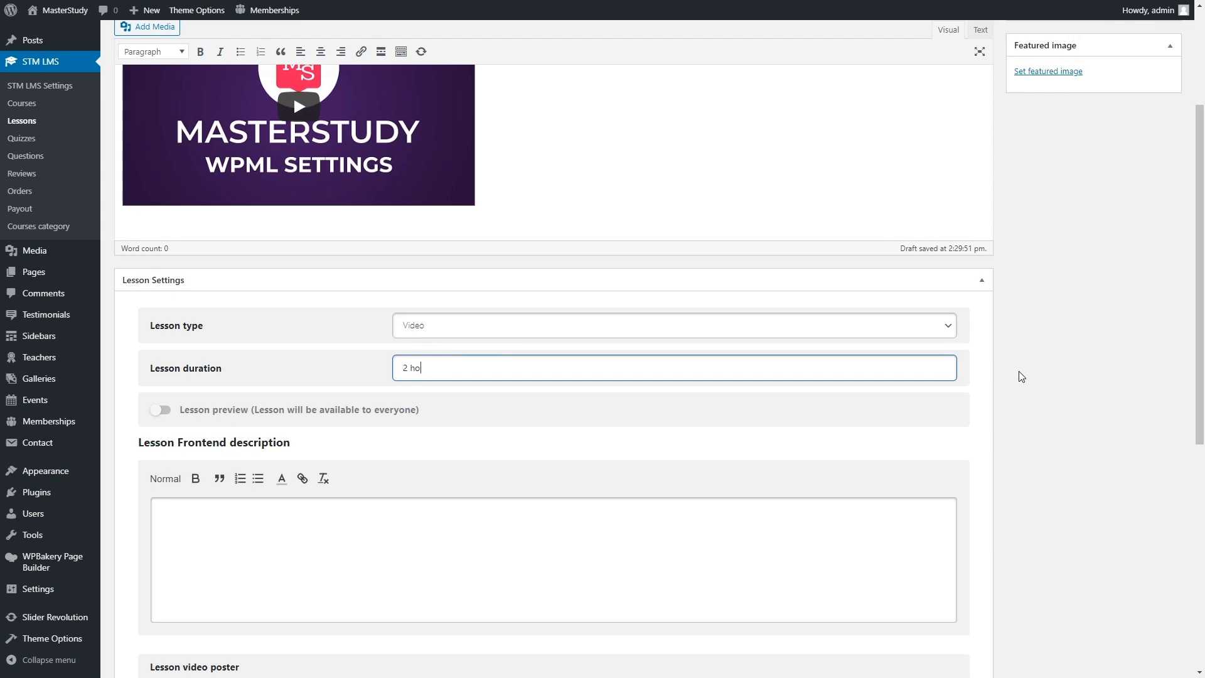
text(urs)
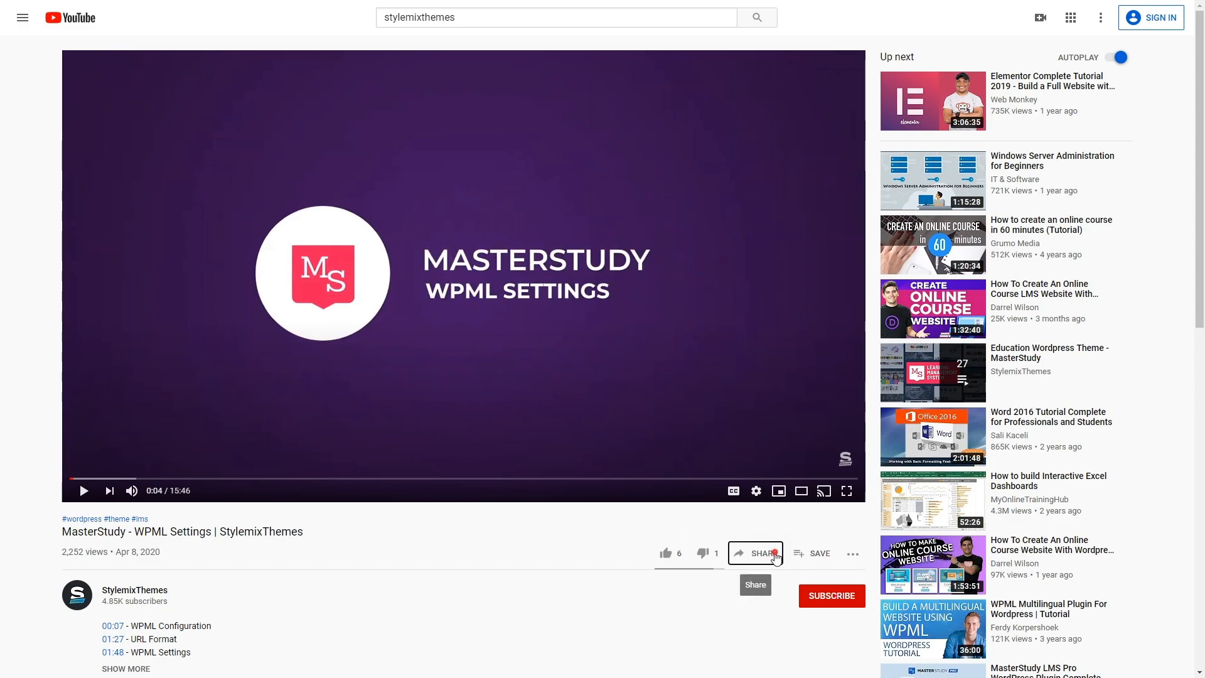
Step: Copy the embed code for the MasterStudy - WPML Settings video from Share > Embed
click(761, 554)
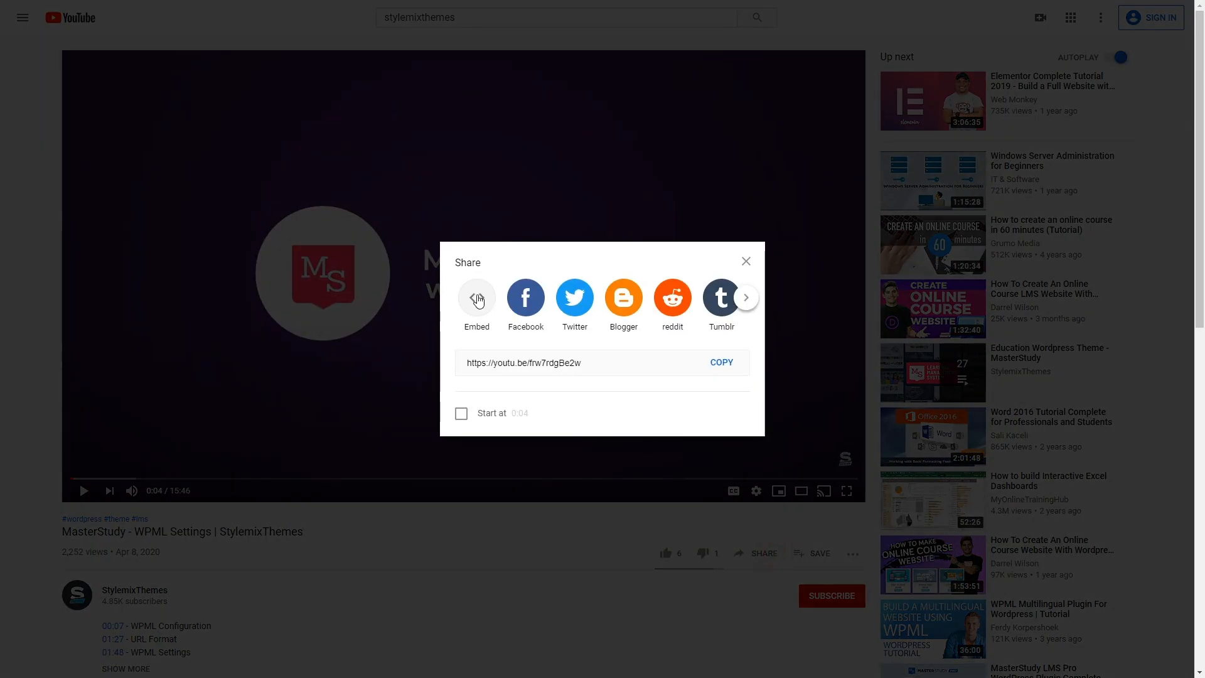
click(476, 300)
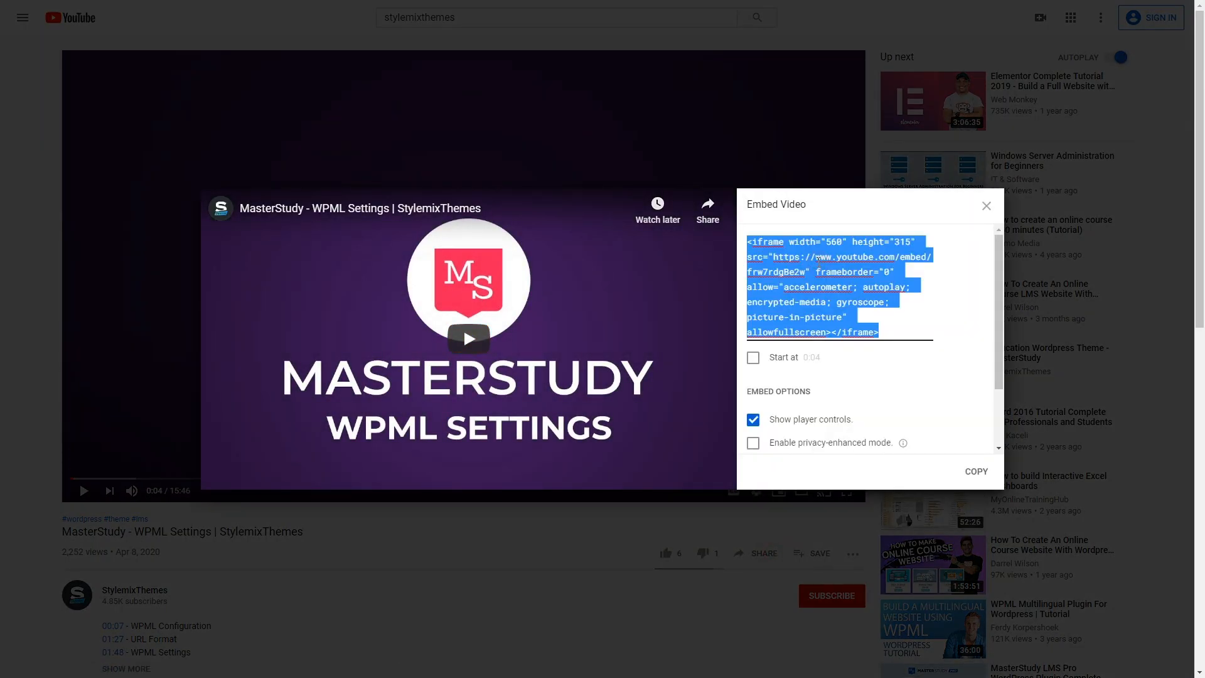
click(975, 471)
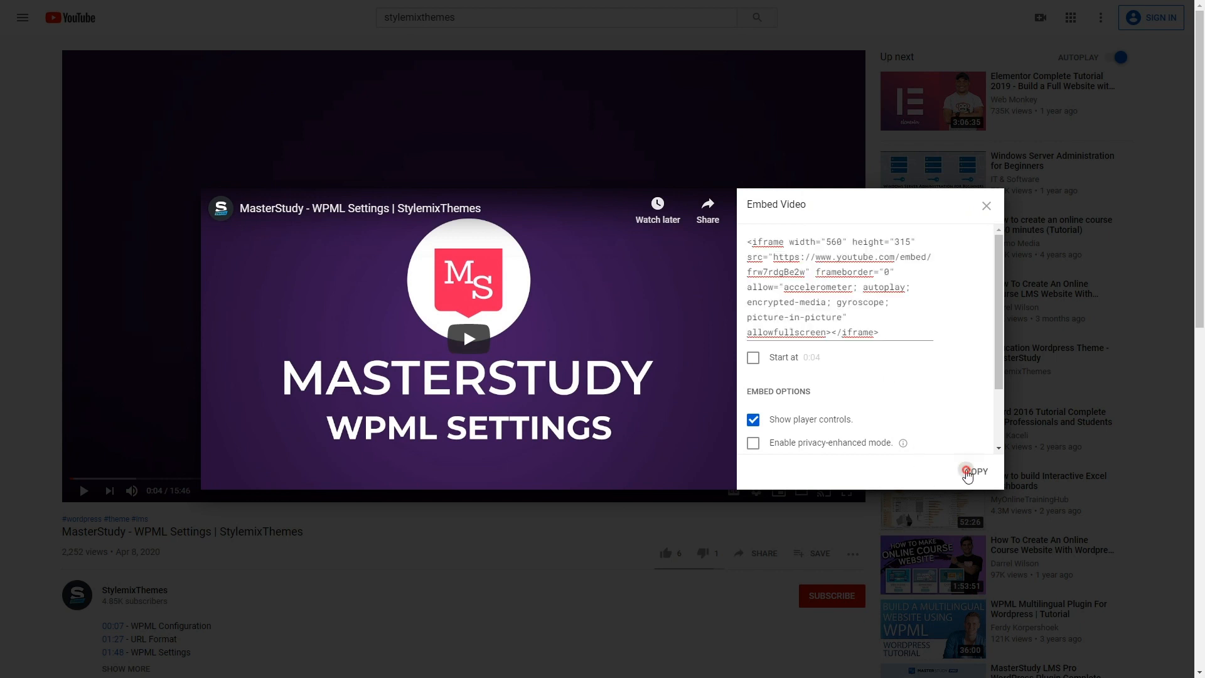
click(975, 471)
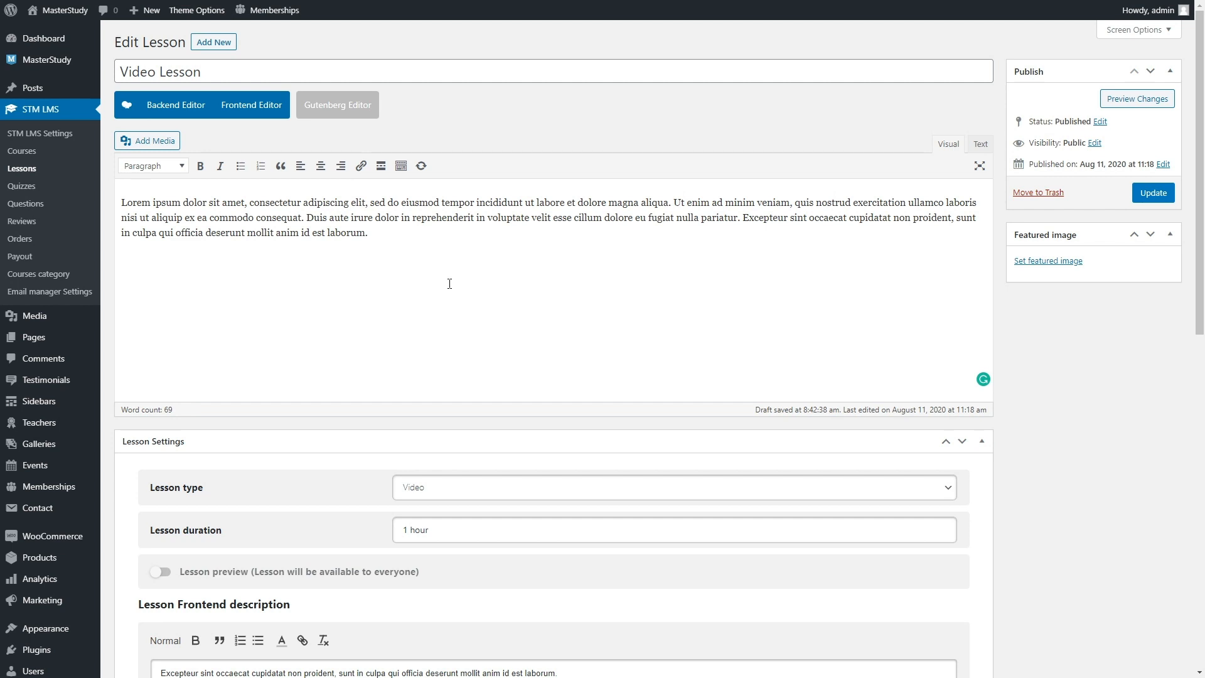
Step: Attach How_to_install_download.mp4 from the Media Library as the lesson video
scroll(down, 3)
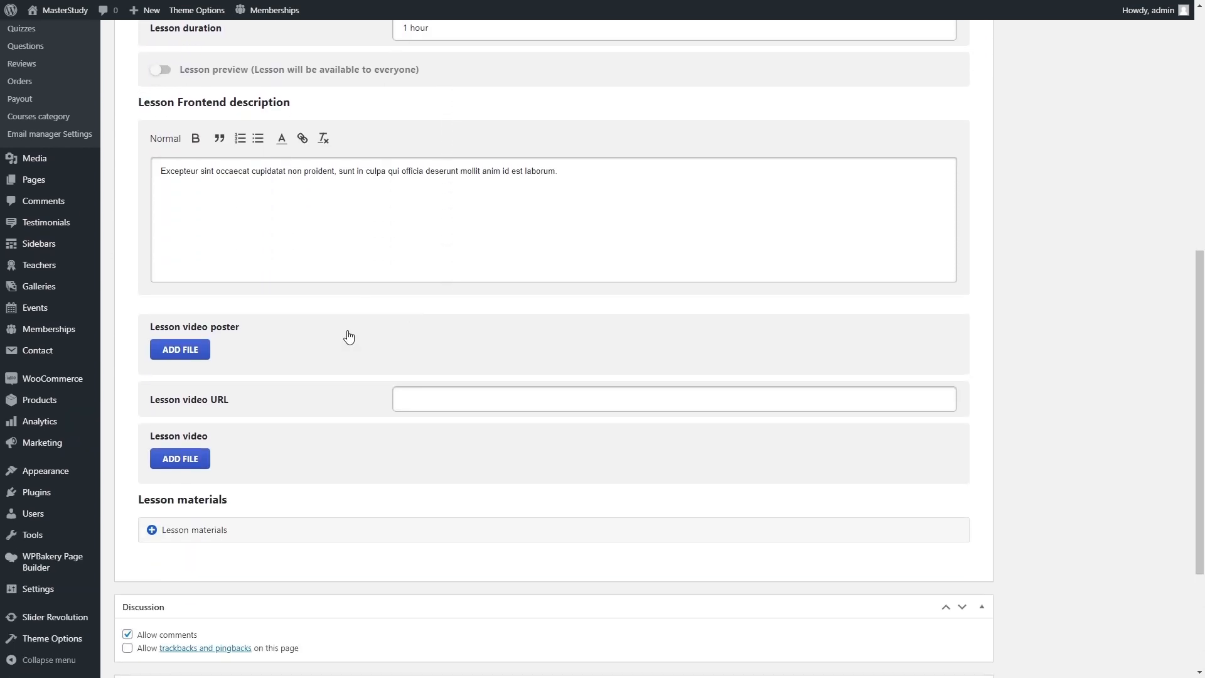
click(179, 349)
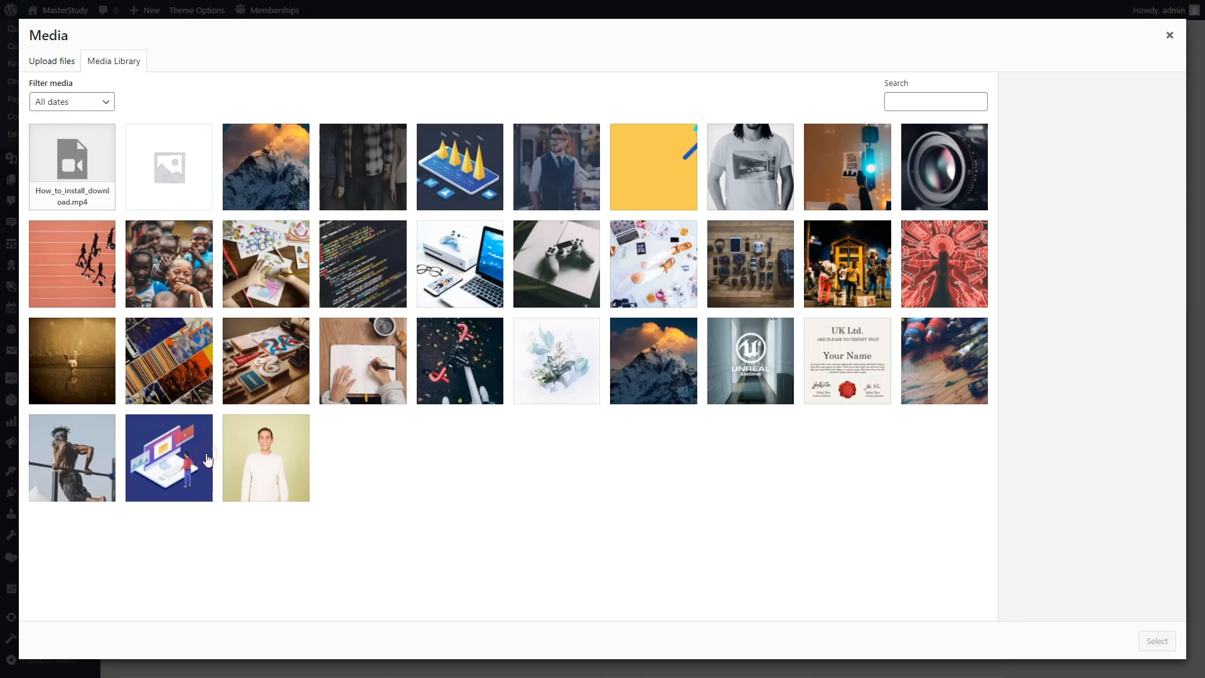
click(71, 166)
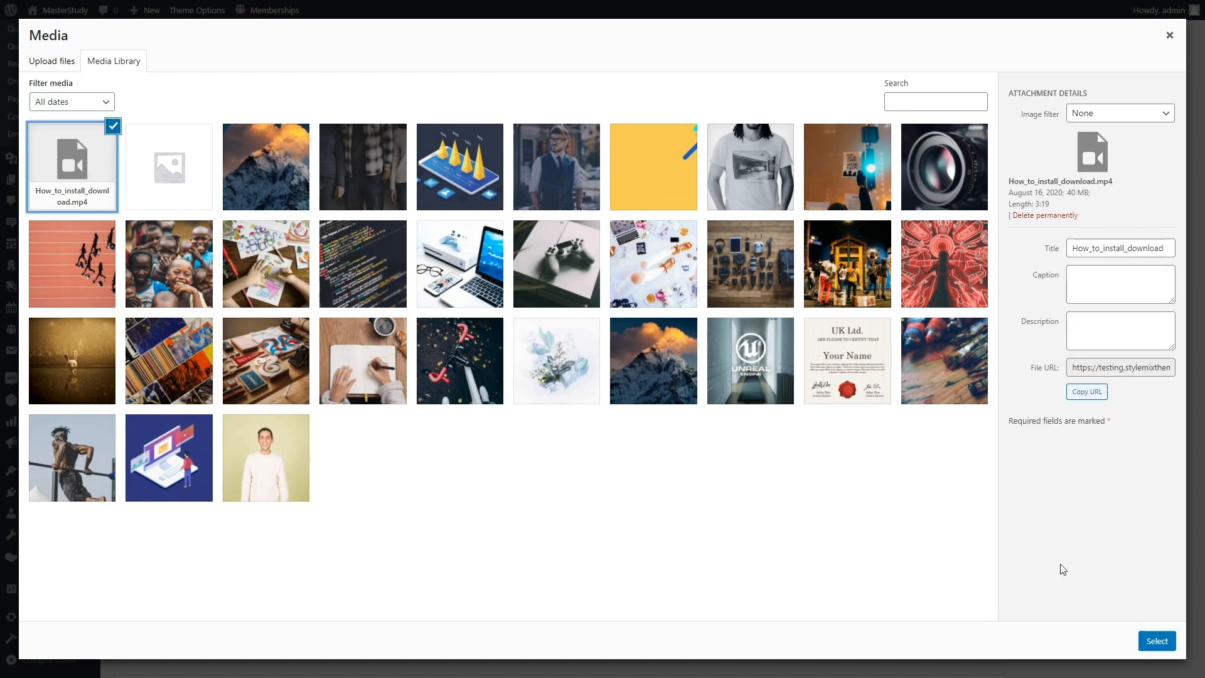
click(1156, 640)
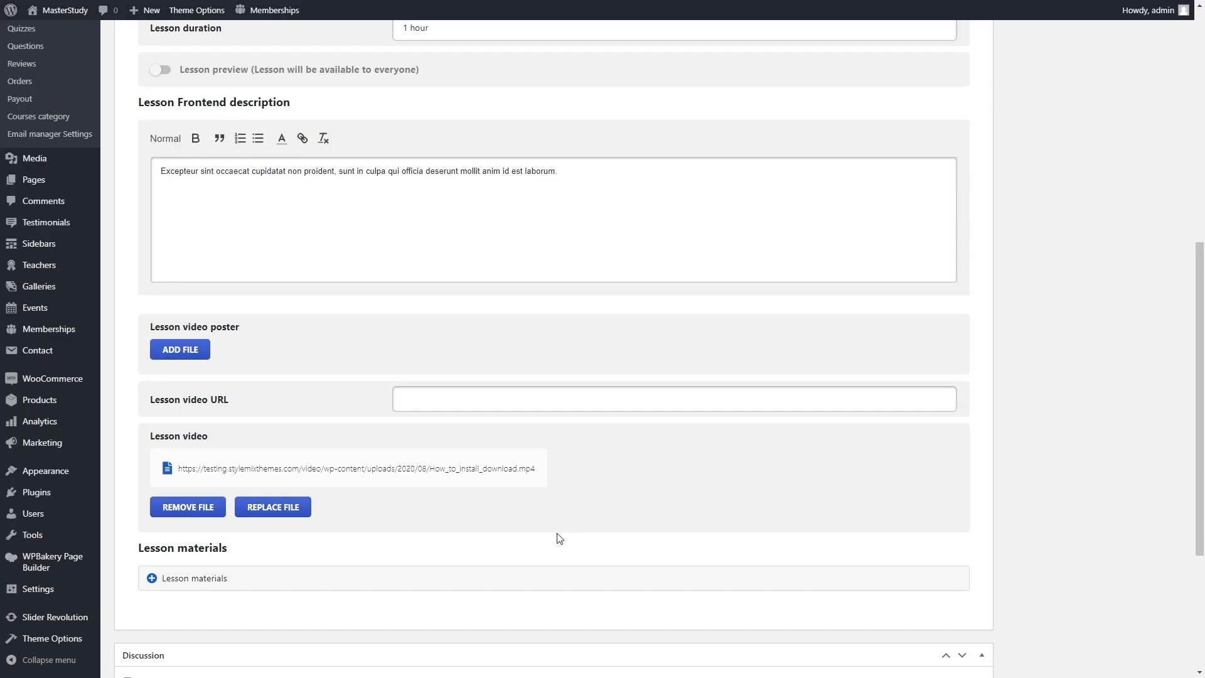
Step: Update the Video Lesson and view the course curriculum
scroll(up, 3)
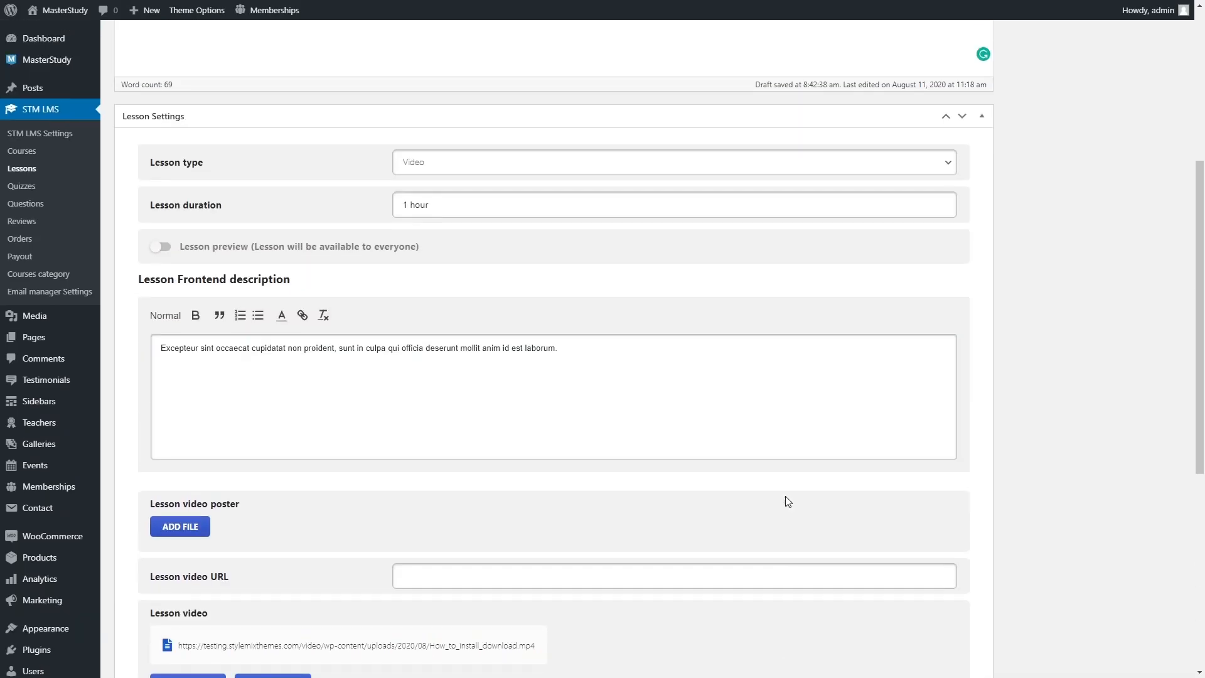
scroll(up, 3)
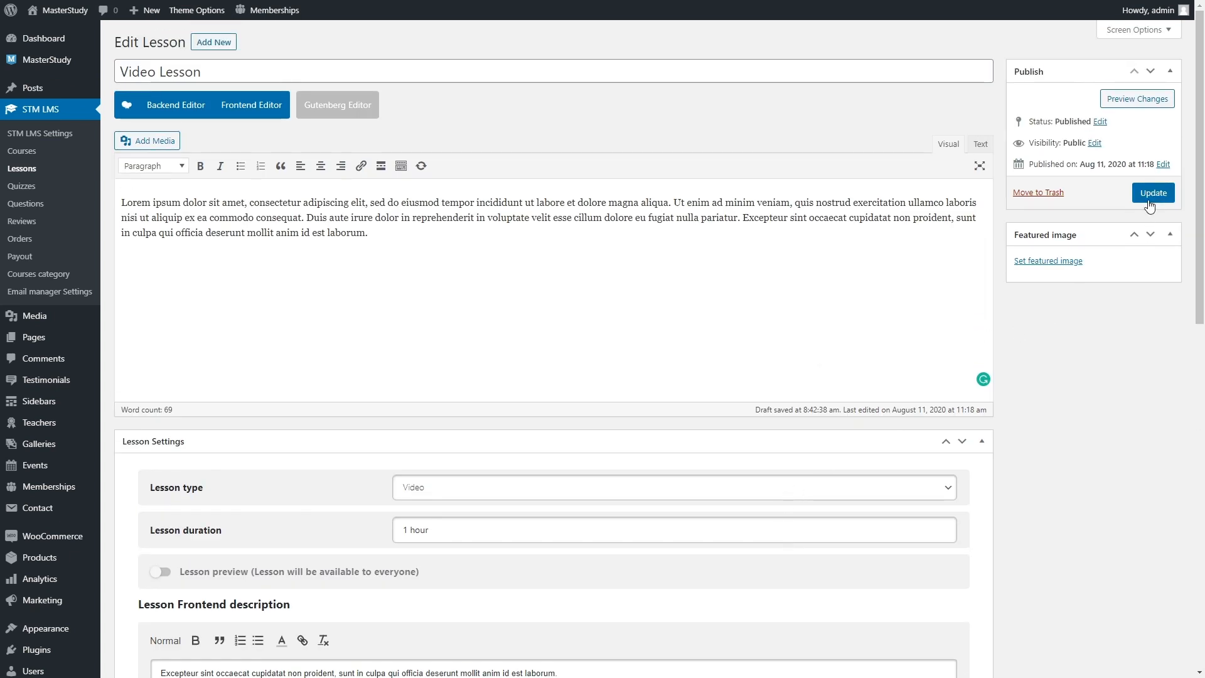
click(1152, 192)
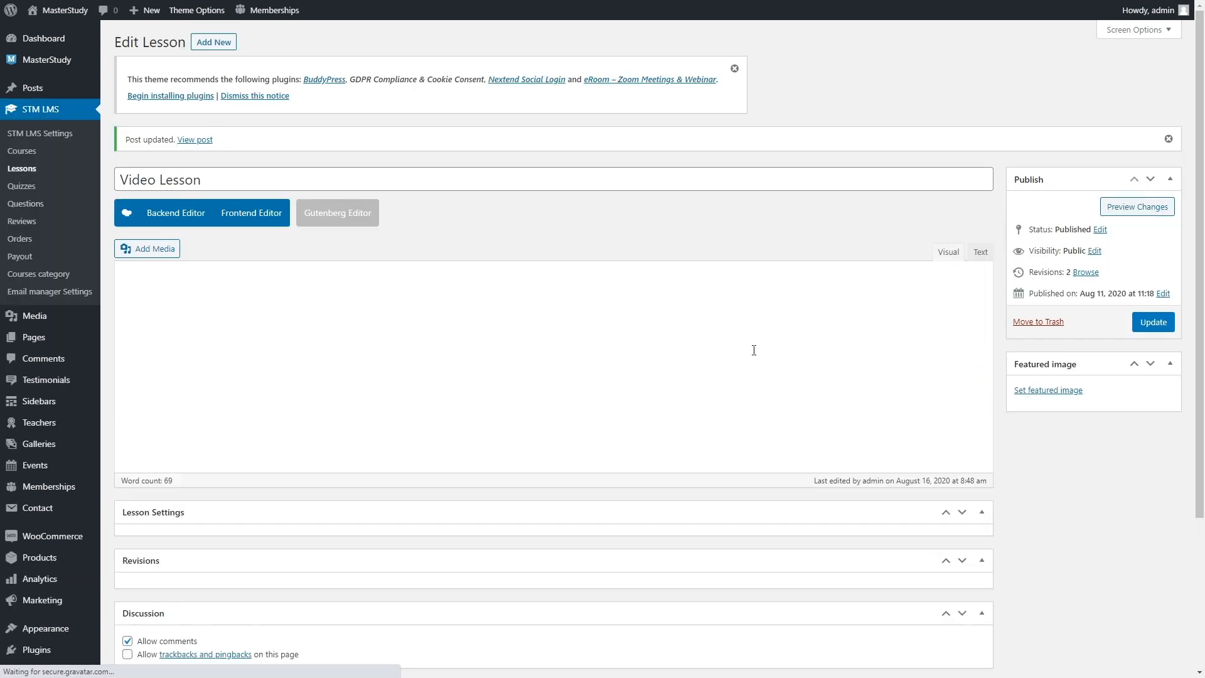
click(251, 213)
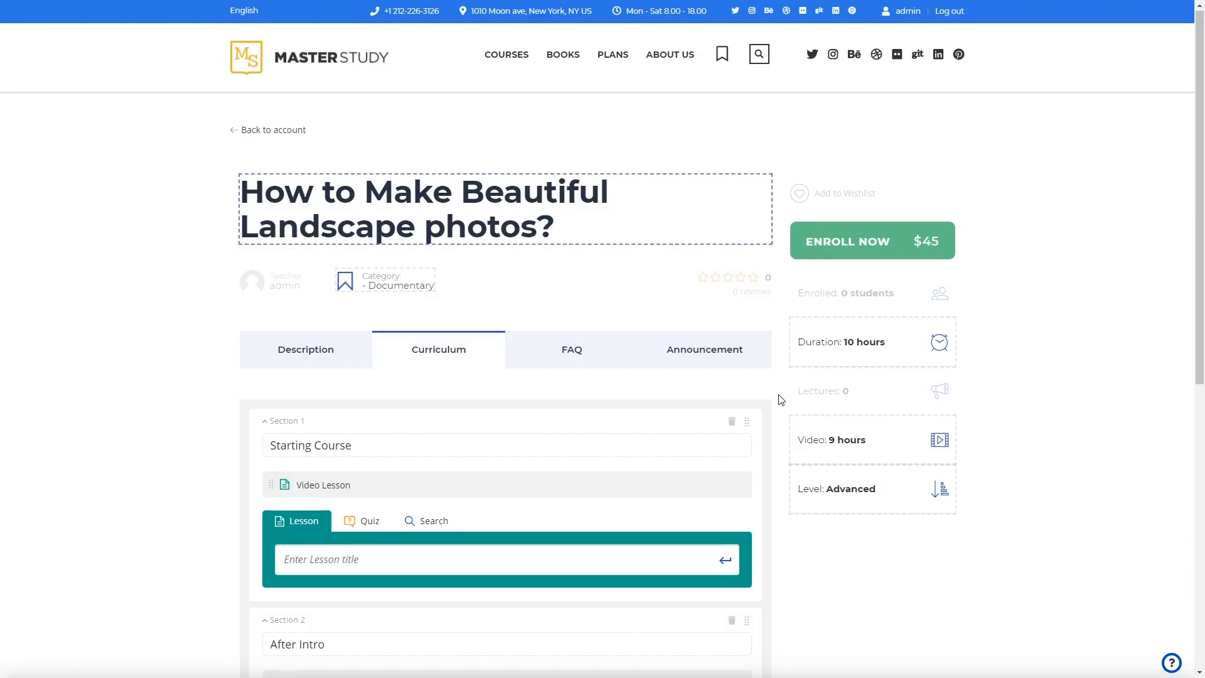
Step: Edit Video Lesson from the front-end curriculum and check its Lesson type in Lesson Settings
scroll(down, 3)
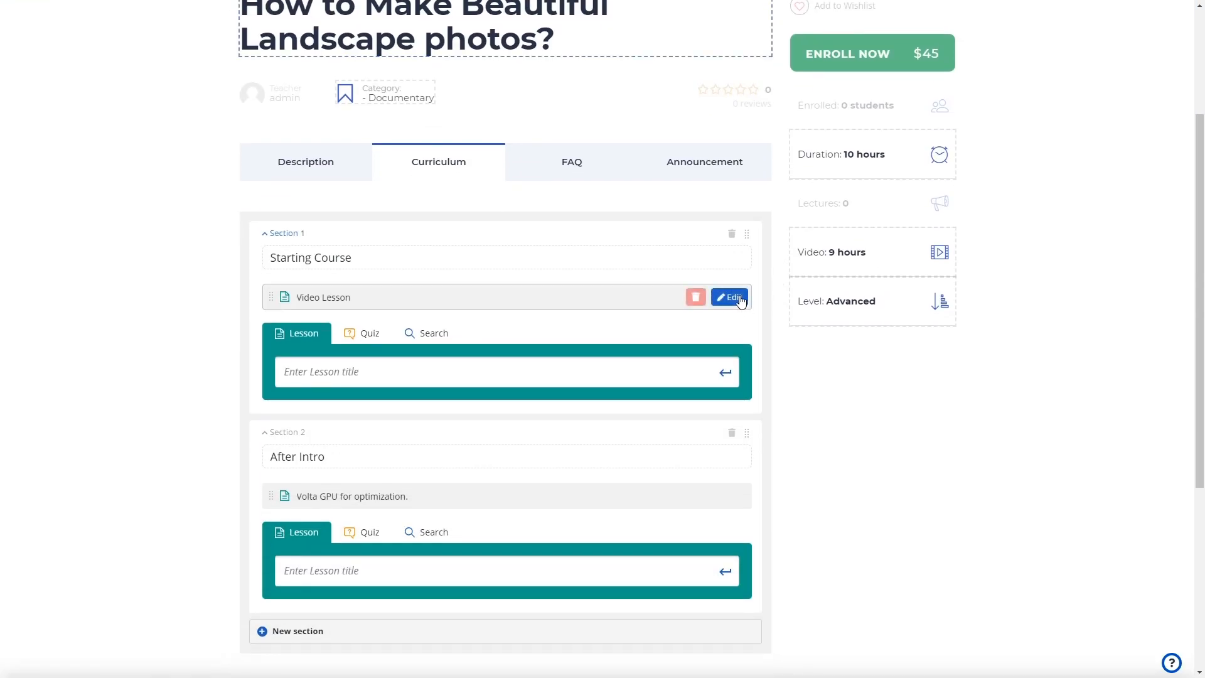
click(728, 297)
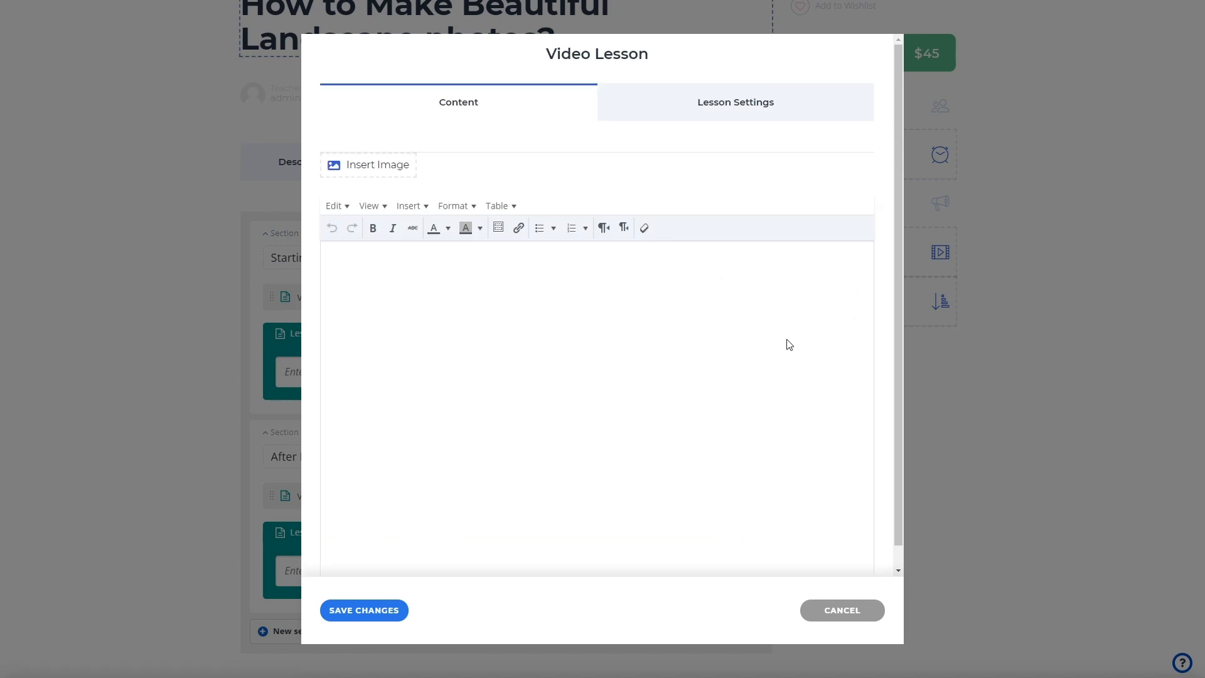
click(732, 102)
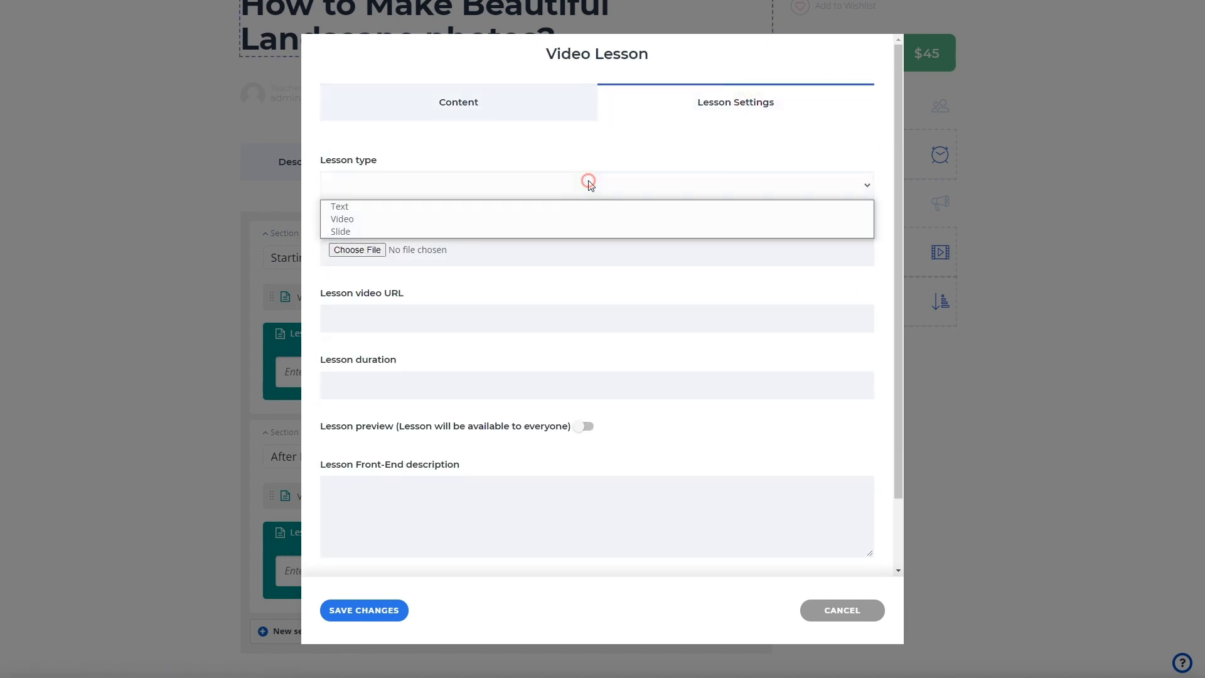
click(342, 219)
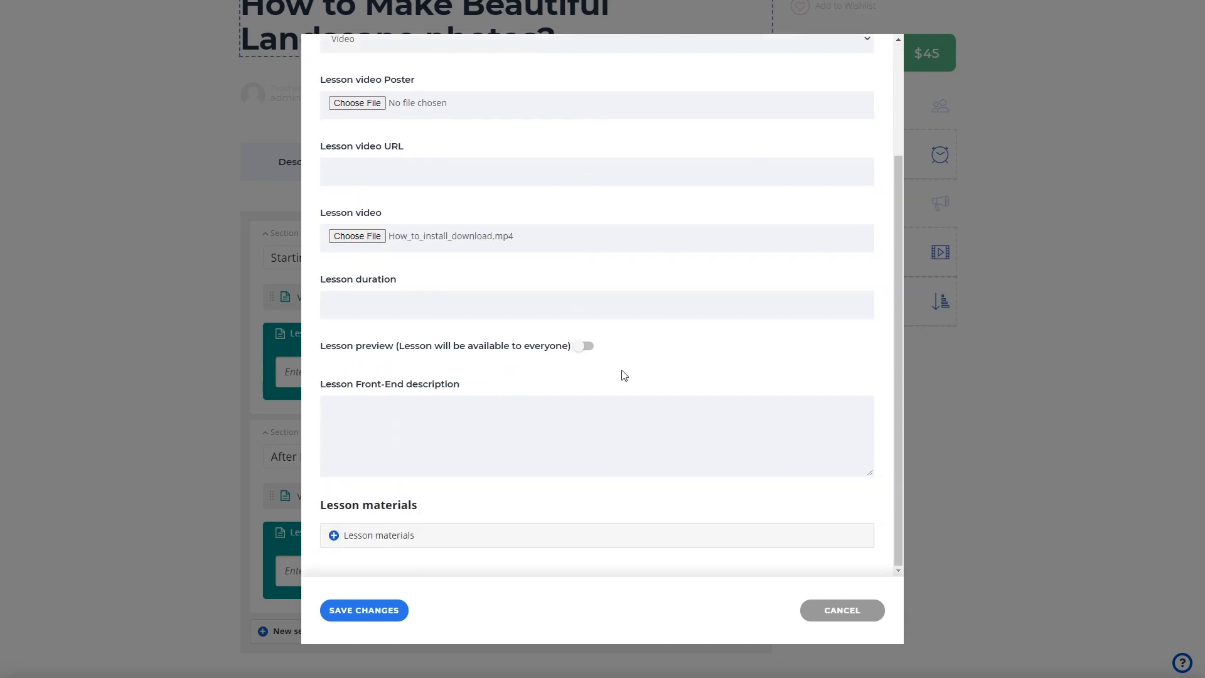
mouse_move(617, 389)
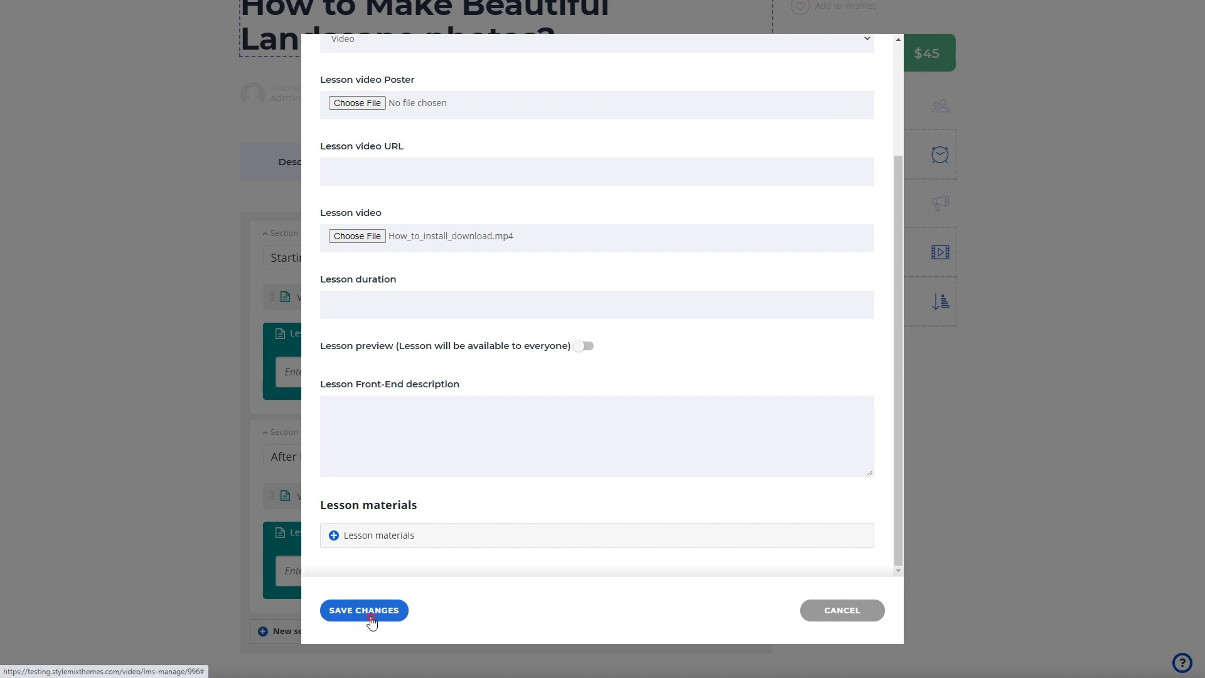
Step: Save the Video Lesson, then play it from the course player's sections list
click(364, 609)
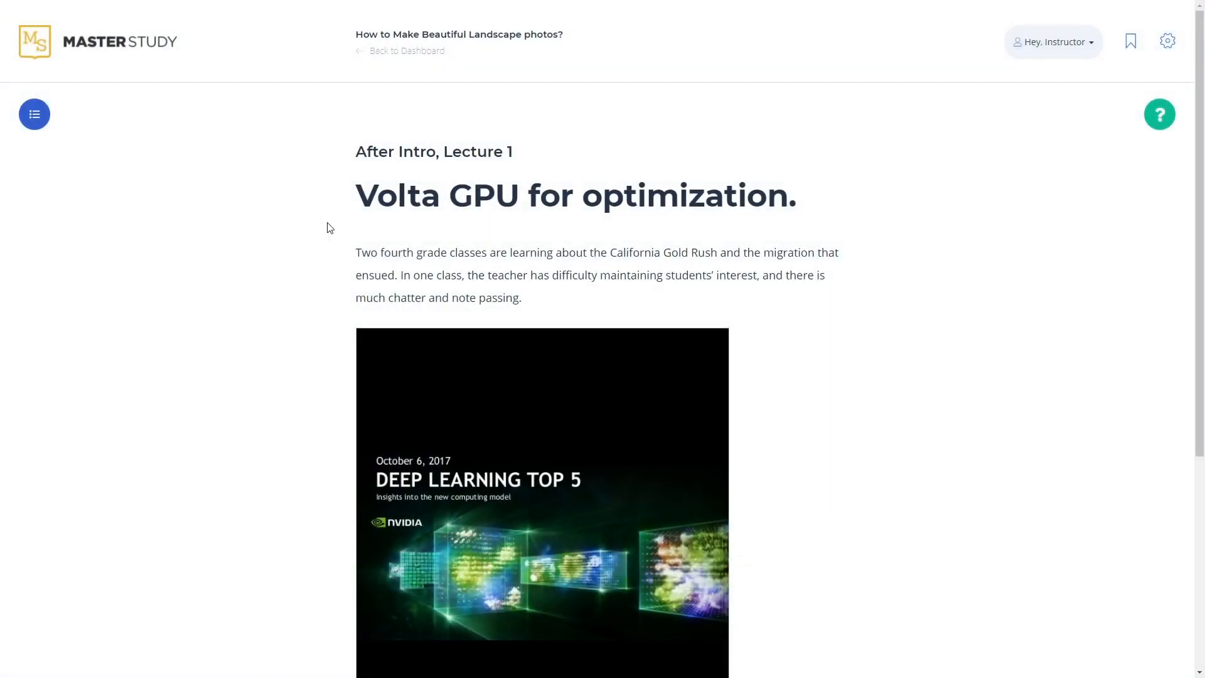
click(34, 114)
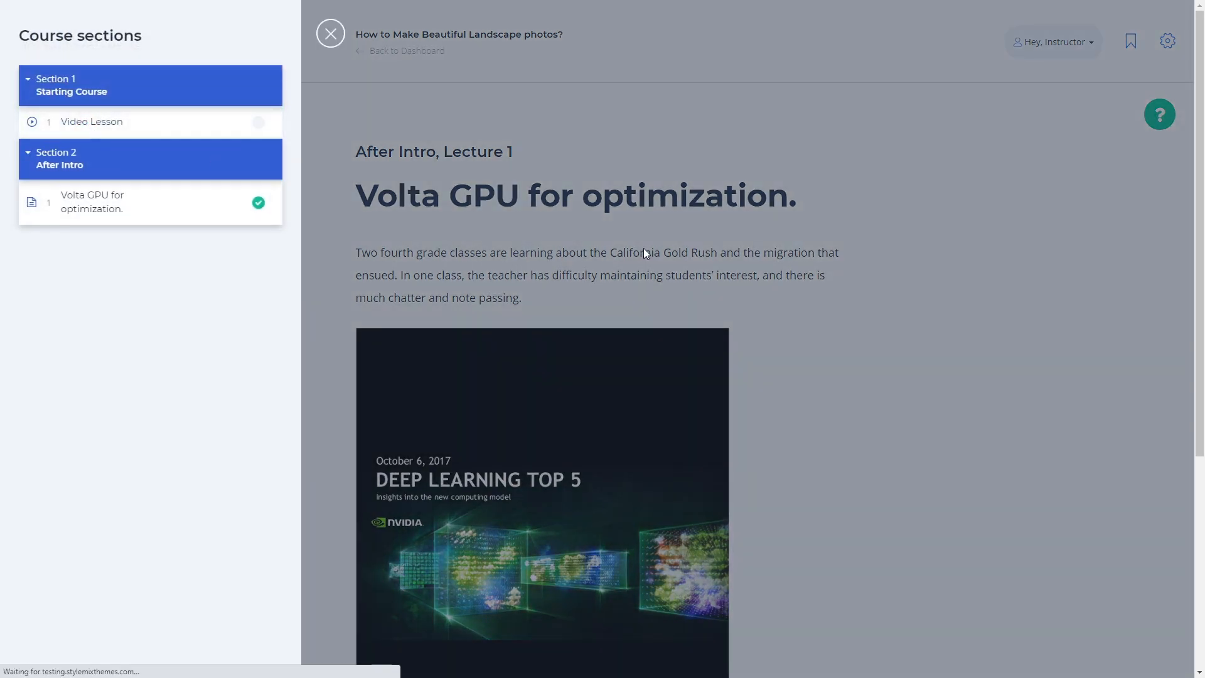
click(90, 122)
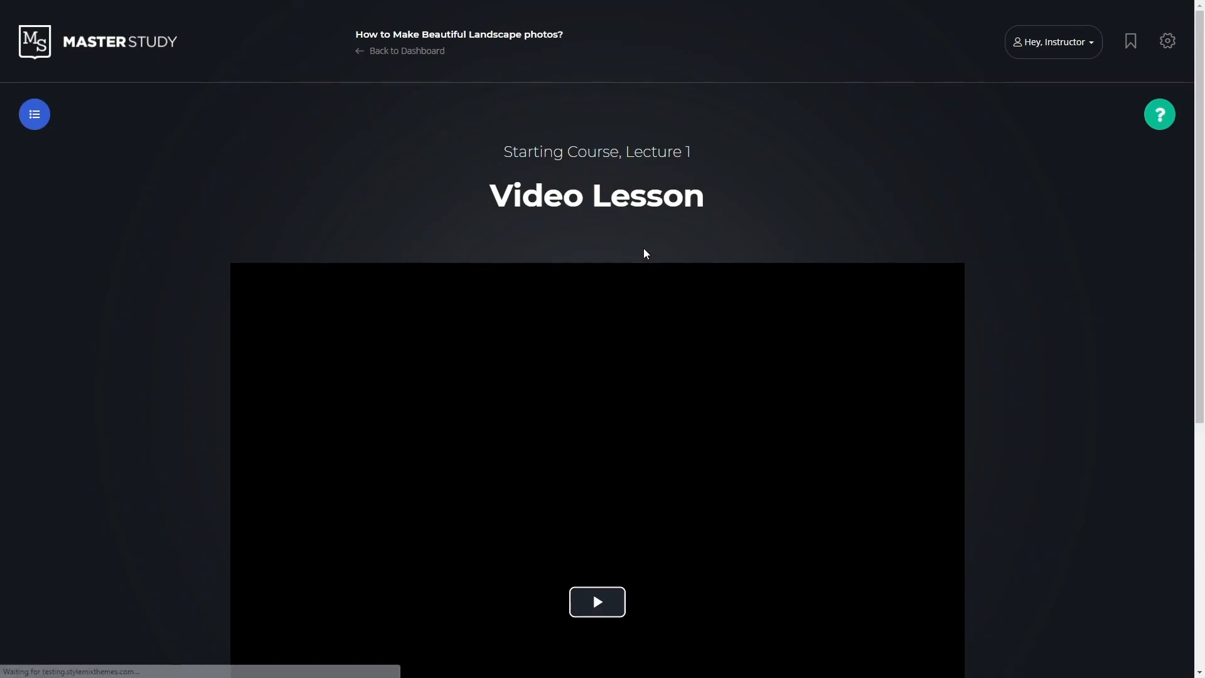
click(597, 601)
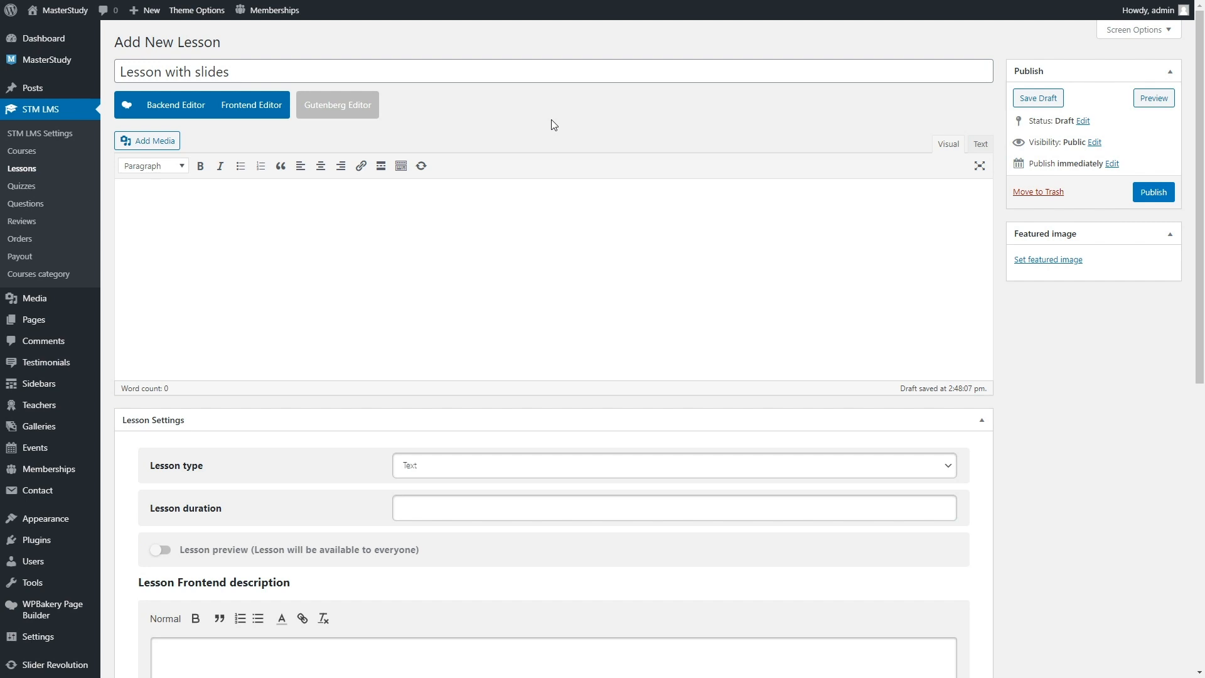
Step: Embed the SlideShare iframe in Lesson with slides, set type Slide and duration 1 hour
click(980, 143)
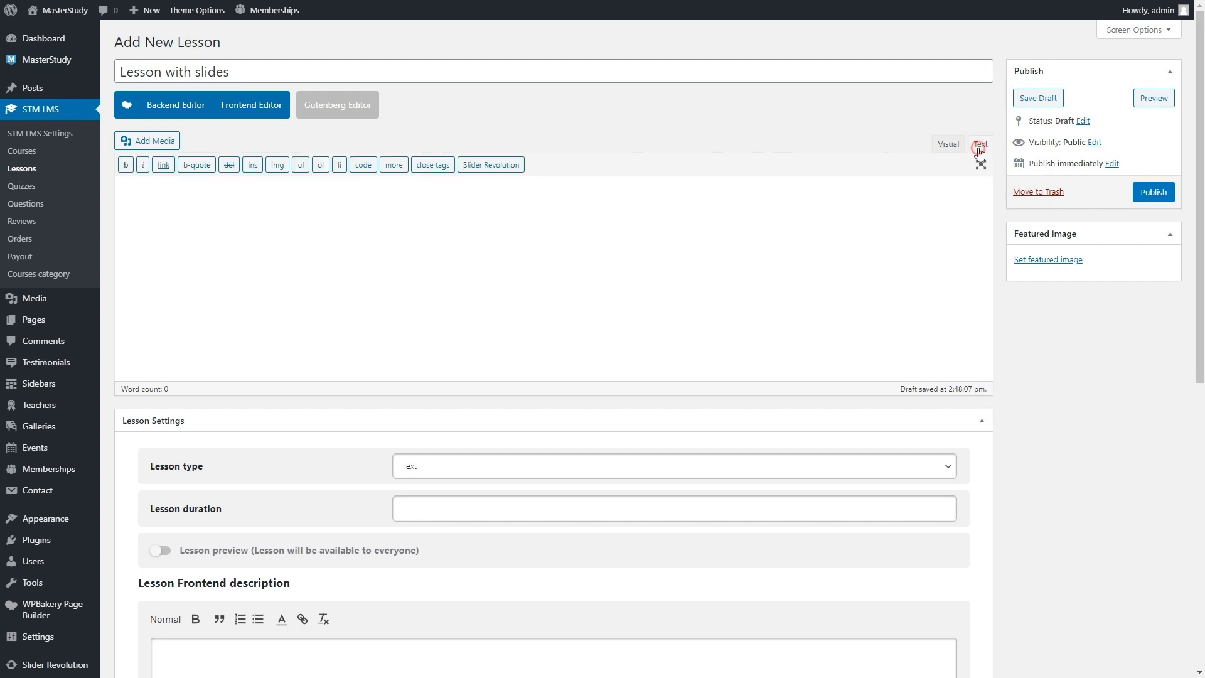
click(980, 144)
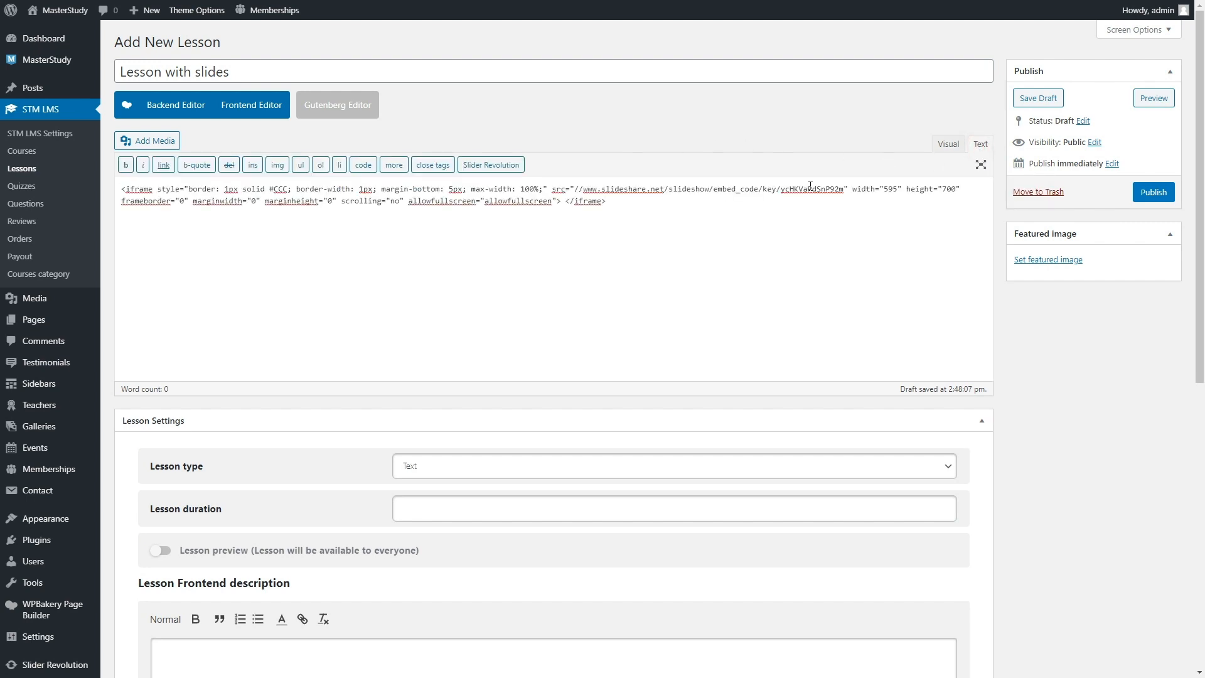
click(949, 143)
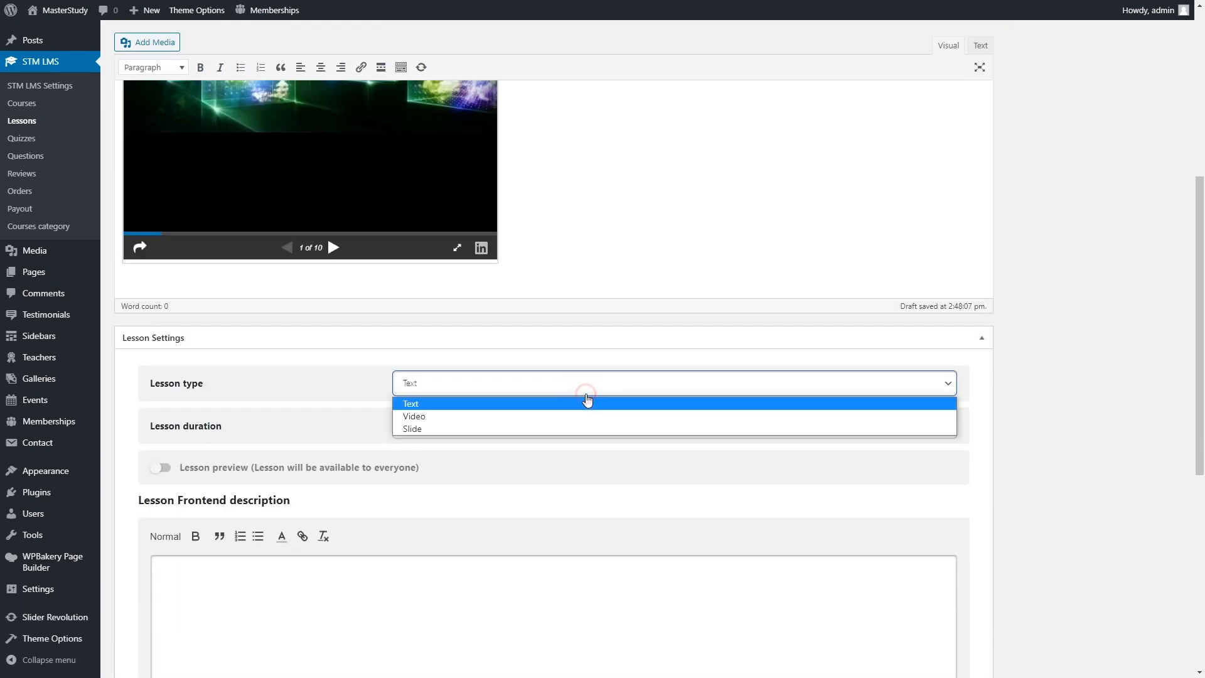
click(411, 428)
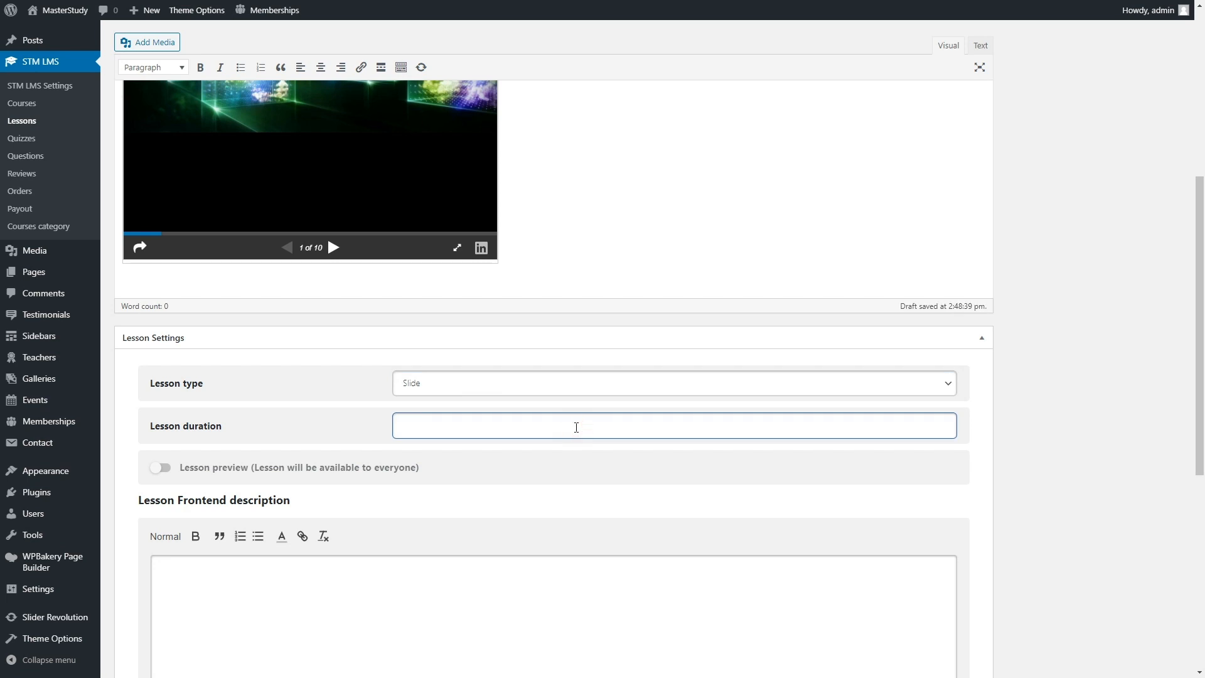
text(1 hour)
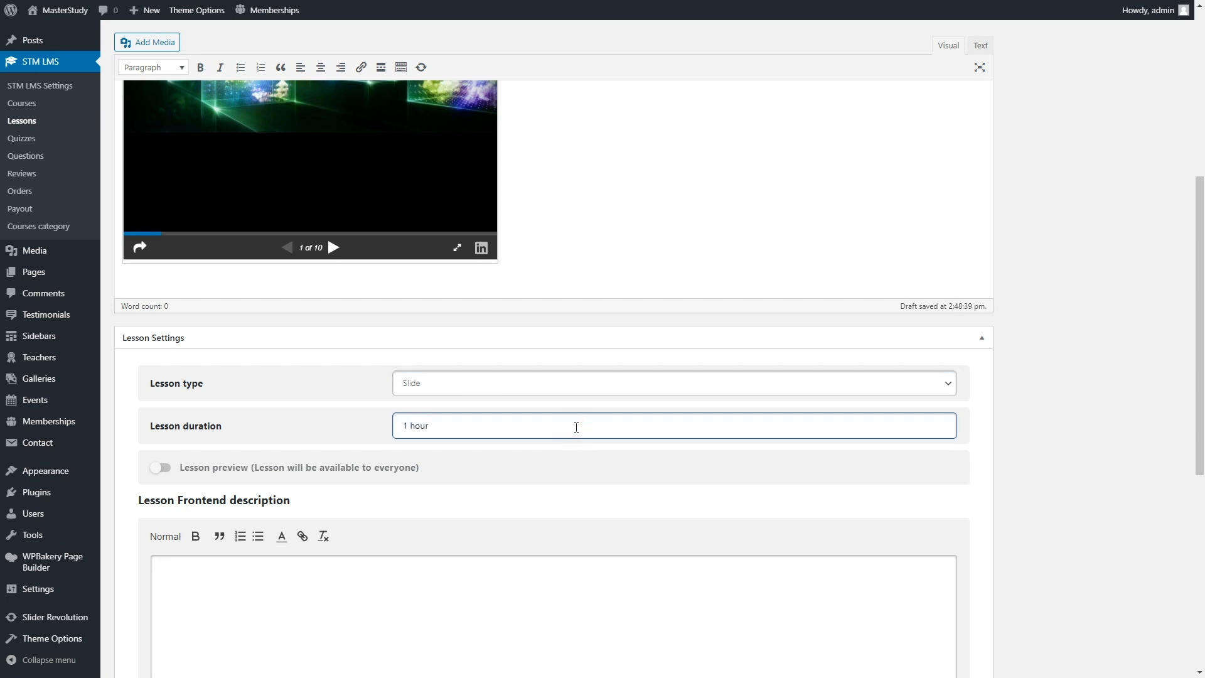
Step: Publish the lesson and view its slideshow on the front end
scroll(up, 3)
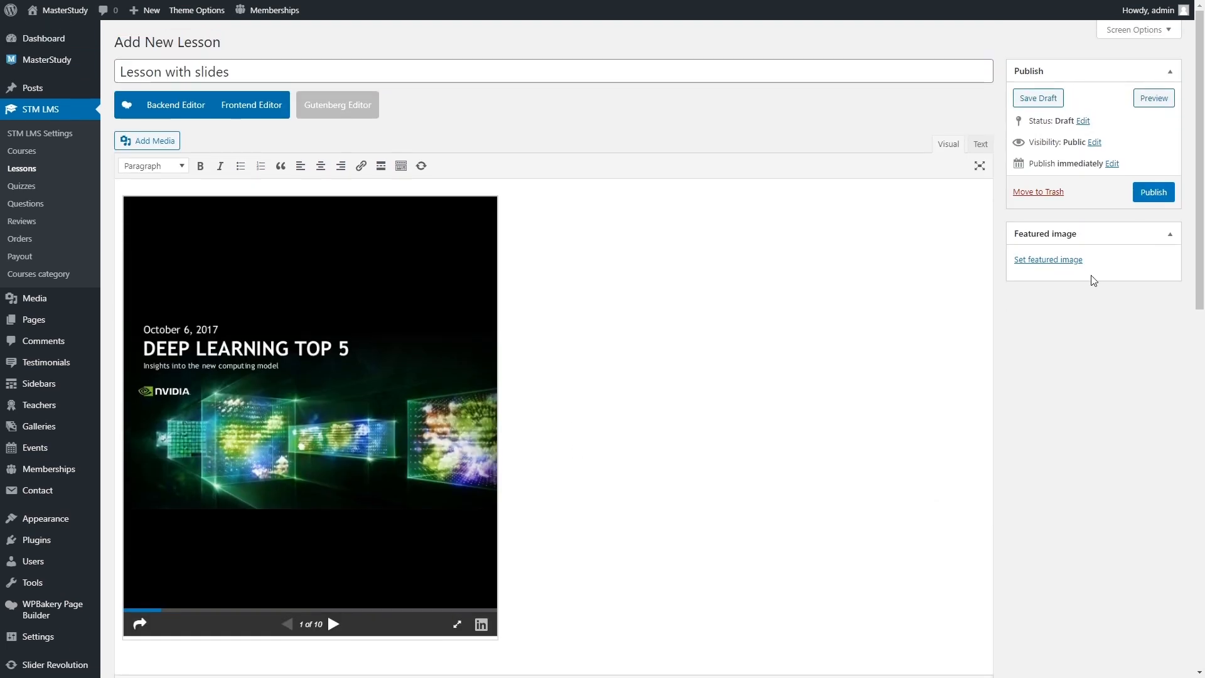
click(1152, 190)
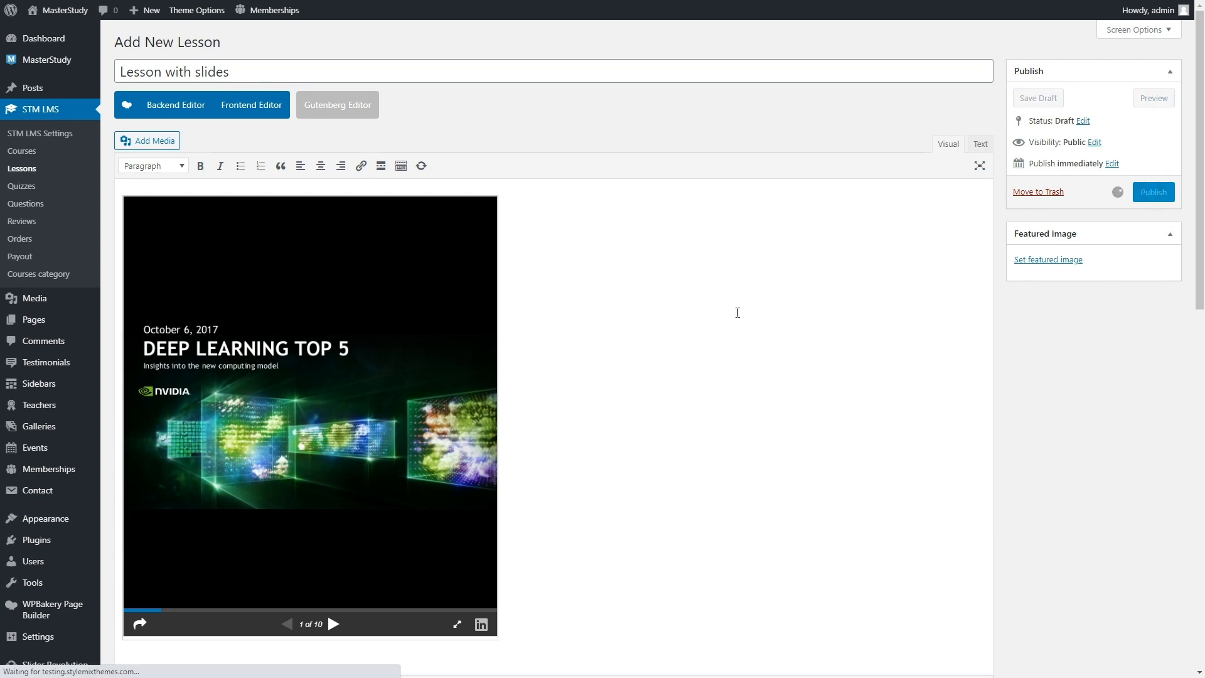
click(334, 624)
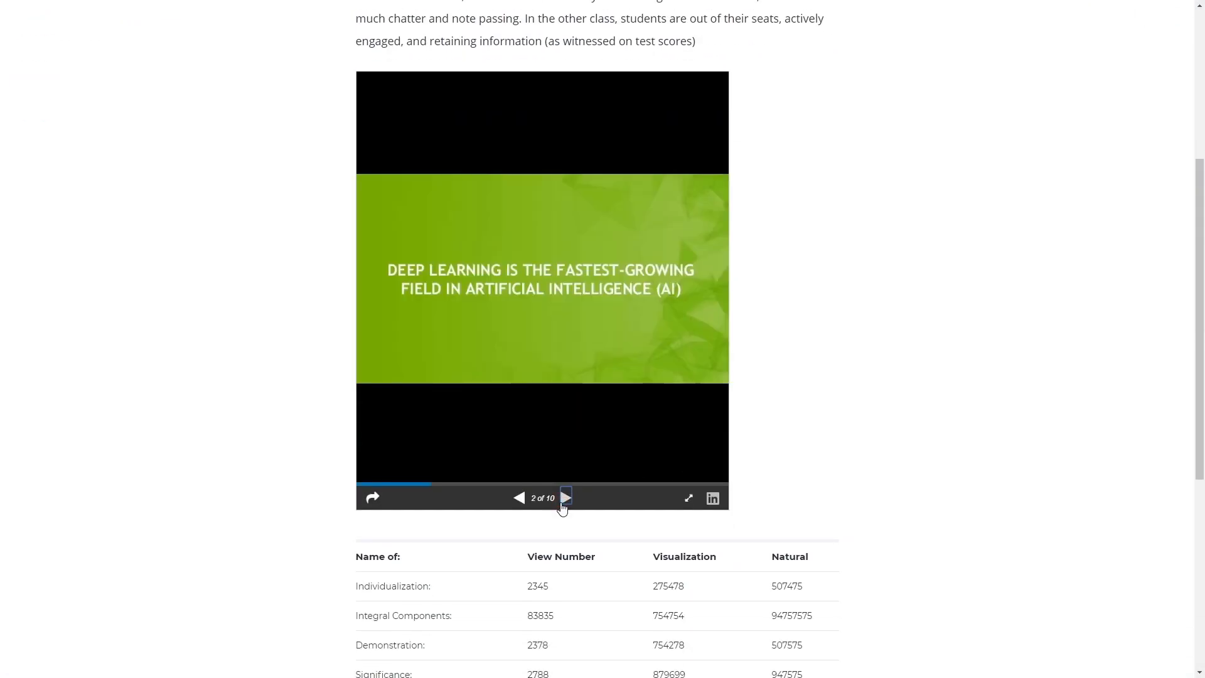
click(565, 497)
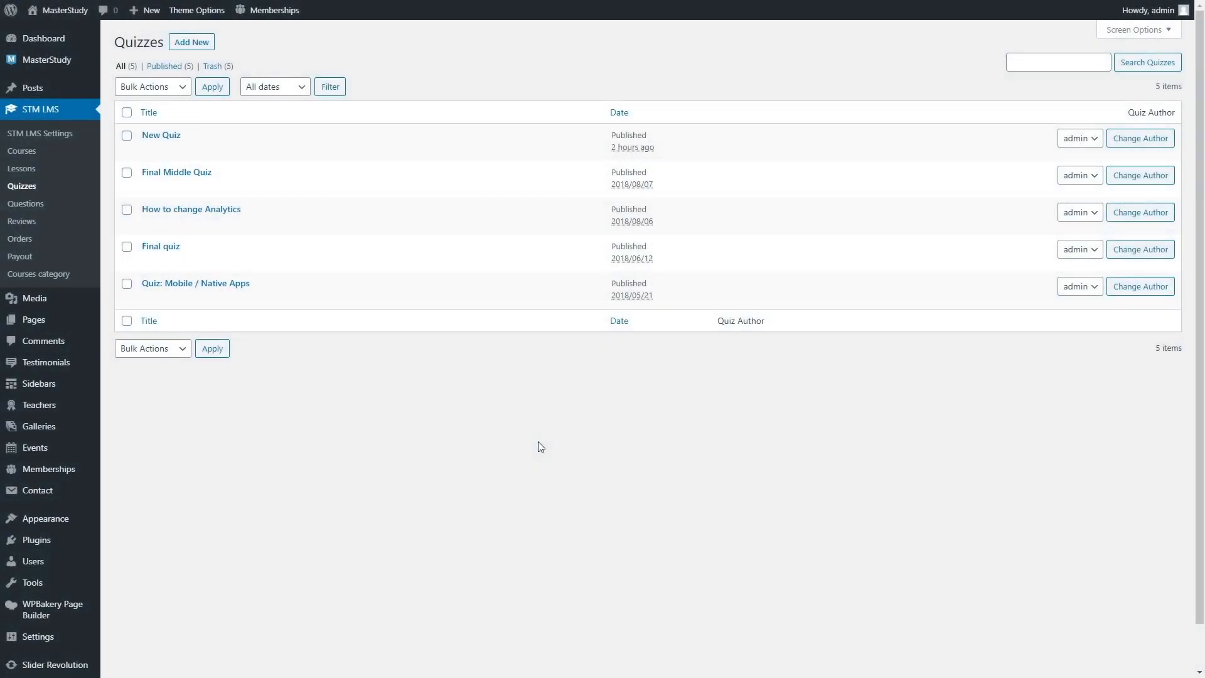
mouse_move(177, 172)
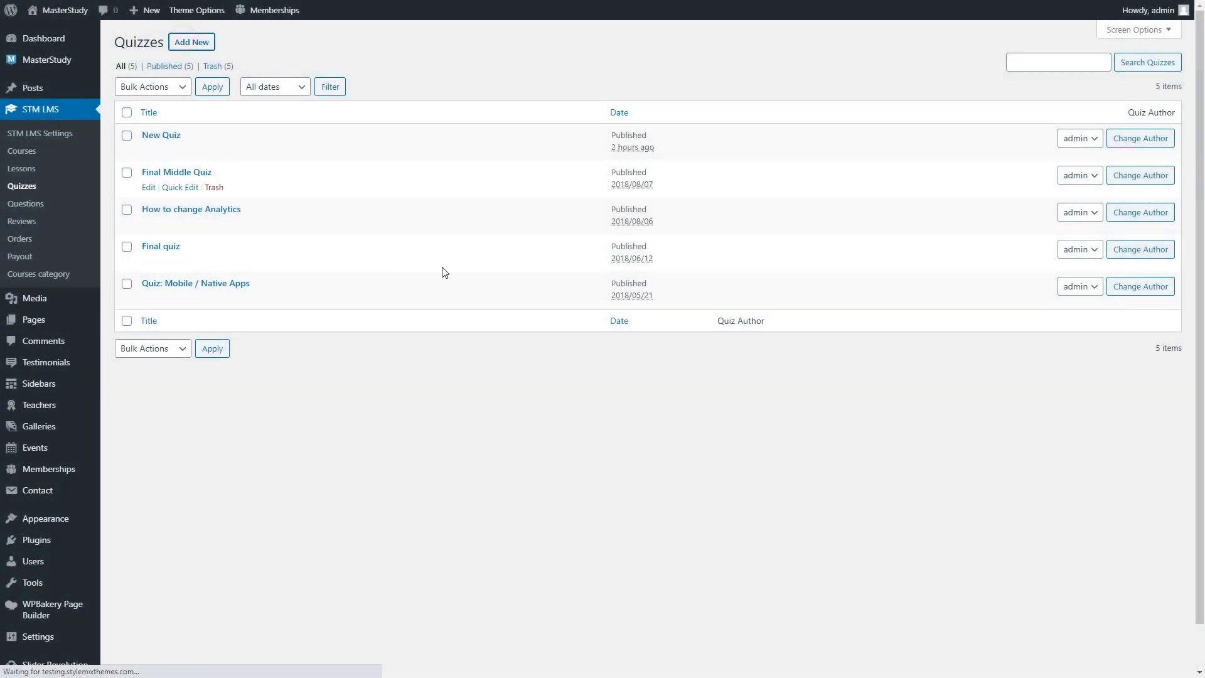
Step: Open the New Quiz item from the course curriculum for editing
click(191, 42)
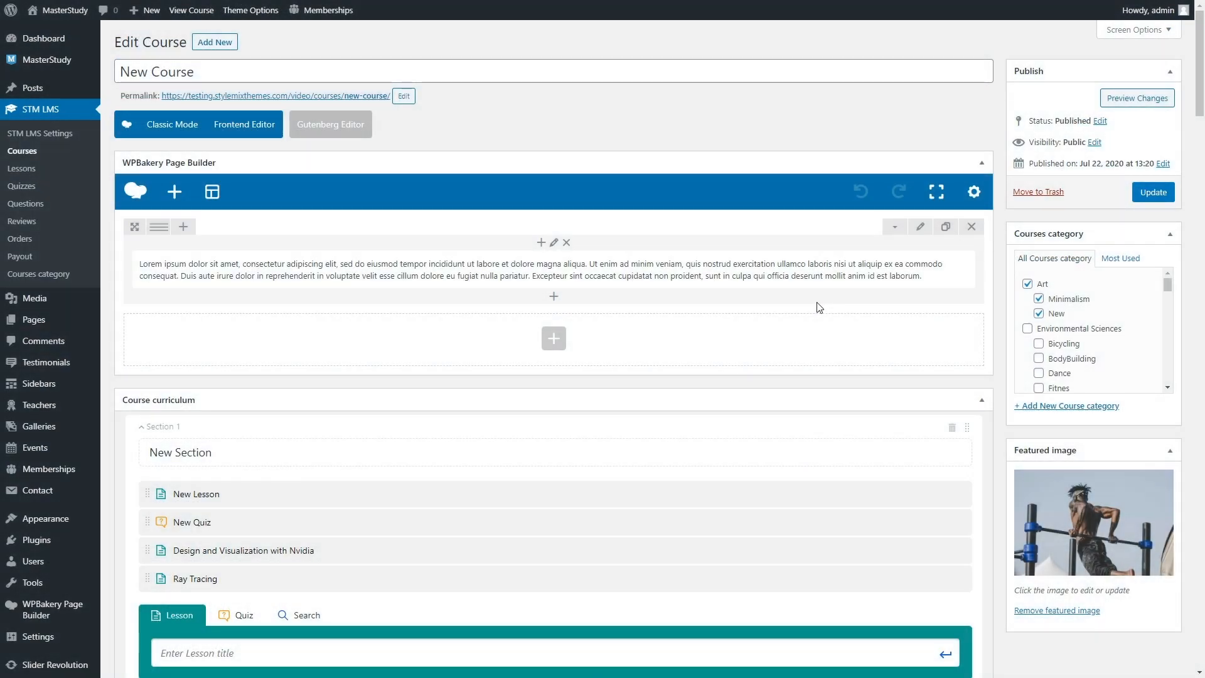
click(191, 522)
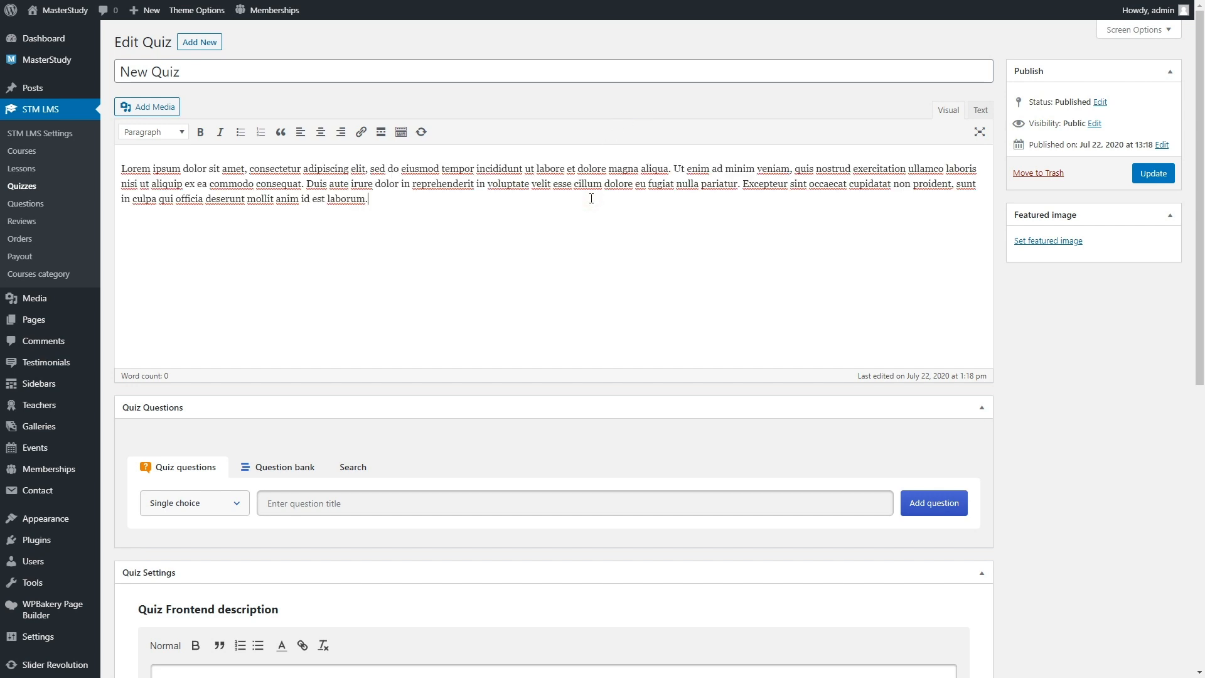
Step: Add the bank question 'What is the most crucial component to any computer system?' to the quiz
scroll(down, 3)
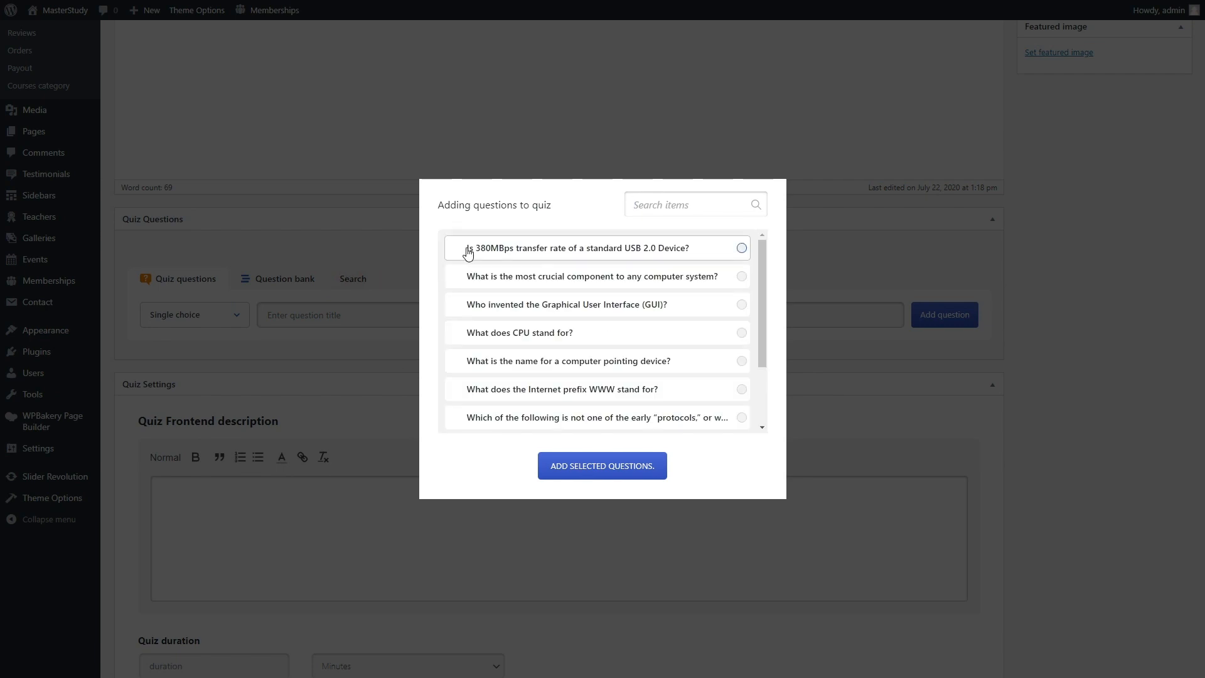
click(601, 464)
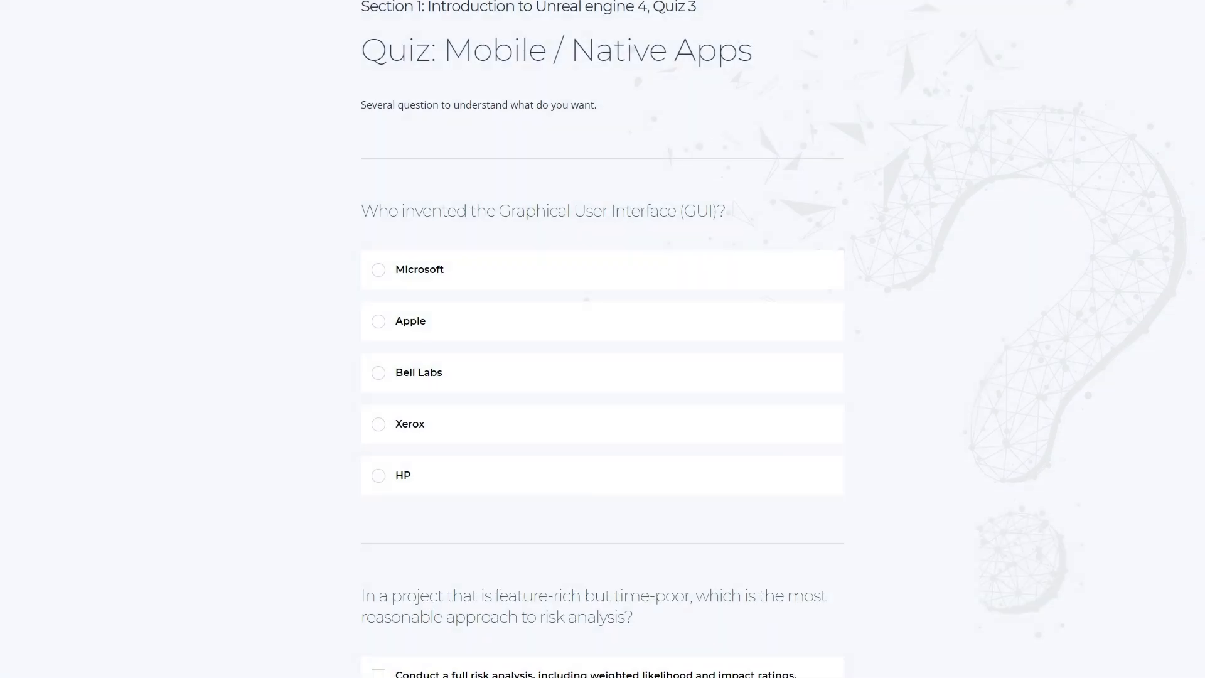
scroll(down, 3)
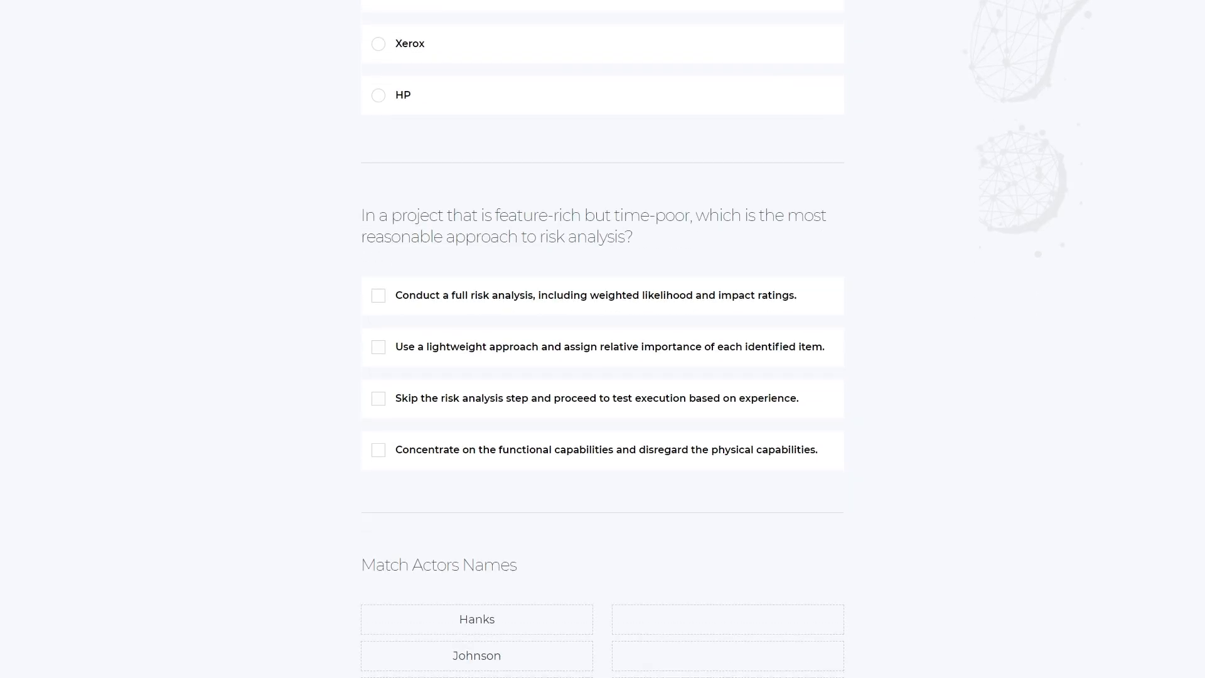
scroll(down, 3)
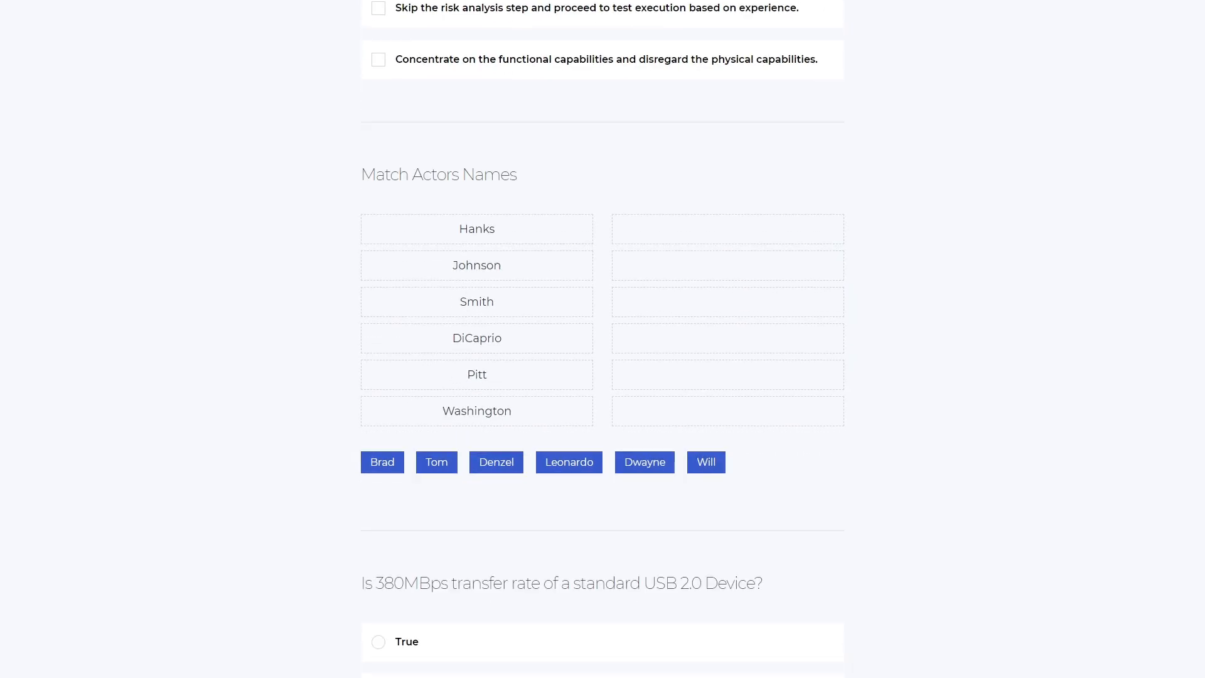
scroll(down, 3)
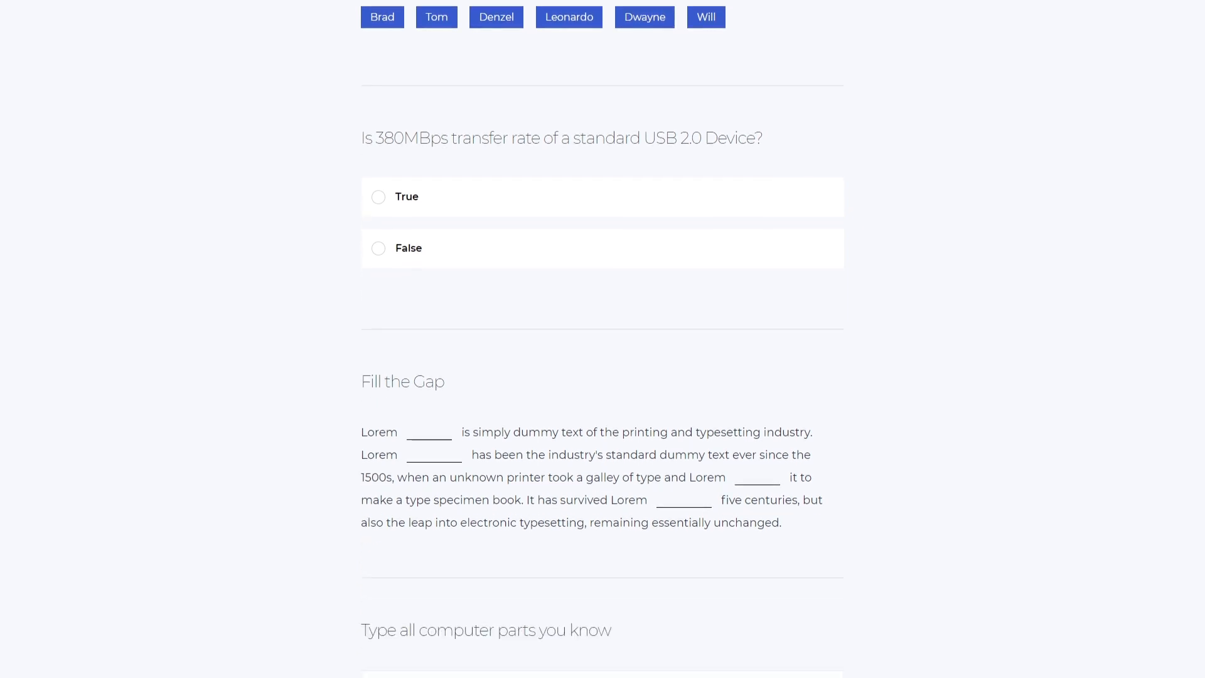
scroll(down, 3)
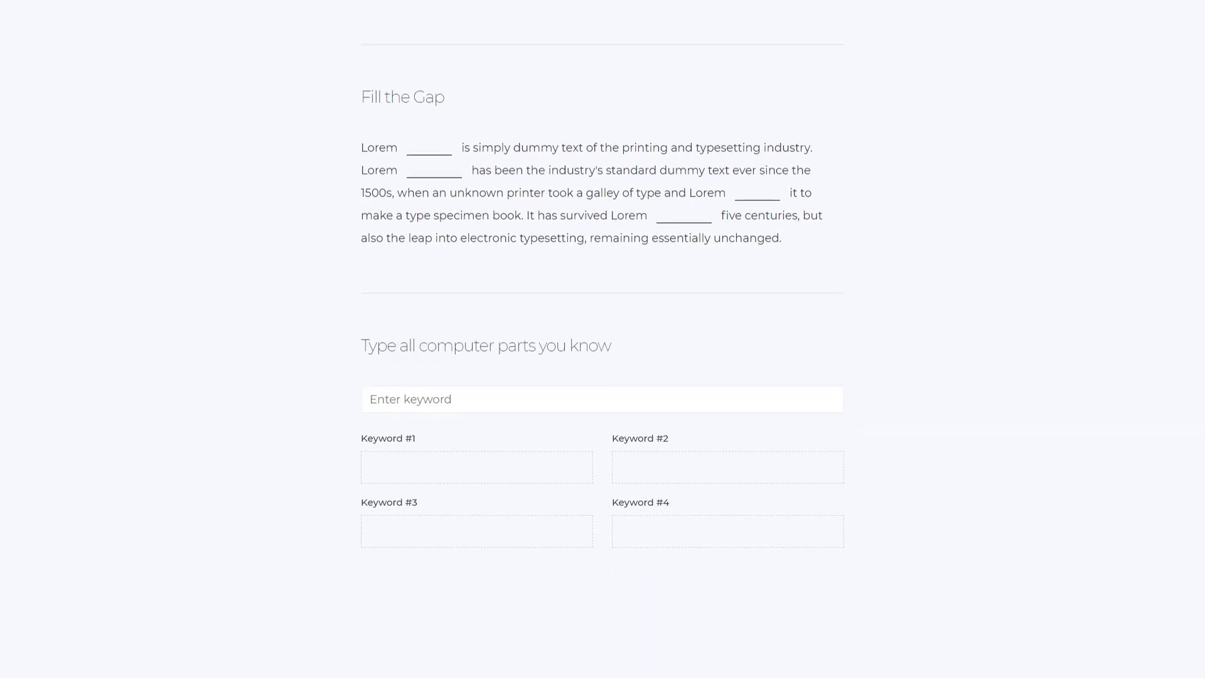
scroll(down, 3)
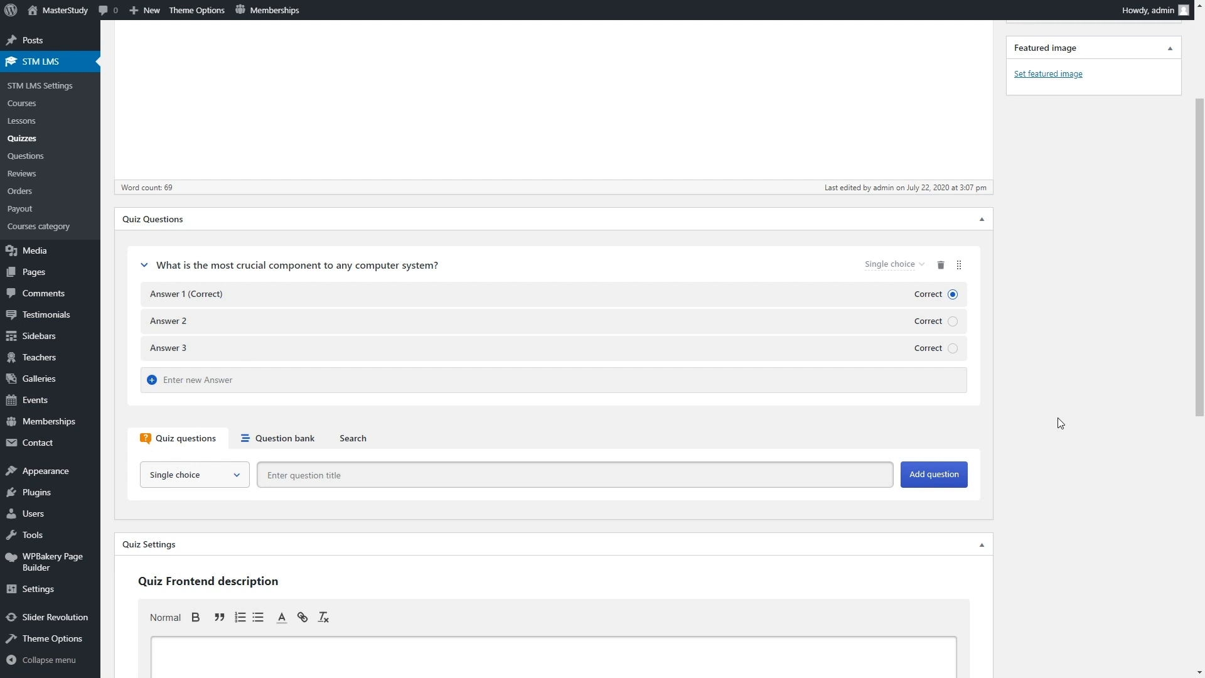
mouse_move(758, 428)
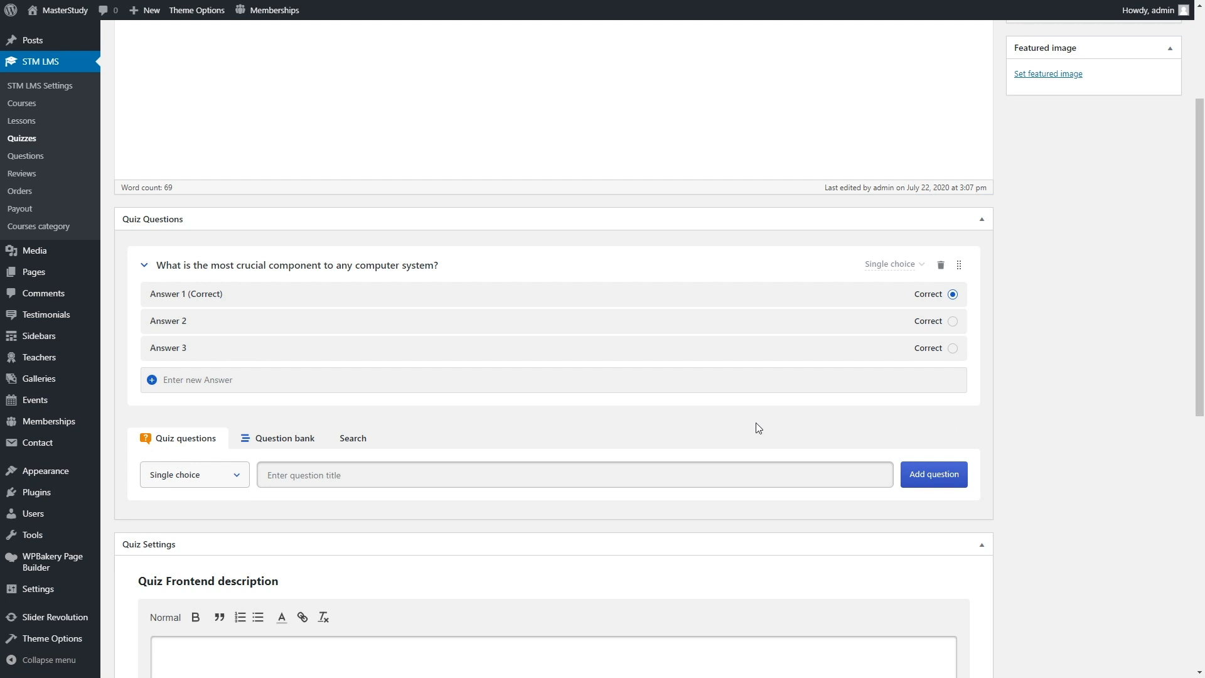
Step: Create a single-choice question with Answers 1–3, marking Answer 1 correct
text(Questi)
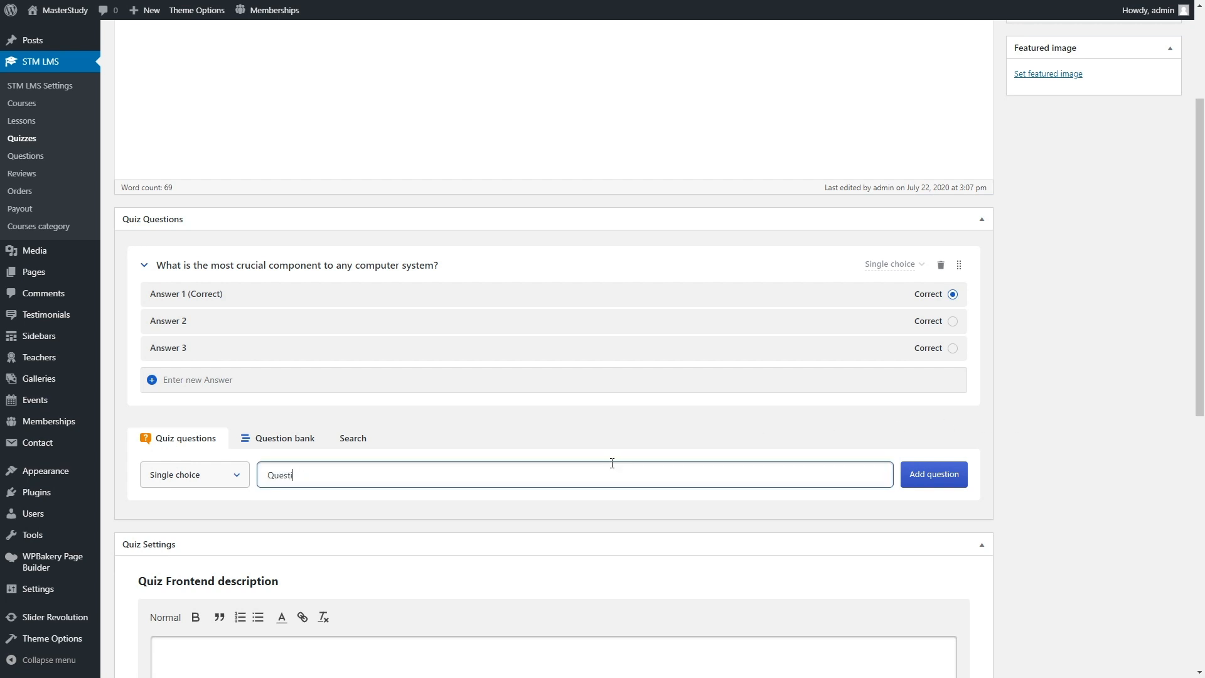
click(933, 473)
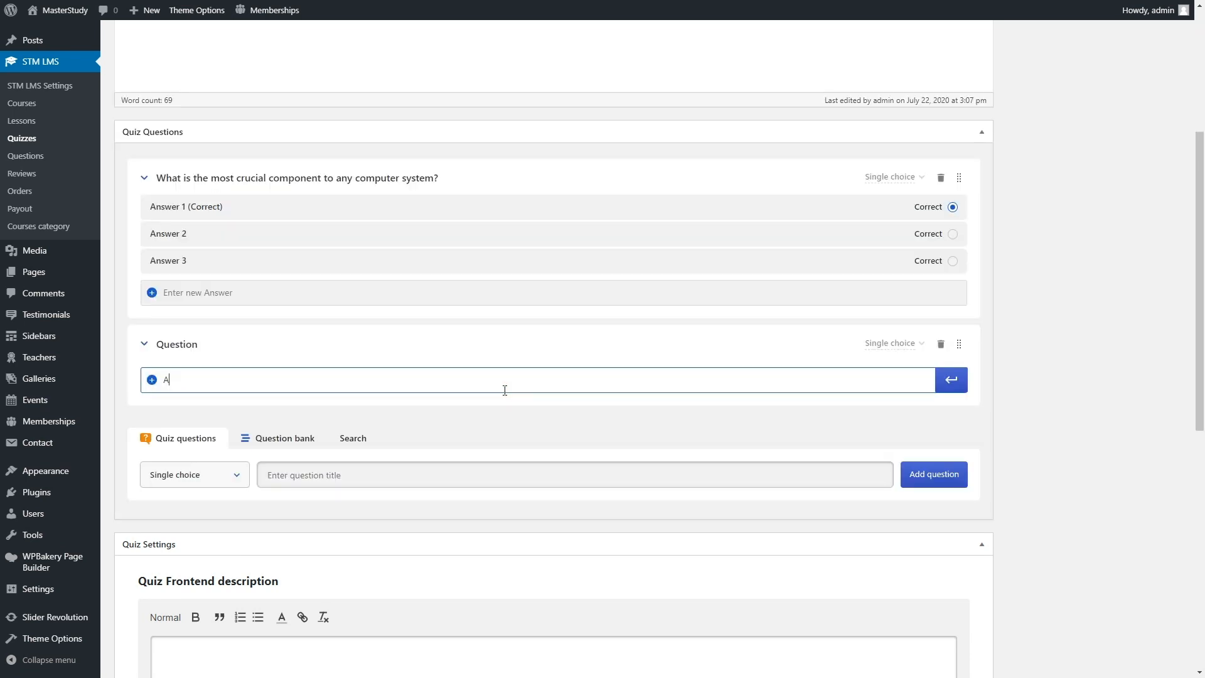
text(Answer 1)
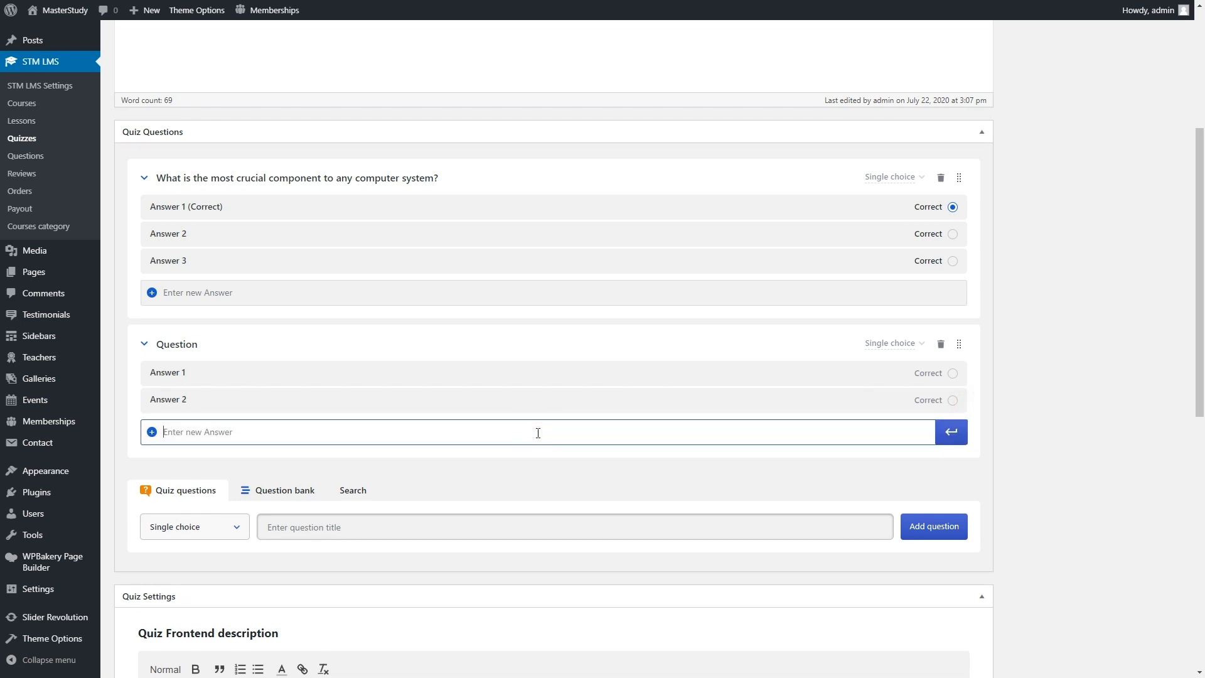
text(Answer 3)
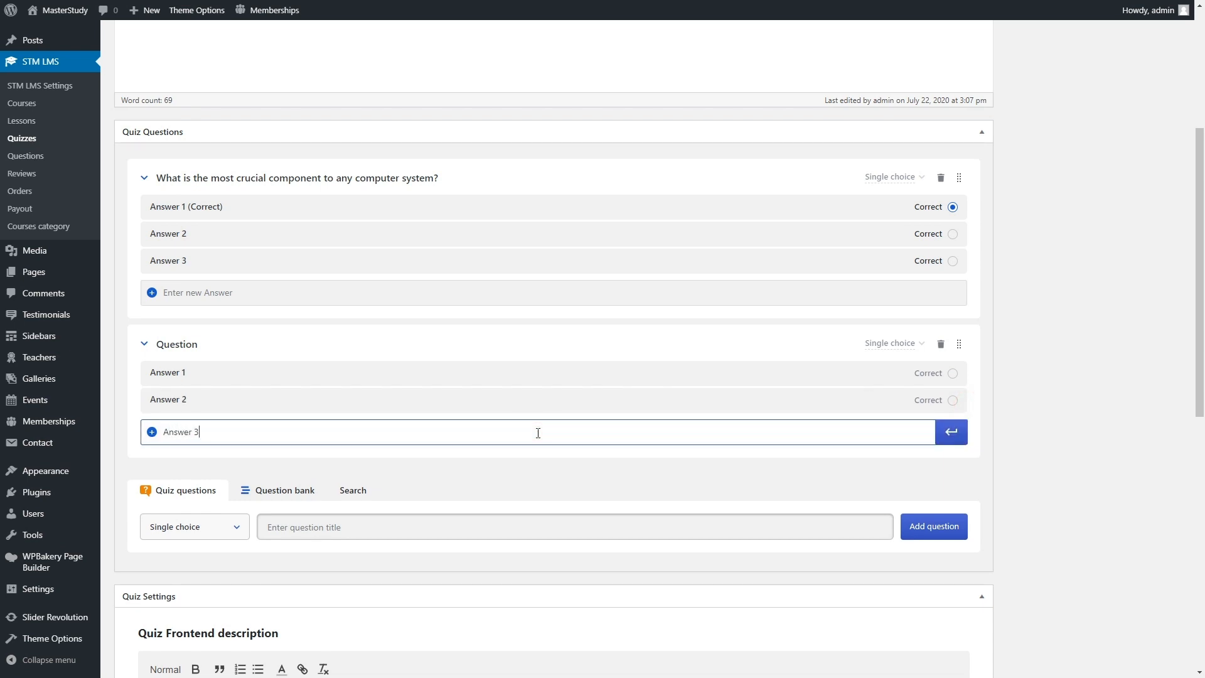
click(950, 430)
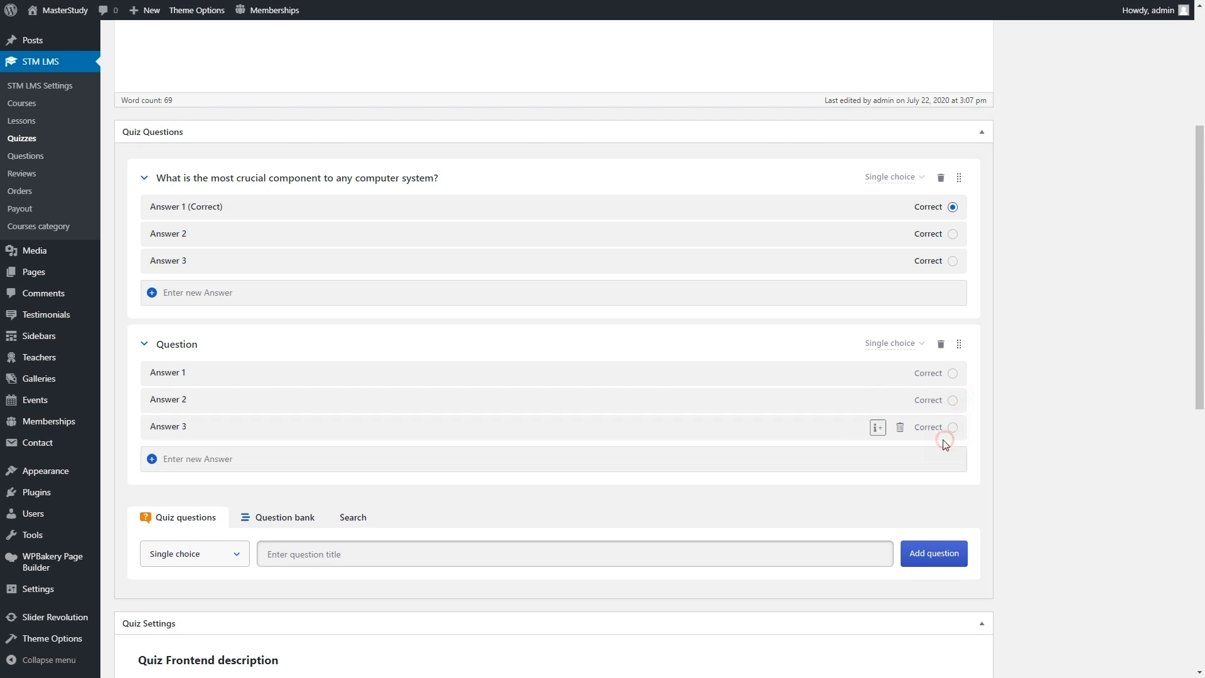
click(952, 372)
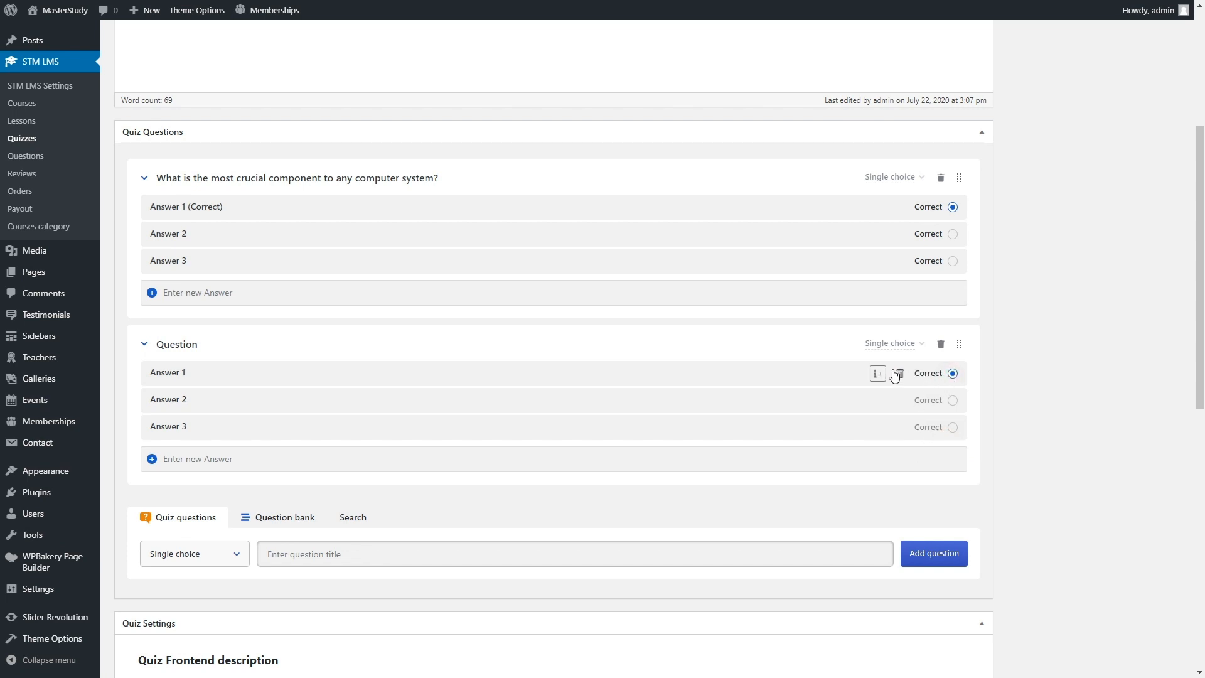
Step: Give Answer 1 the explanation 'There is the right a...'
click(876, 374)
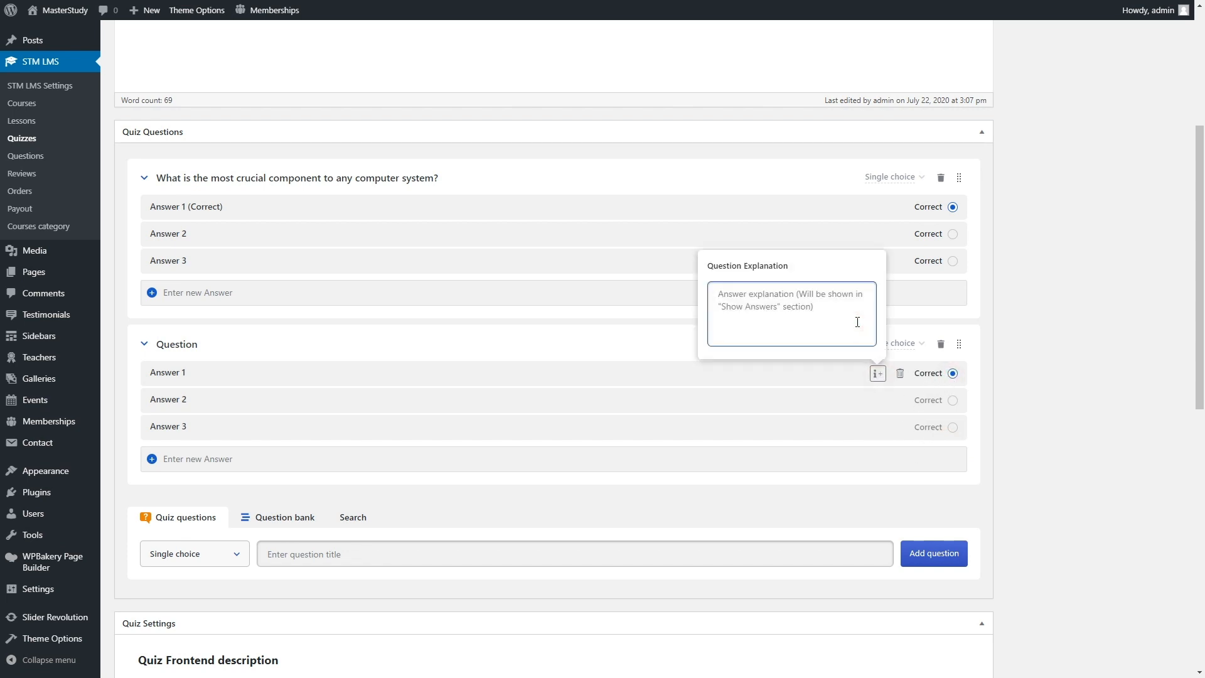
text(There is)
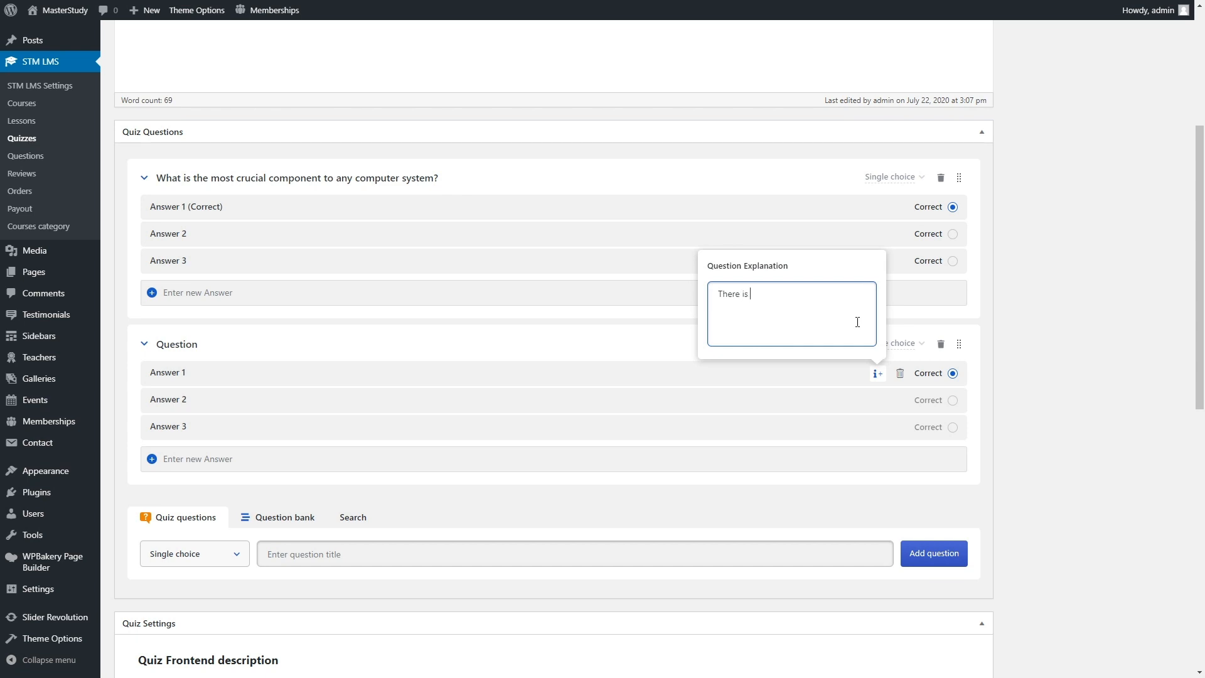
text(the r)
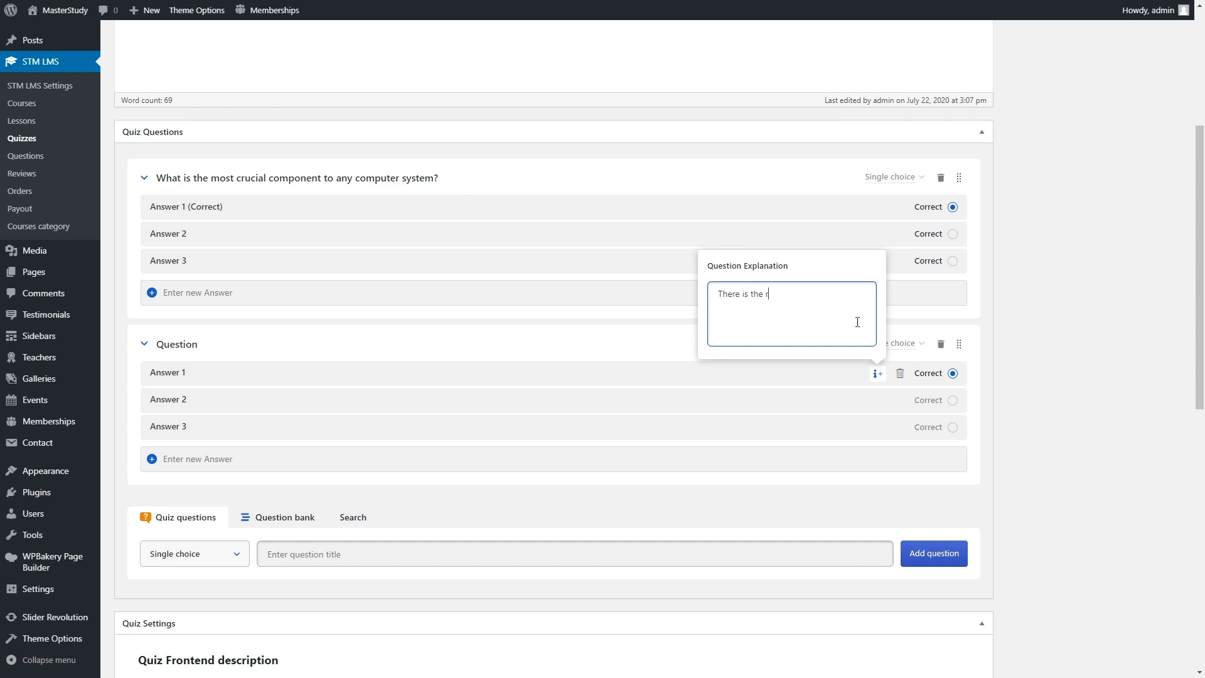
text(ight a)
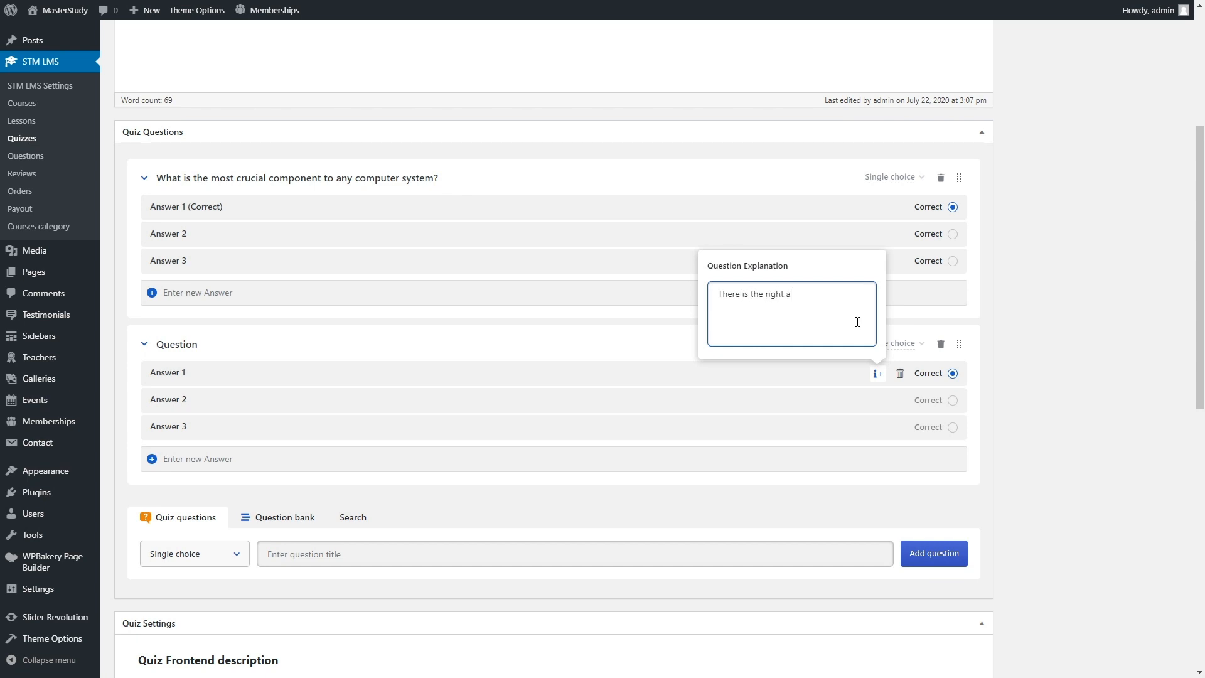
click(1049, 340)
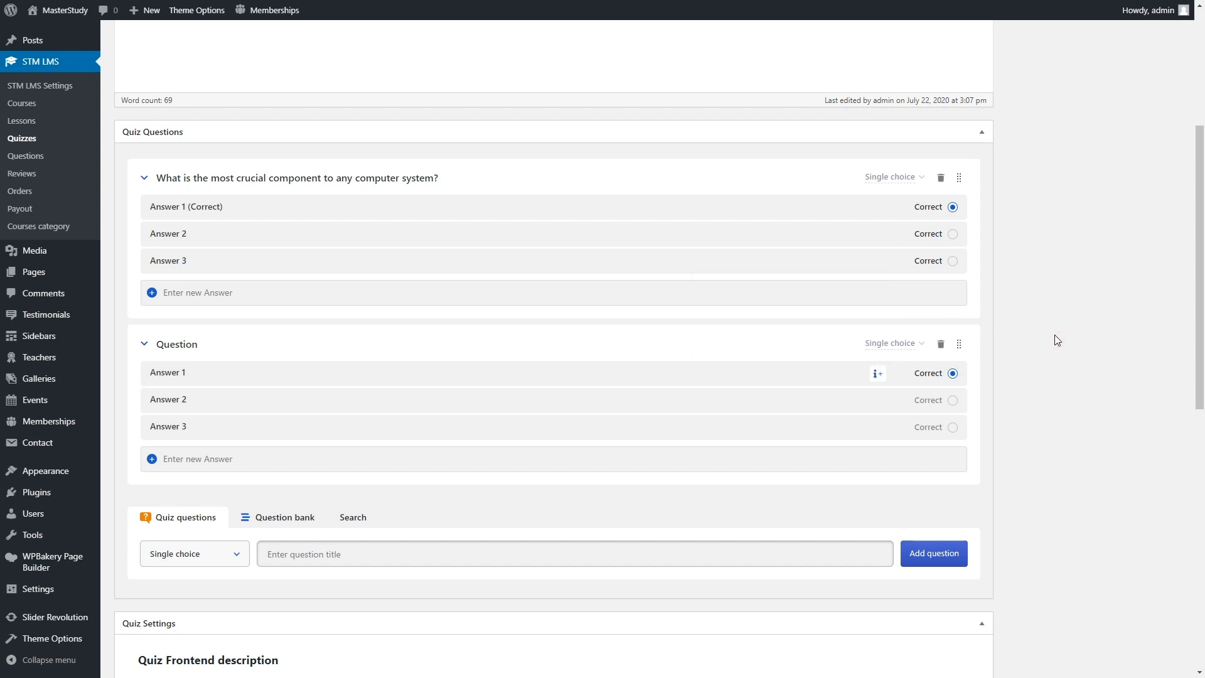
scroll(down, 3)
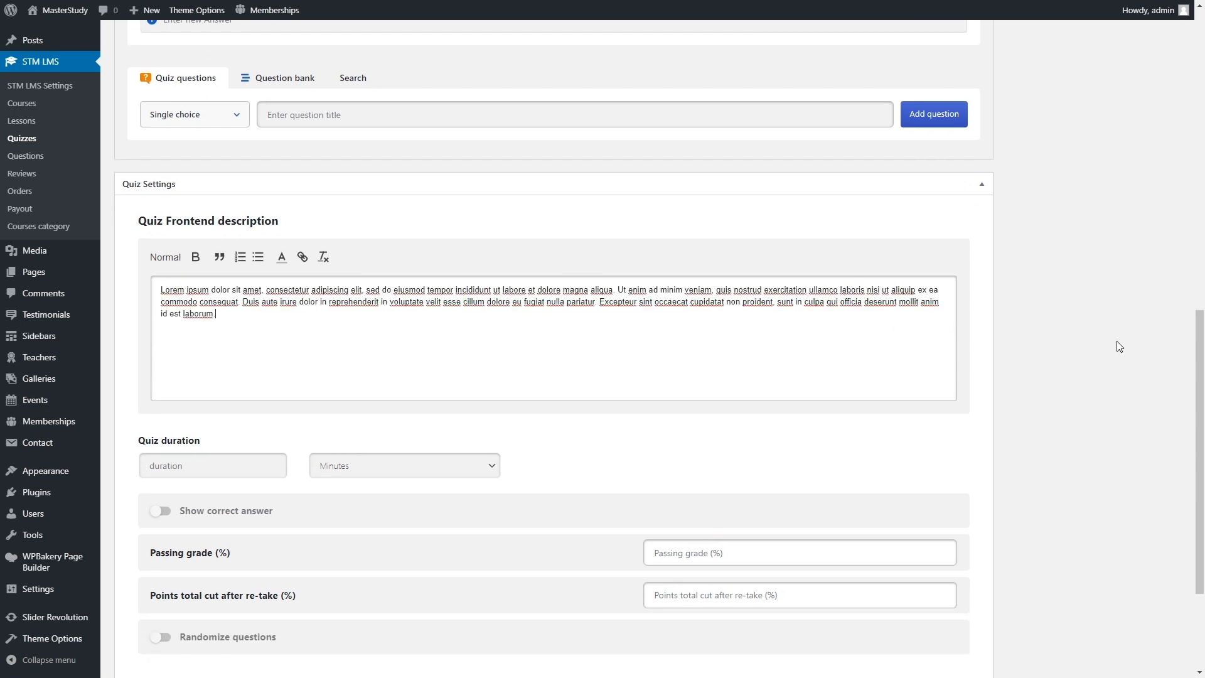
Step: Set quiz duration 30 minutes, show correct answers on, and passing grade 90%
scroll(down, 3)
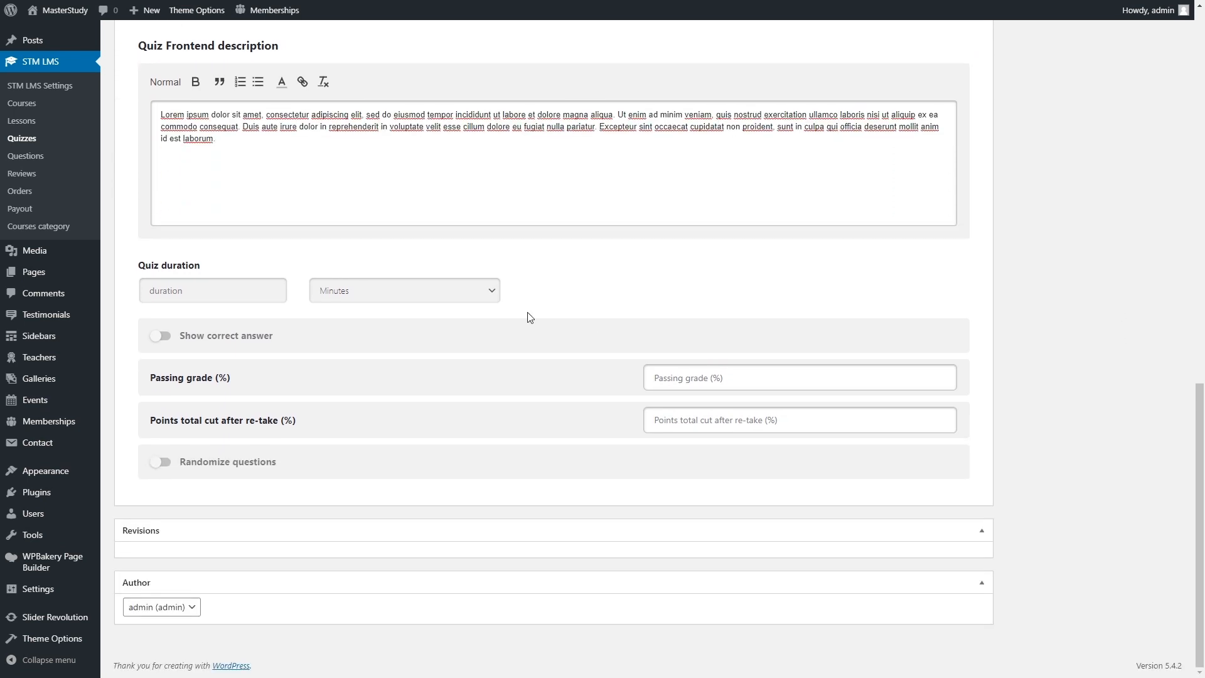
click(211, 290)
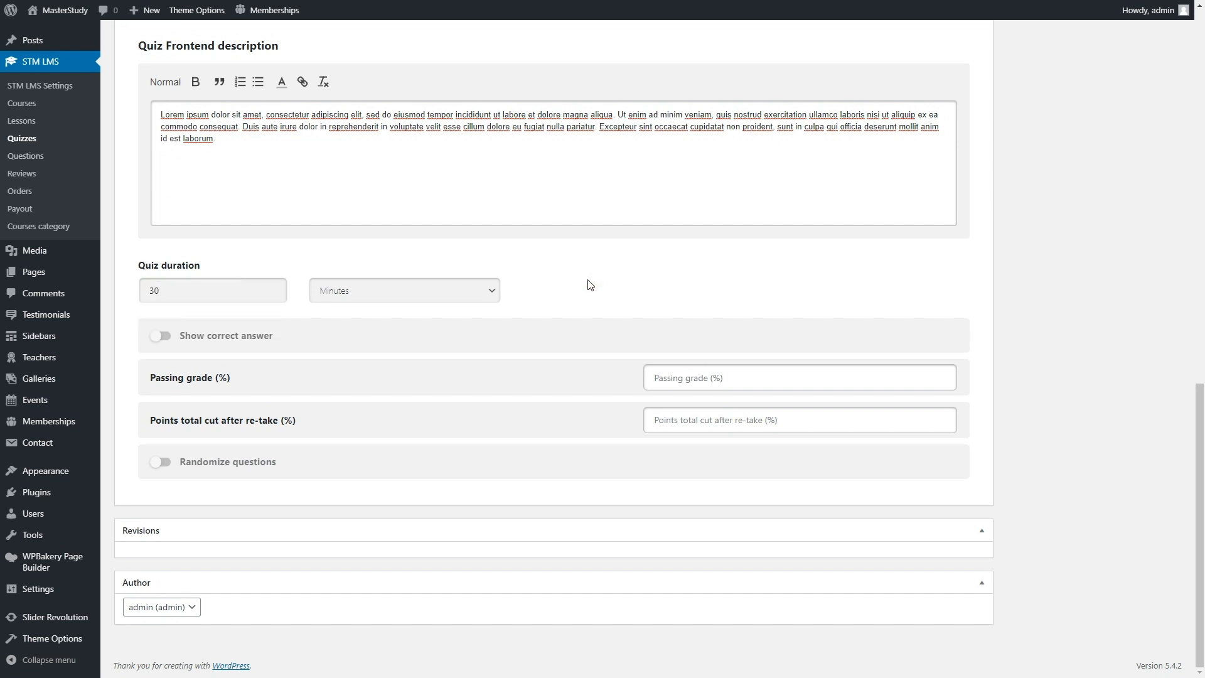
click(160, 337)
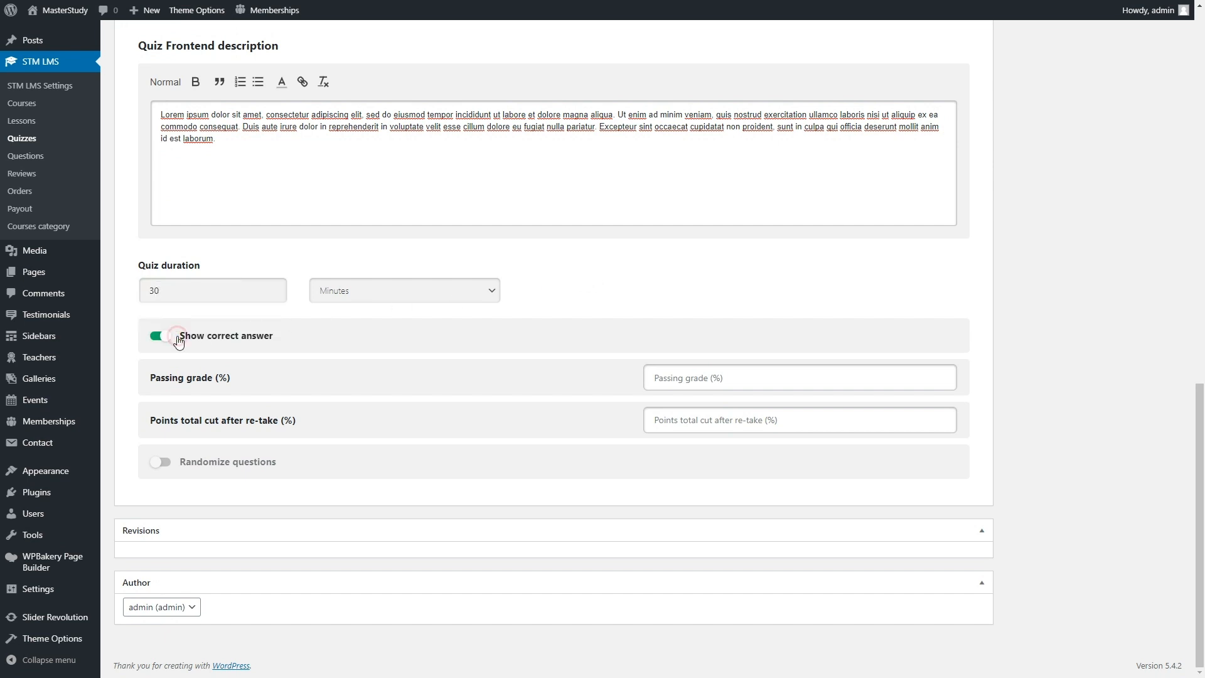
click(800, 378)
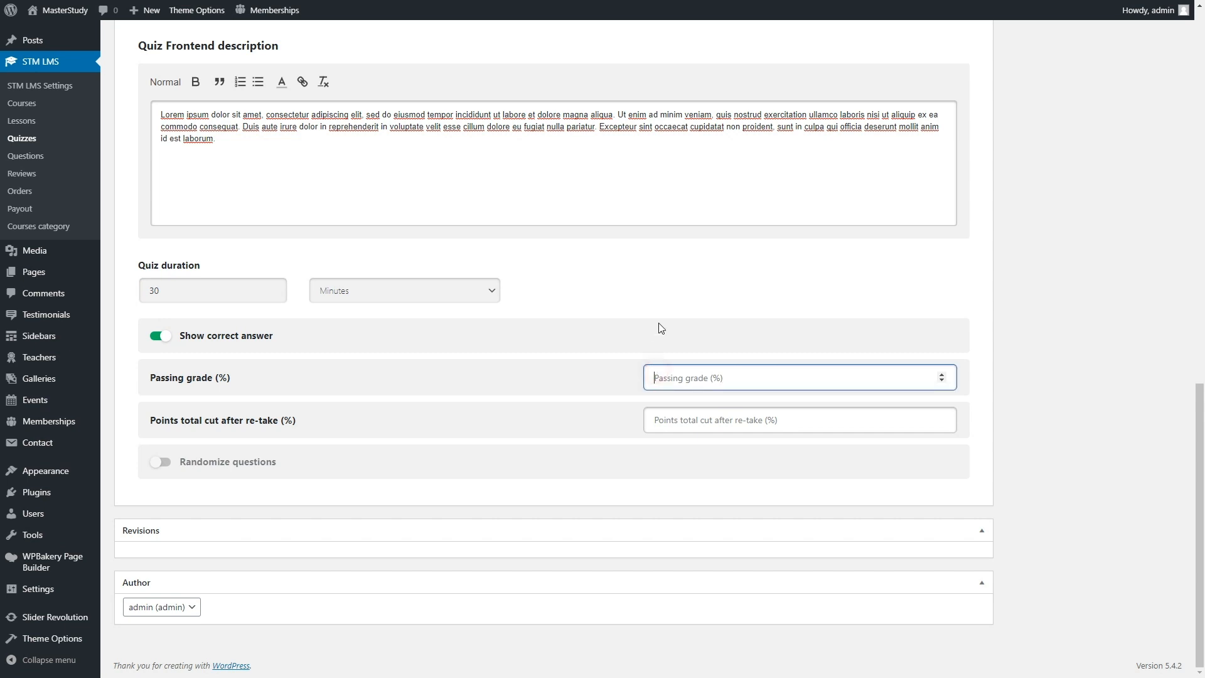
text(90)
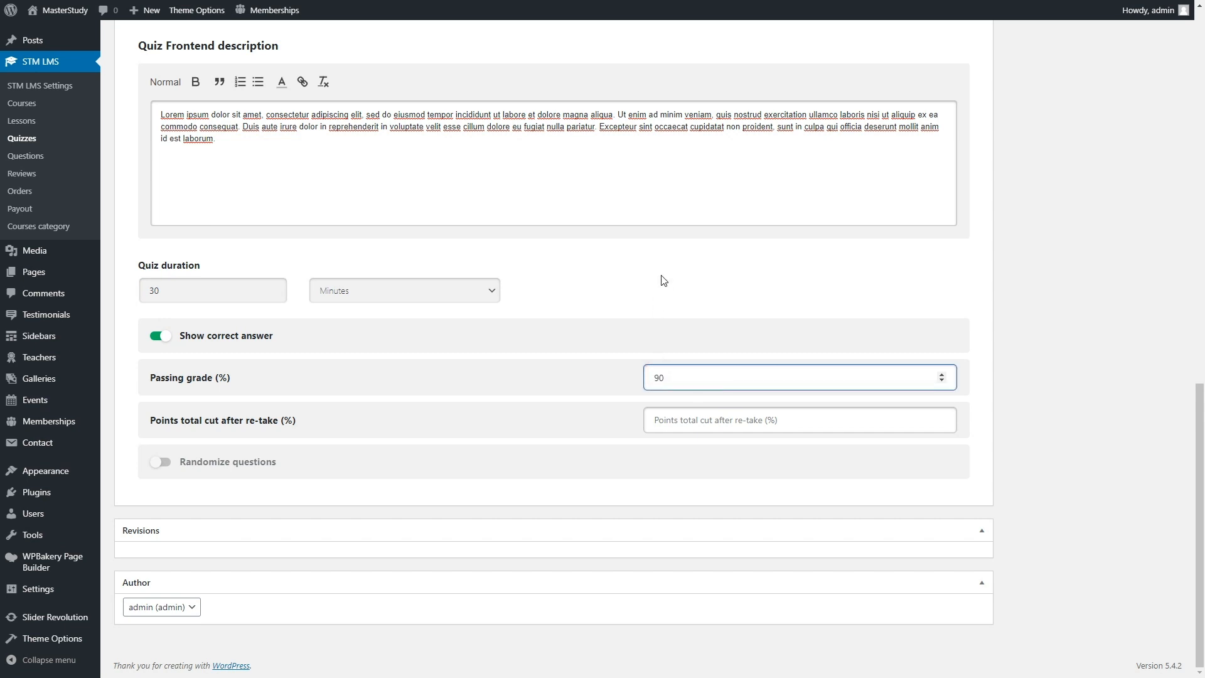
mouse_move(703, 348)
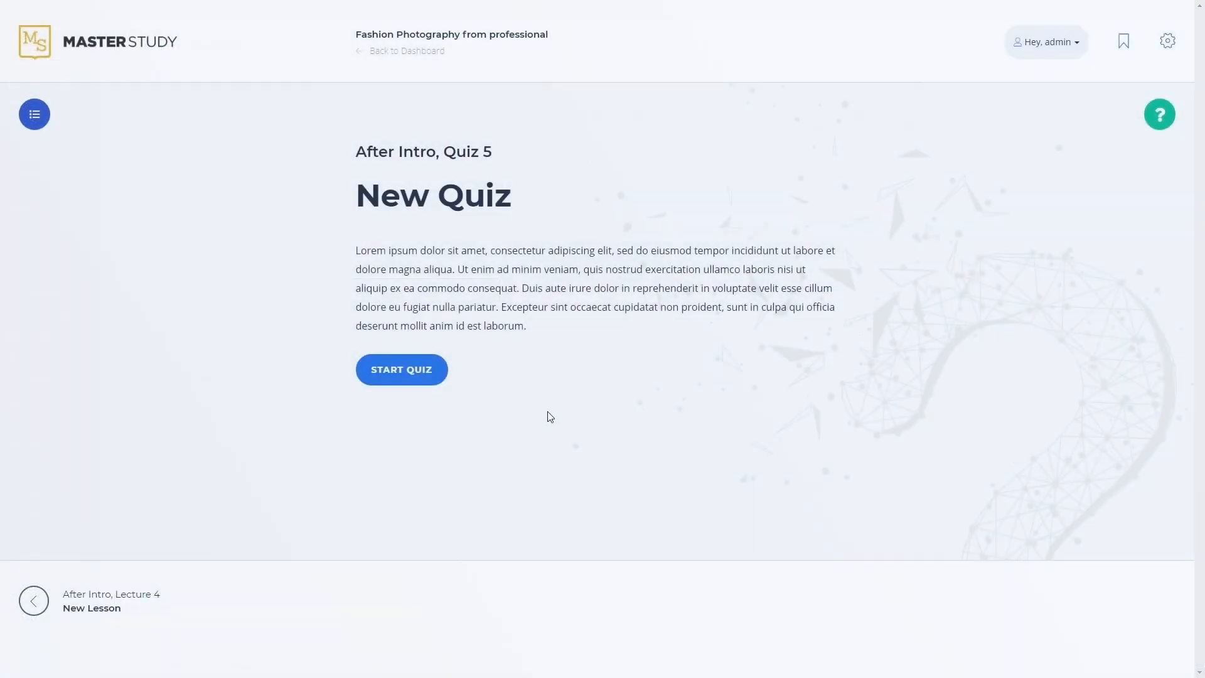
Step: Take and submit the New Quiz on the front end and reveal the correct answers
click(402, 368)
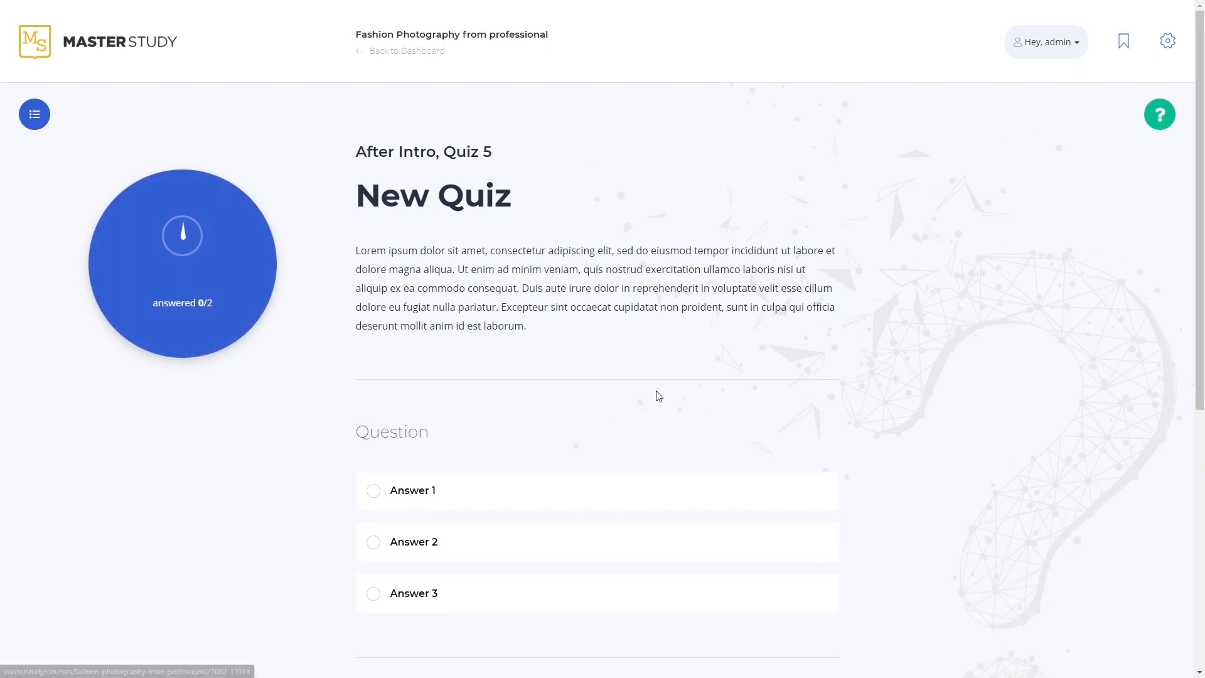
scroll(down, 3)
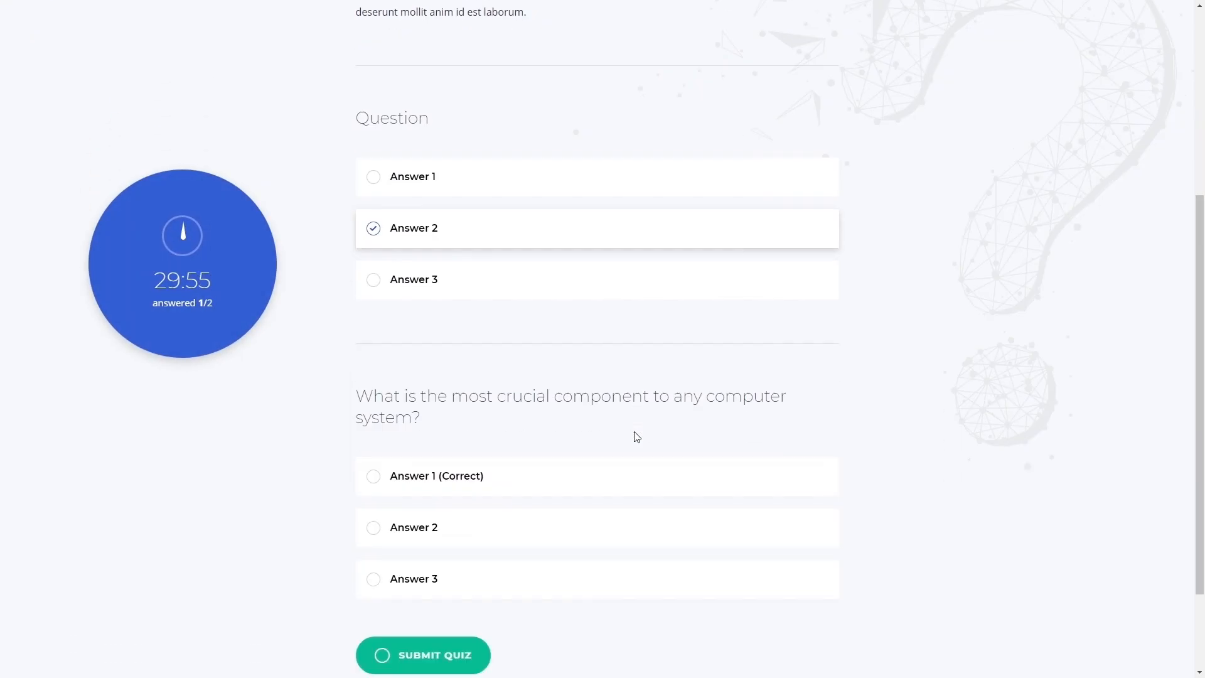
scroll(down, 3)
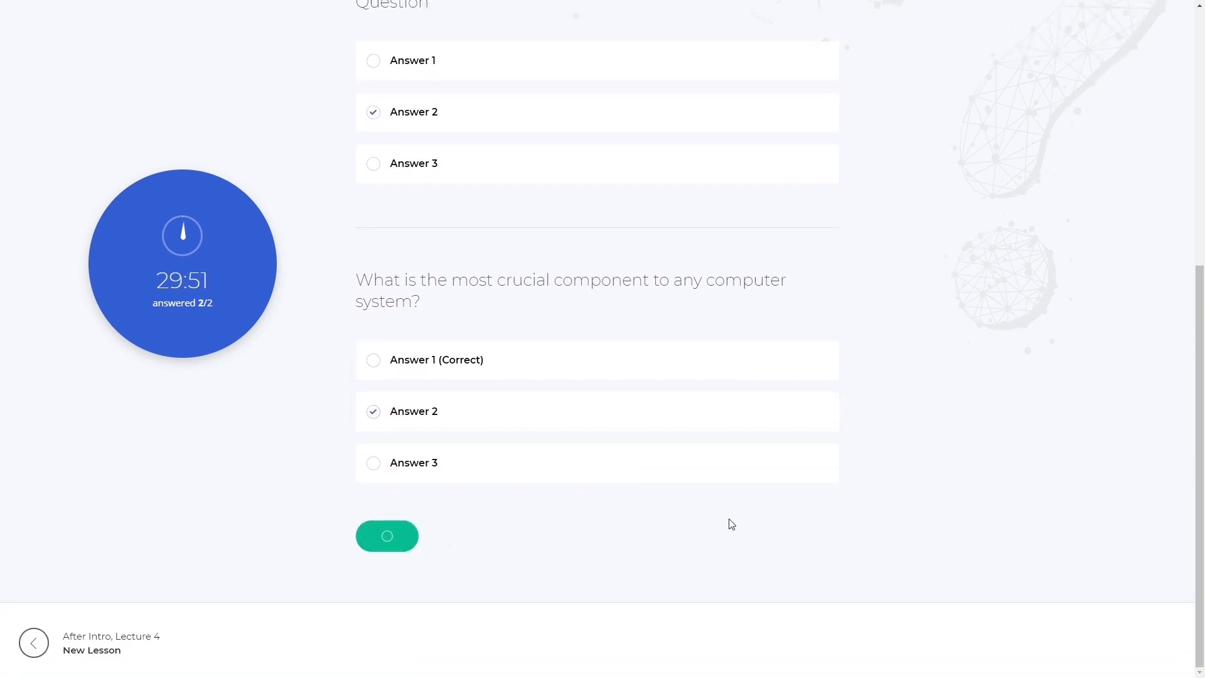
click(387, 536)
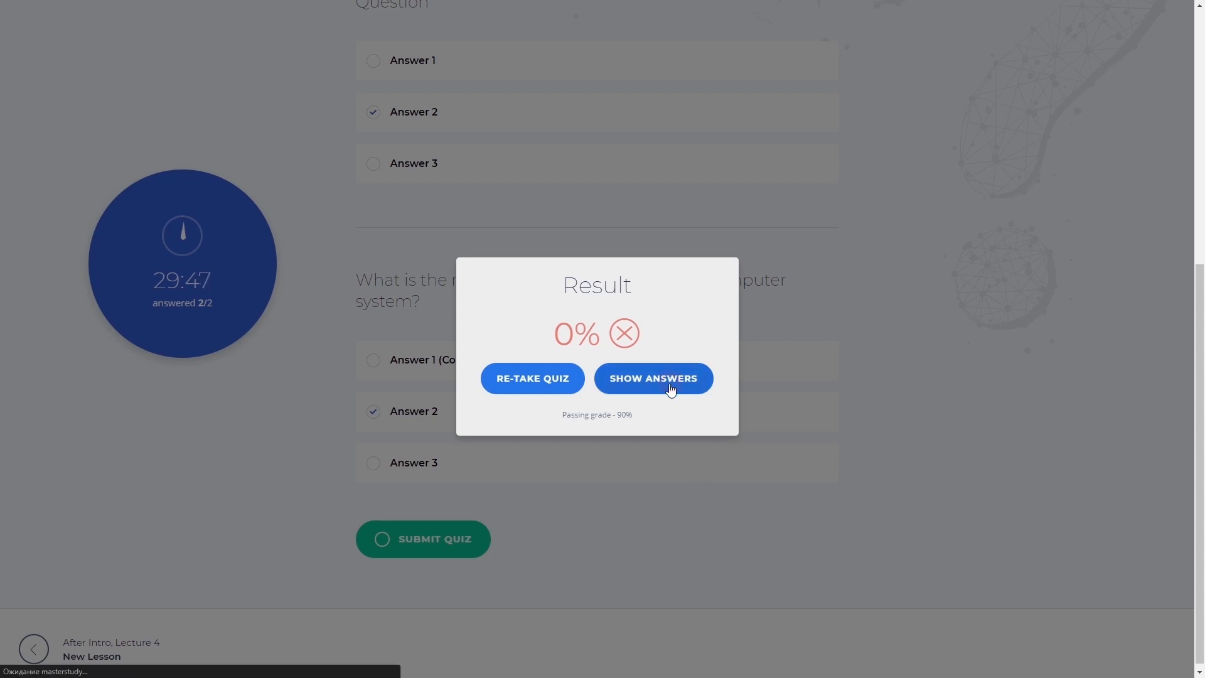
click(651, 377)
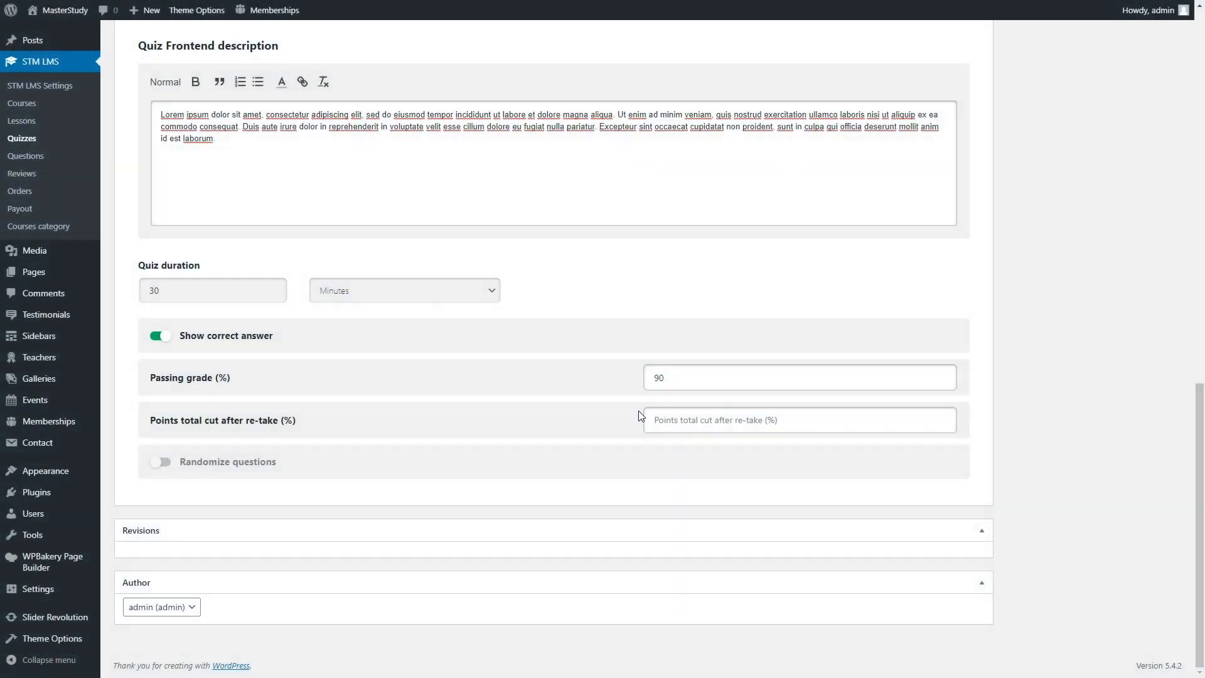
Step: Set points cut after re-take to 70% and turn on randomized questions
text(70)
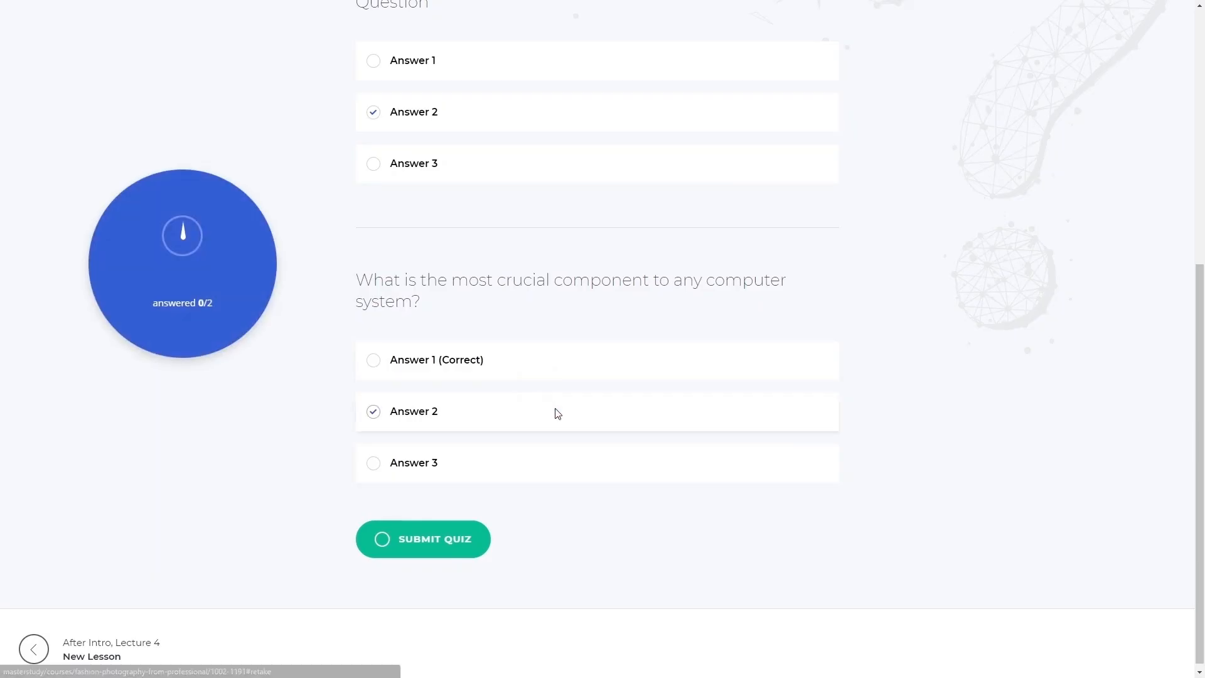
scroll(up, 3)
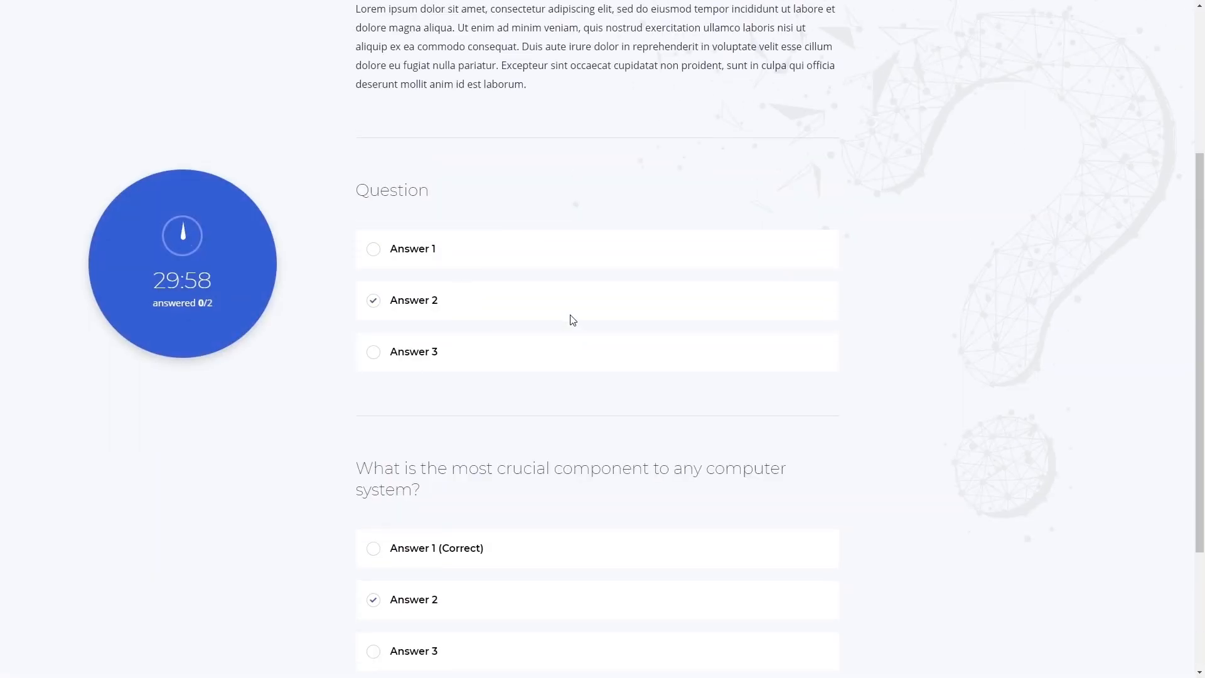
scroll(up, 3)
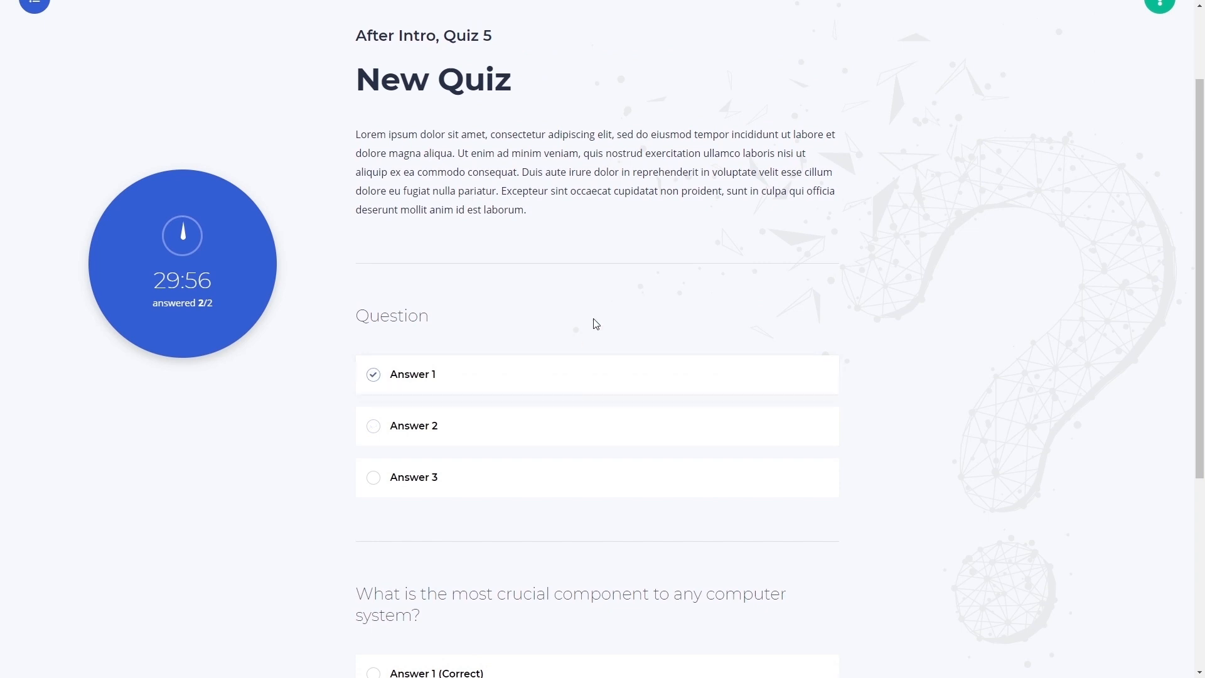
scroll(down, 3)
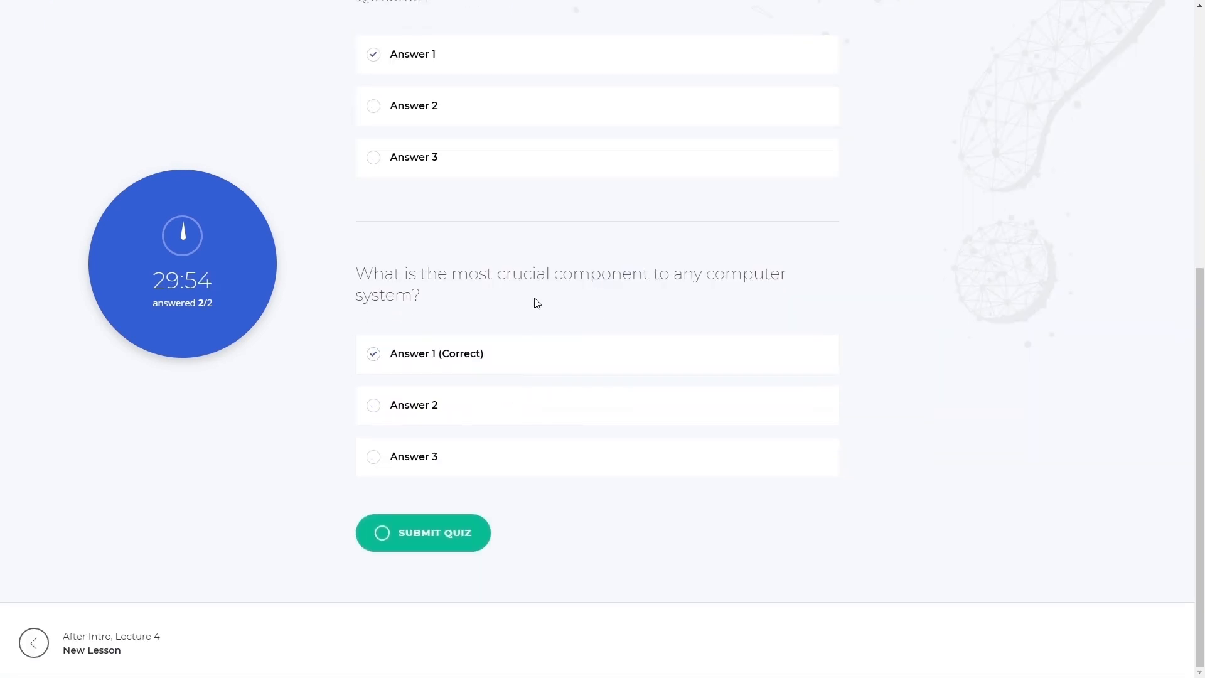
click(423, 532)
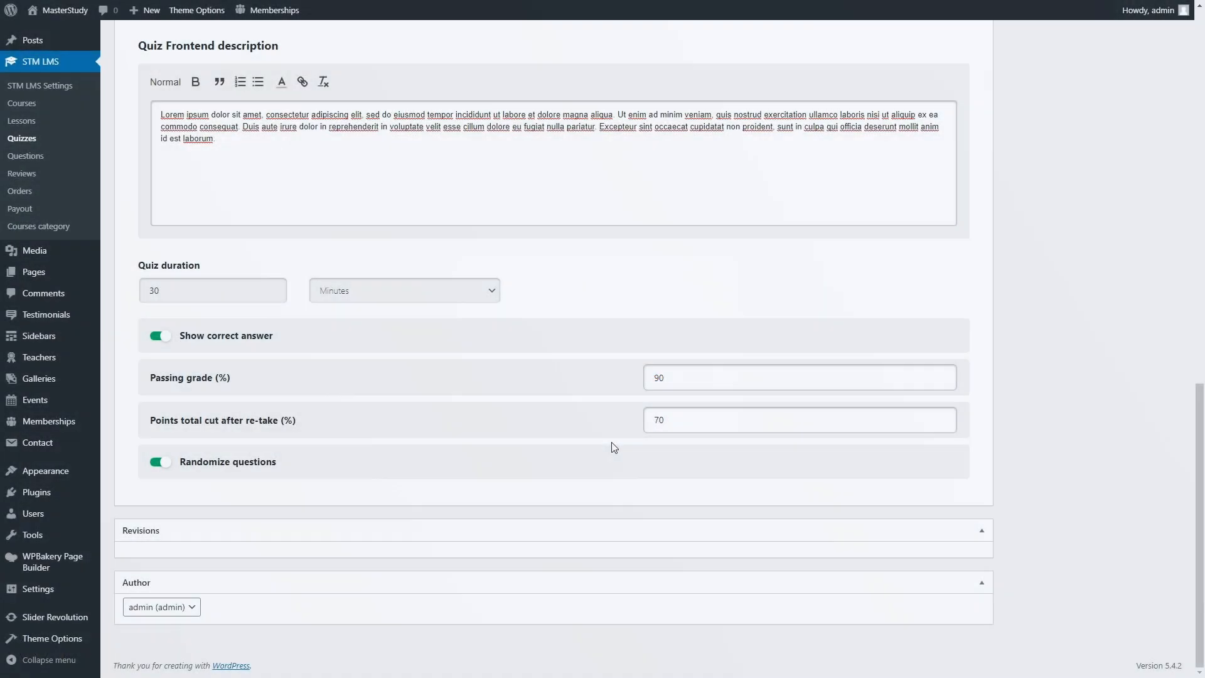
Step: Update the New Quiz and start a new quiz draft
scroll(up, 3)
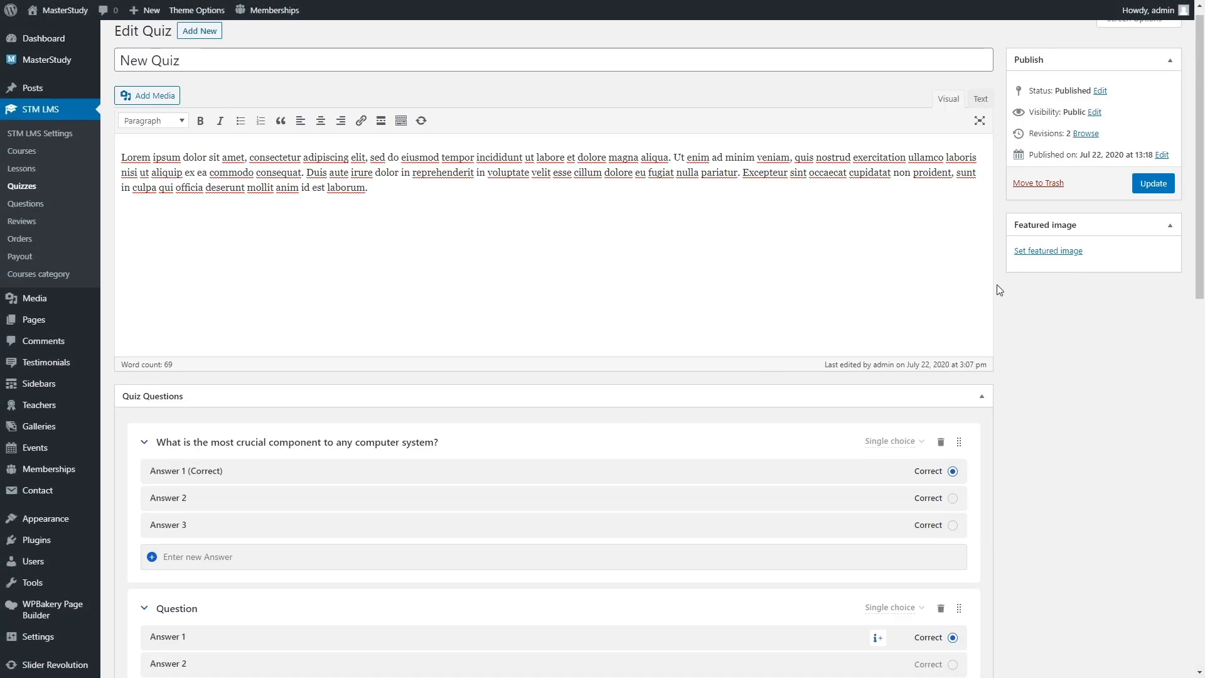
click(1152, 183)
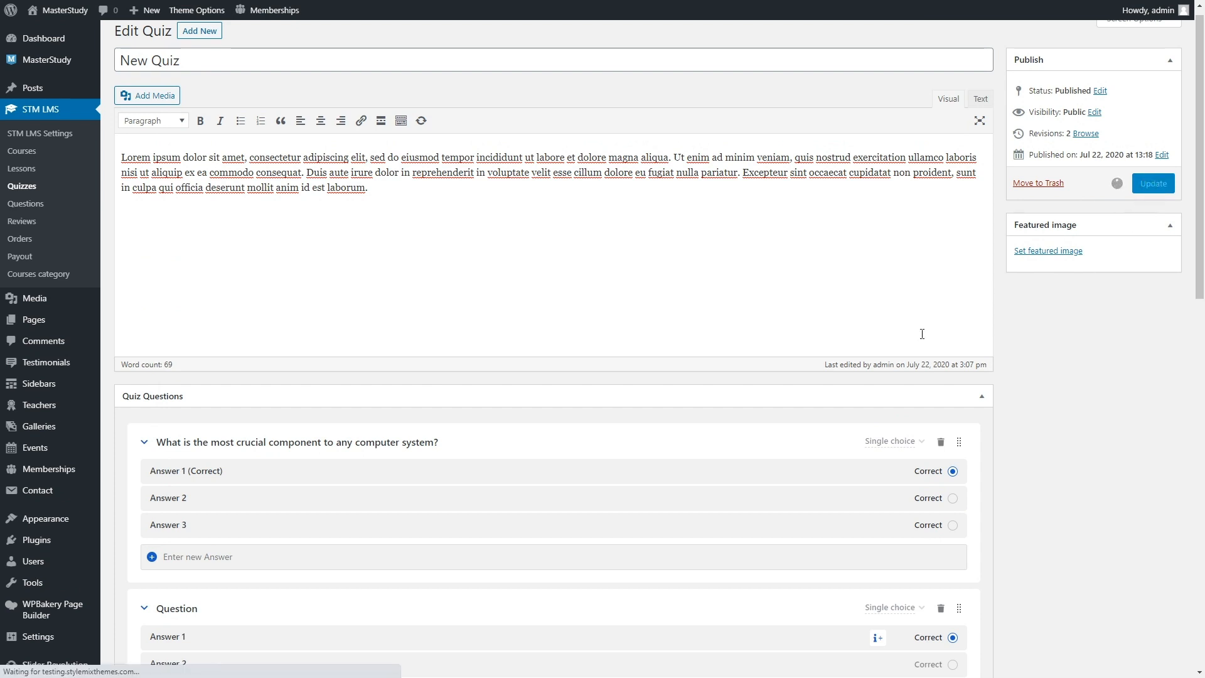
click(1152, 183)
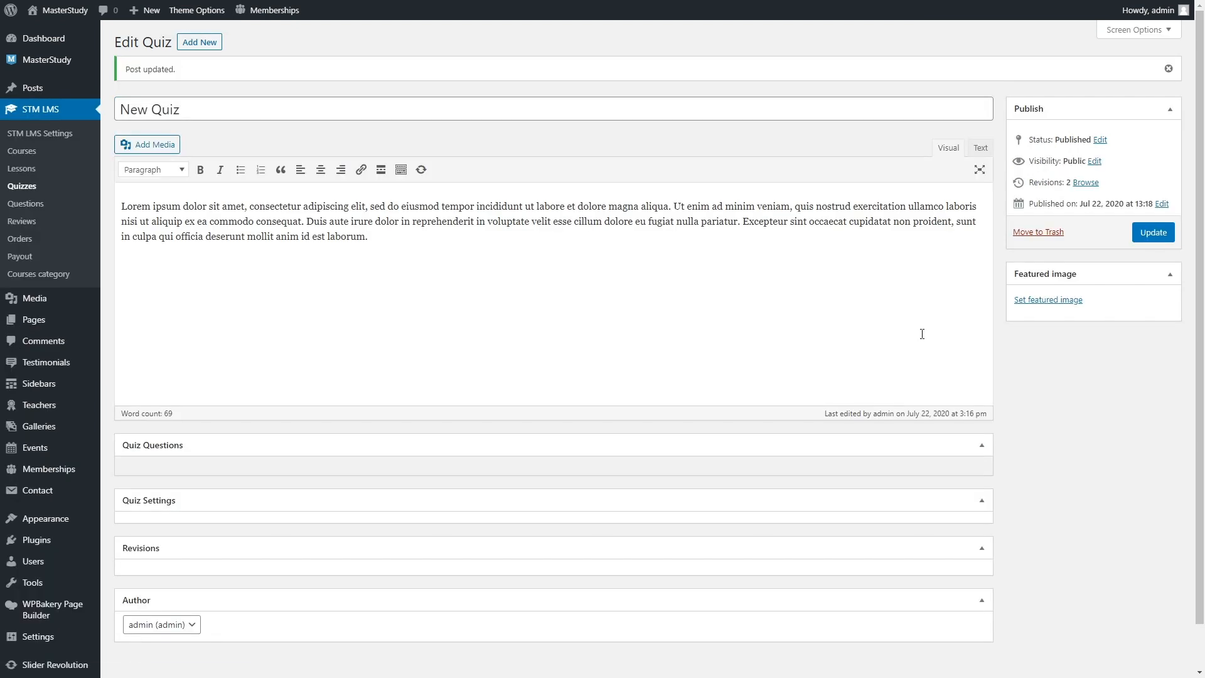
click(199, 41)
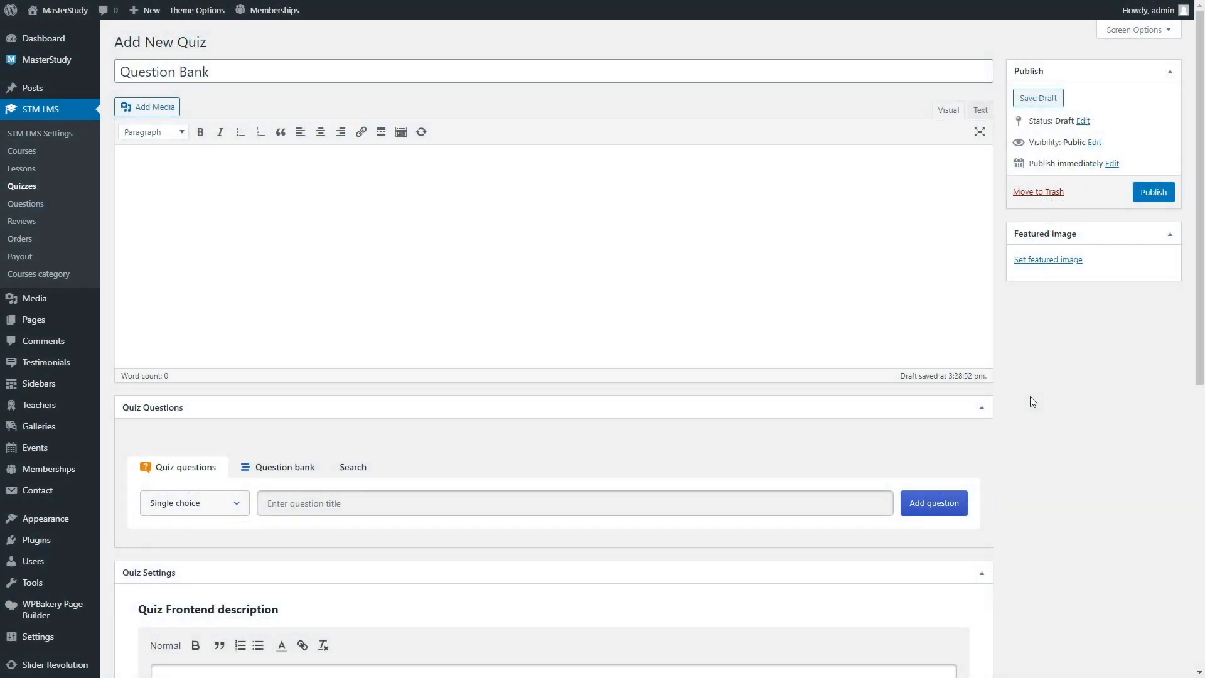
Step: Add question bank 'New Bank' drawing 4 questions from categories 1 and 2, then publish
click(283, 467)
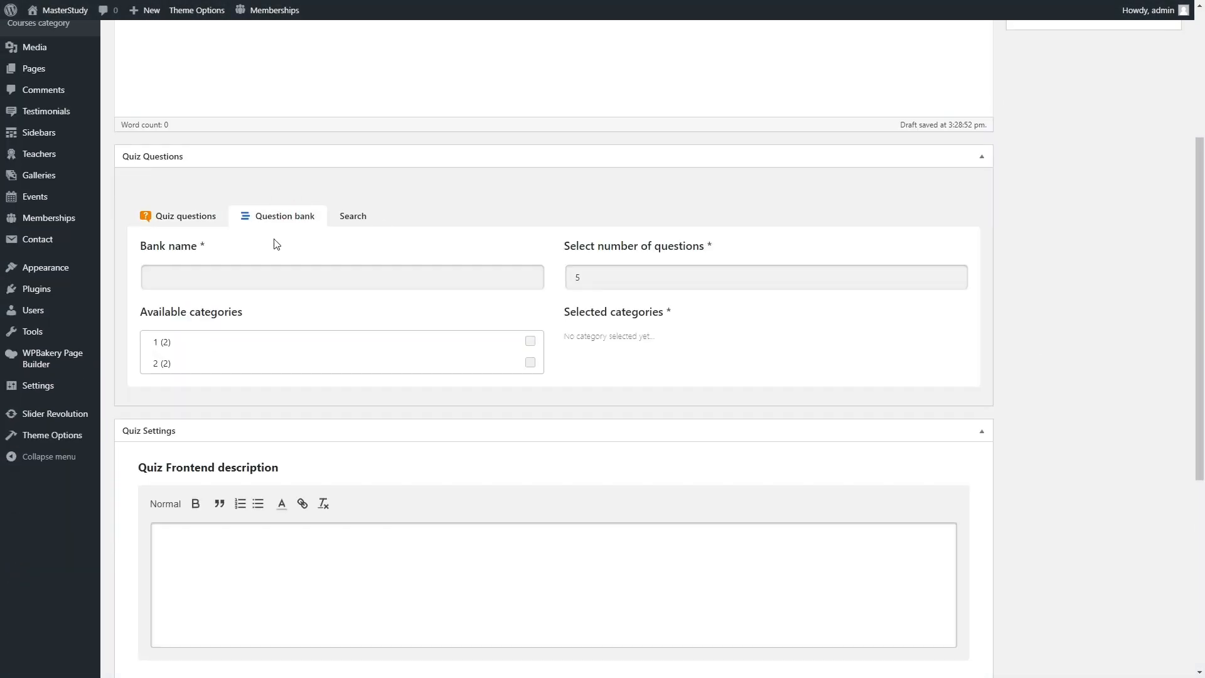
text(New)
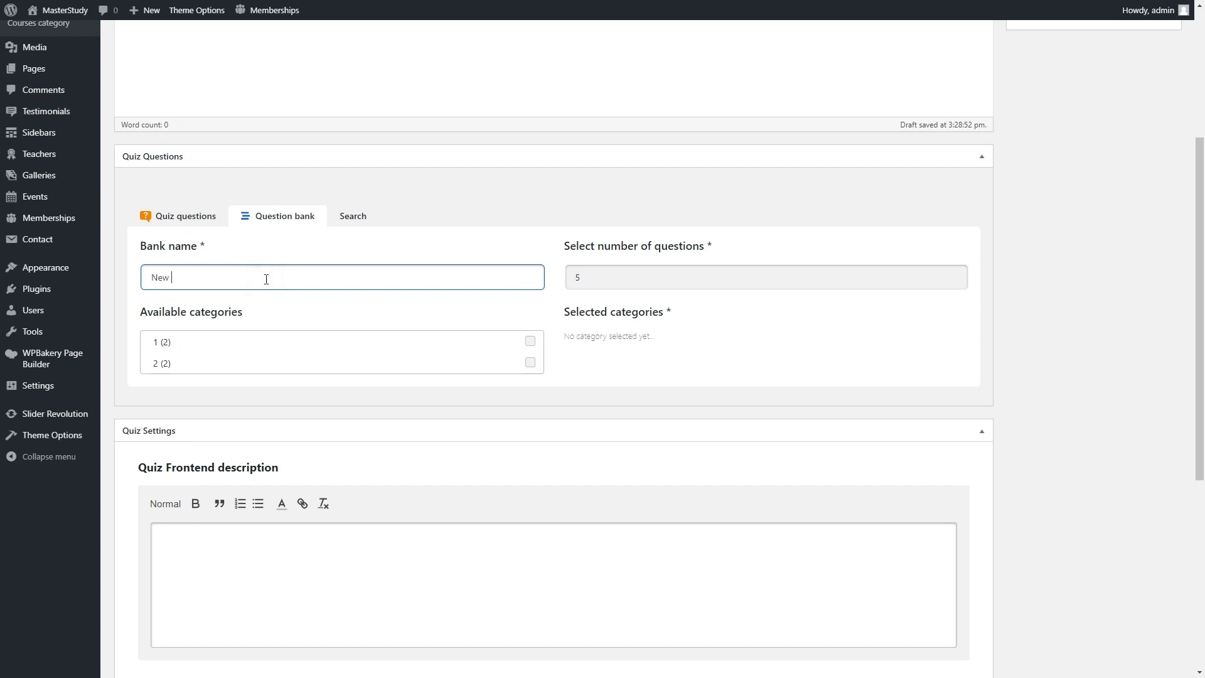
text(Bank)
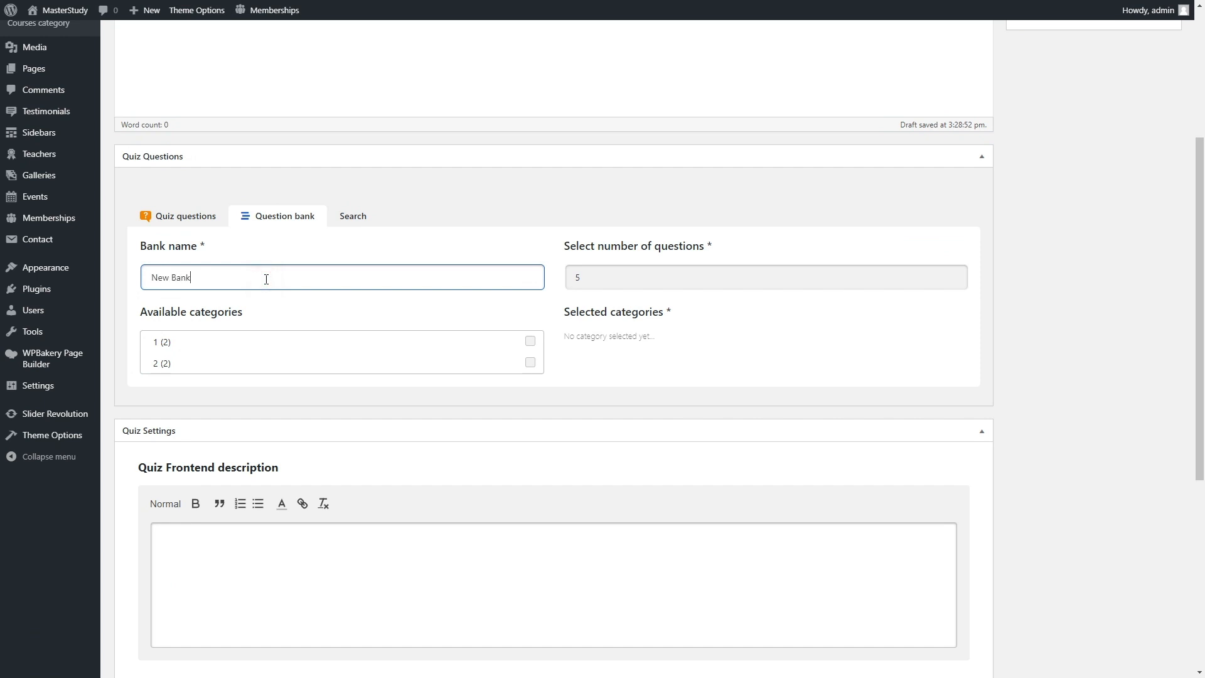
click(765, 277)
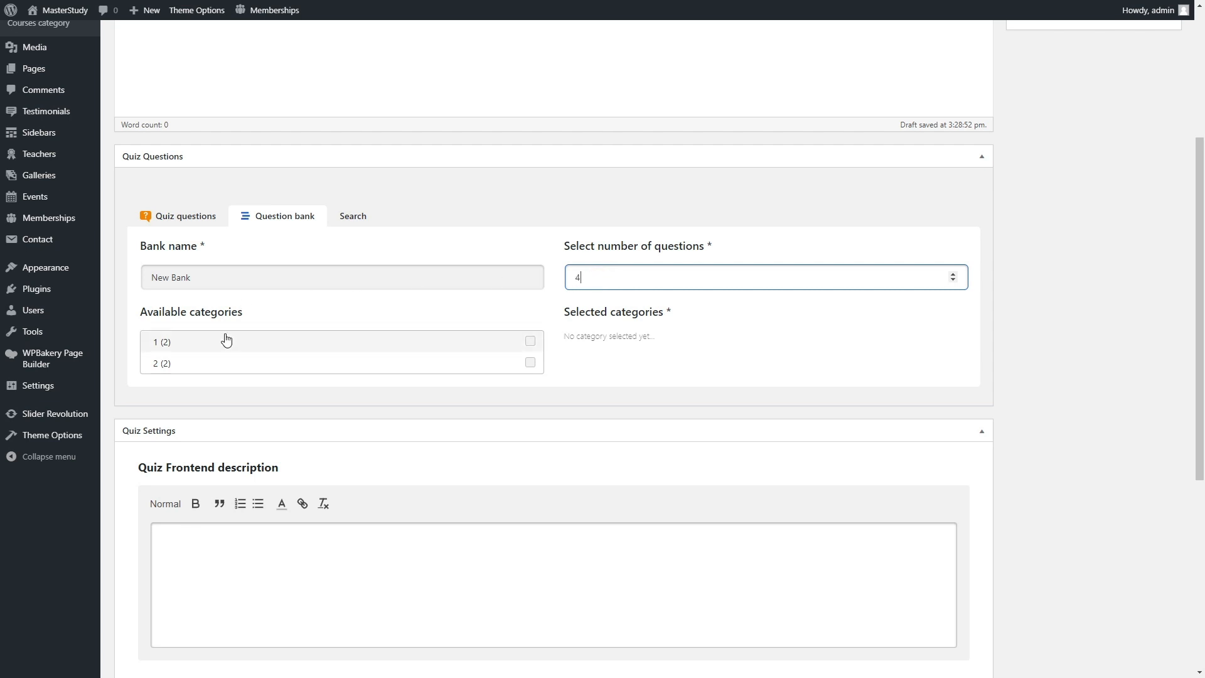
click(529, 362)
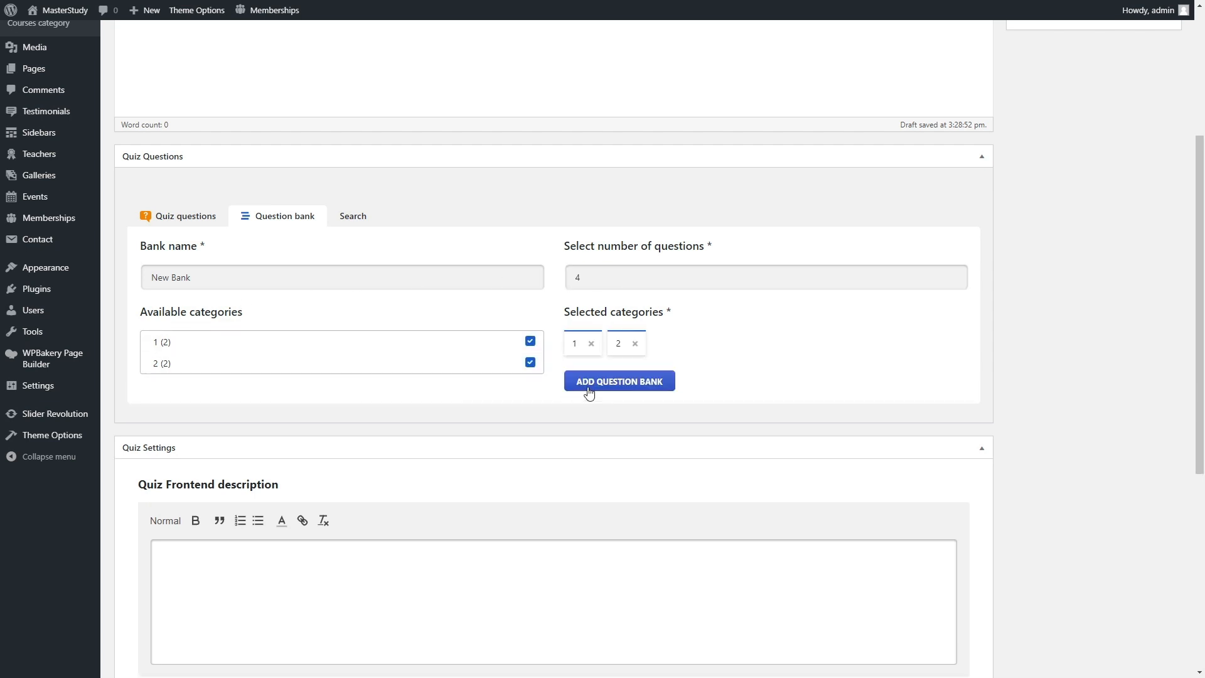
click(618, 382)
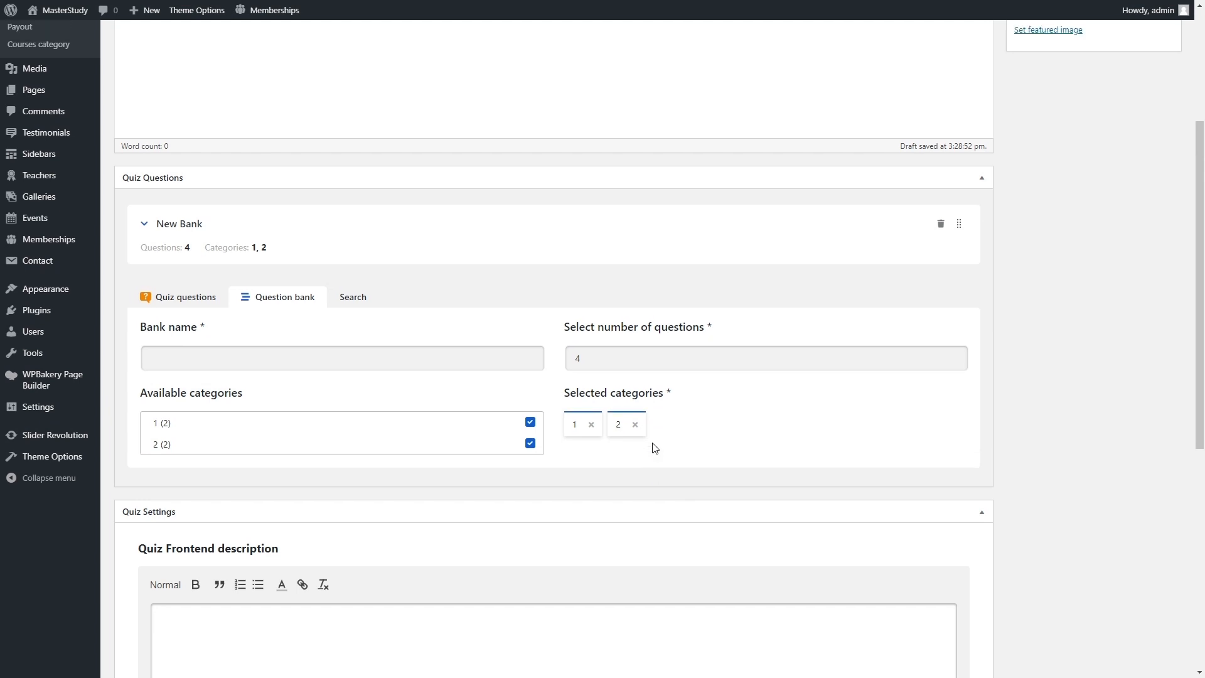
scroll(up, 3)
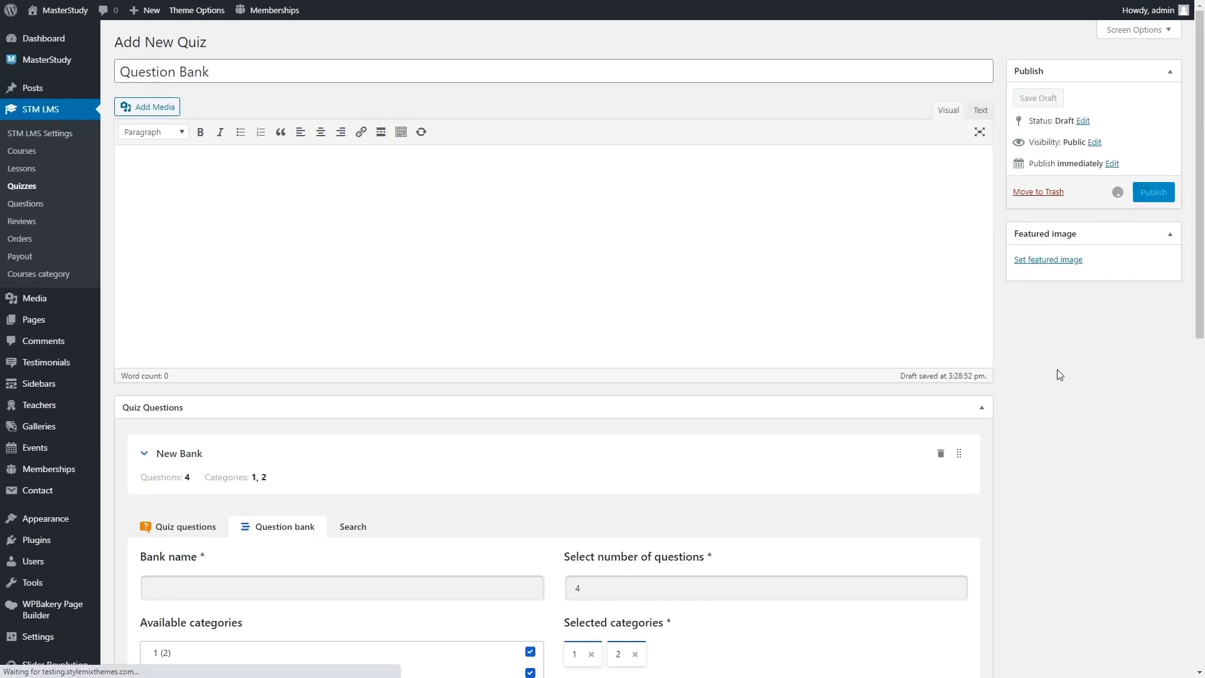
click(1152, 191)
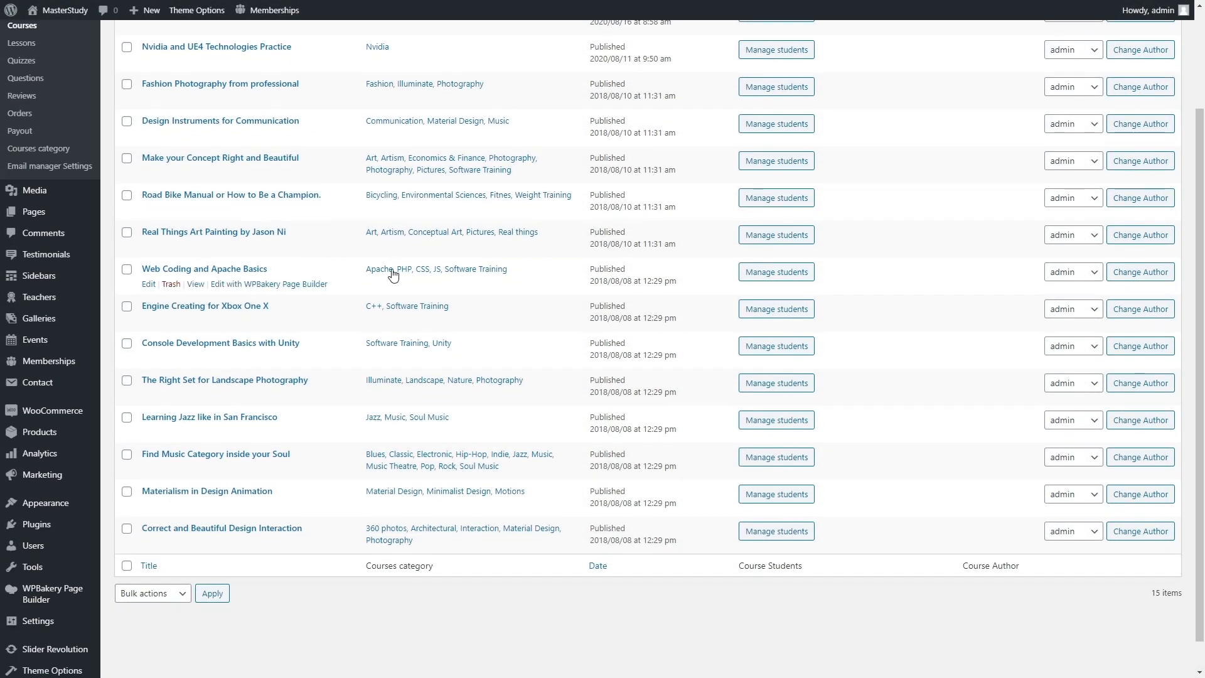
Step: Open Web Coding and Apache Basics students and review one student's quiz answers
click(775, 271)
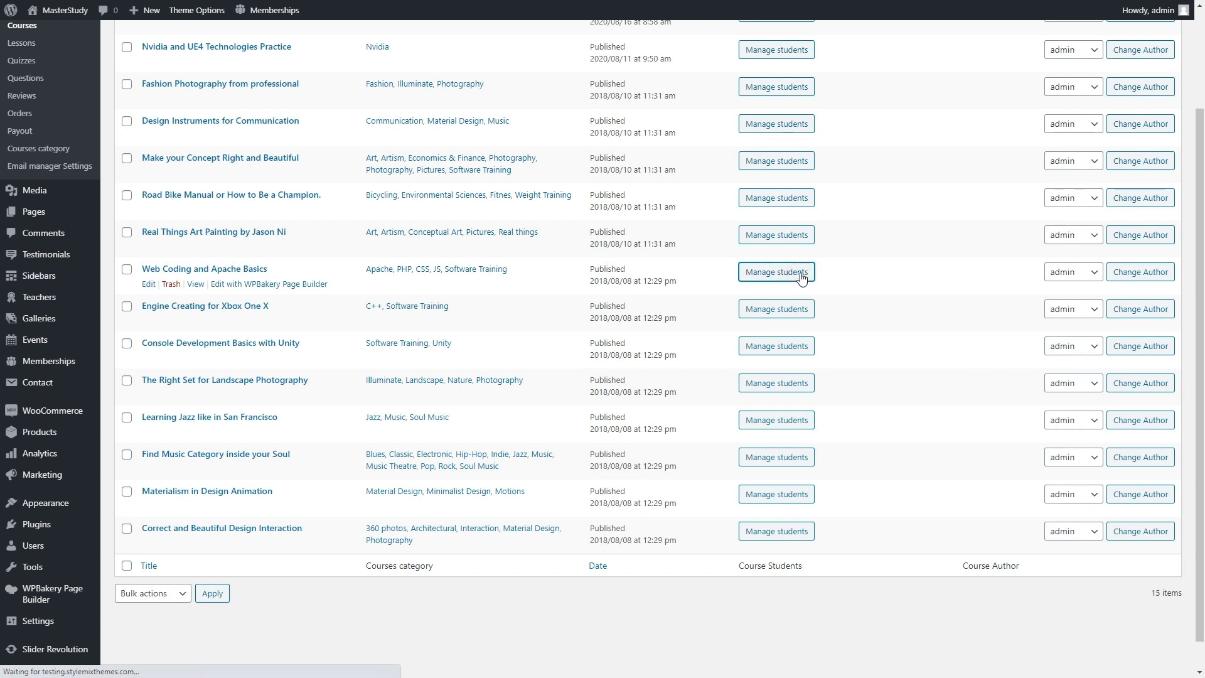
click(775, 272)
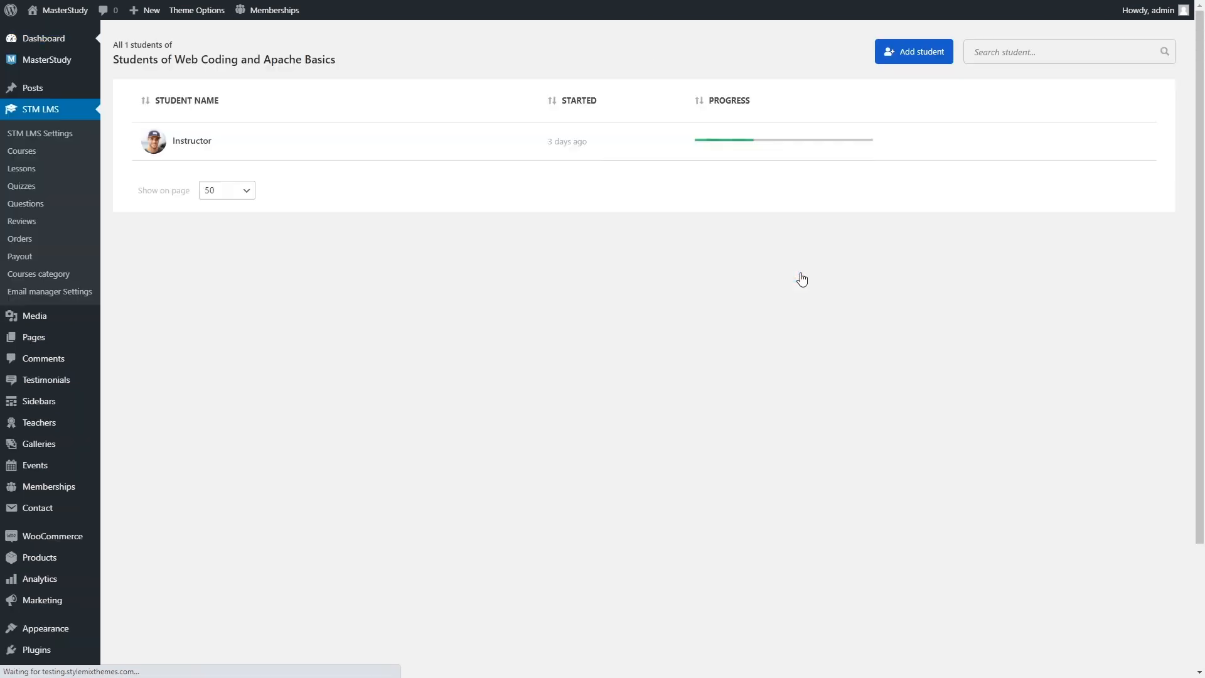
mouse_move(804, 252)
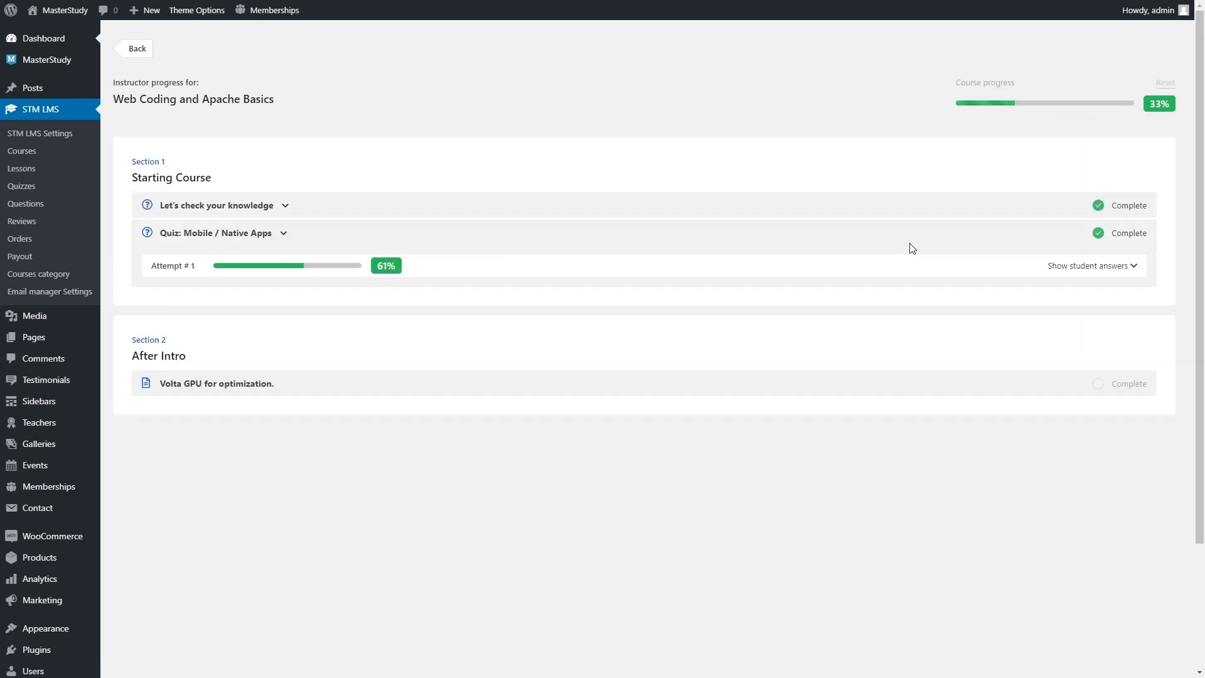
click(1088, 265)
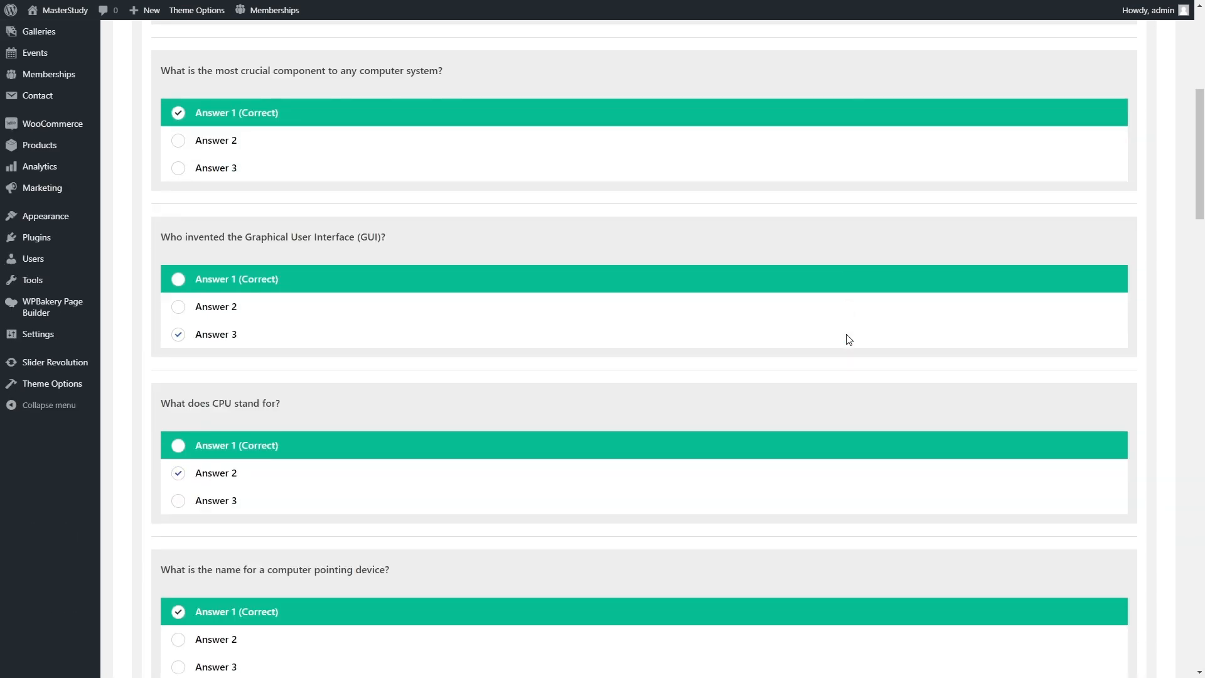
scroll(down, 3)
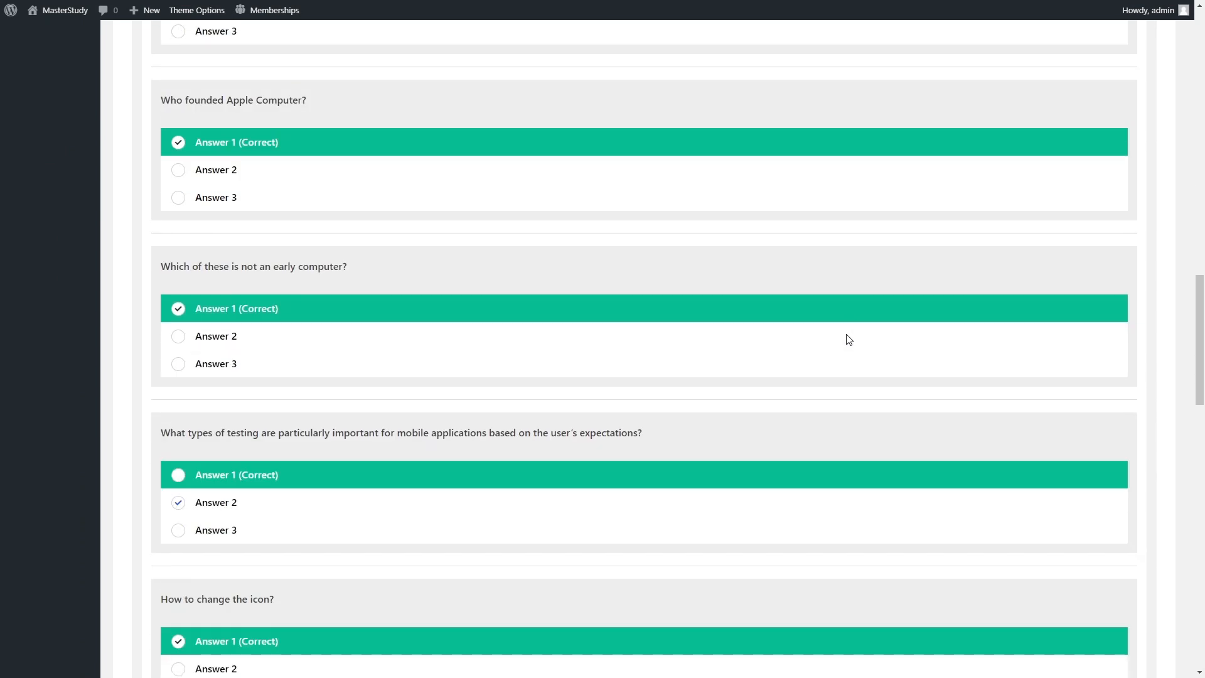
scroll(down, 3)
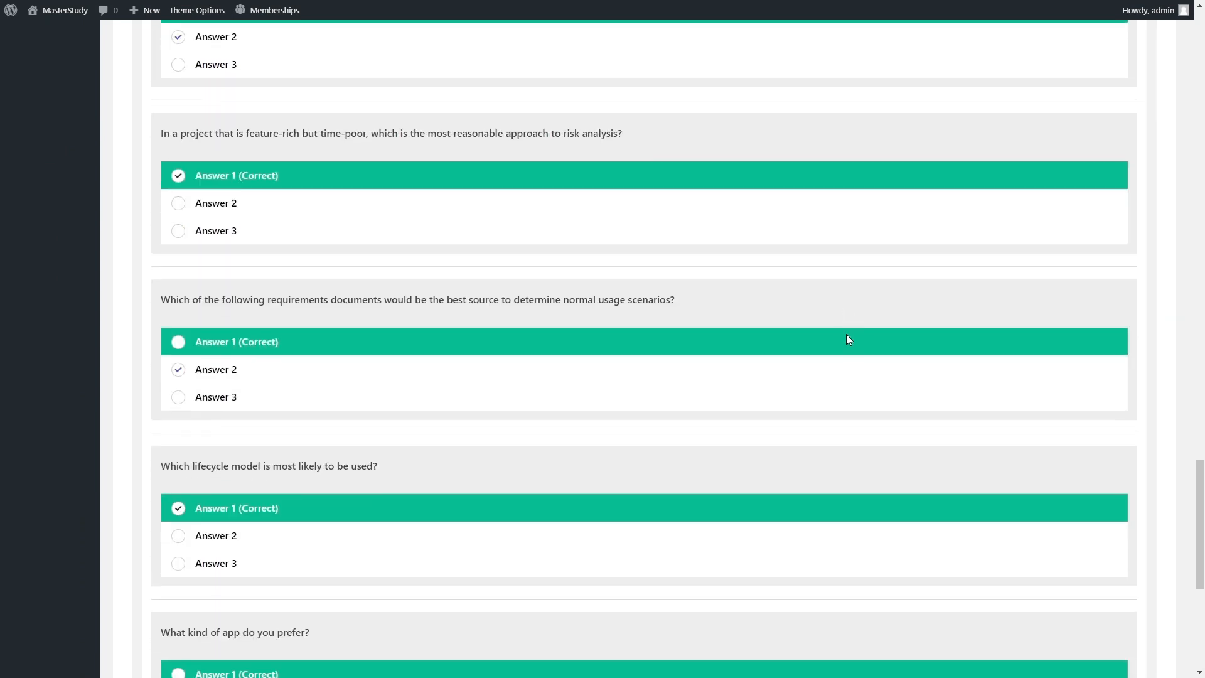
scroll(down, 3)
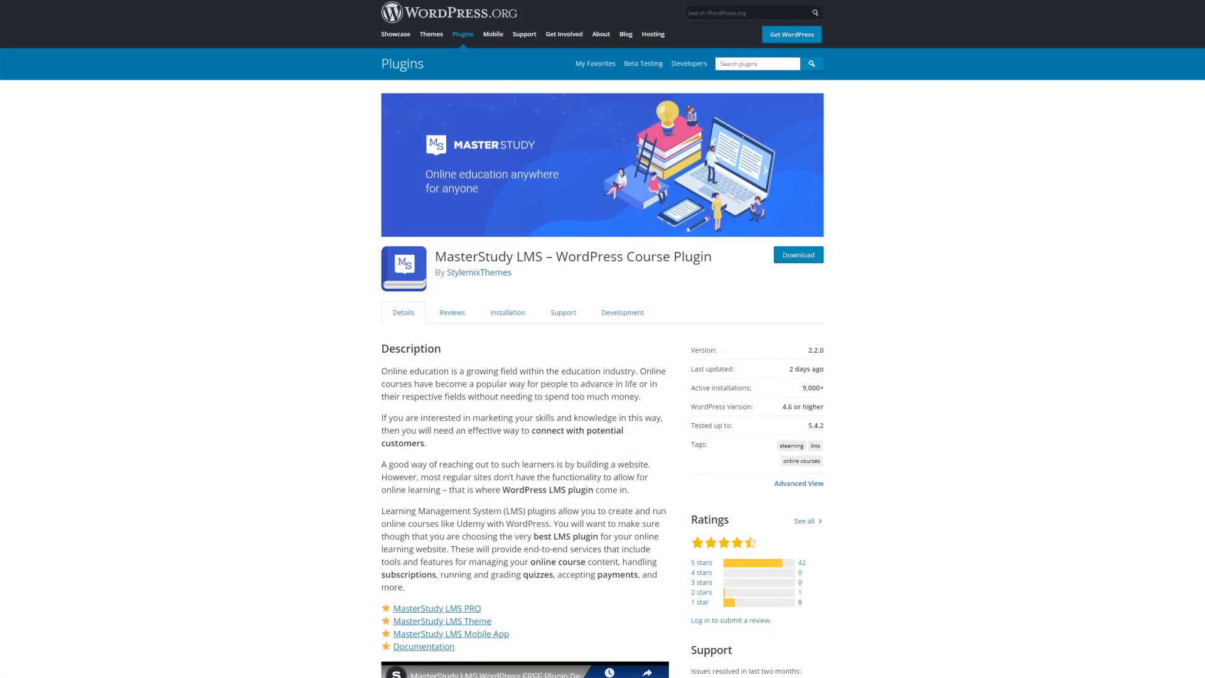
Step: Scroll through the MasterStudy LMS plugin description on WordPress.org
scroll(down, 3)
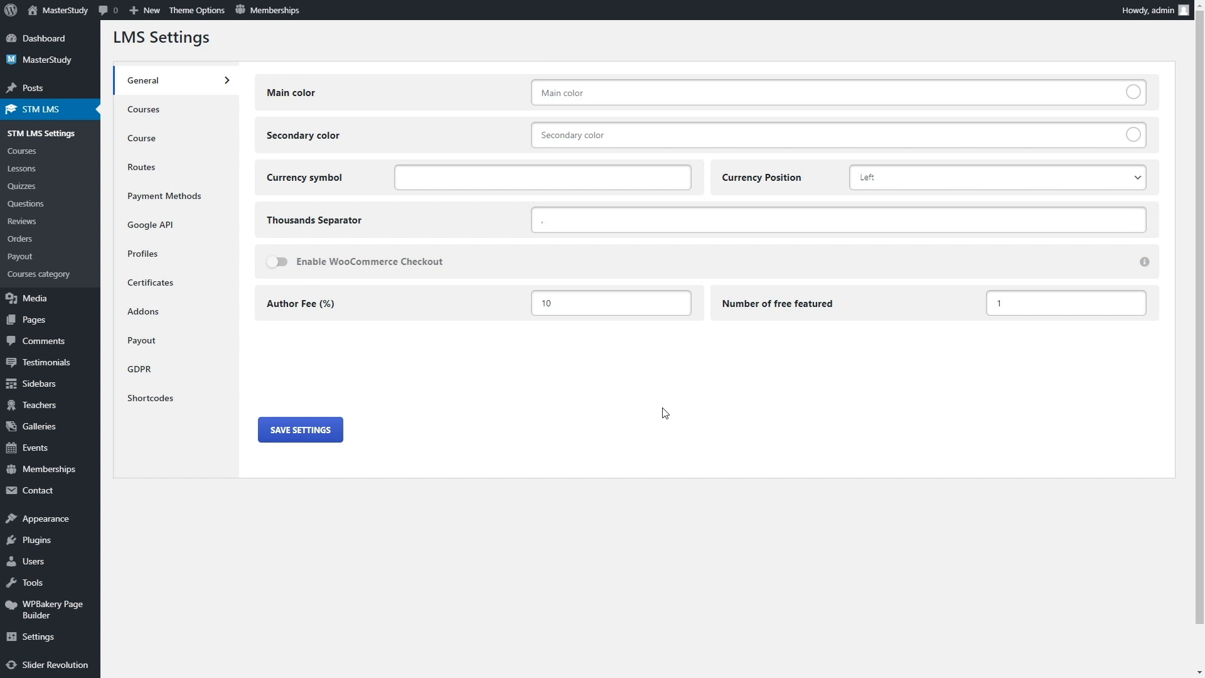
mouse_move(204, 408)
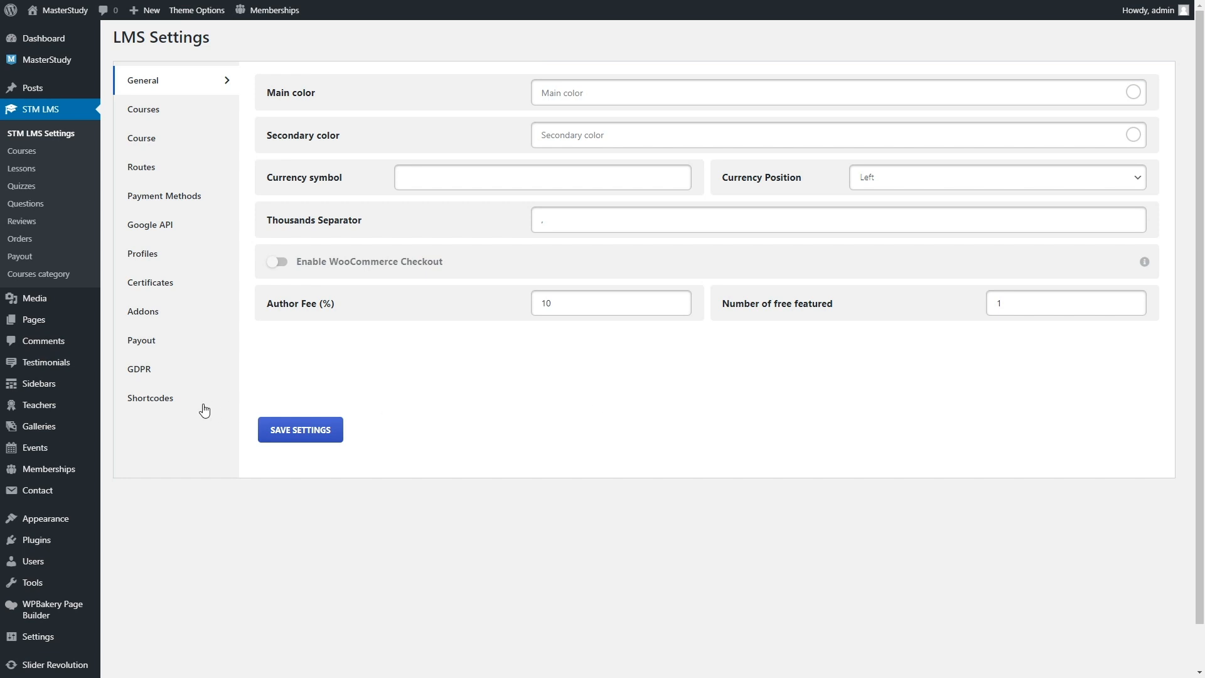
Step: Locate the [stm_lms_courses_grid] shortcode in the LMS shortcodes list for copying
click(150, 398)
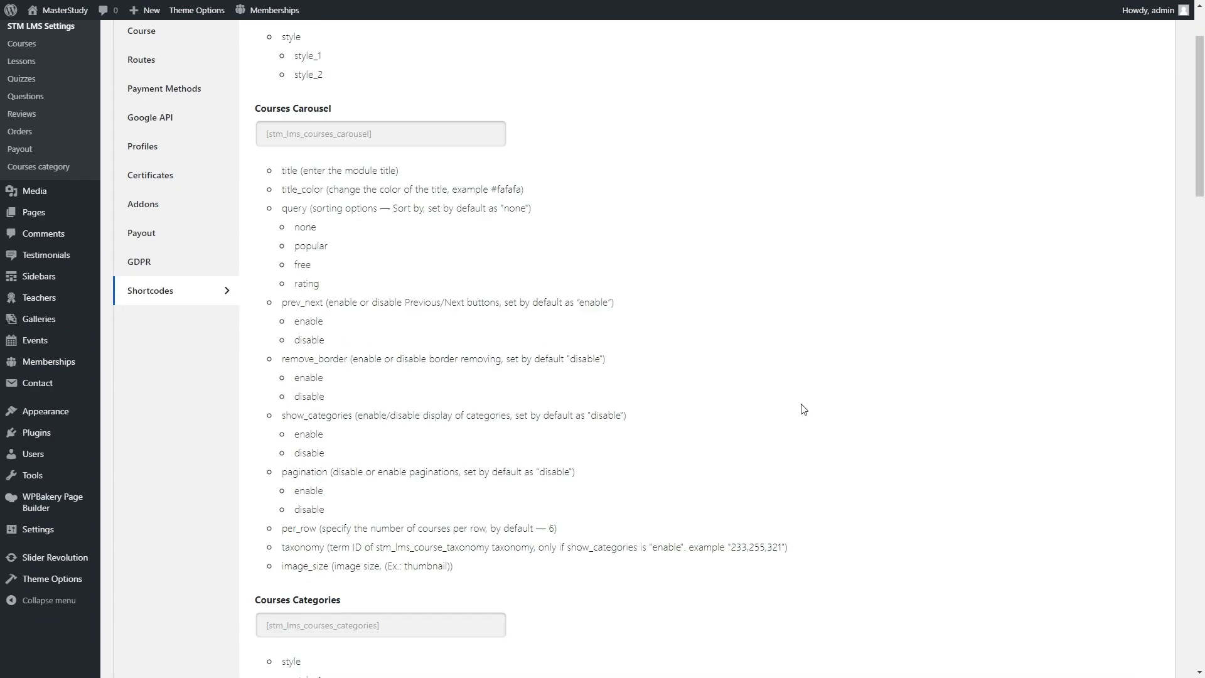
scroll(down, 3)
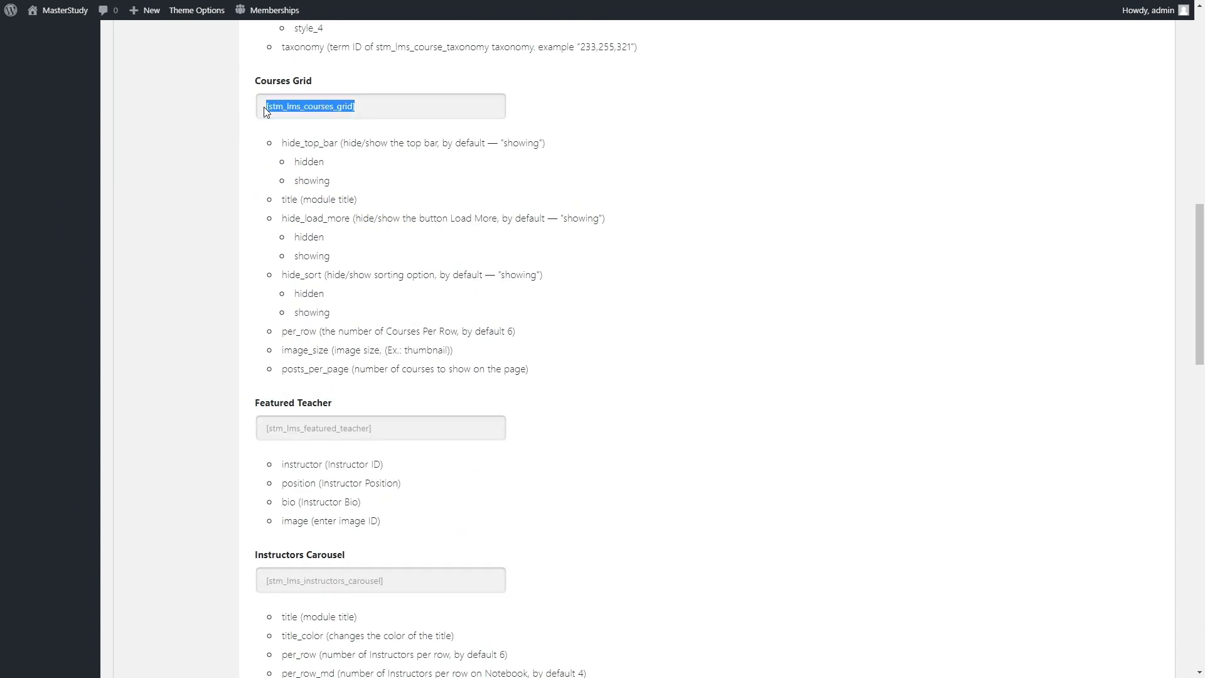
mouse_move(774, 226)
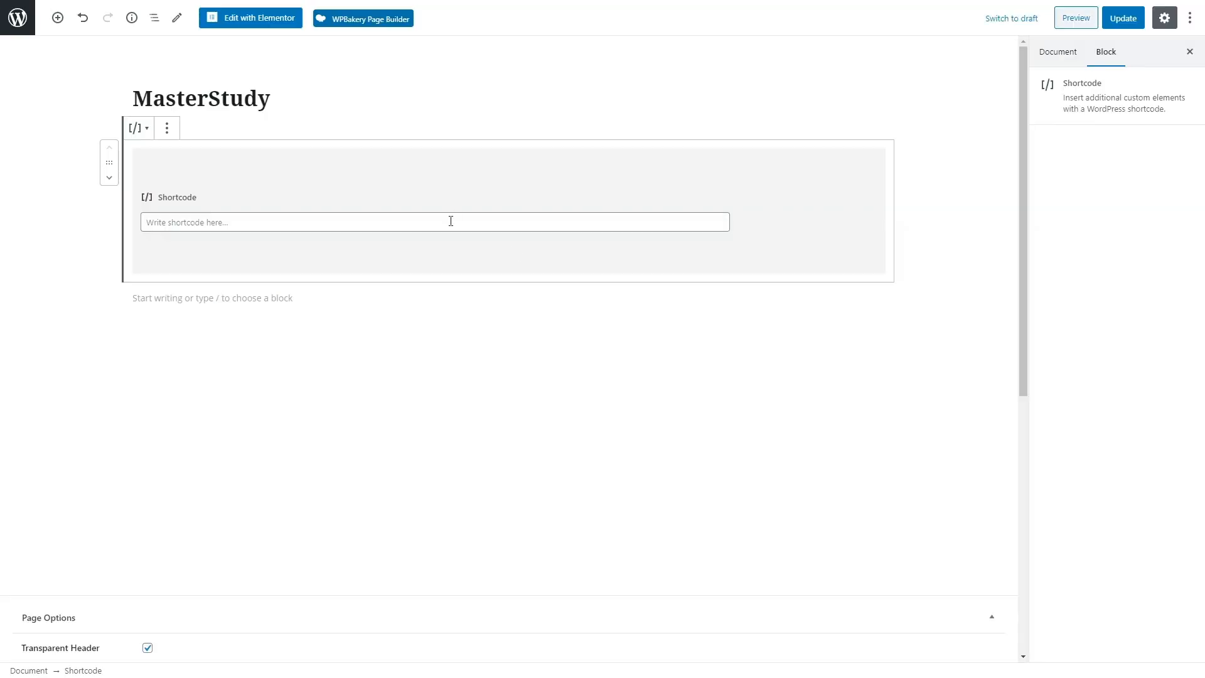
Step: Add [stm_lms_courses_grid per_row=4 posts_per_page=12] as a shortcode block, update the page and view it live
text([stm_lms_courses_grid])
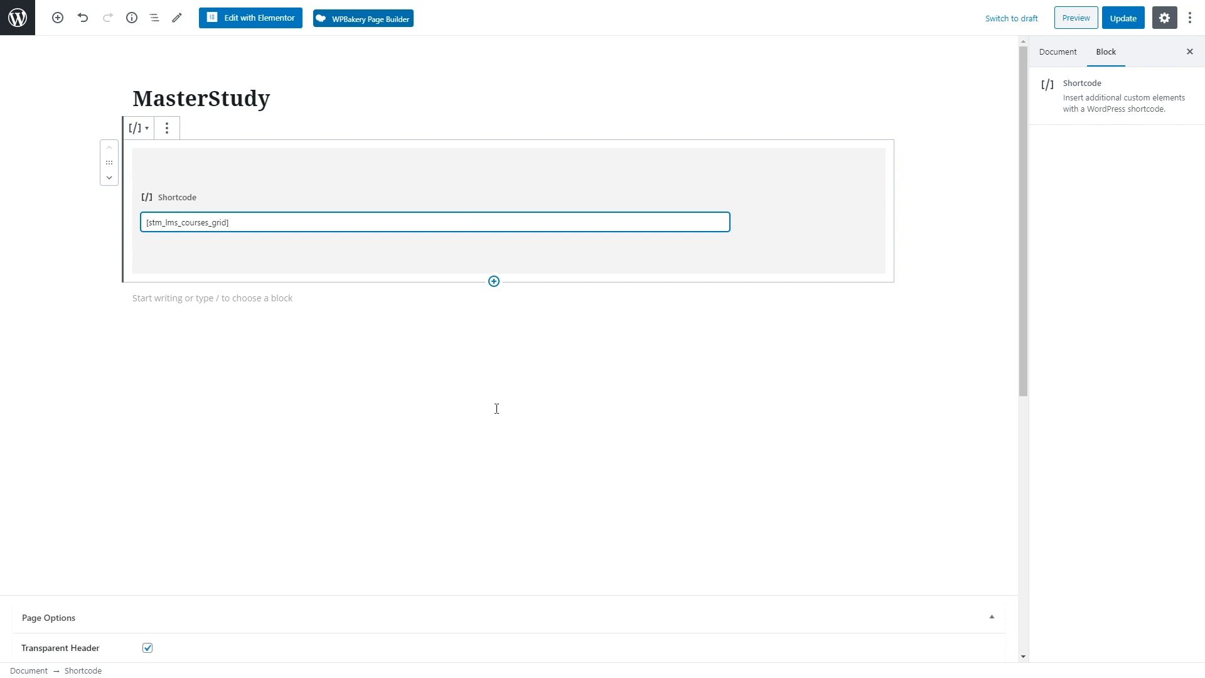
text(per_row=4)
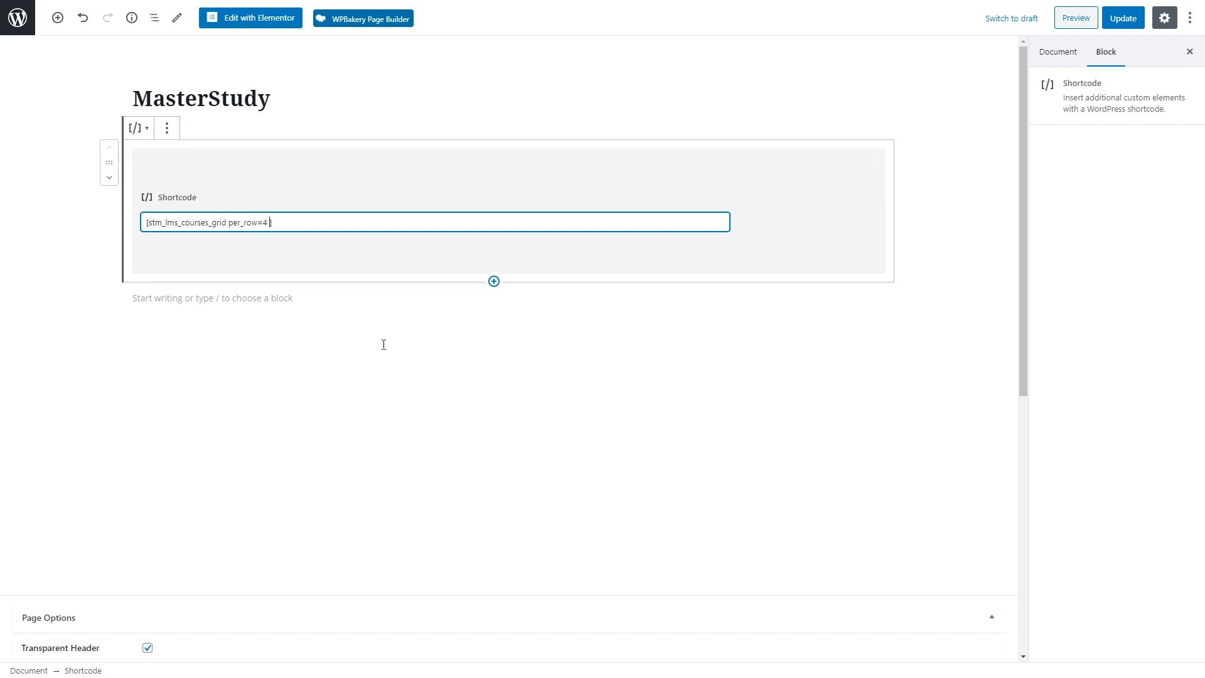
text(posts_per_page=1])
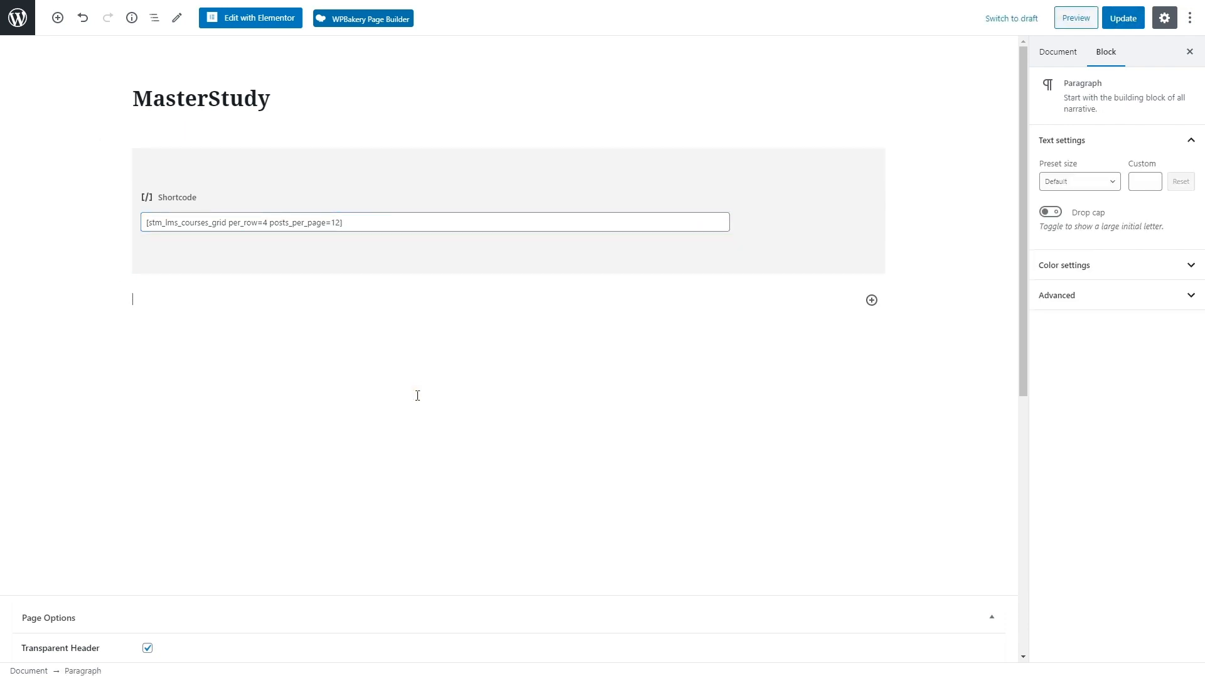
click(1122, 17)
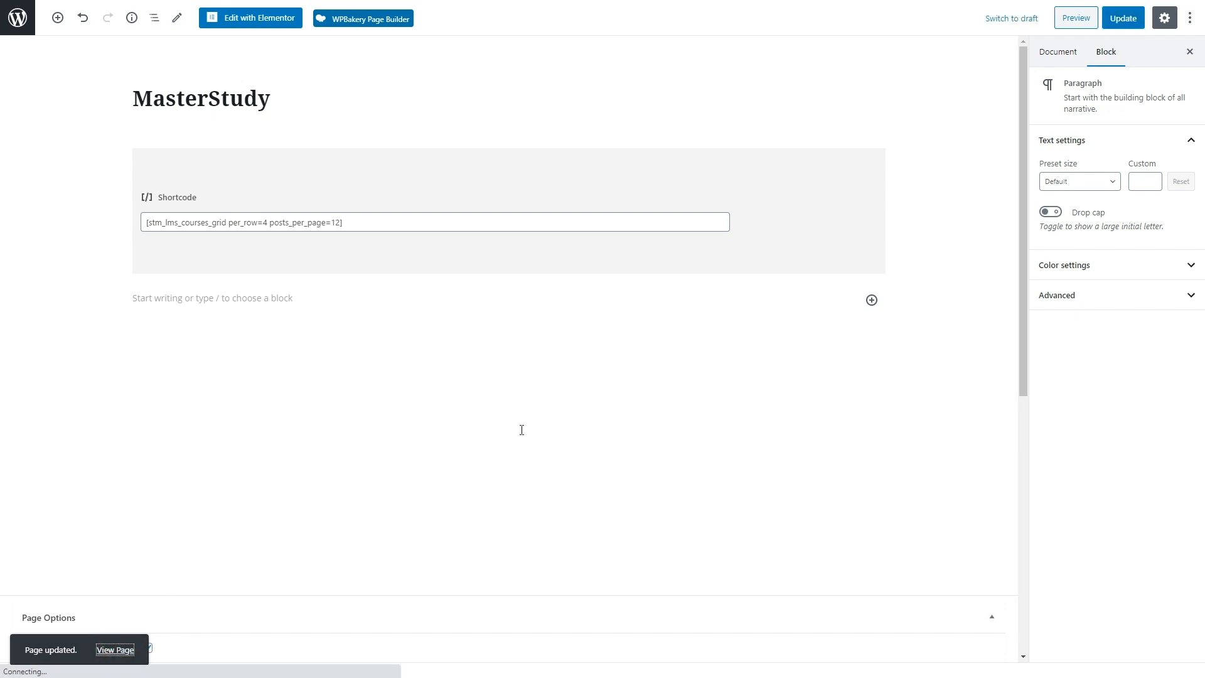
click(115, 649)
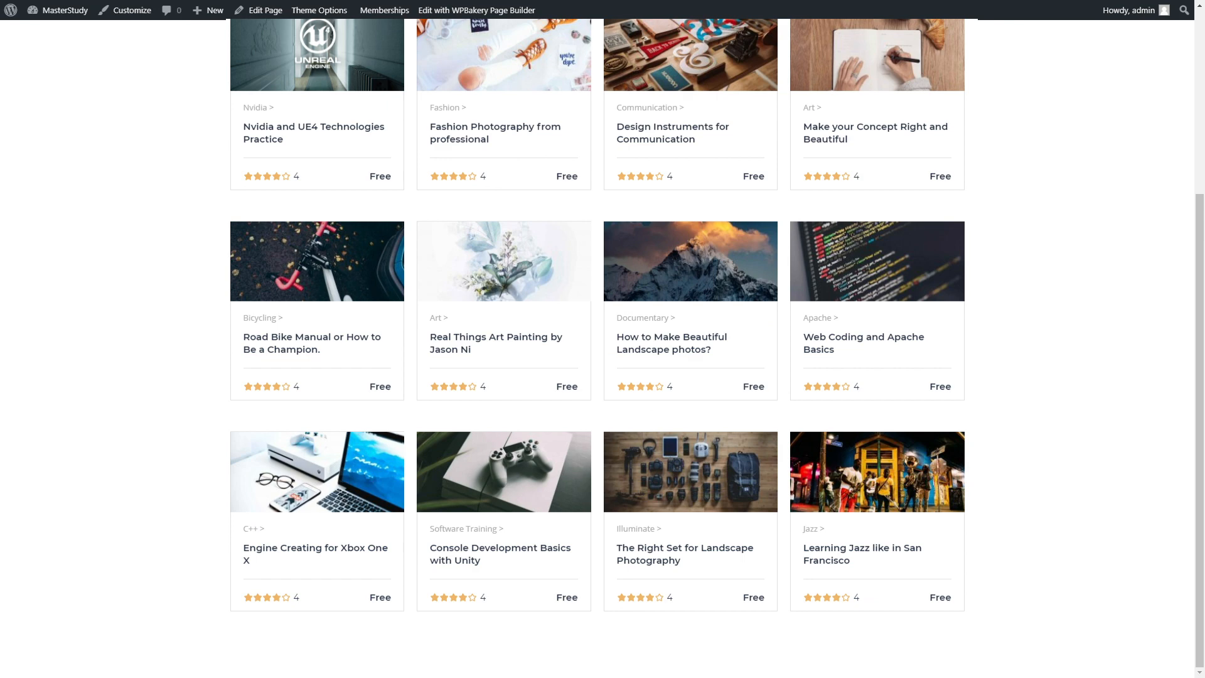
Step: Add an STM LMS Courses Carousel titled Courses with pagination on and four courses per row
click(477, 10)
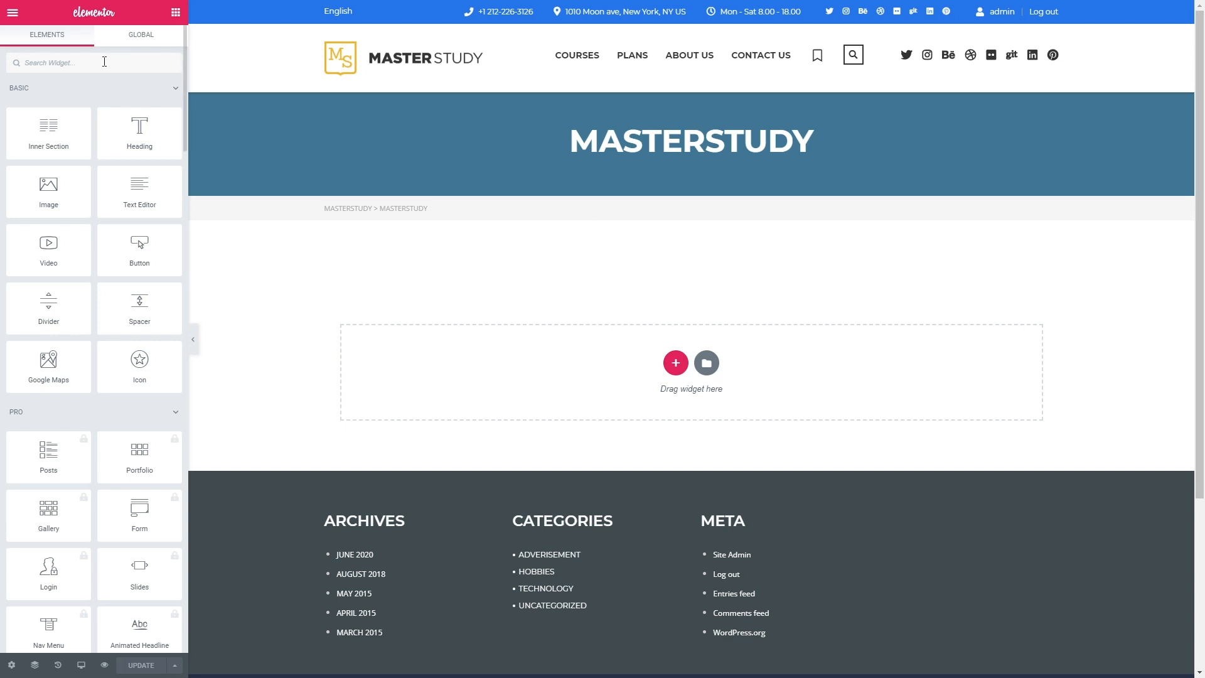
text(stm)
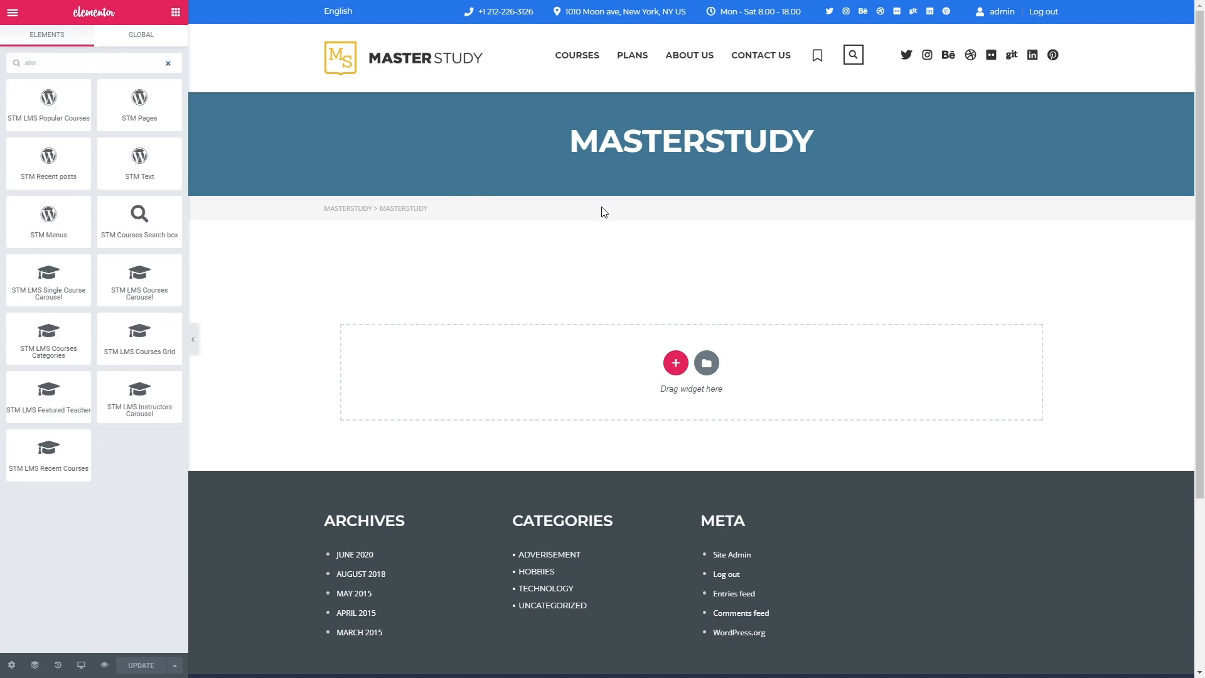
mouse_move(558, 258)
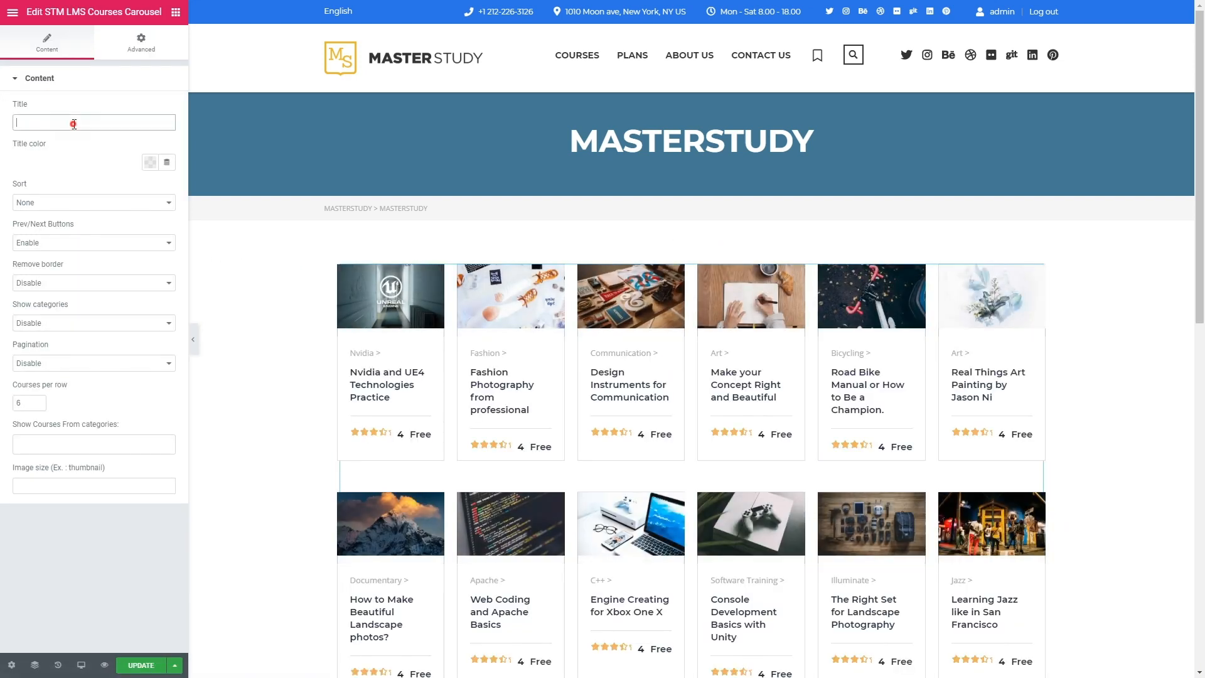
text(Courses)
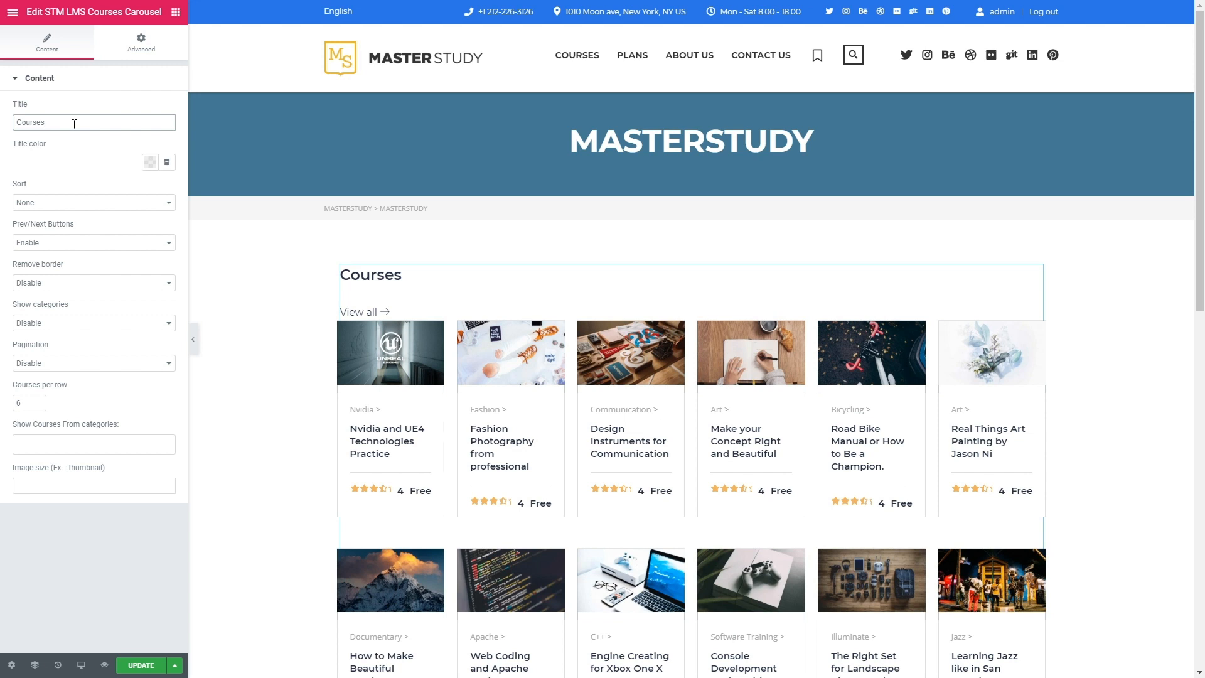
click(92, 363)
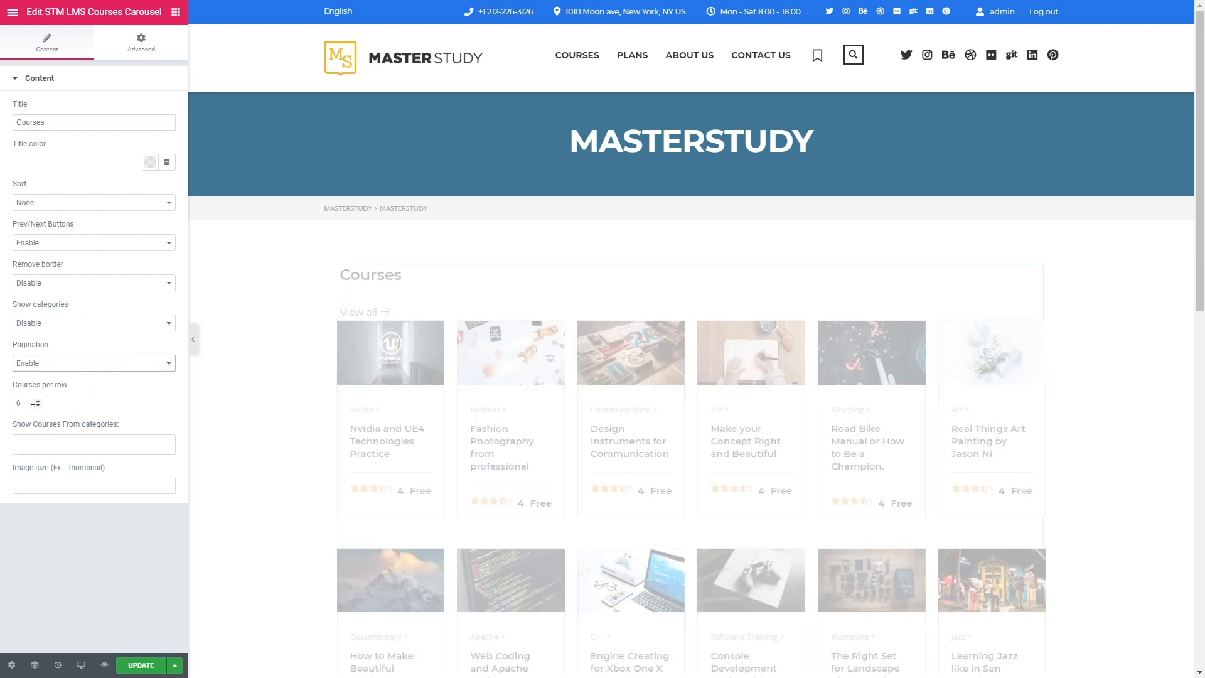
click(35, 405)
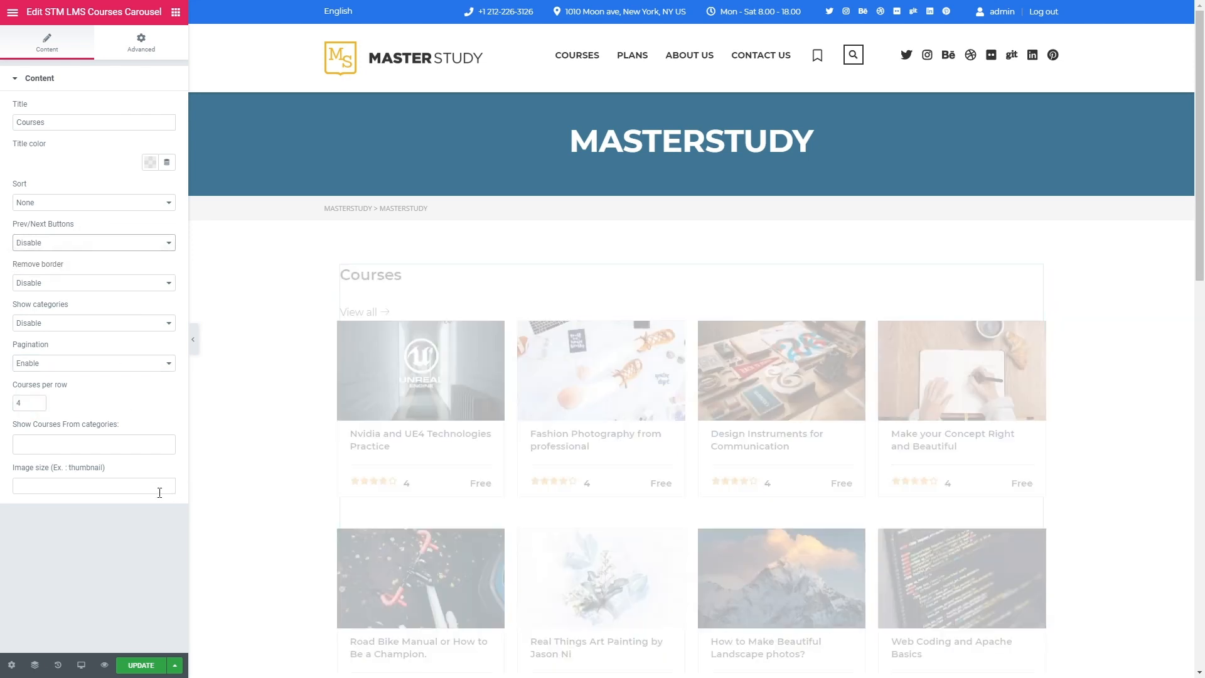
Step: Add a Single Course Carousel and check both carousels live, advancing the featured course
click(175, 11)
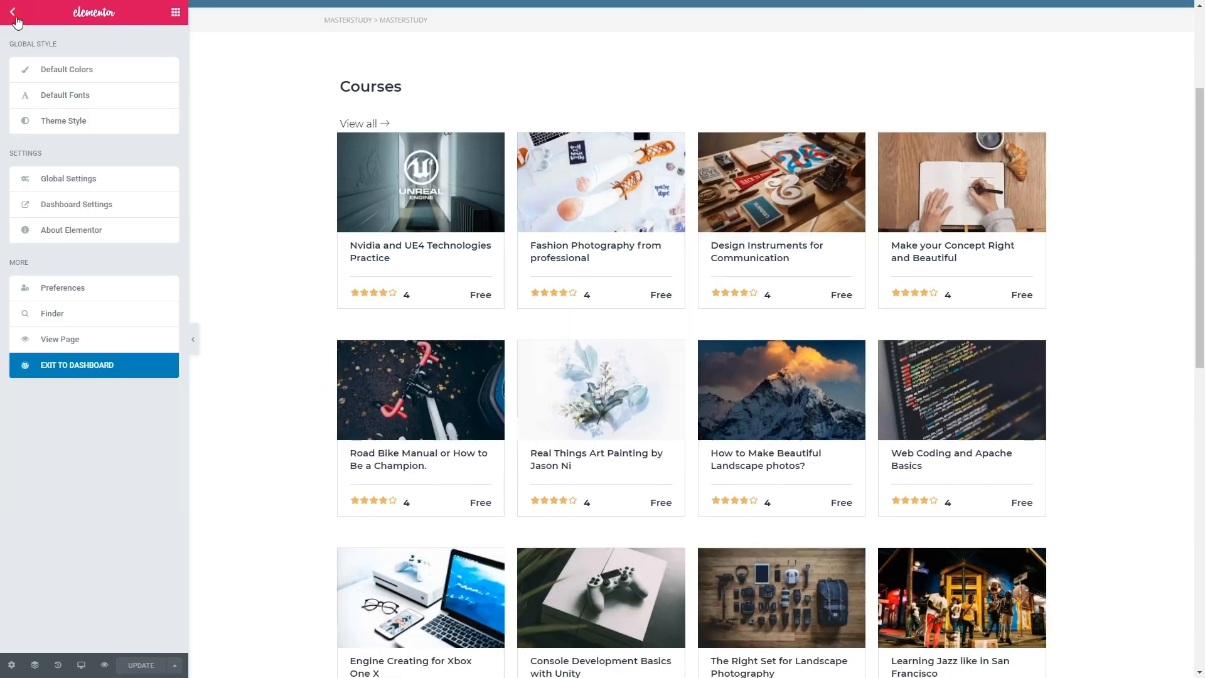
click(13, 13)
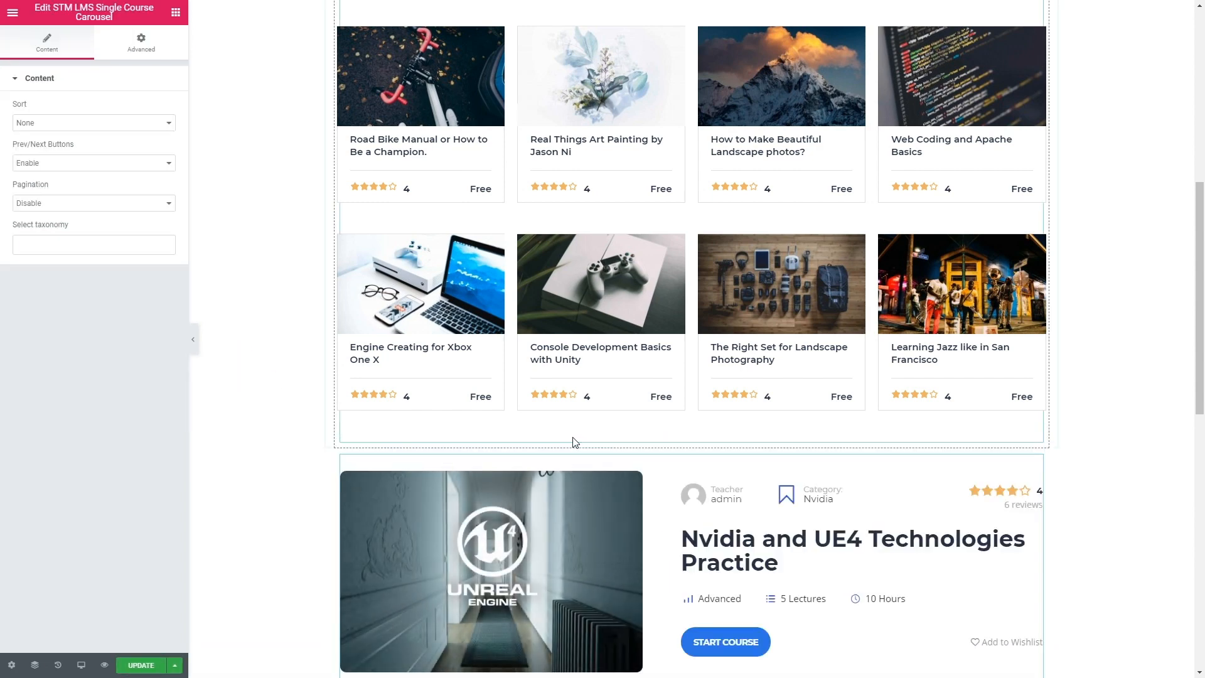
scroll(down, 3)
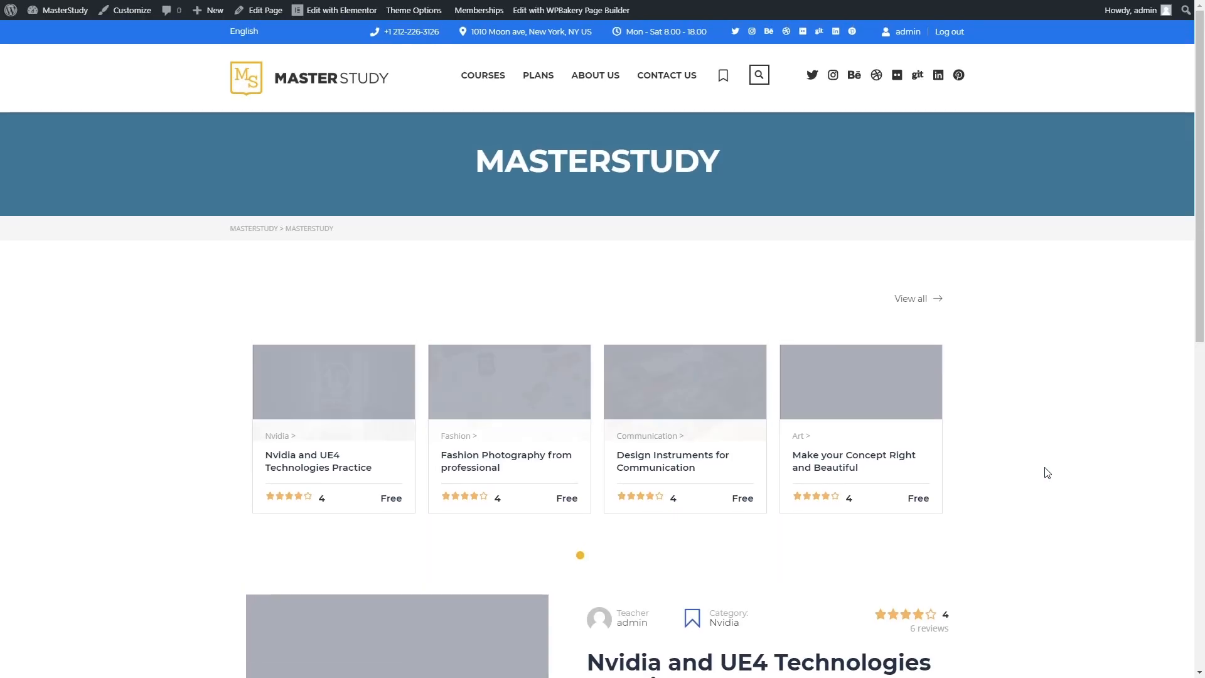
scroll(down, 3)
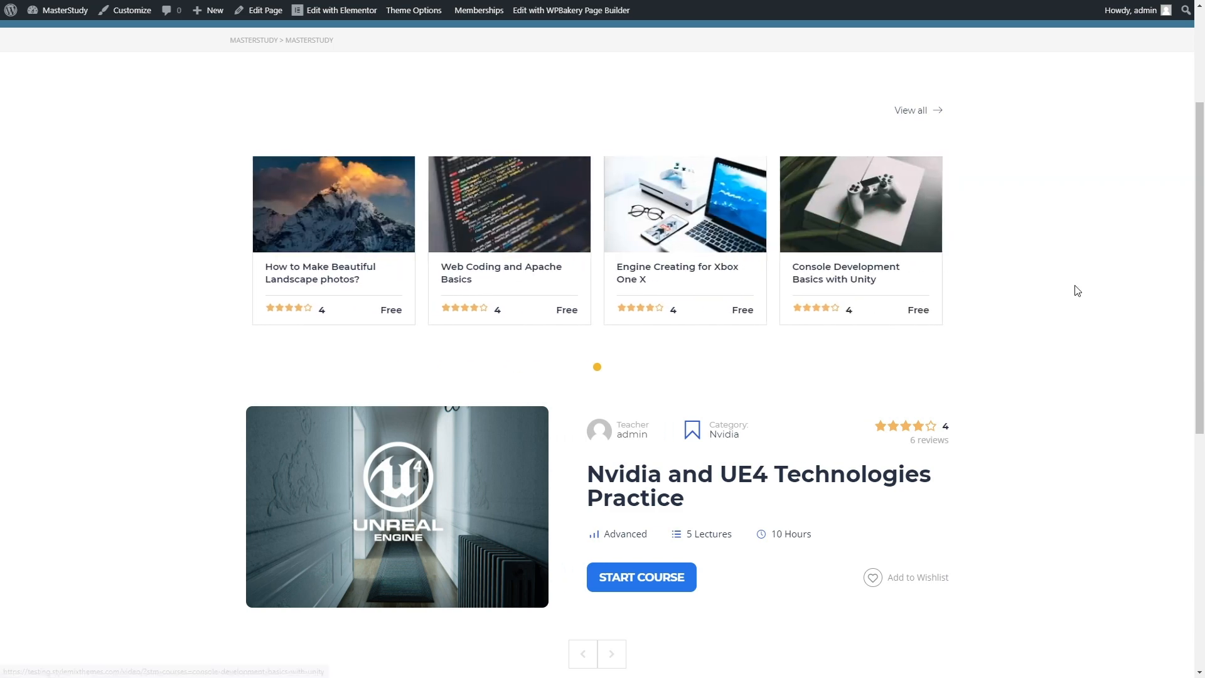
scroll(down, 3)
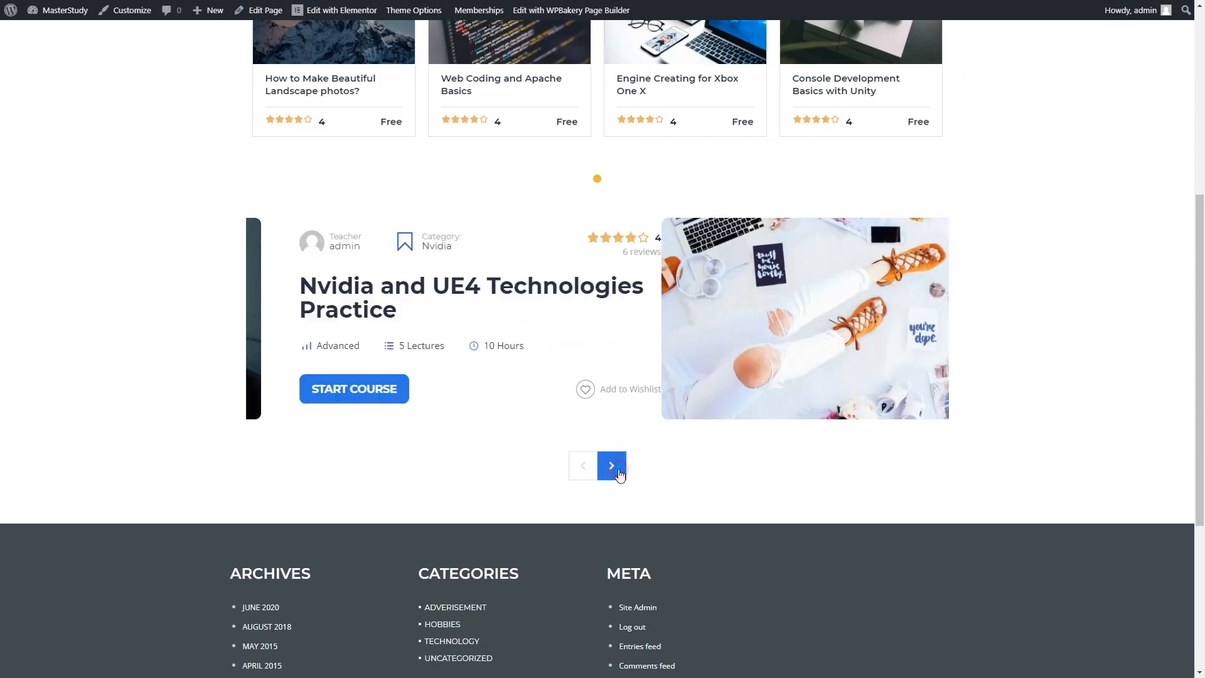
click(611, 465)
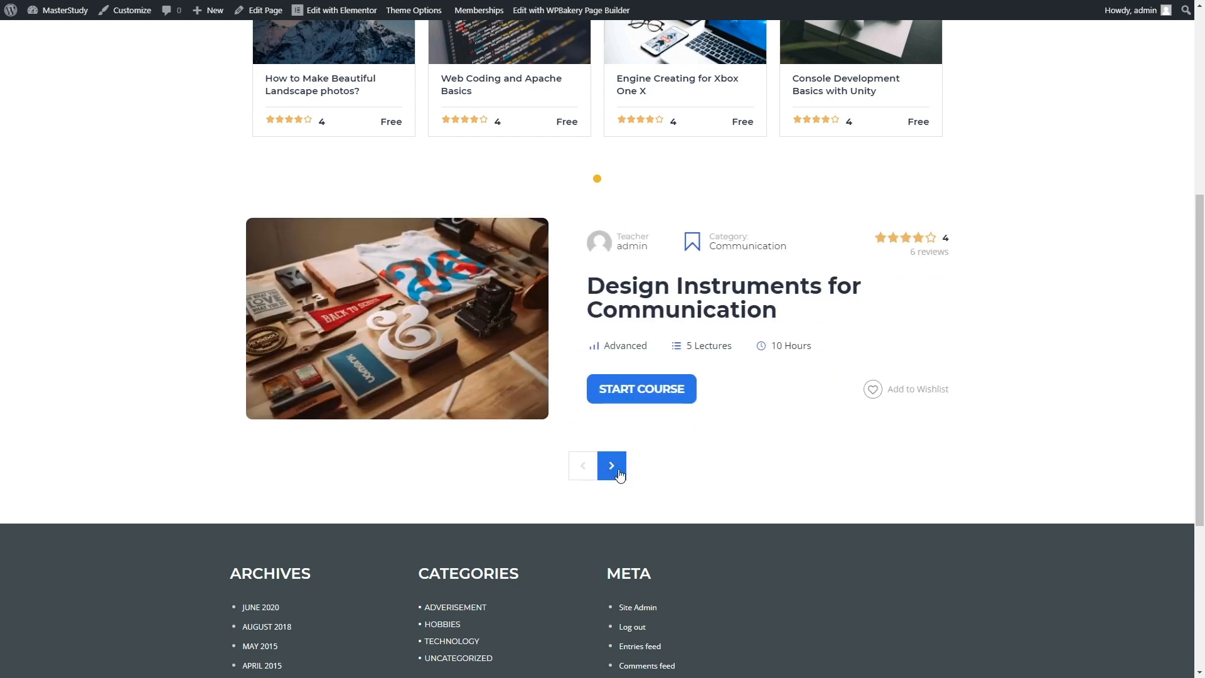
click(611, 464)
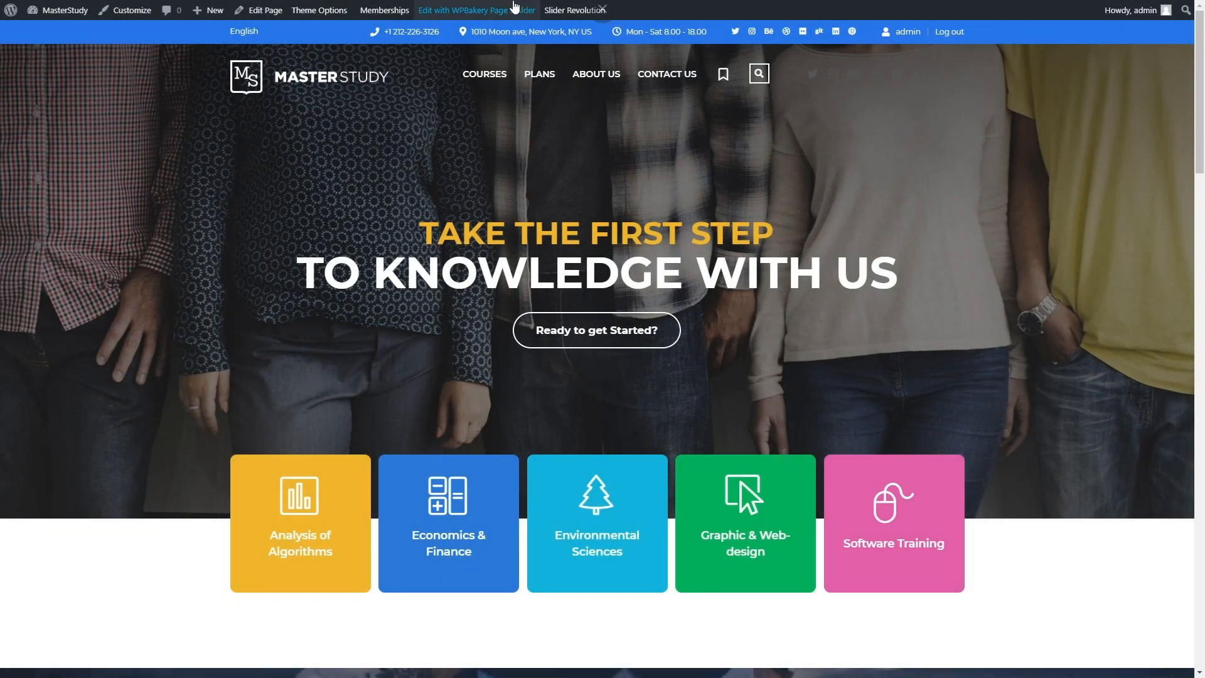
Step: Add an STM LMS Recent Courses element with 12 courses, four per row, and save it
click(472, 10)
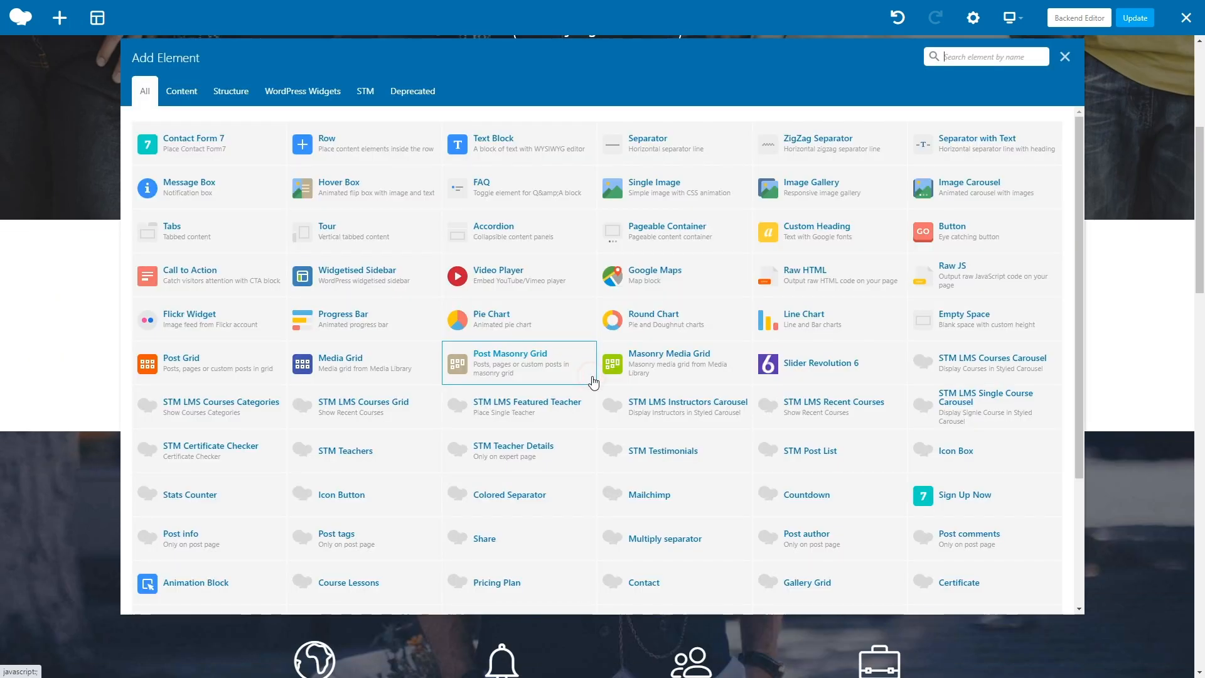
click(181, 90)
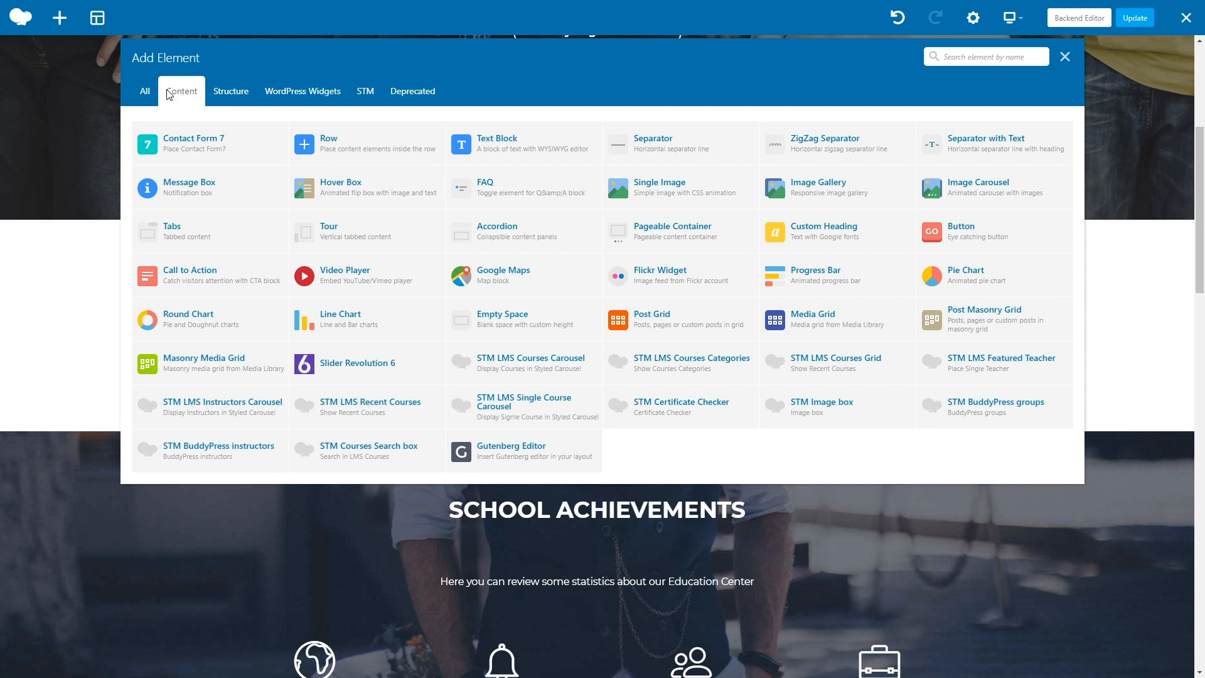
mouse_move(369, 407)
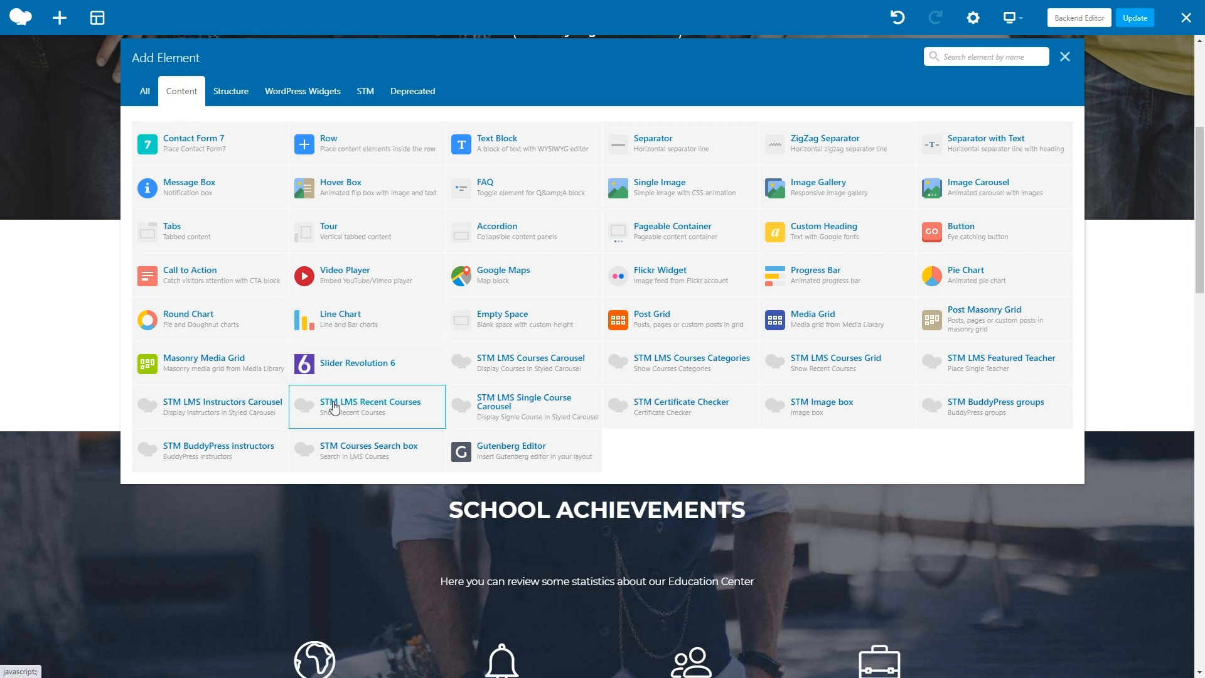
click(371, 405)
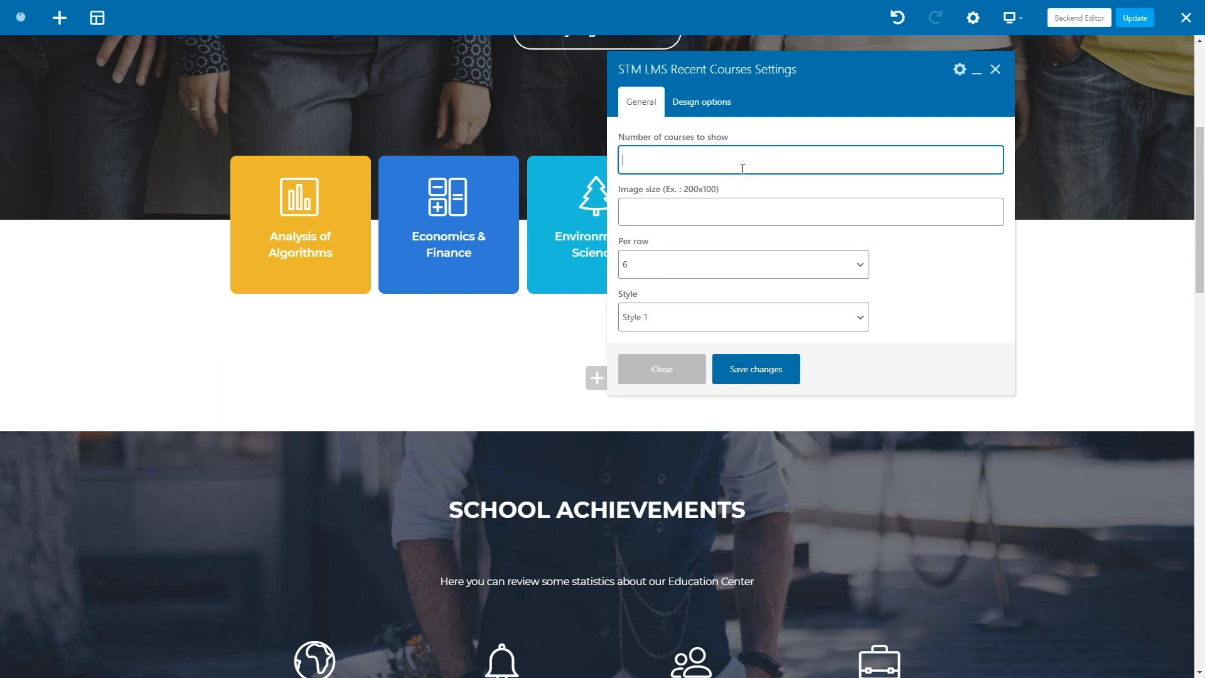
text(1)
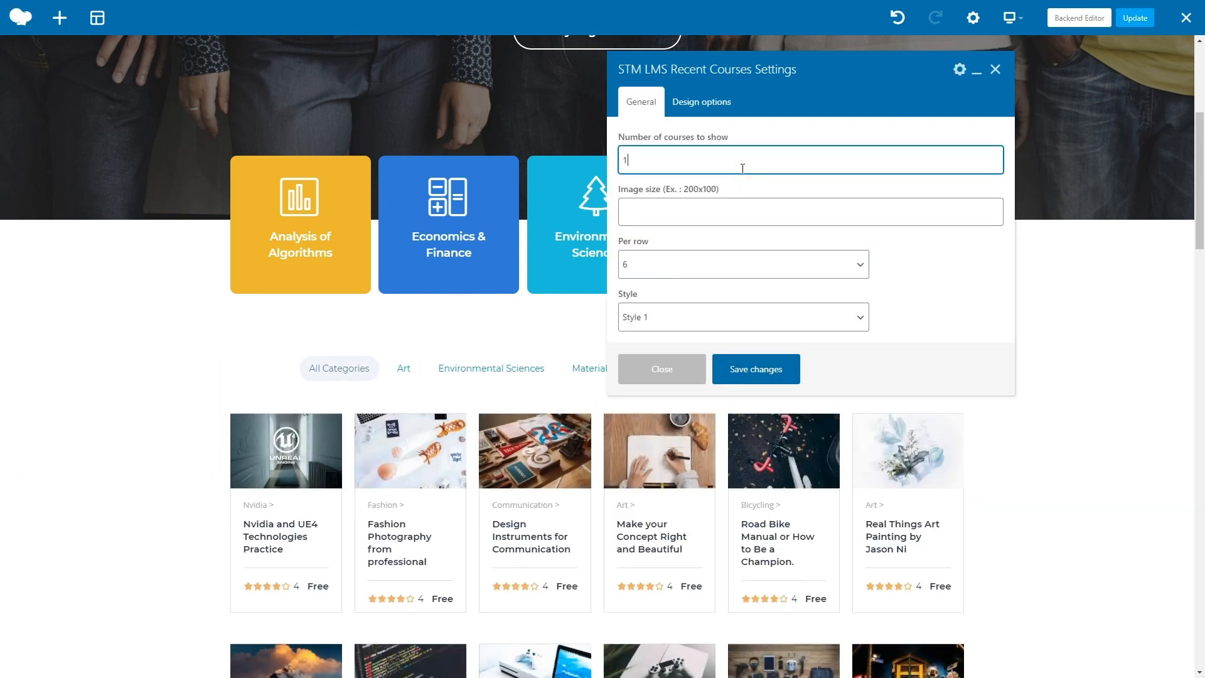
click(740, 264)
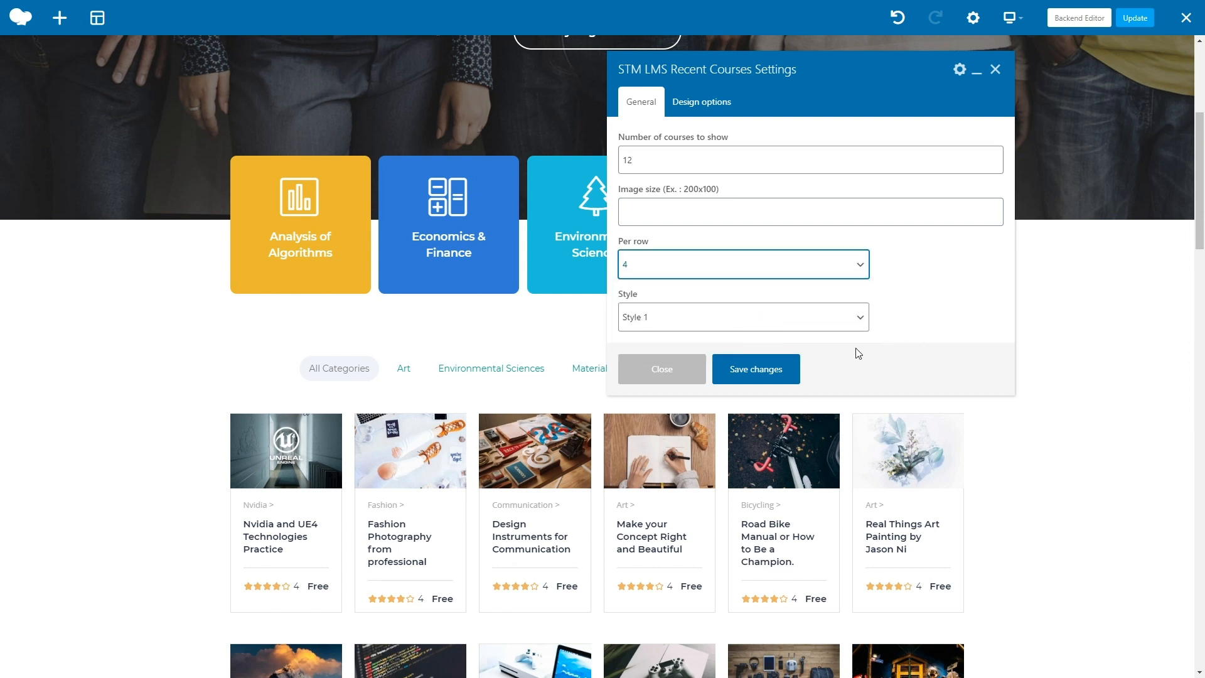
click(755, 369)
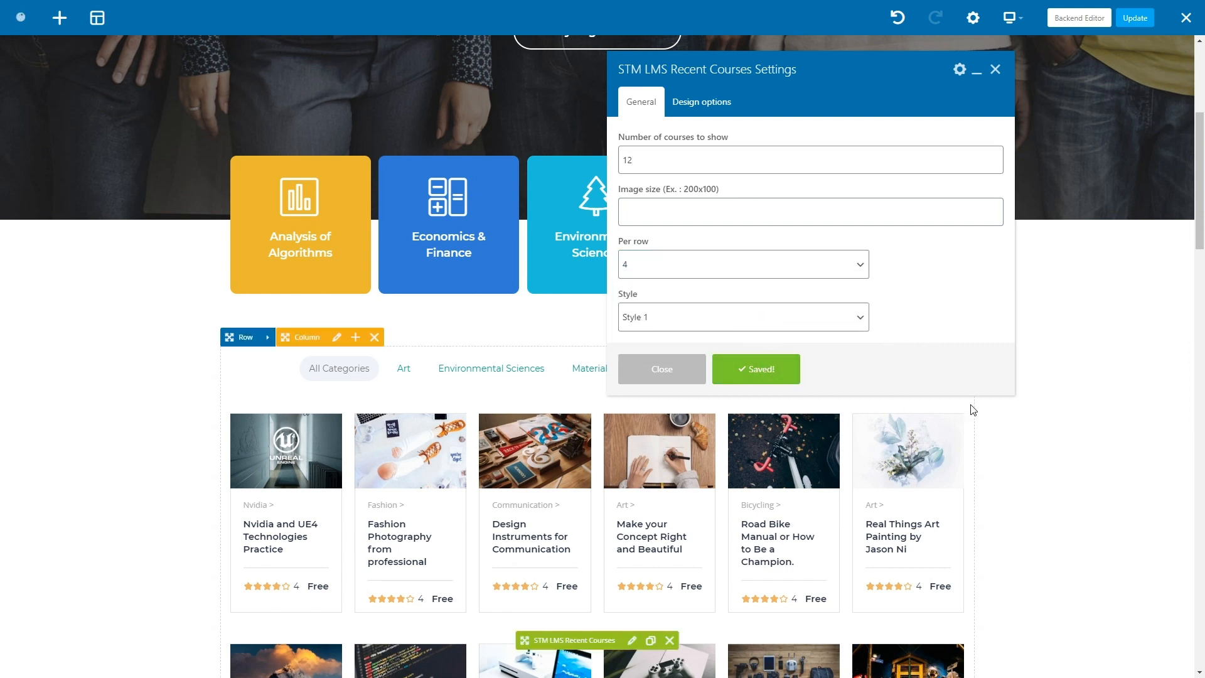
click(660, 369)
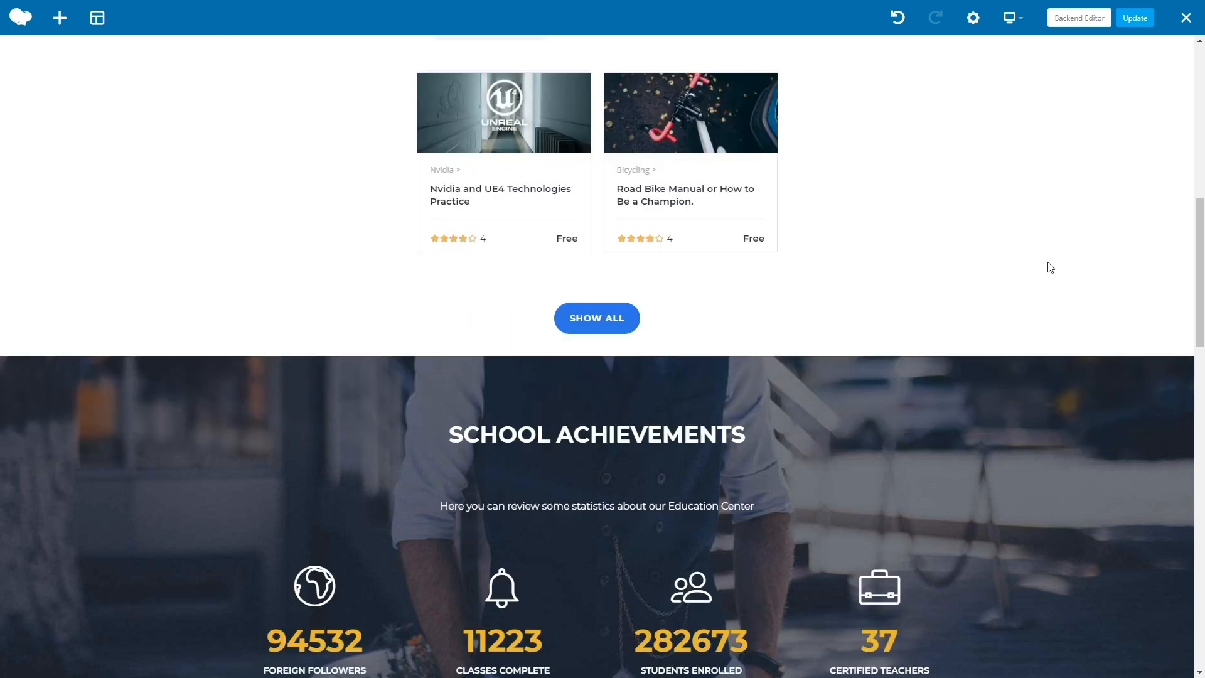
Step: Add an STM LMS Featured Teacher for admin, Professor of Business Administration, with bio and Media Library photo, and save
click(59, 16)
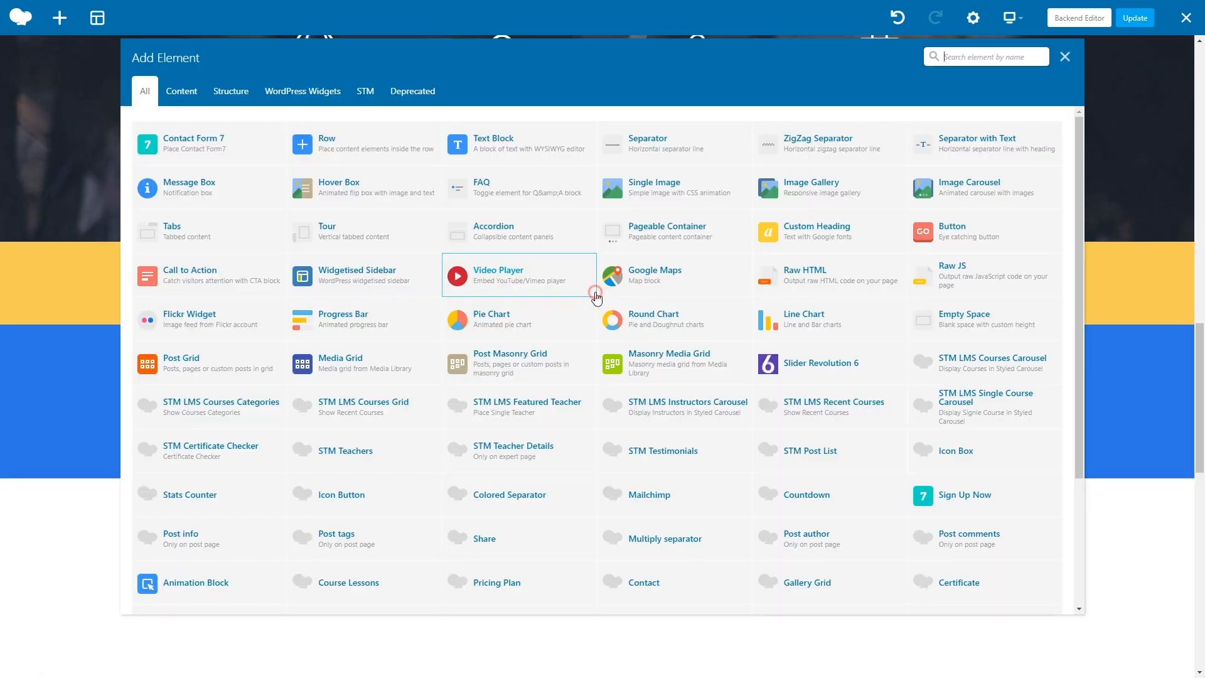
click(181, 91)
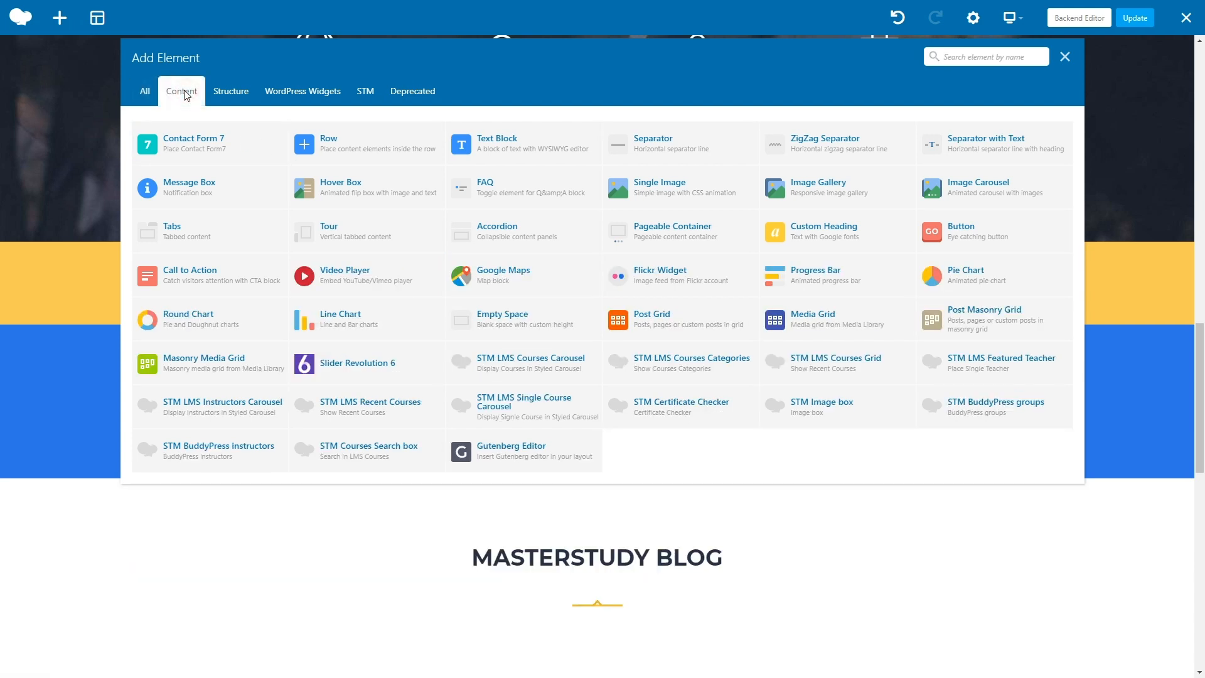
mouse_move(993, 362)
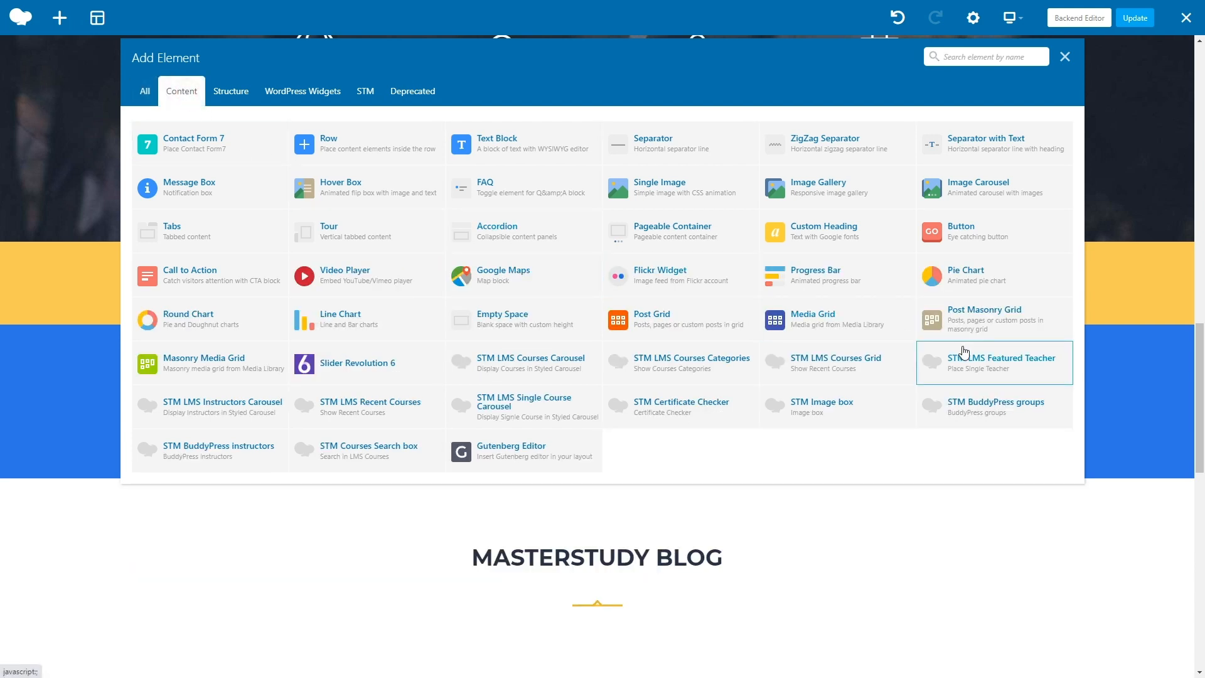
click(994, 361)
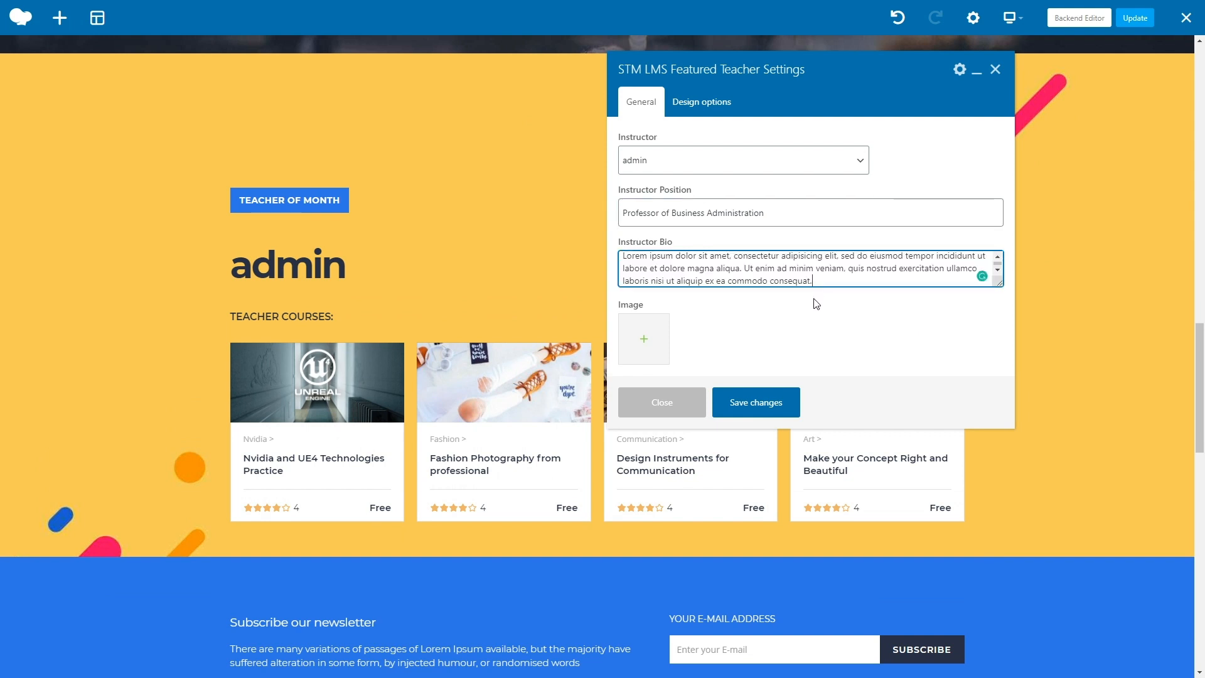
click(643, 338)
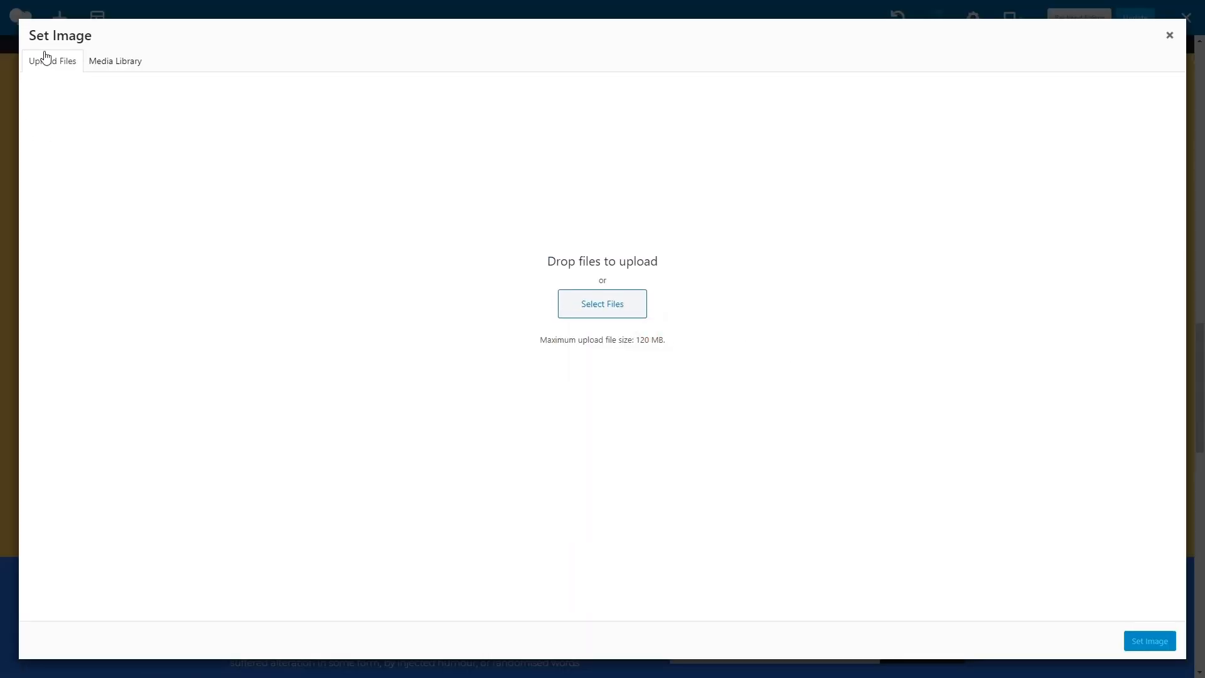
click(114, 60)
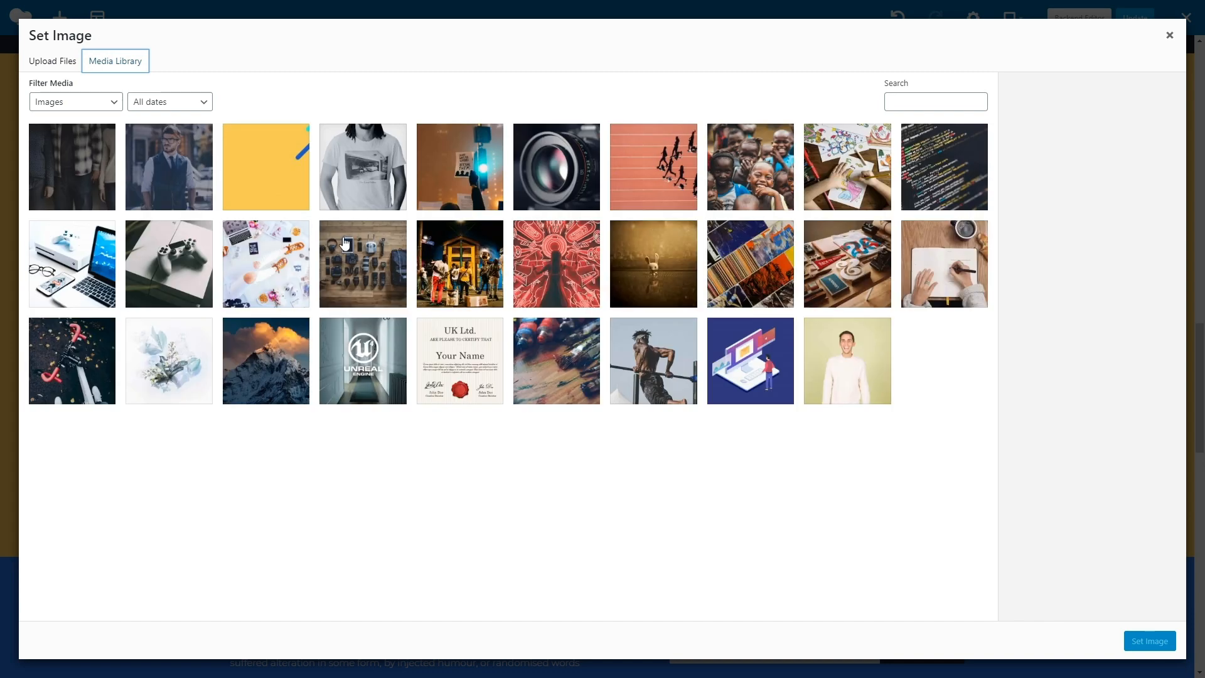
mouse_move(884, 473)
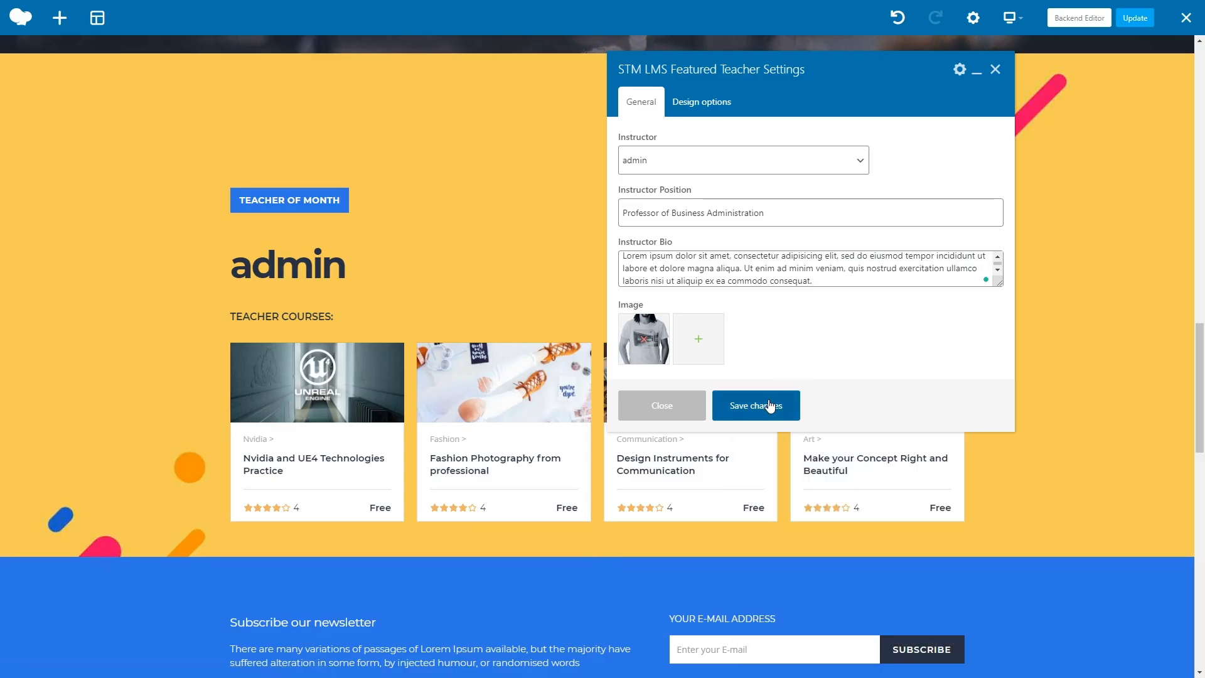
click(755, 406)
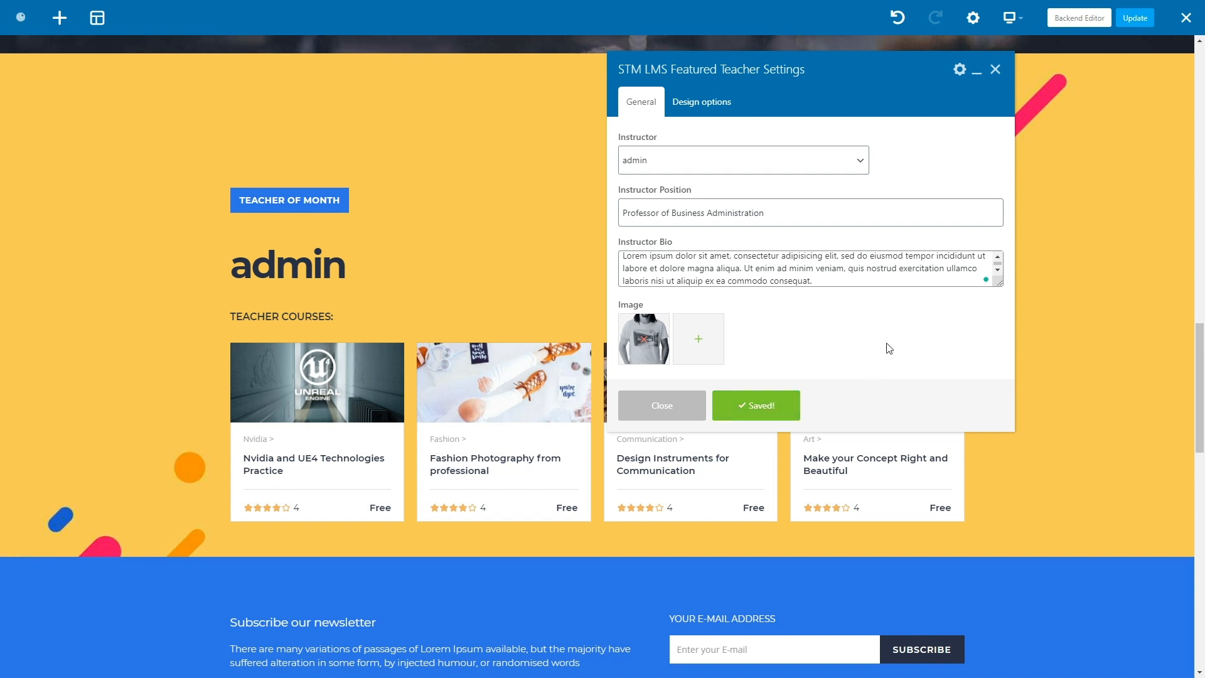
click(660, 405)
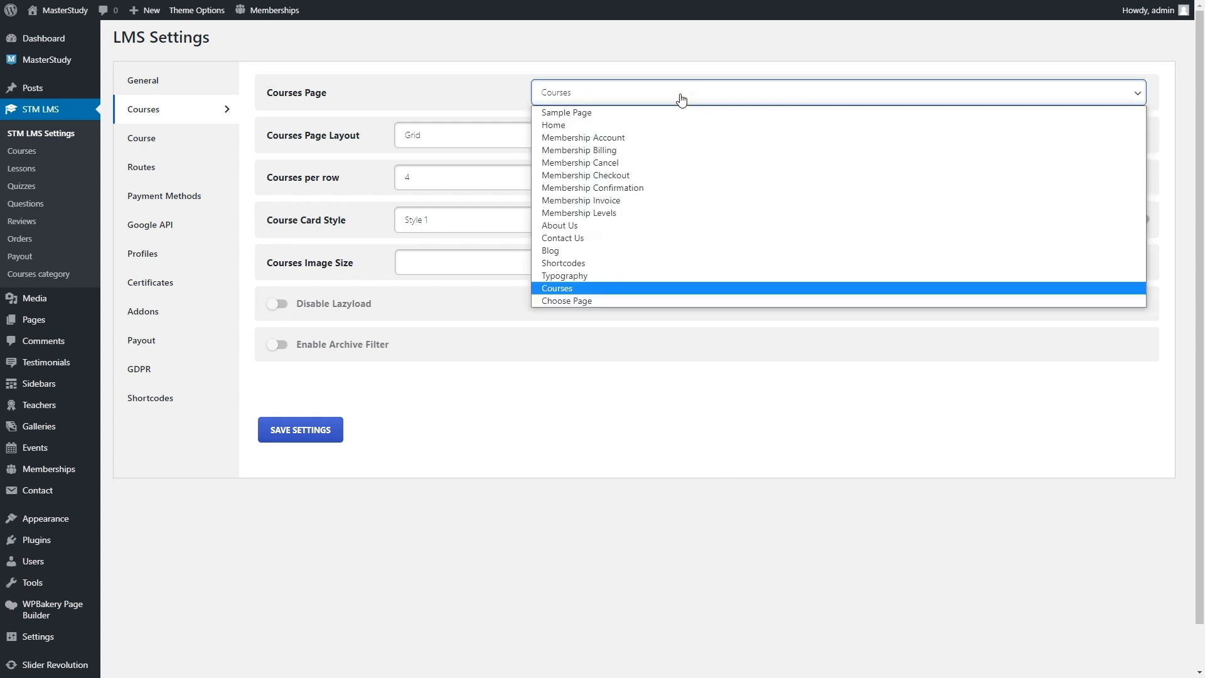
Step: Keep Courses as the listing page and set courses per row to 3
click(556, 288)
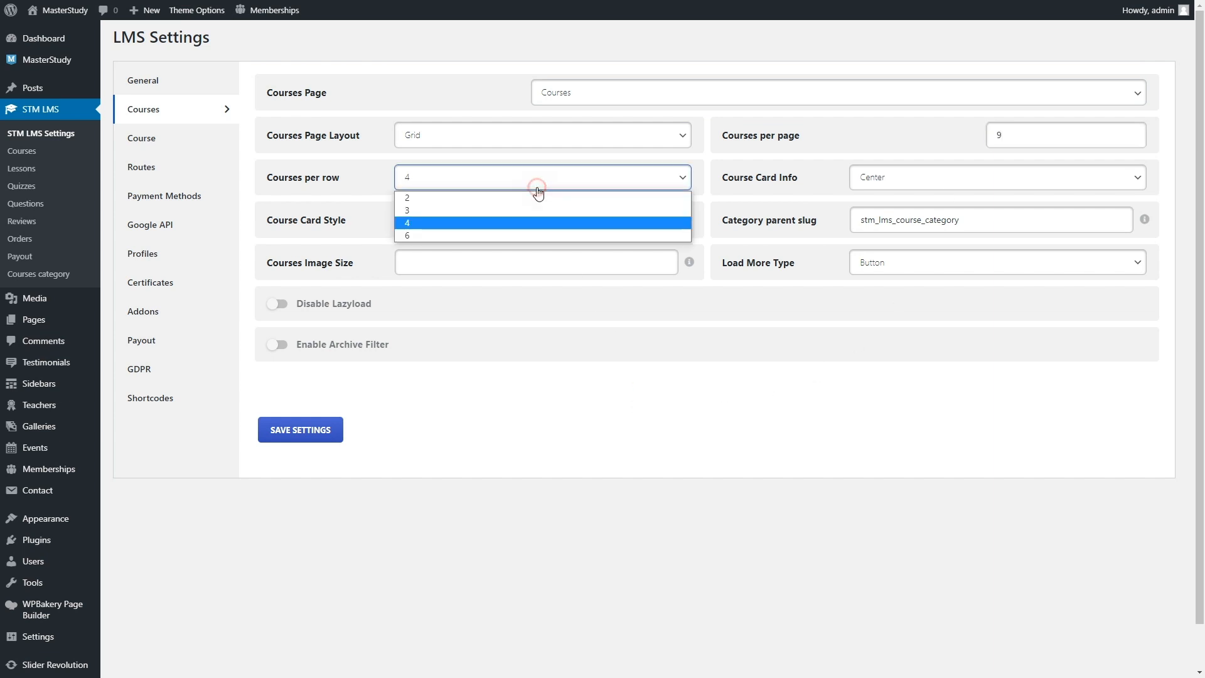
click(407, 211)
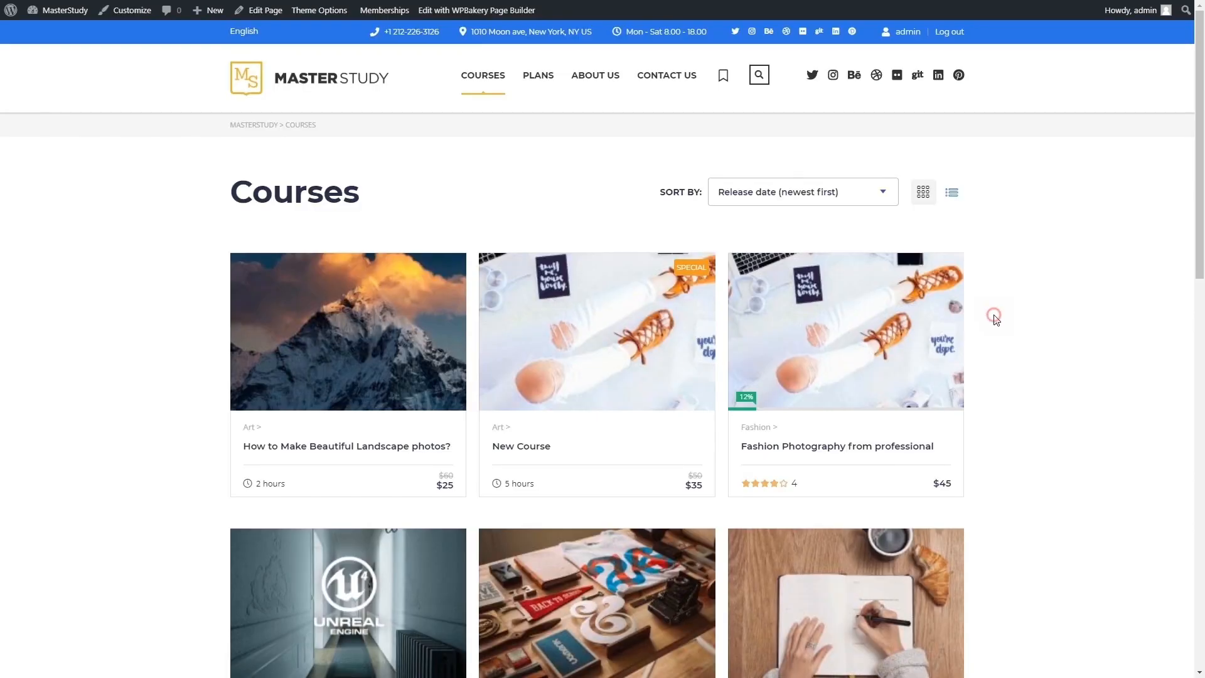
scroll(down, 3)
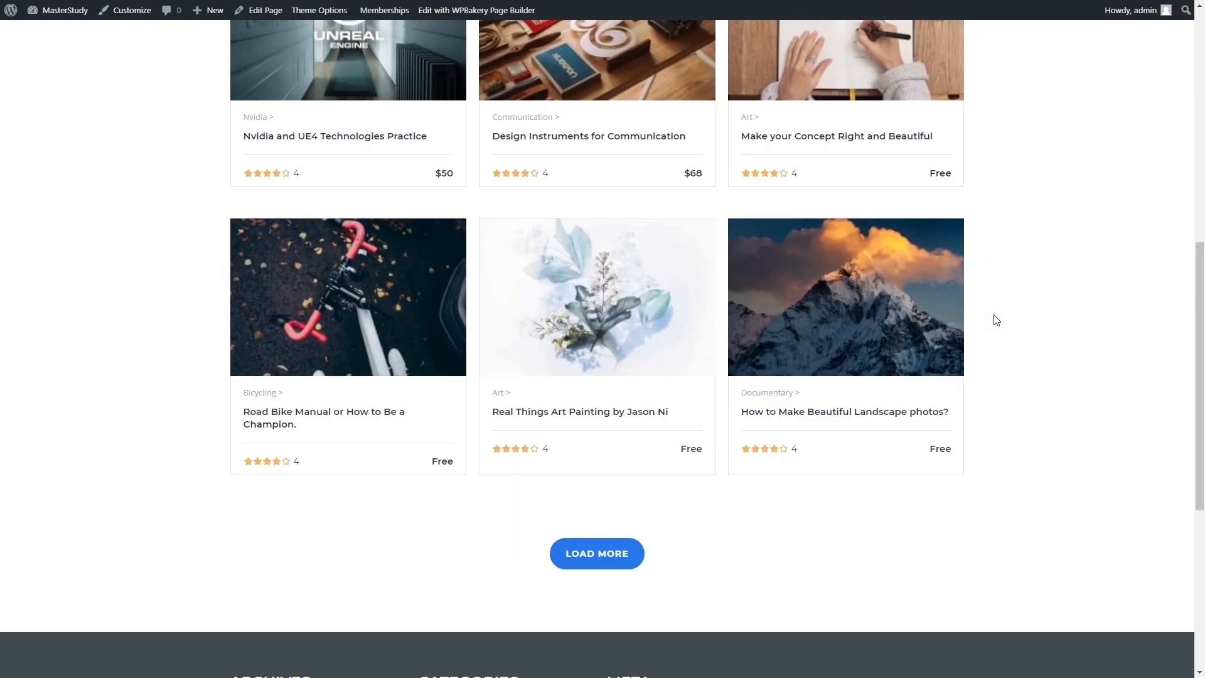
click(596, 553)
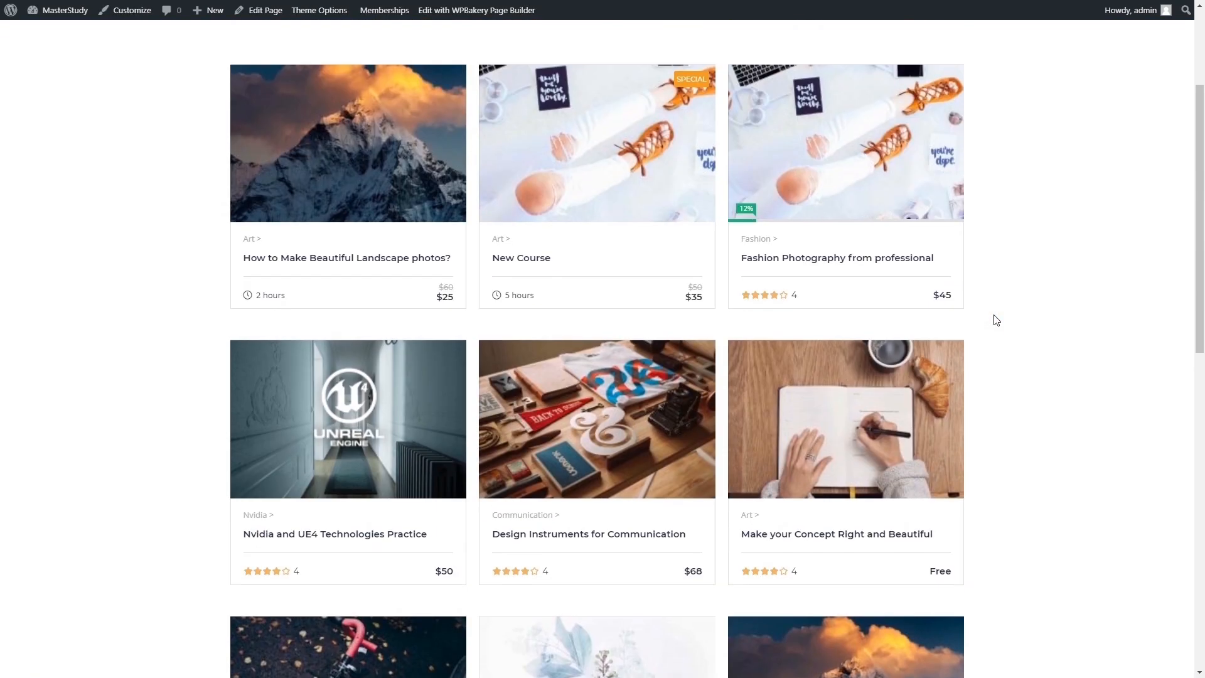
scroll(up, 3)
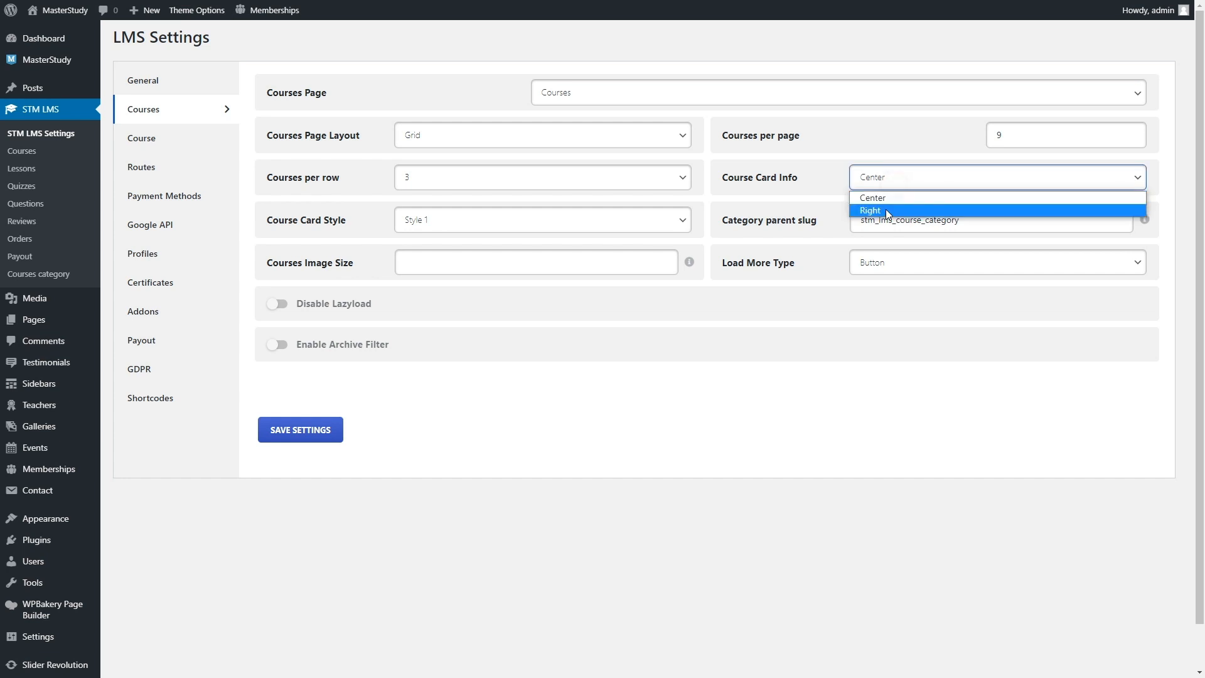
Step: Set course card info to Right and card style to Style 2, then preview the Courses page
click(868, 210)
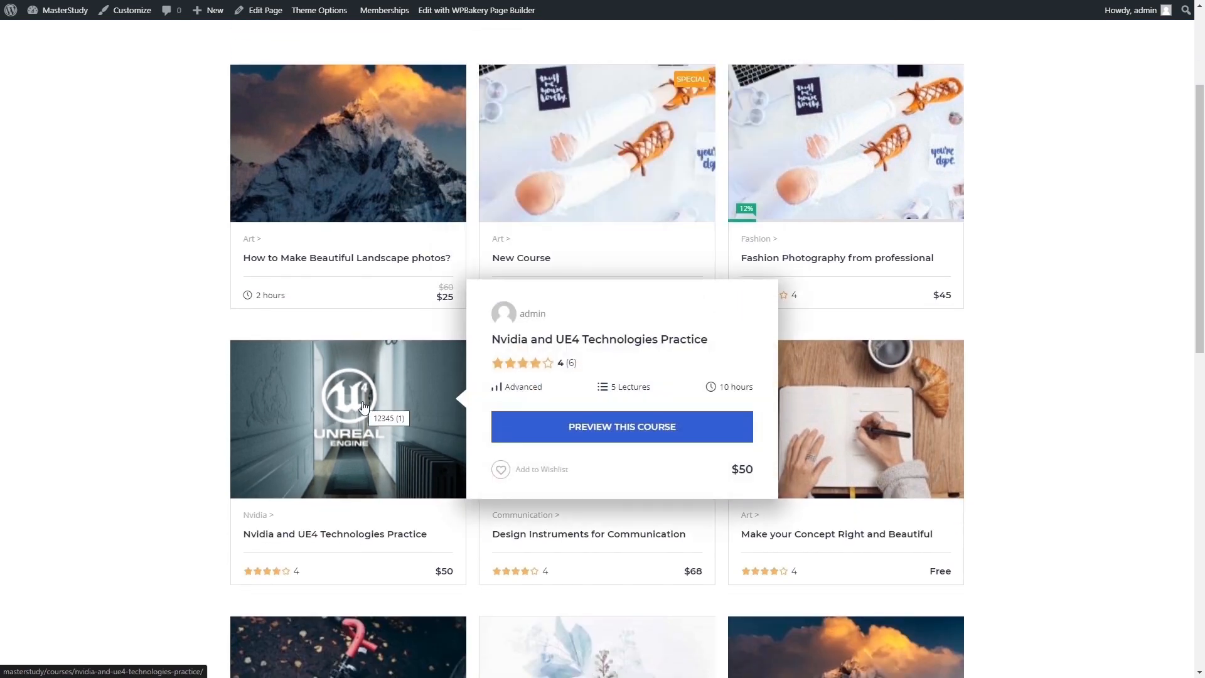
mouse_move(539, 484)
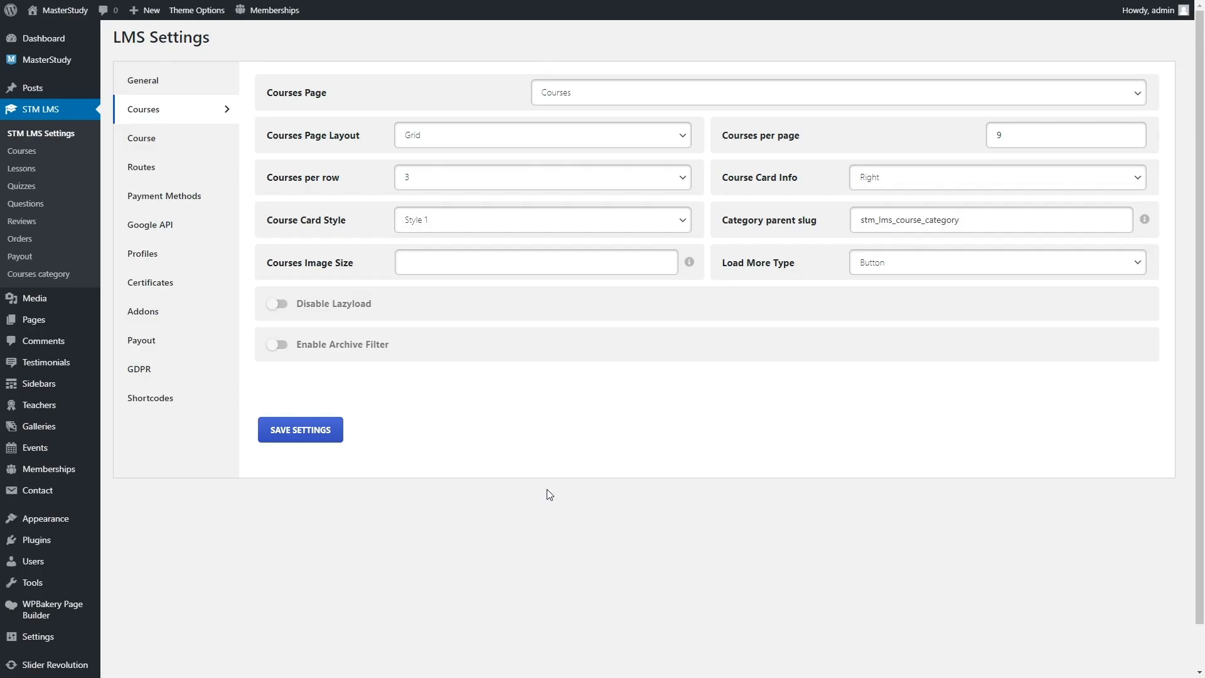
click(539, 219)
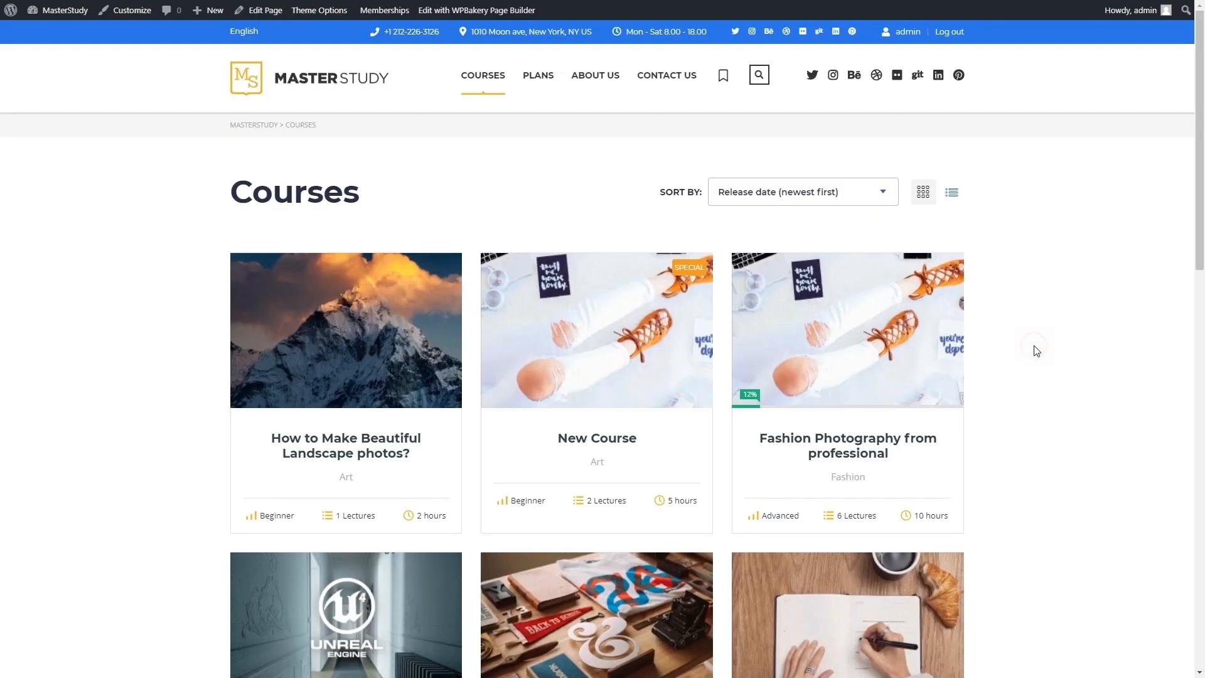
scroll(down, 3)
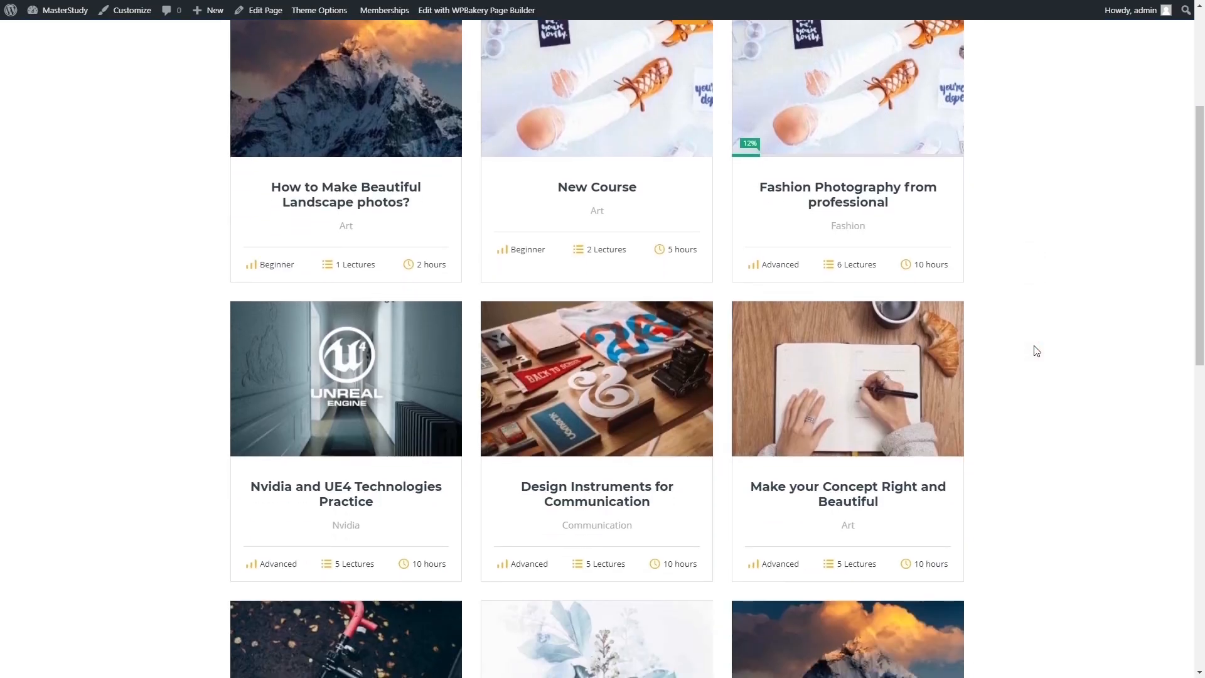
scroll(down, 3)
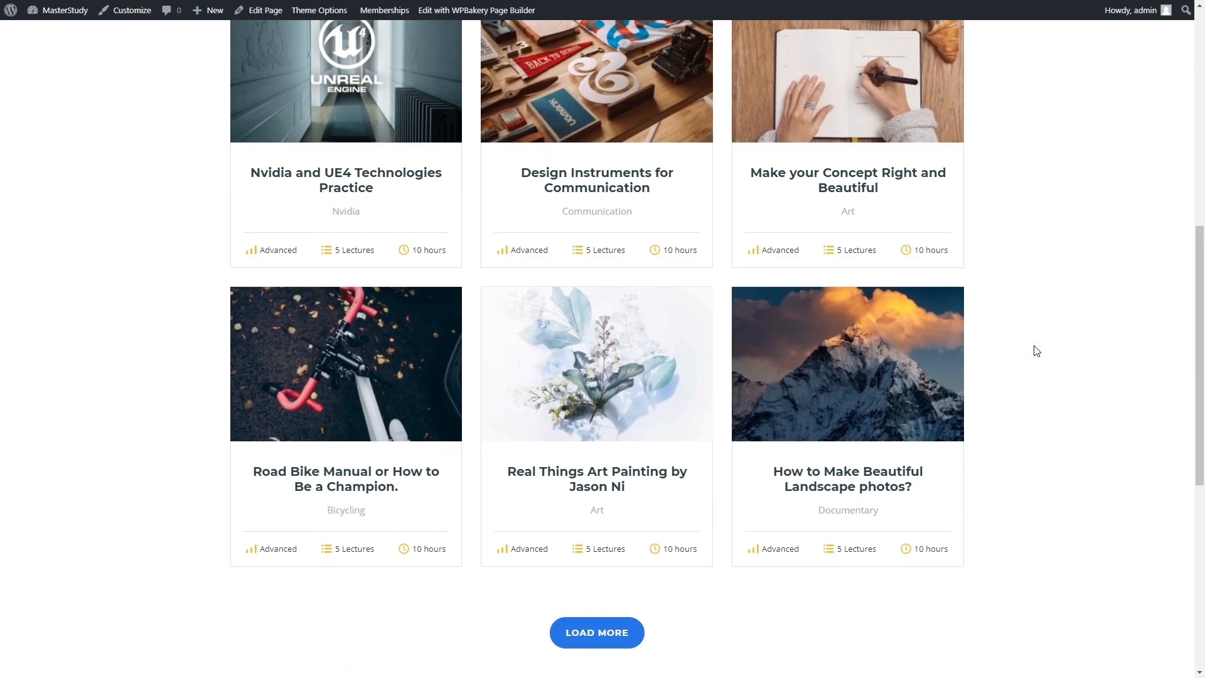
scroll(up, 3)
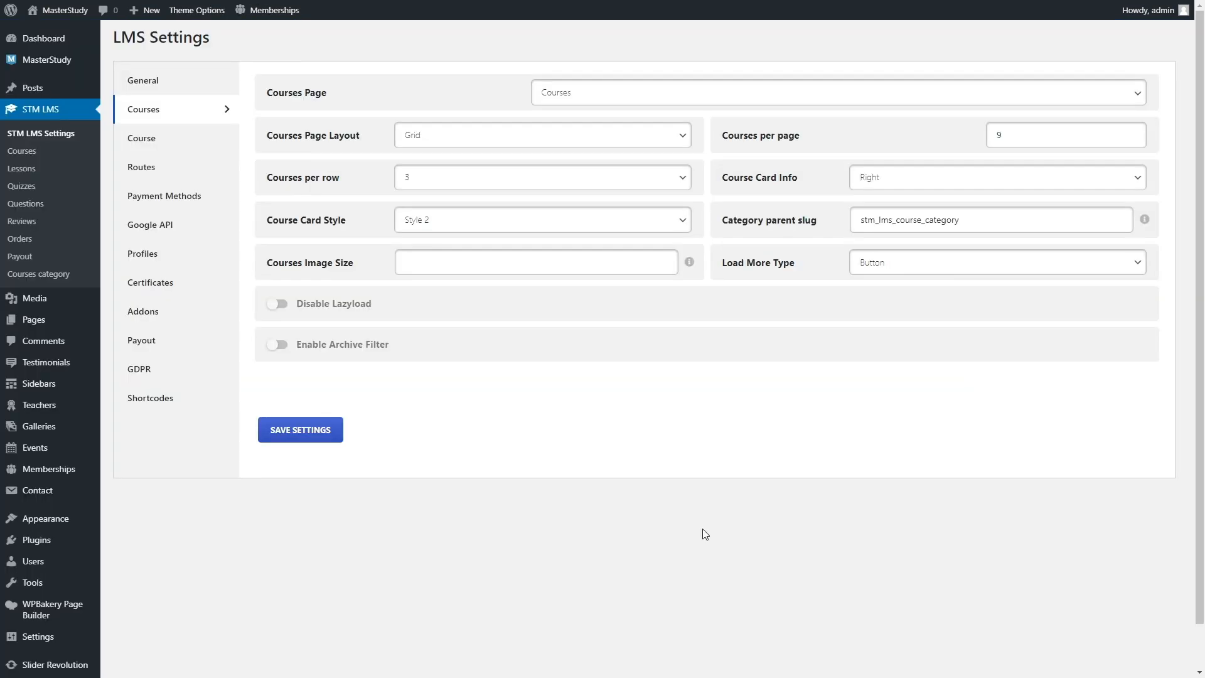
click(990, 220)
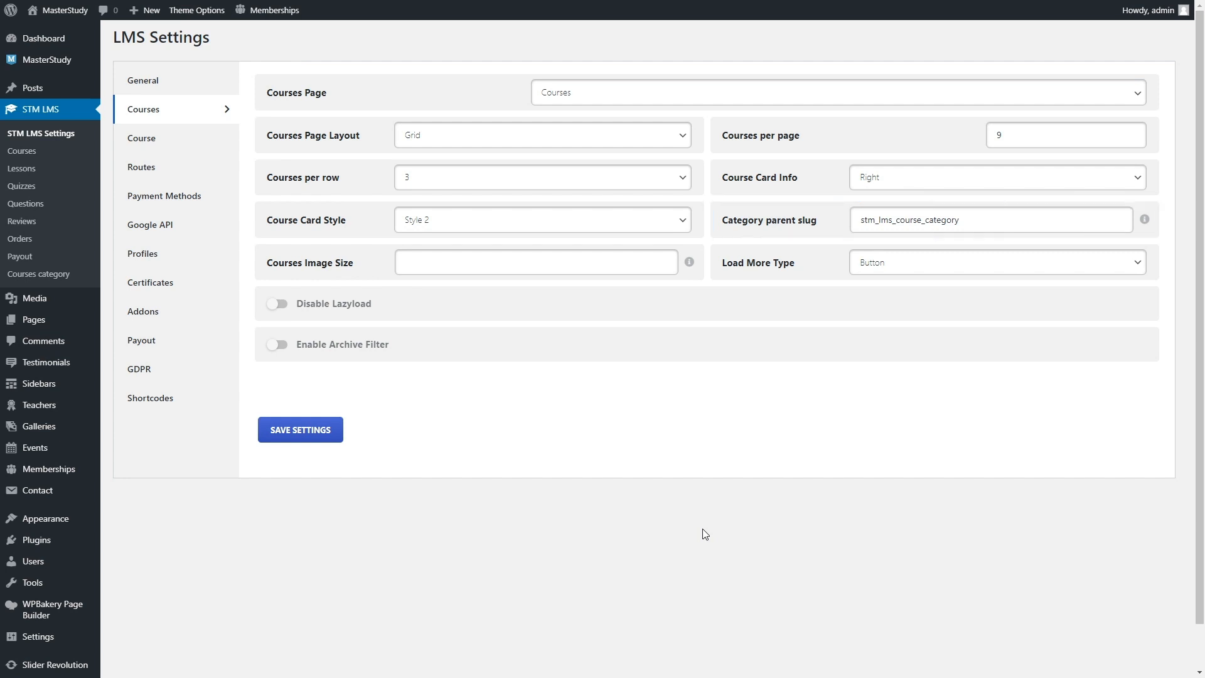
Step: Set Courses Page Style to Classic and enable redirect to checkout in the Course settings
click(142, 139)
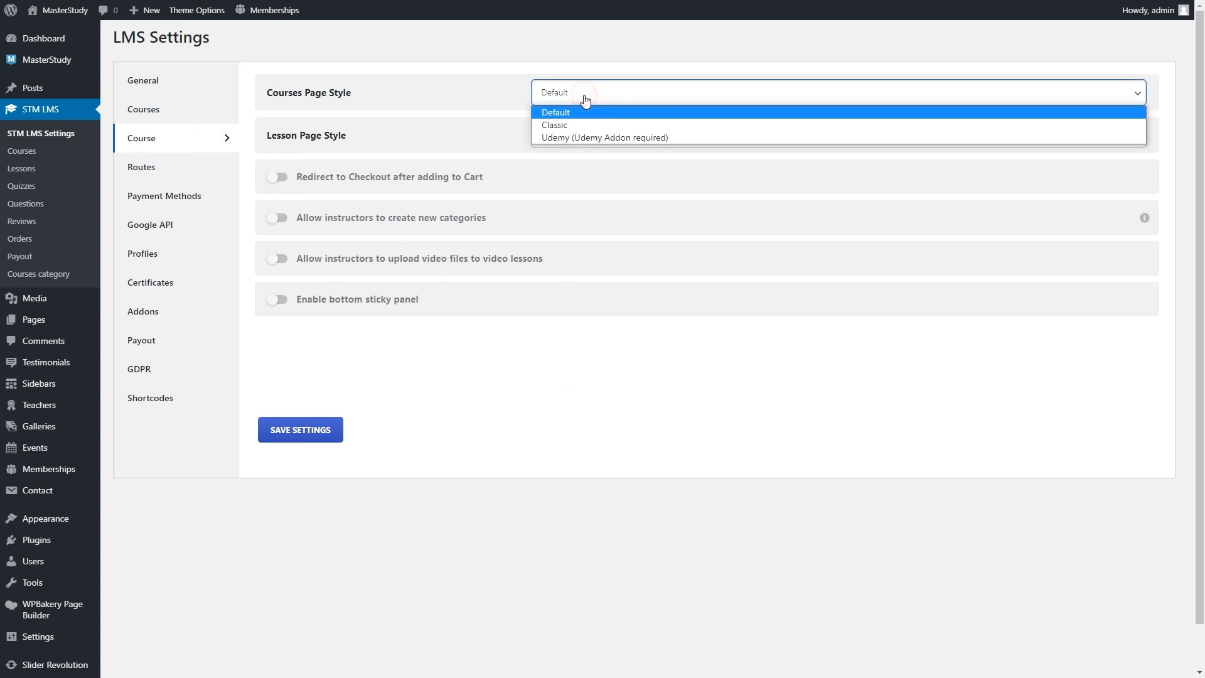
click(553, 125)
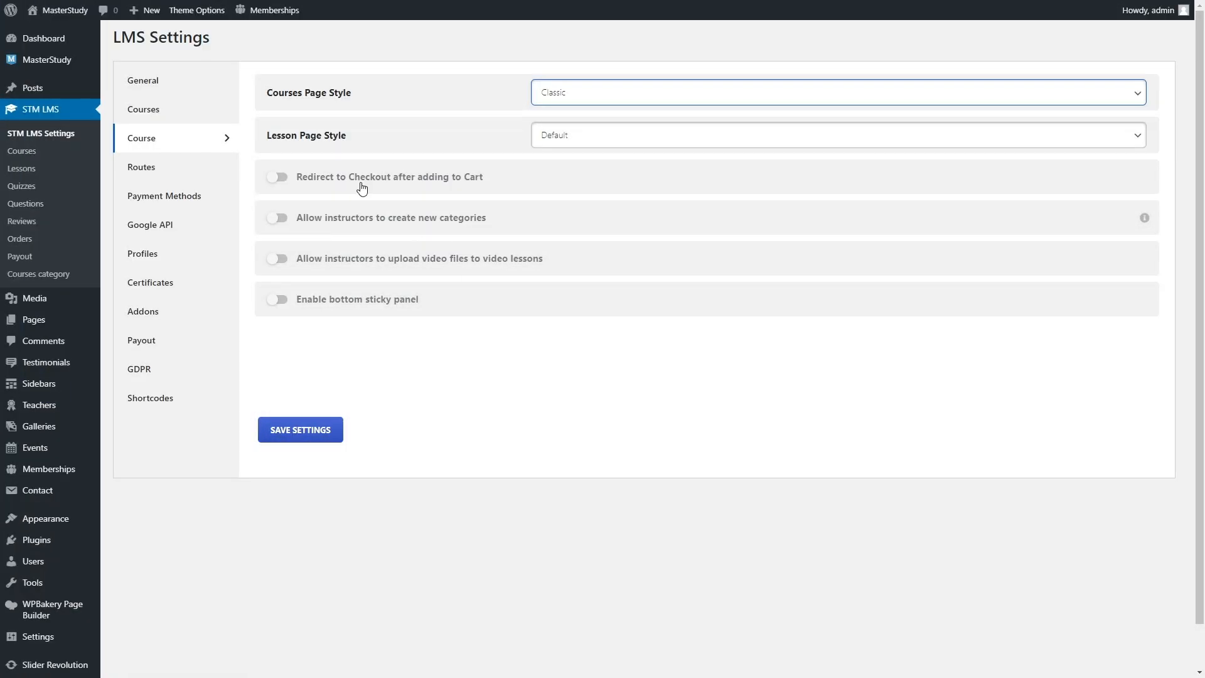
click(276, 217)
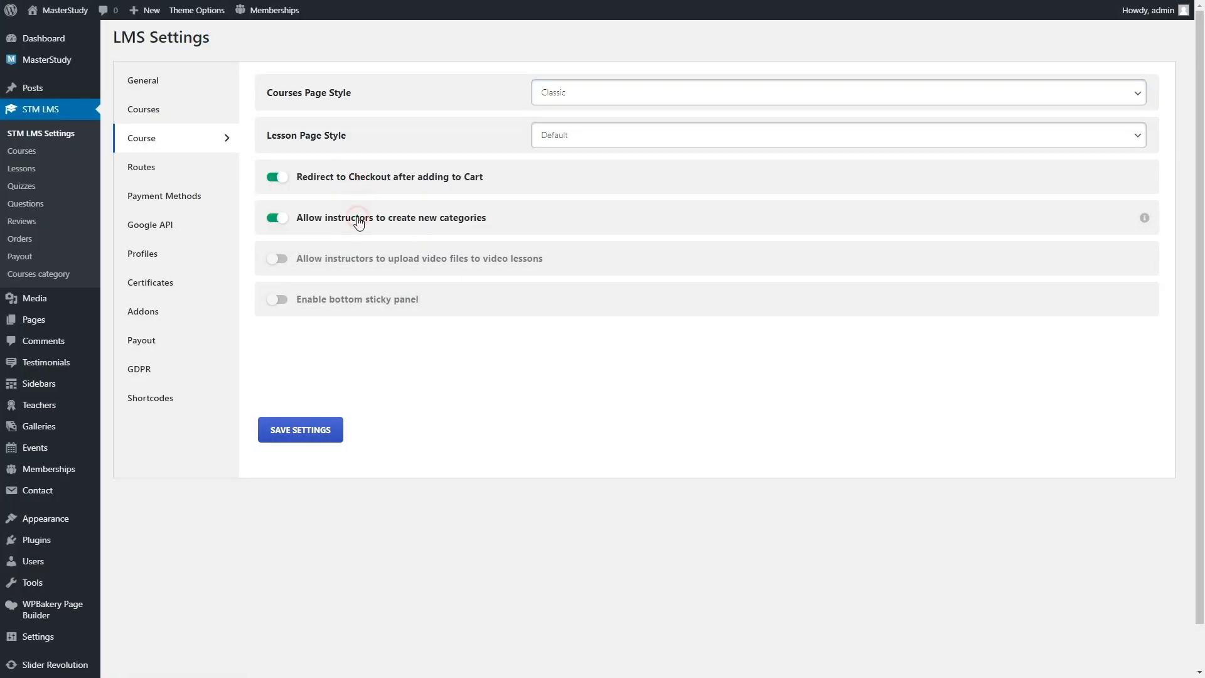
mouse_move(536, 411)
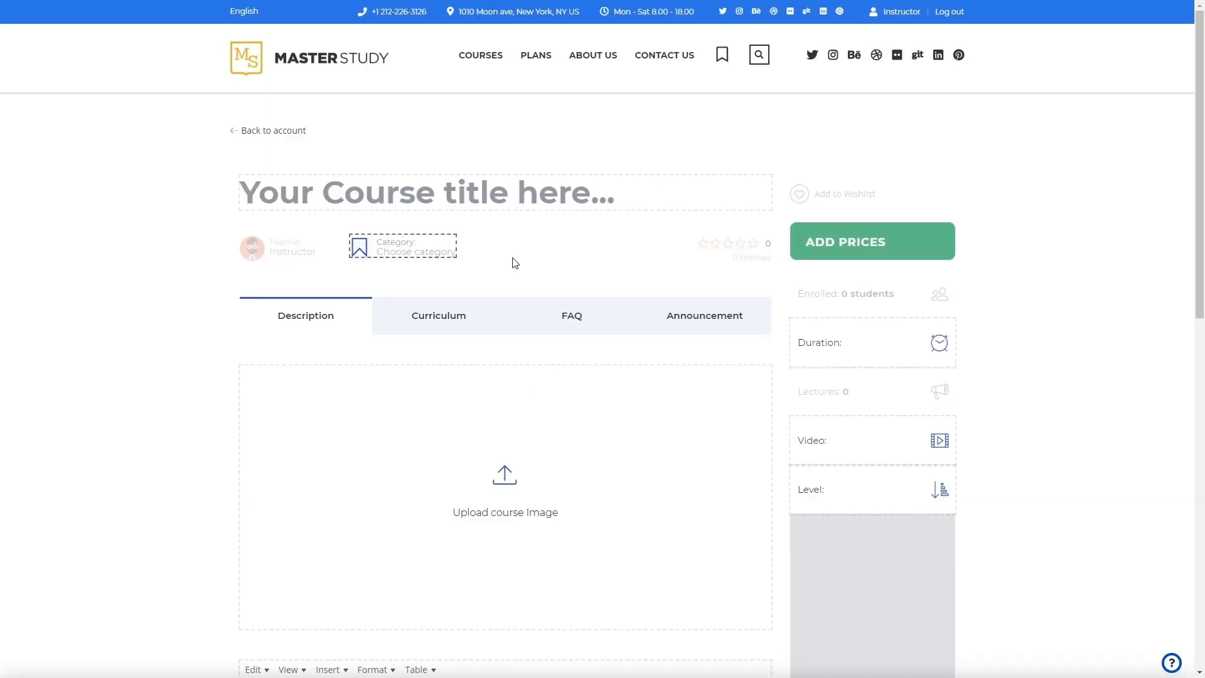
Step: Add 'New Category' as a course category in the instructor's front-end course editor
click(416, 251)
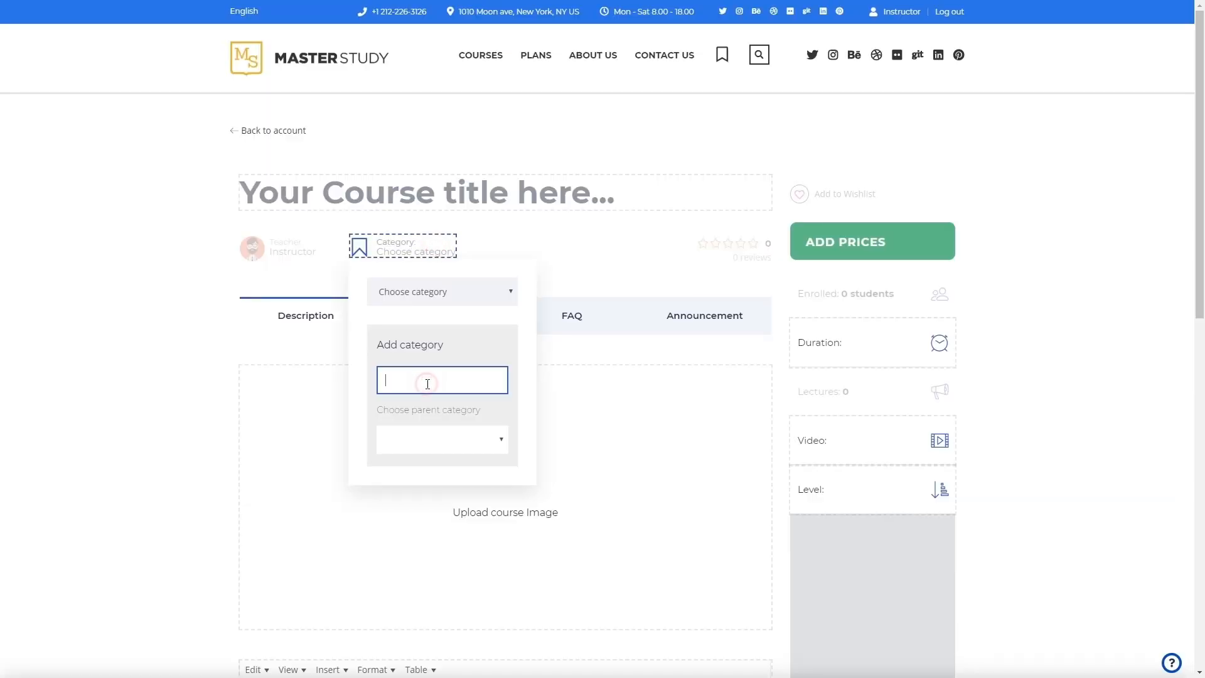
text(New Ca)
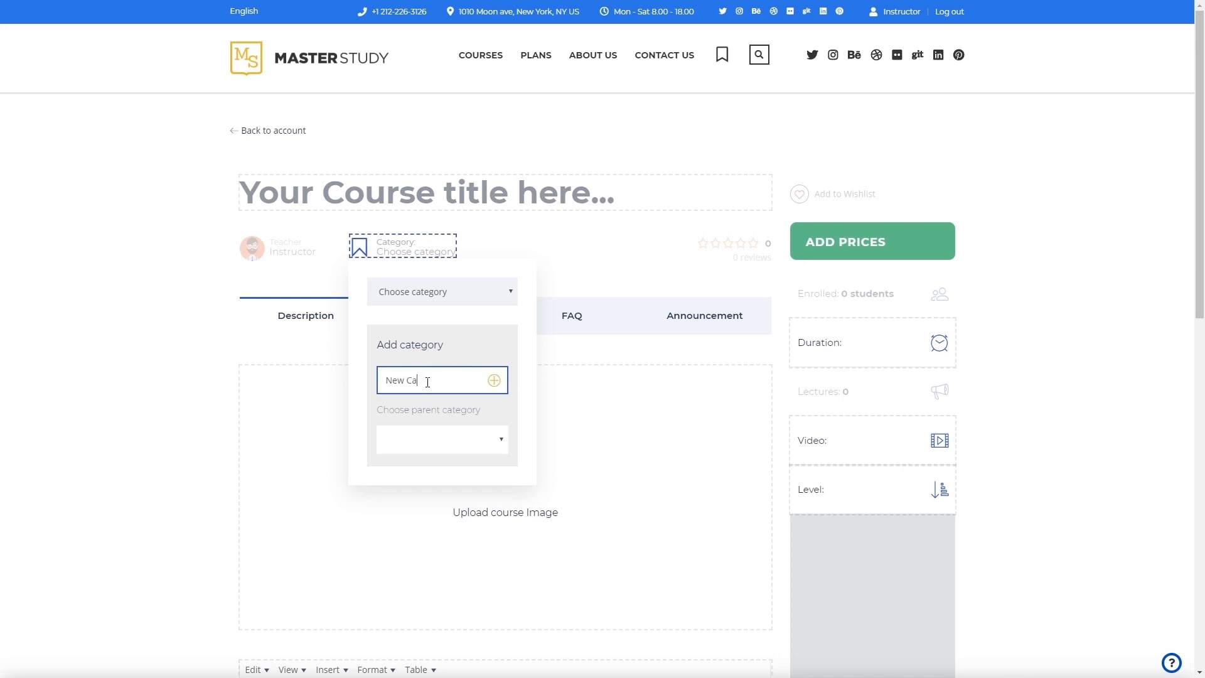
text(tegory)
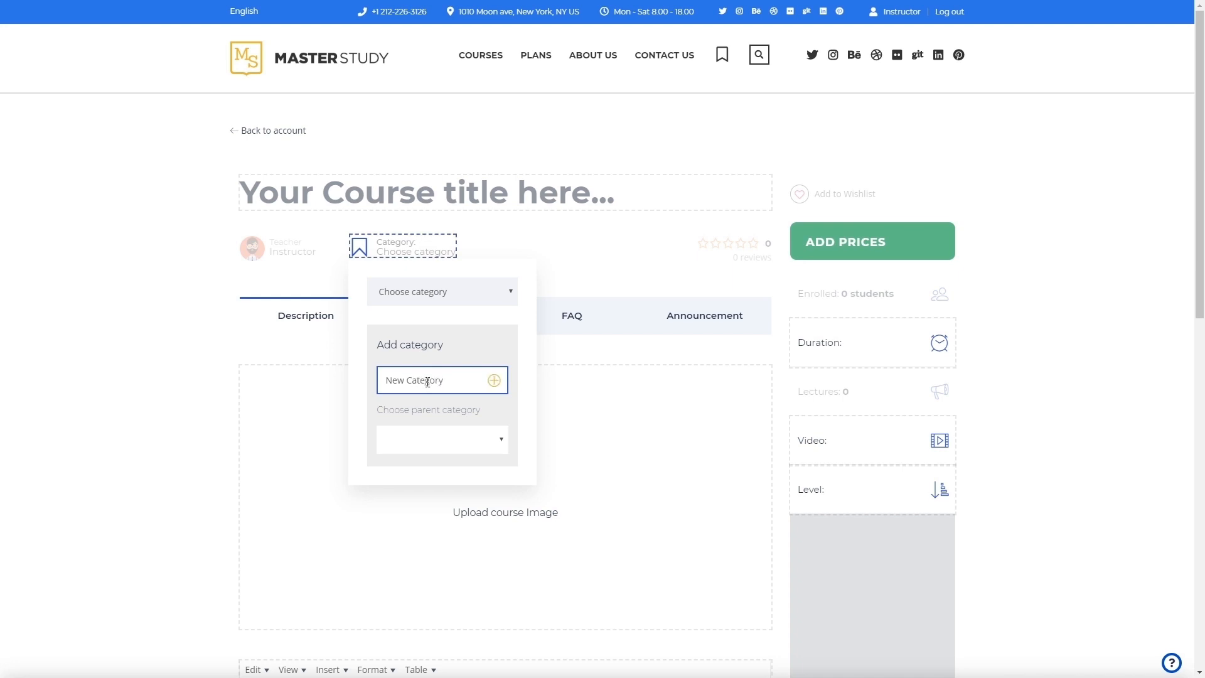
click(493, 379)
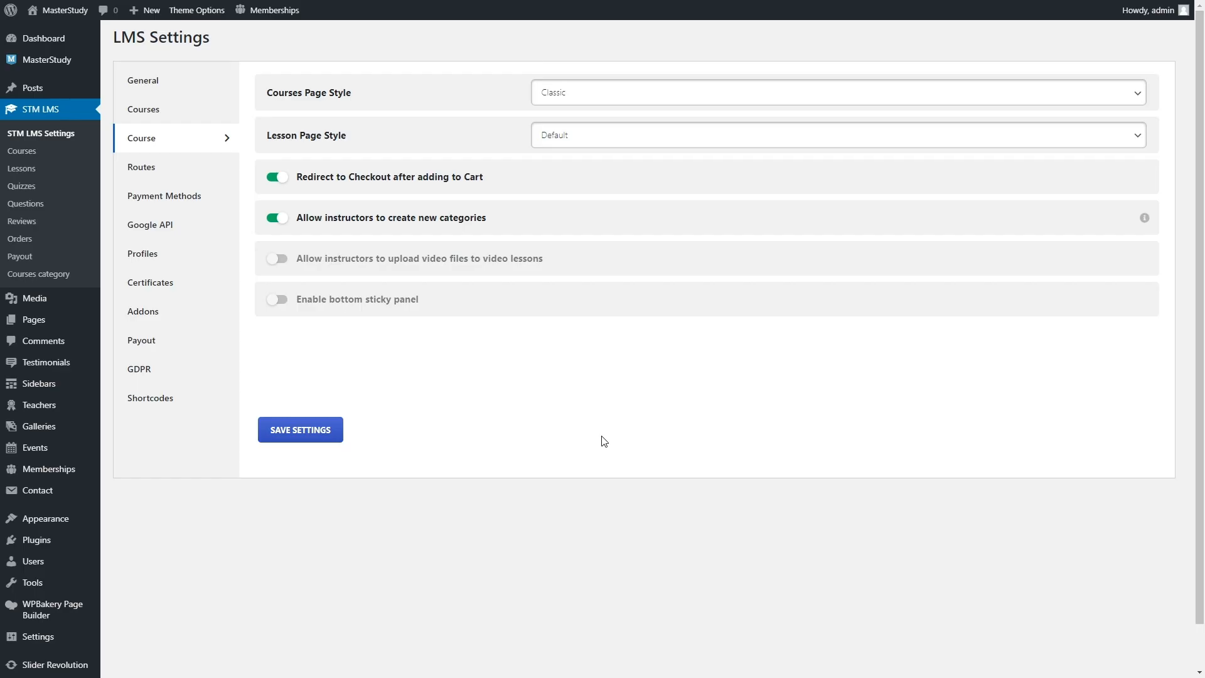
mouse_move(463, 369)
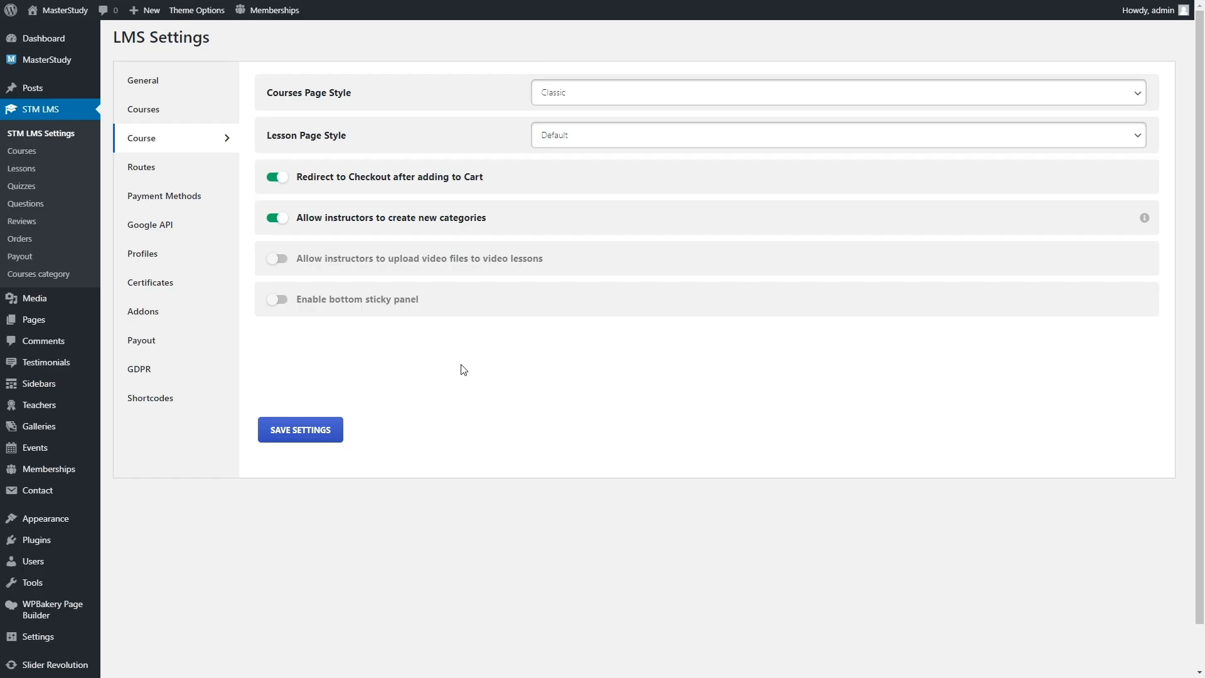
Step: Enable the bottom sticky panel in the Course settings
click(276, 299)
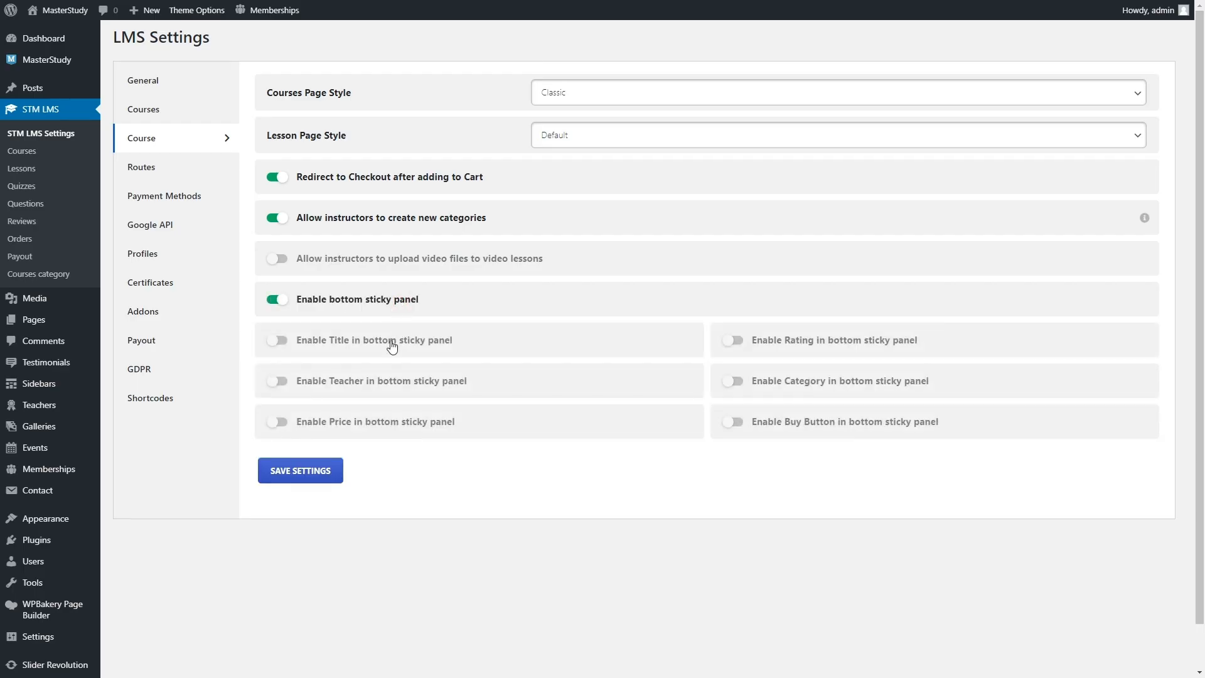